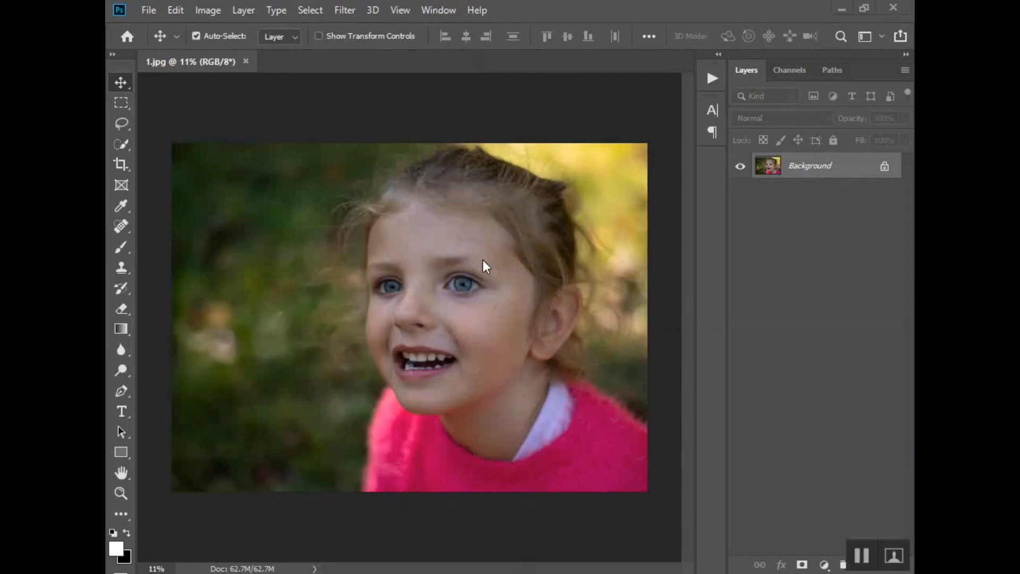
pyautogui.moveTo(445, 291)
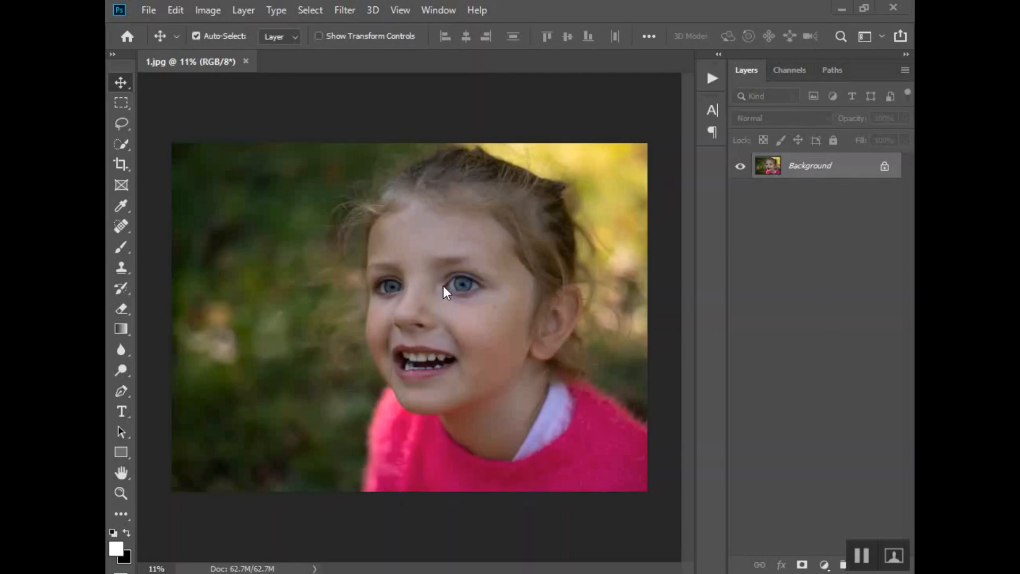
pyautogui.moveTo(504, 299)
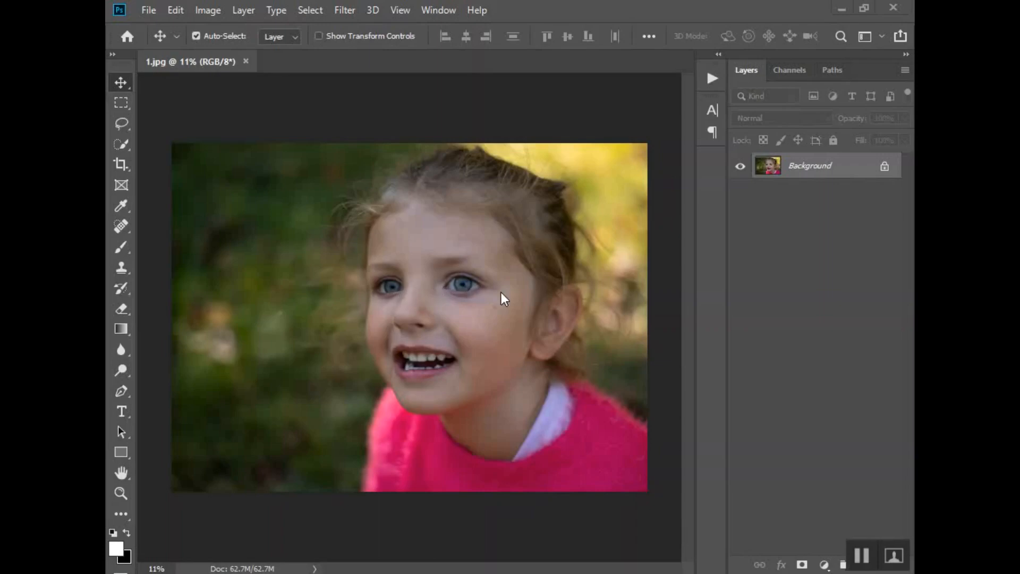
pyautogui.moveTo(434, 339)
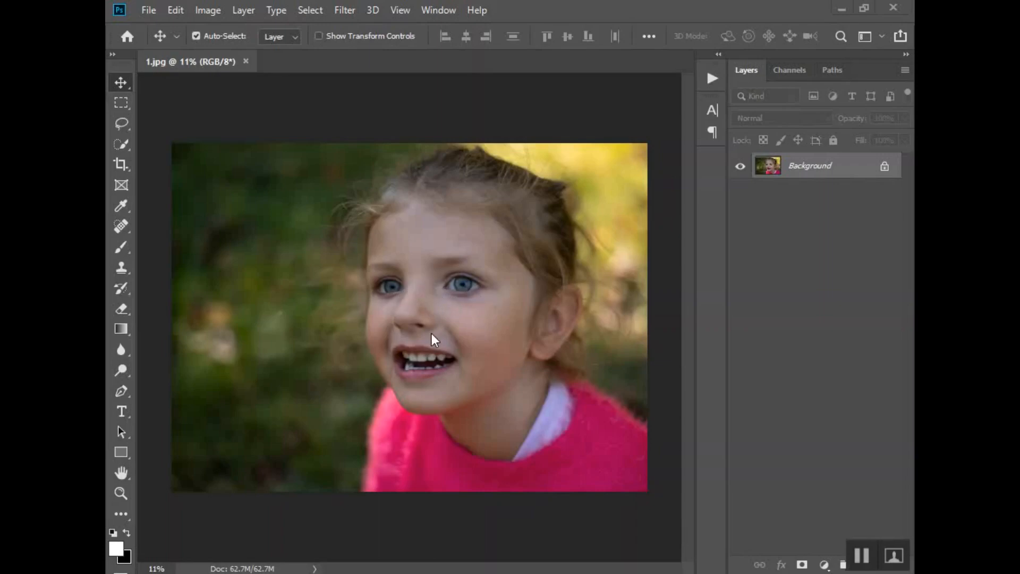
pyautogui.moveTo(458, 317)
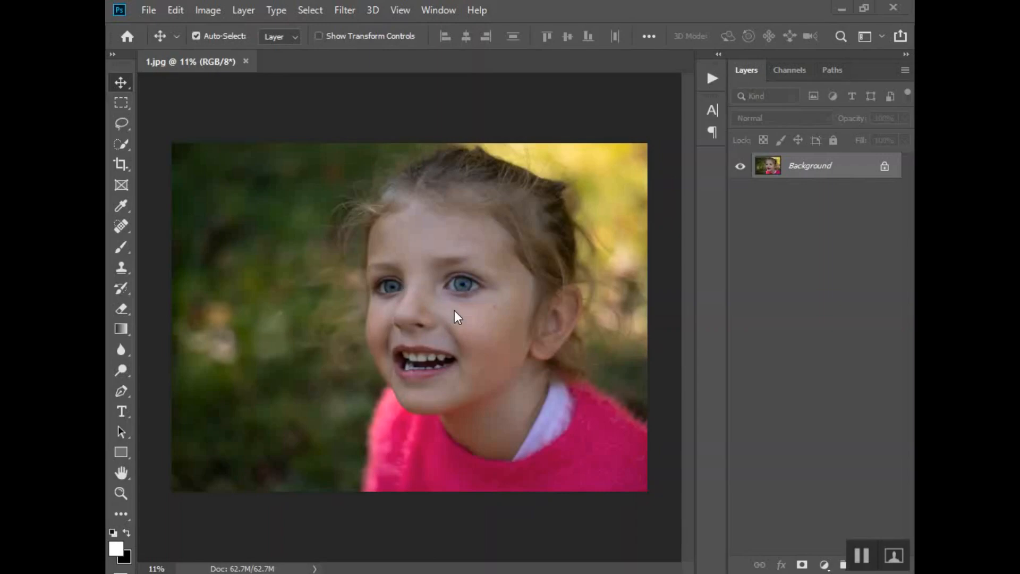
pyautogui.moveTo(490, 347)
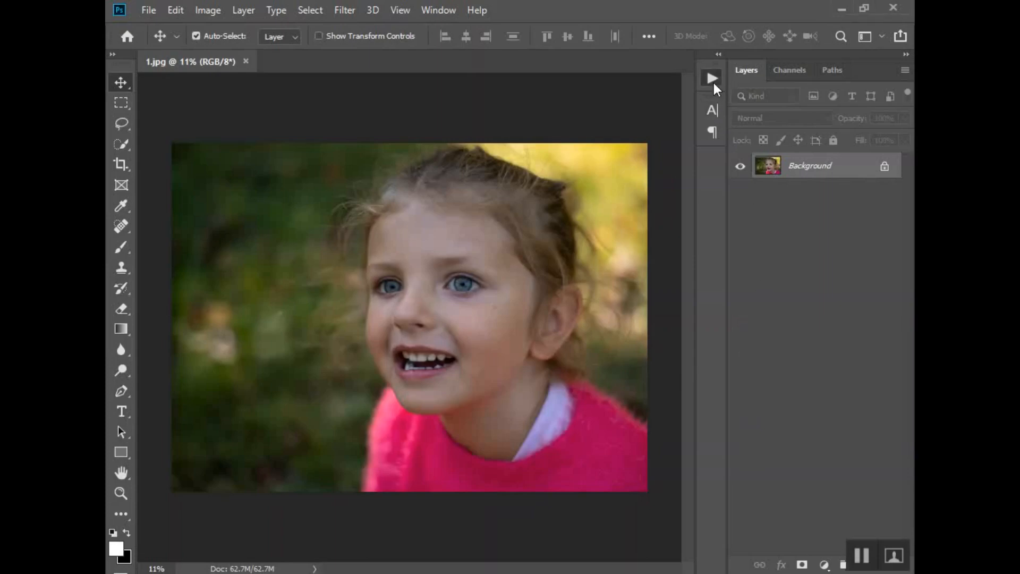
# Step: Glance at the Actions list, then duplicate the Background layer as 'Background copy'
pyautogui.click(712, 78)
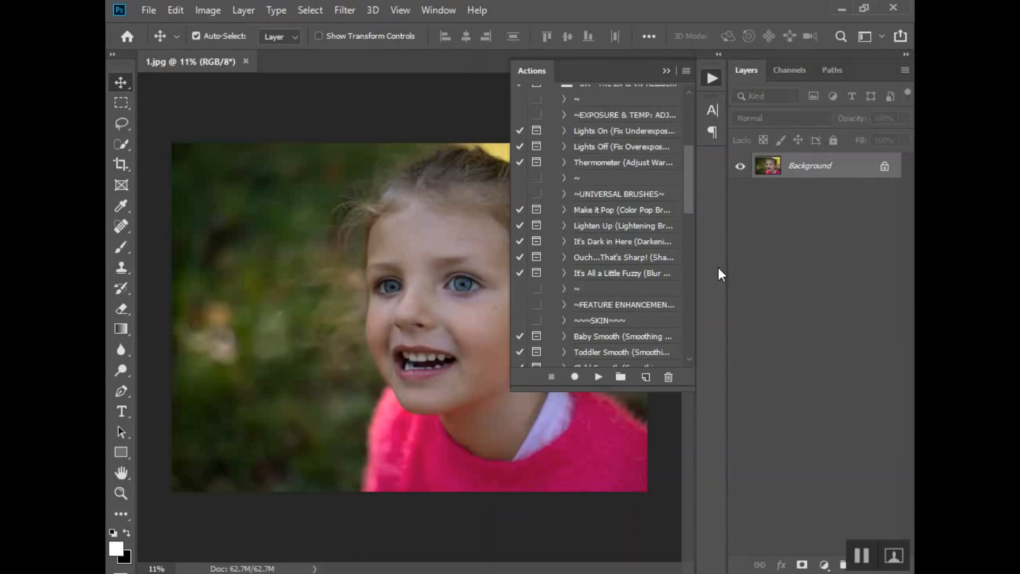
pyautogui.moveTo(666, 72)
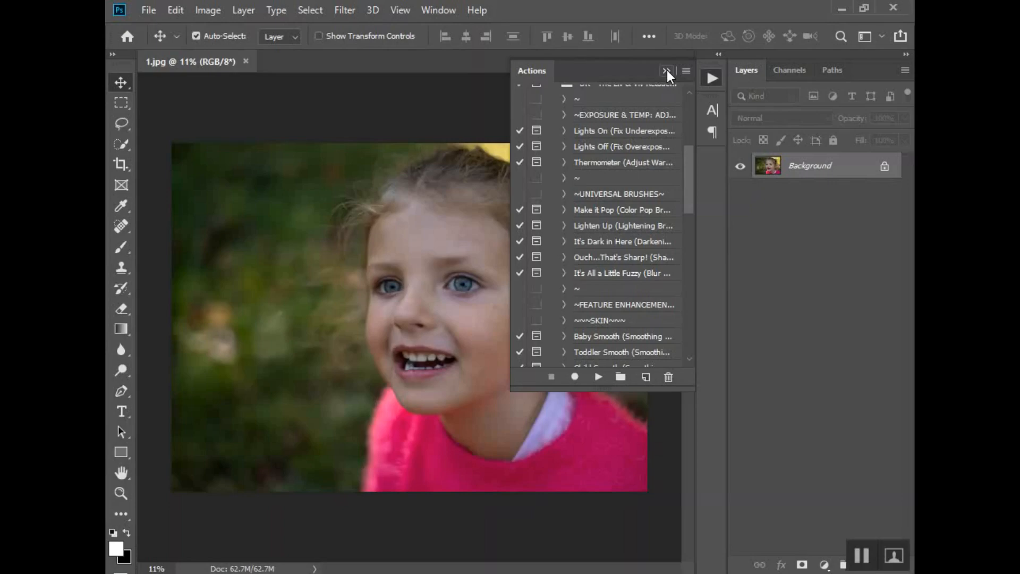
pyautogui.click(667, 71)
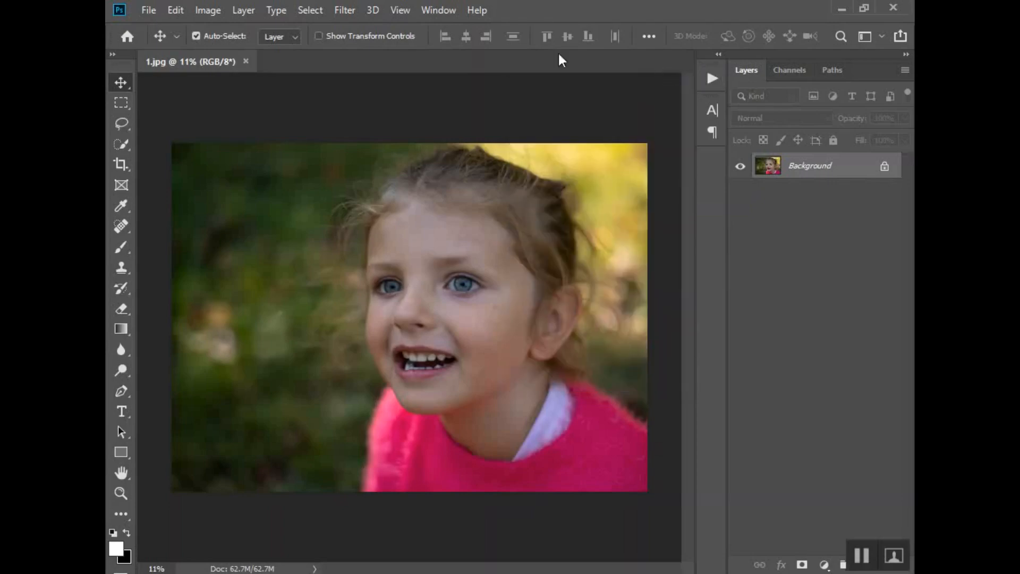
pyautogui.moveTo(853, 191)
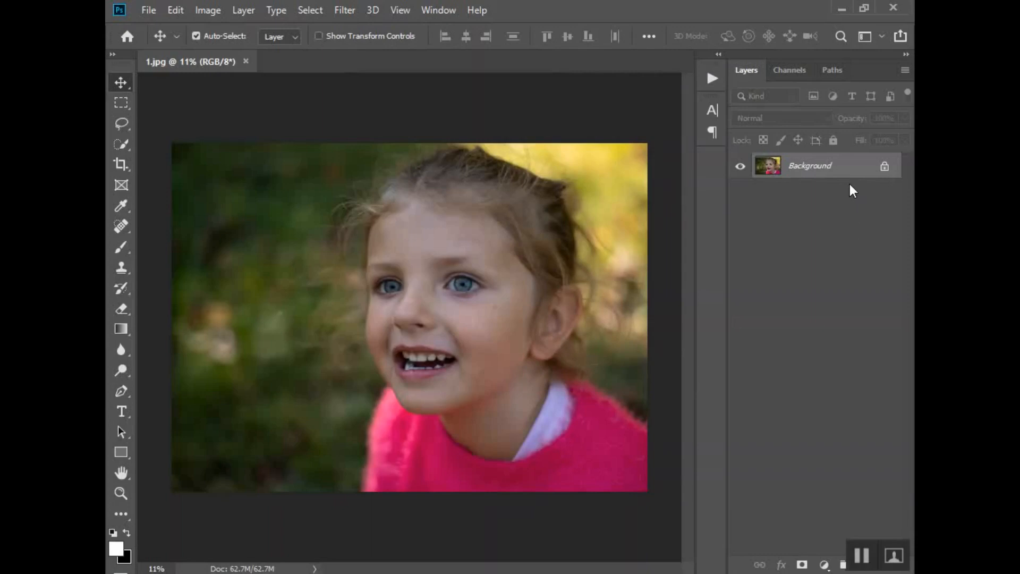
pyautogui.rightClick(810, 165)
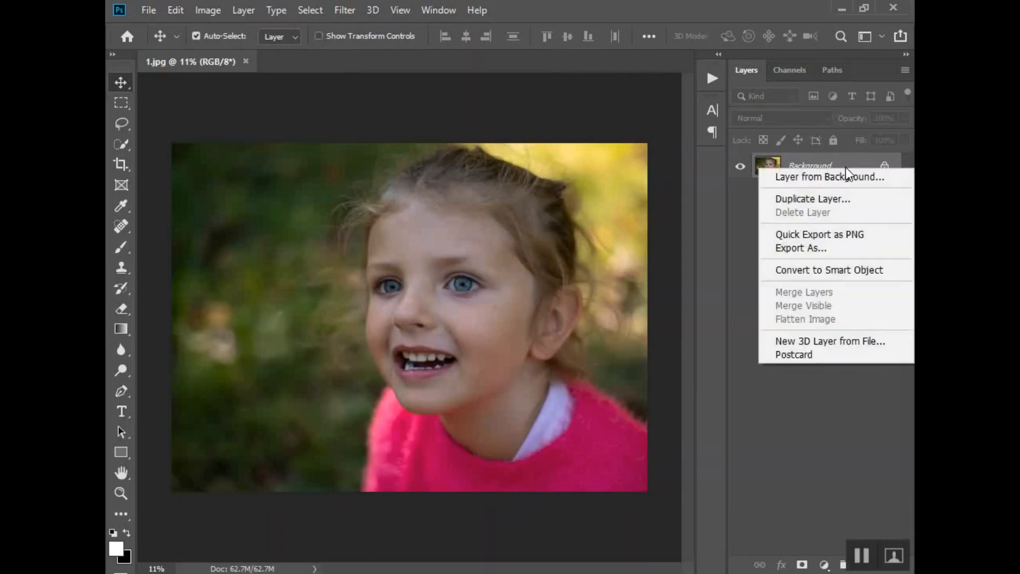
pyautogui.click(811, 198)
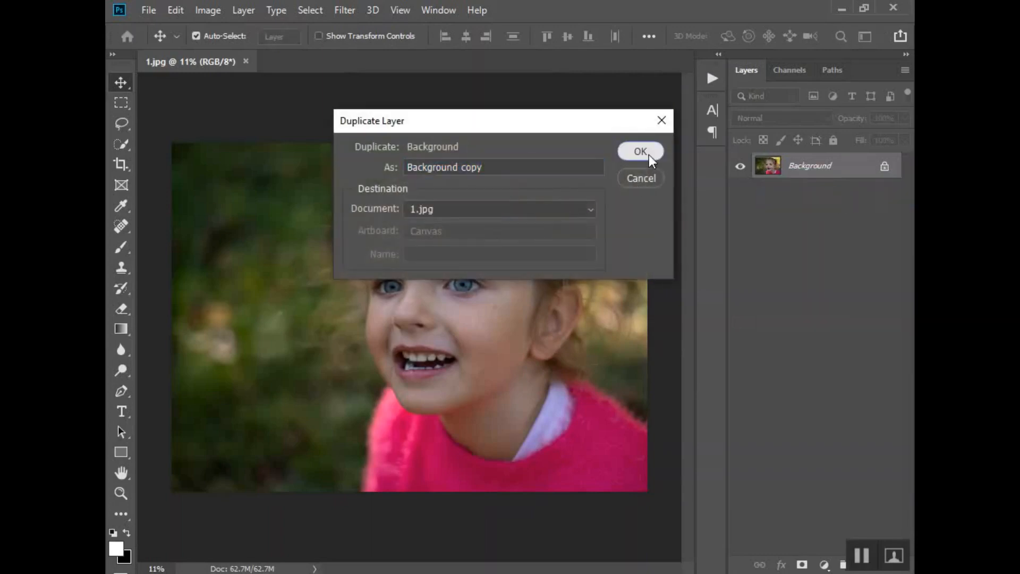
pyautogui.click(640, 151)
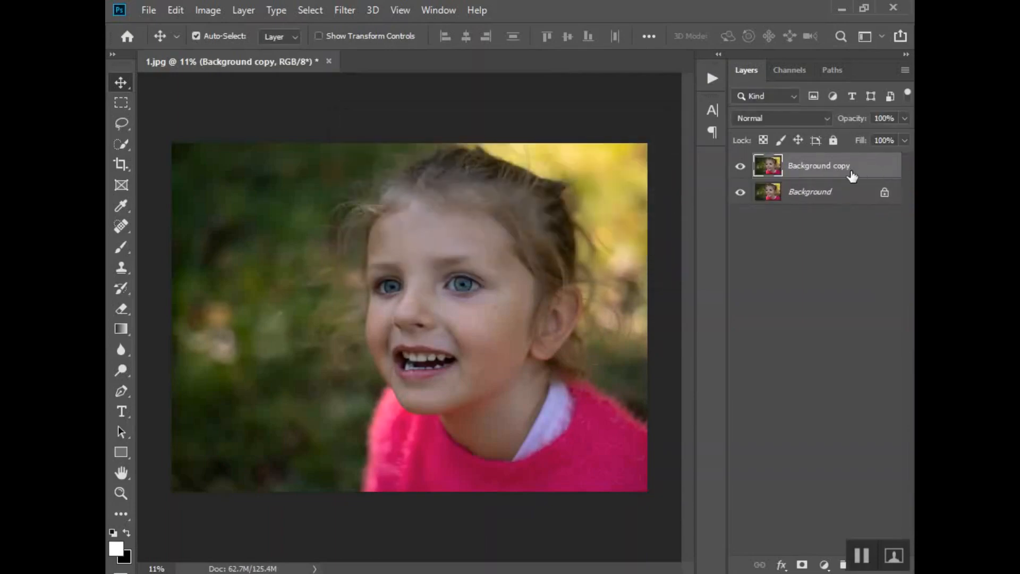
pyautogui.moveTo(344, 12)
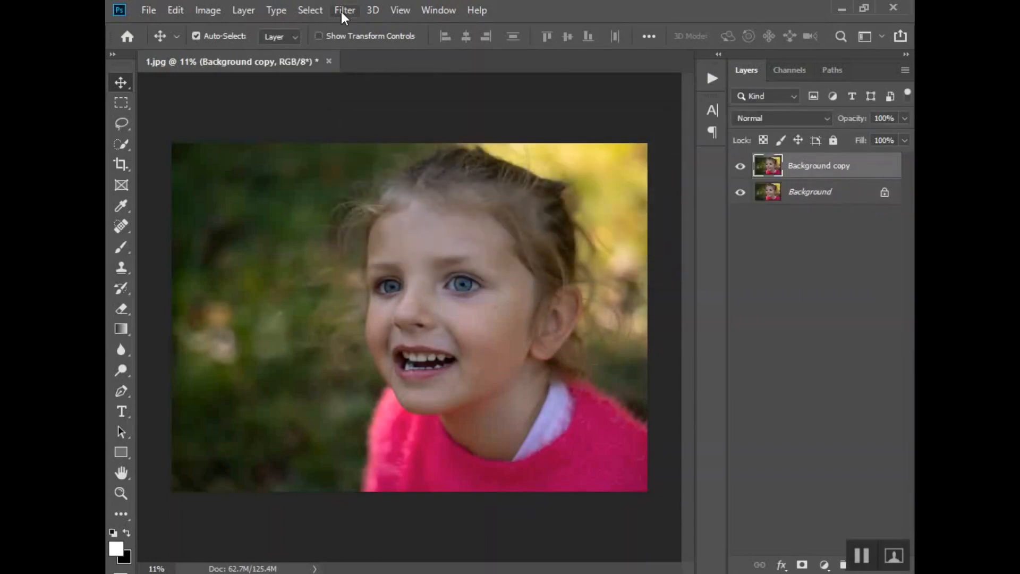
# Step: Launch the Camera Raw Filter from the Filter menu on the Background copy layer
pyautogui.click(345, 9)
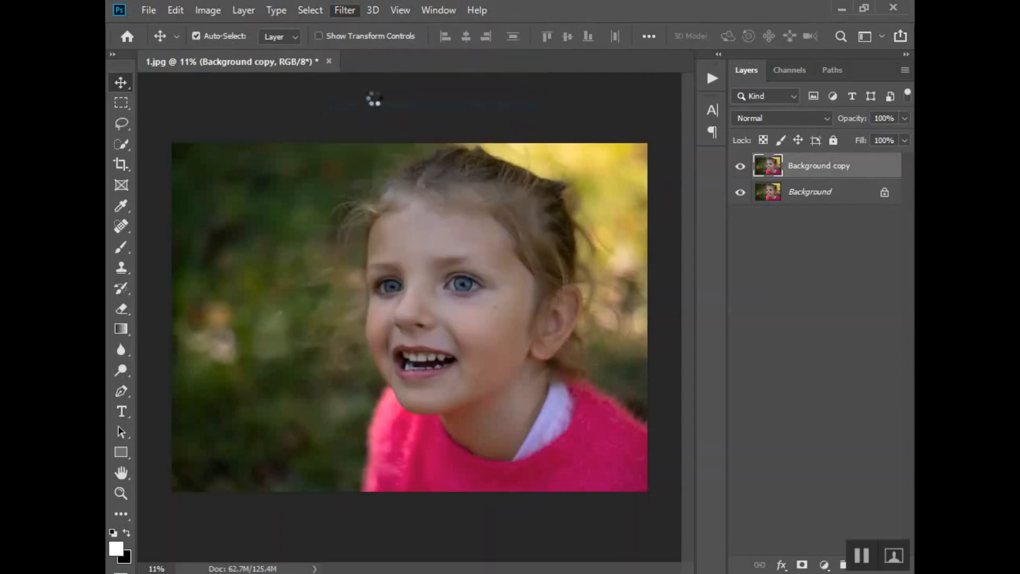
pyautogui.click(344, 10)
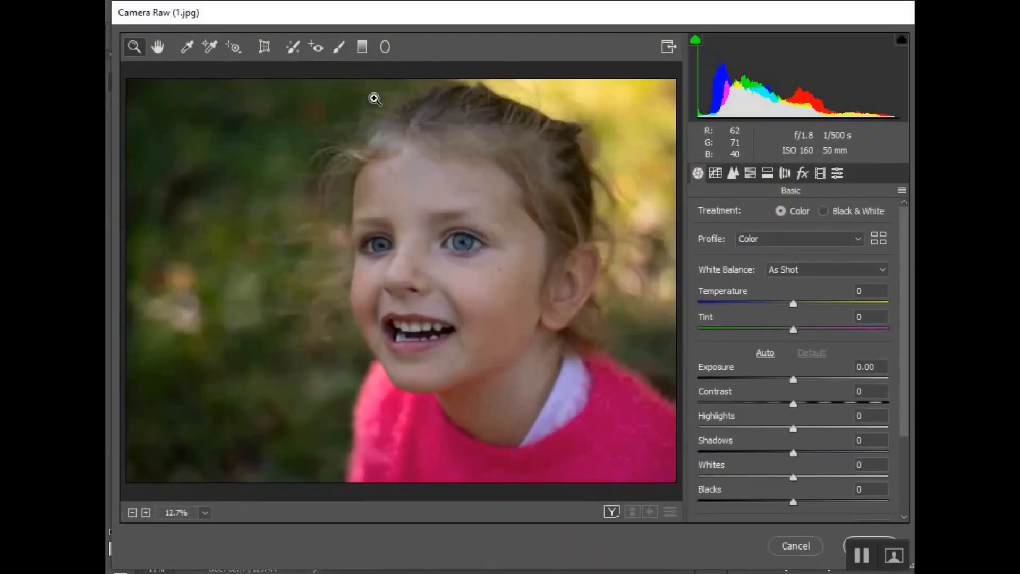
pyautogui.moveTo(513, 219)
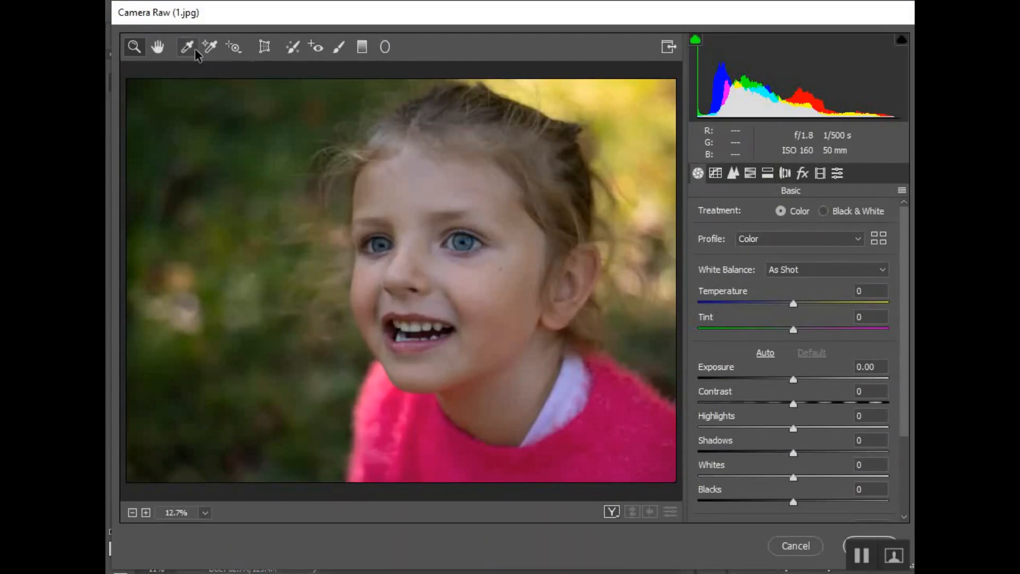
pyautogui.moveTo(338, 47)
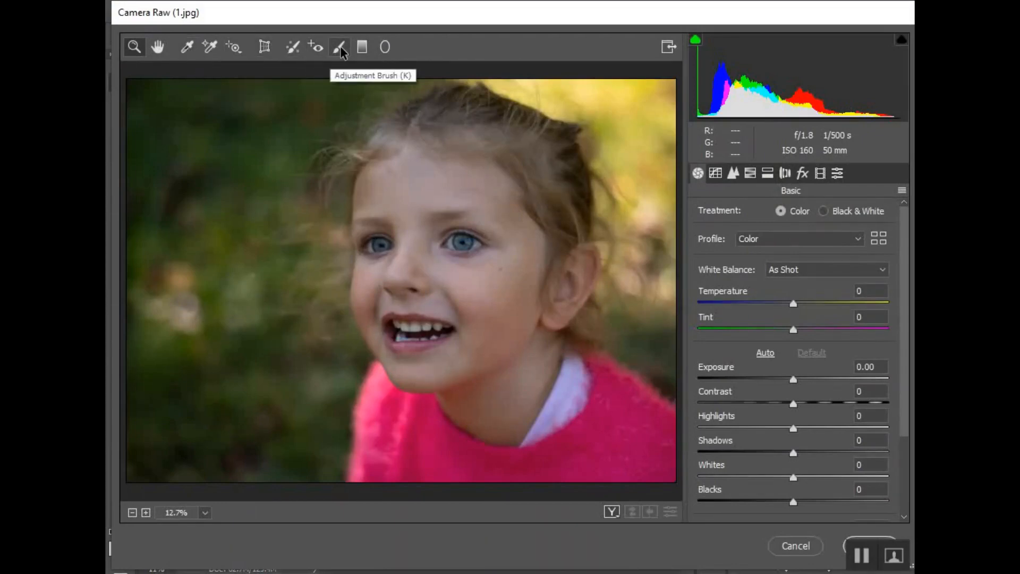
# Step: Select the Adjustment Brush preloaded with warmer temperature, +100 contrast and +85 clarity
pyautogui.click(338, 46)
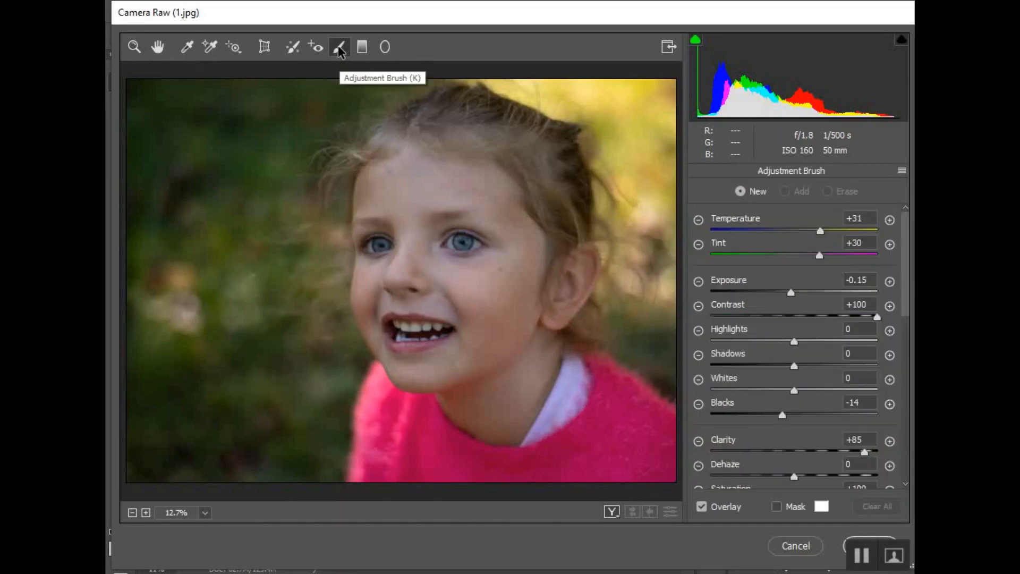
pyautogui.moveTo(505, 164)
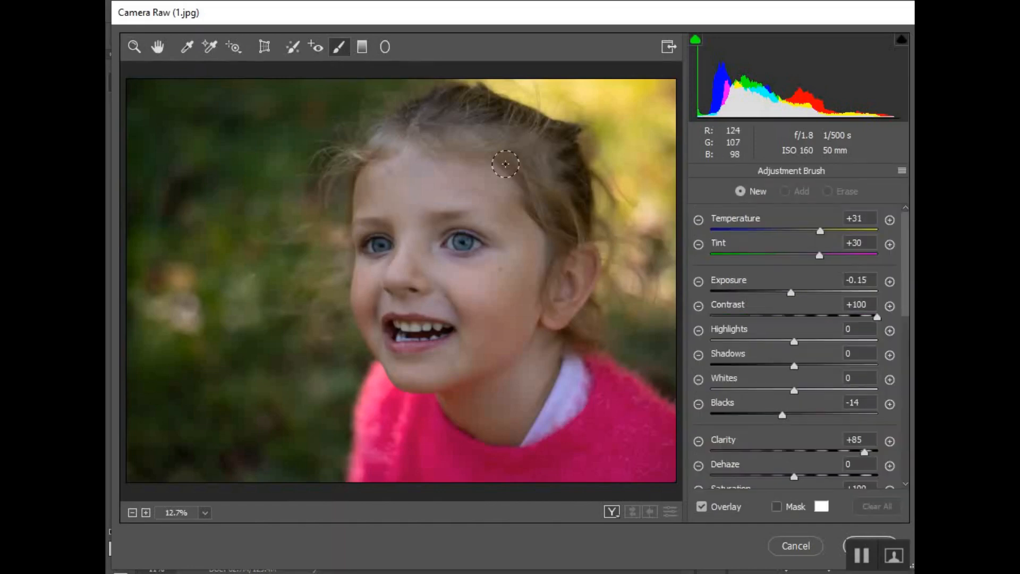
pyautogui.moveTo(459, 249)
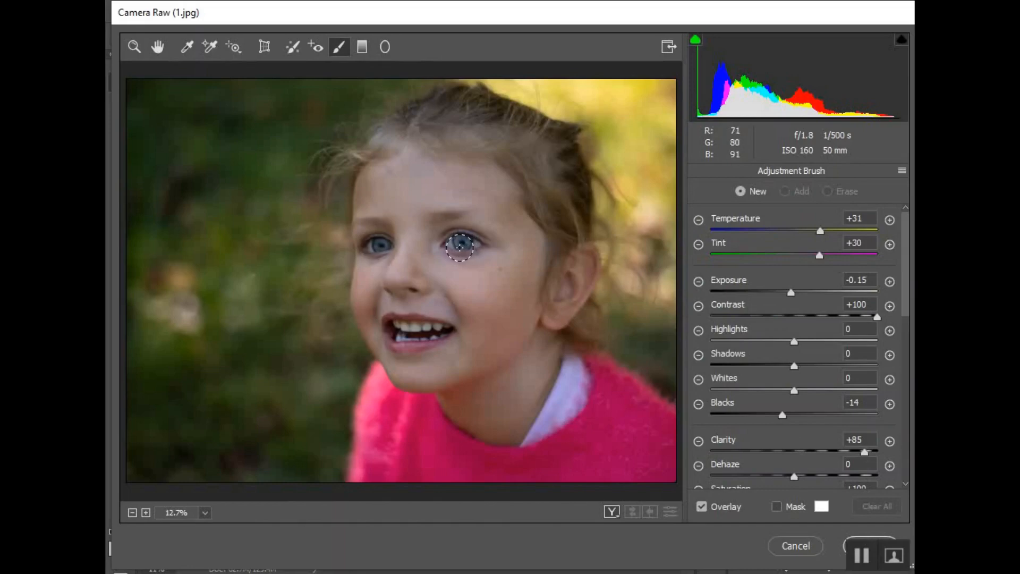
pyautogui.moveTo(423, 254)
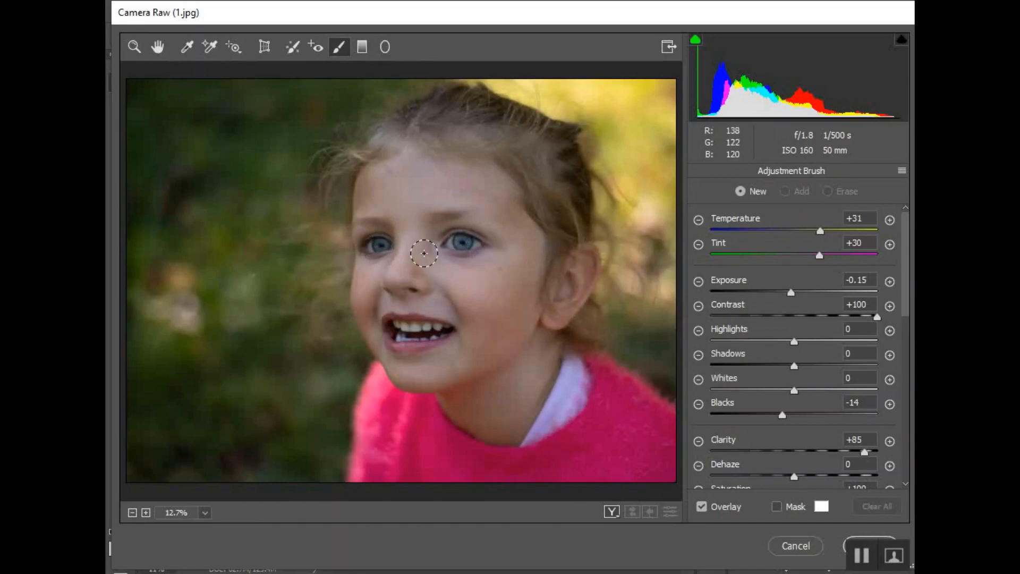
pyautogui.moveTo(343, 337)
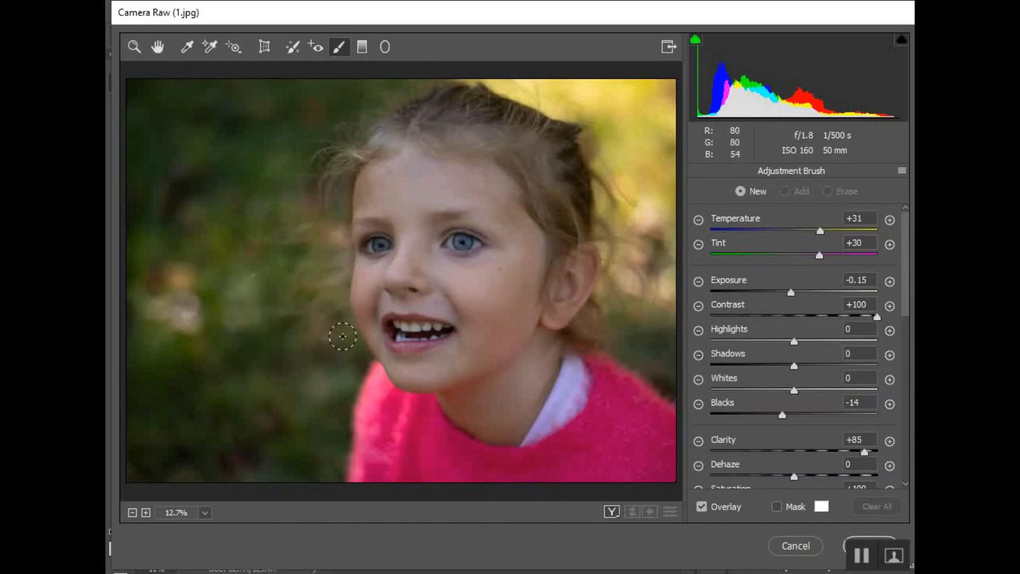
pyautogui.moveTo(435, 298)
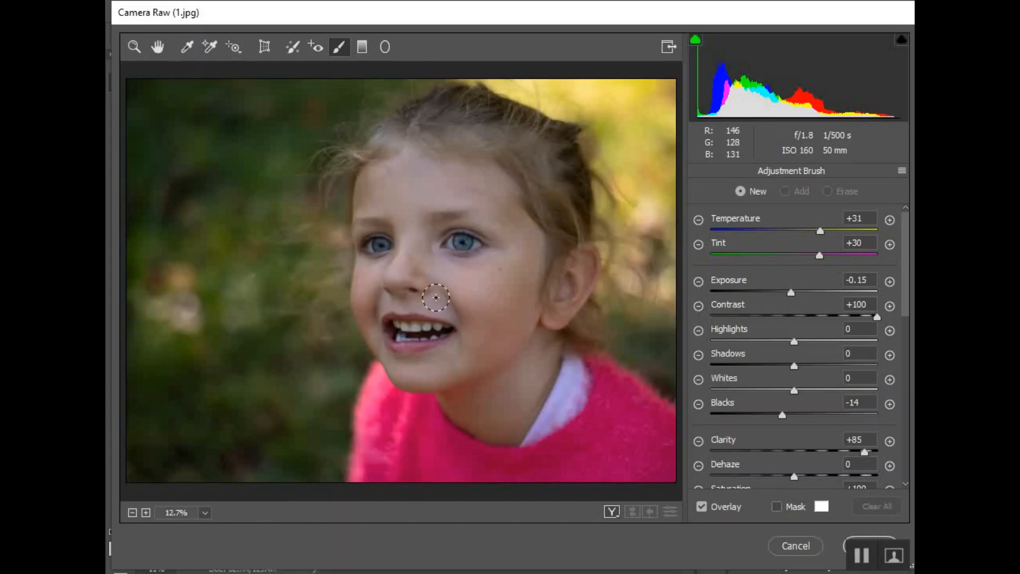
pyautogui.moveTo(435, 235)
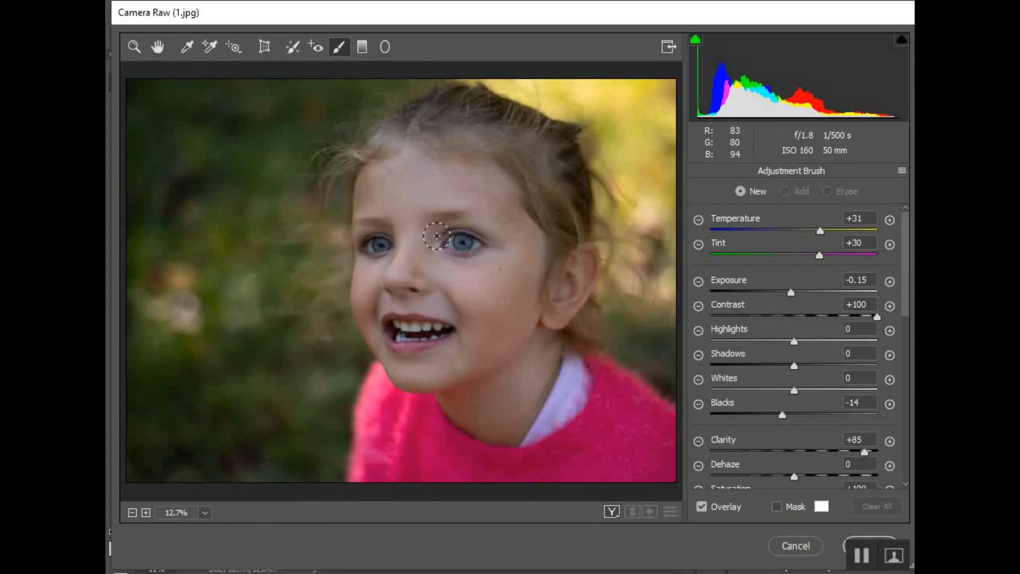
pyautogui.moveTo(410, 335)
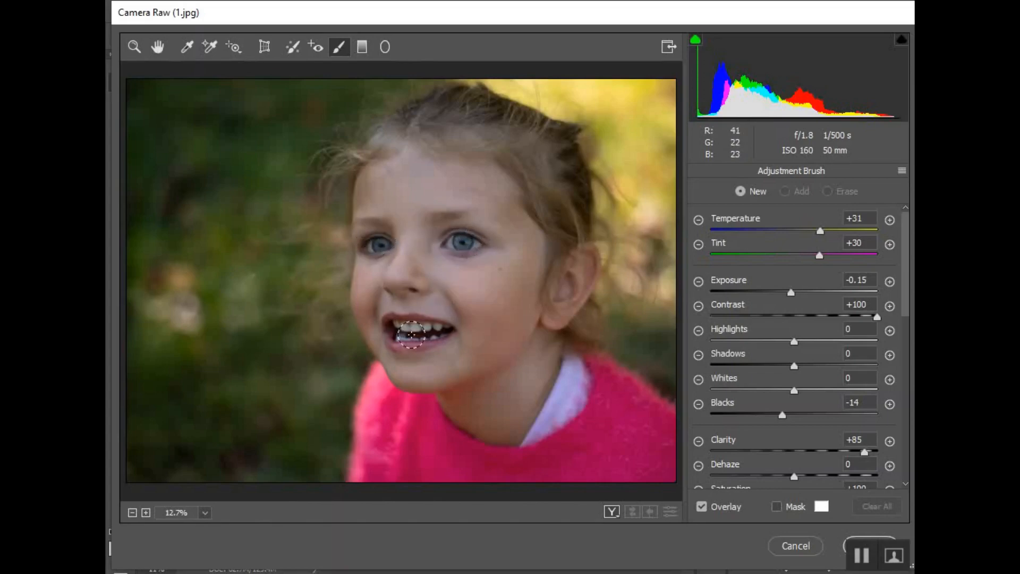
pyautogui.moveTo(162, 192)
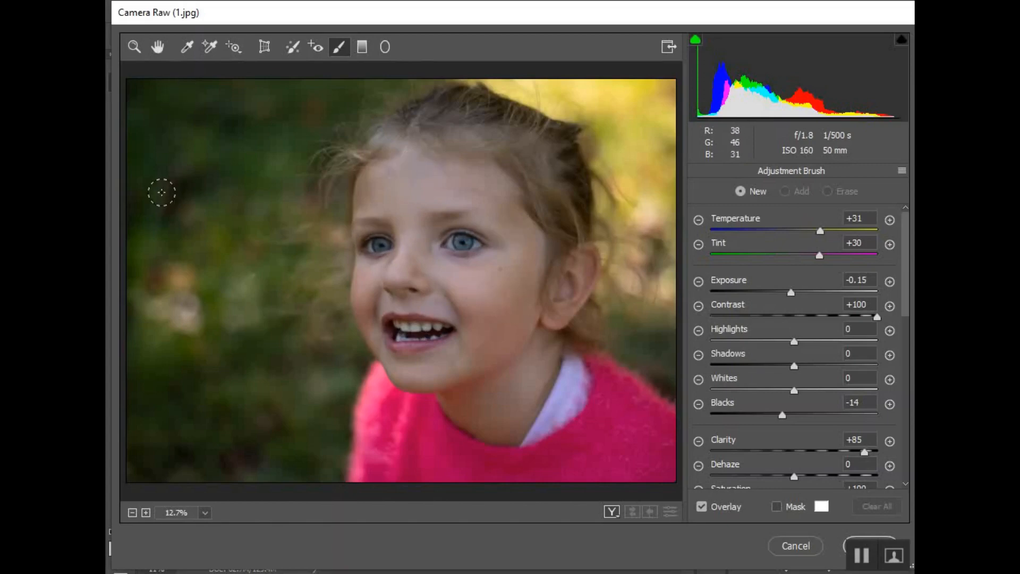
pyautogui.moveTo(188, 365)
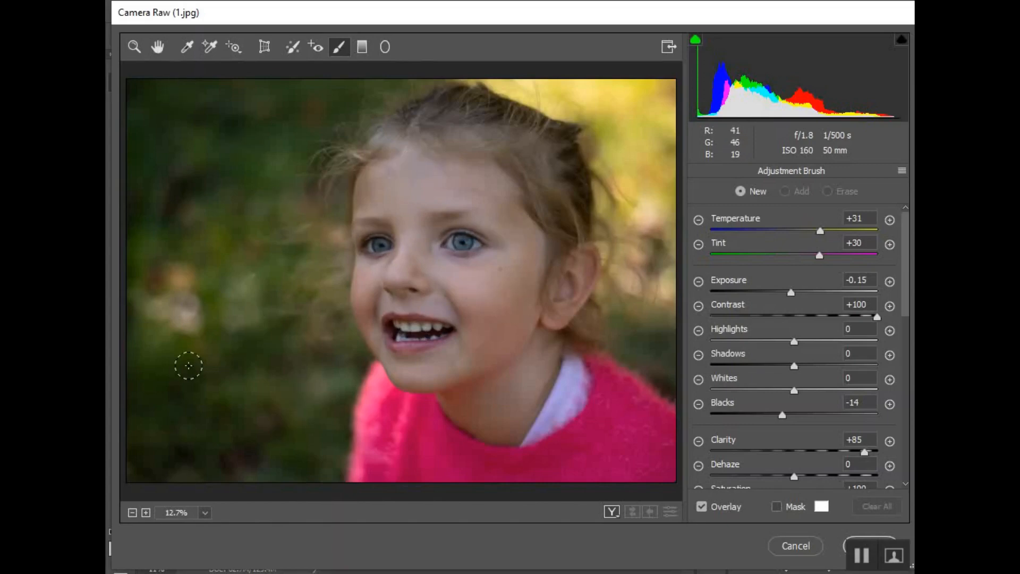
pyautogui.moveTo(287, 348)
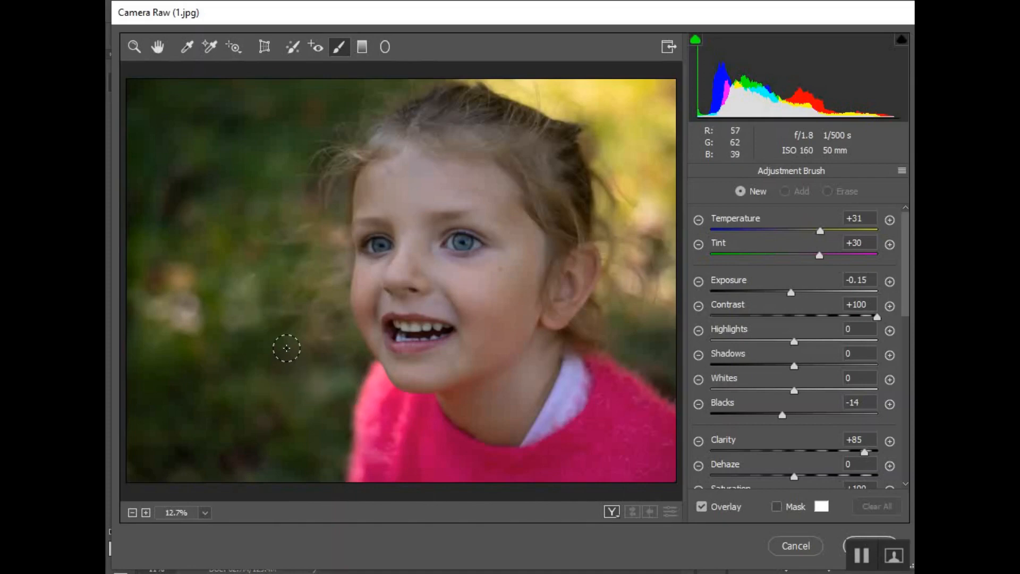
pyautogui.moveTo(403, 278)
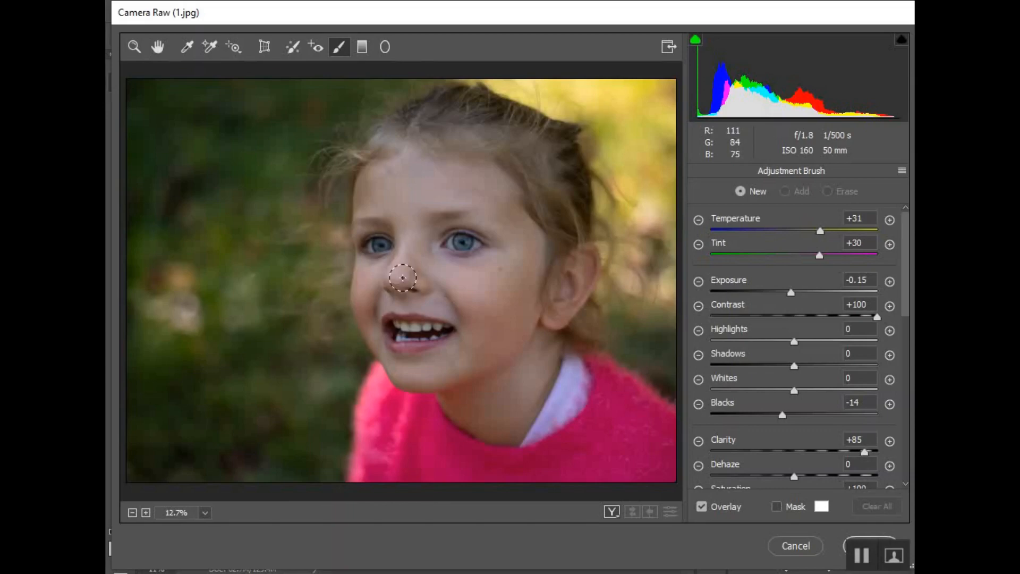
pyautogui.moveTo(379, 254)
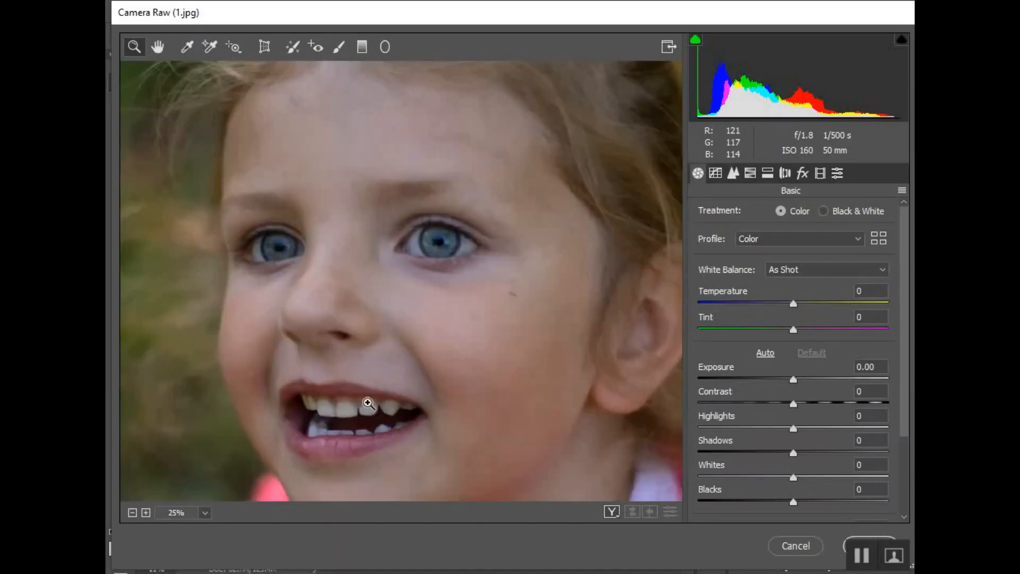
pyautogui.moveTo(525, 333)
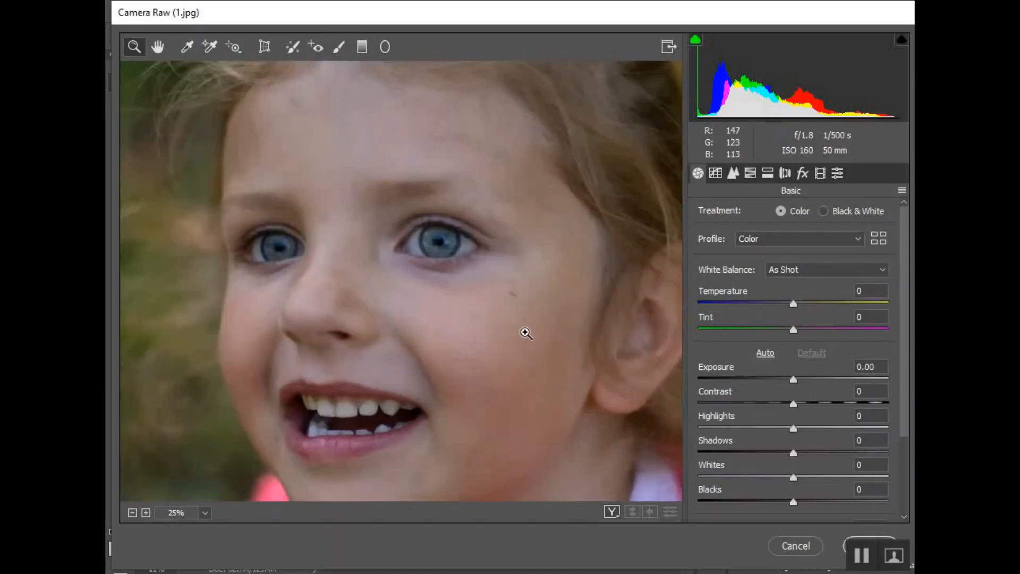
pyautogui.moveTo(309, 286)
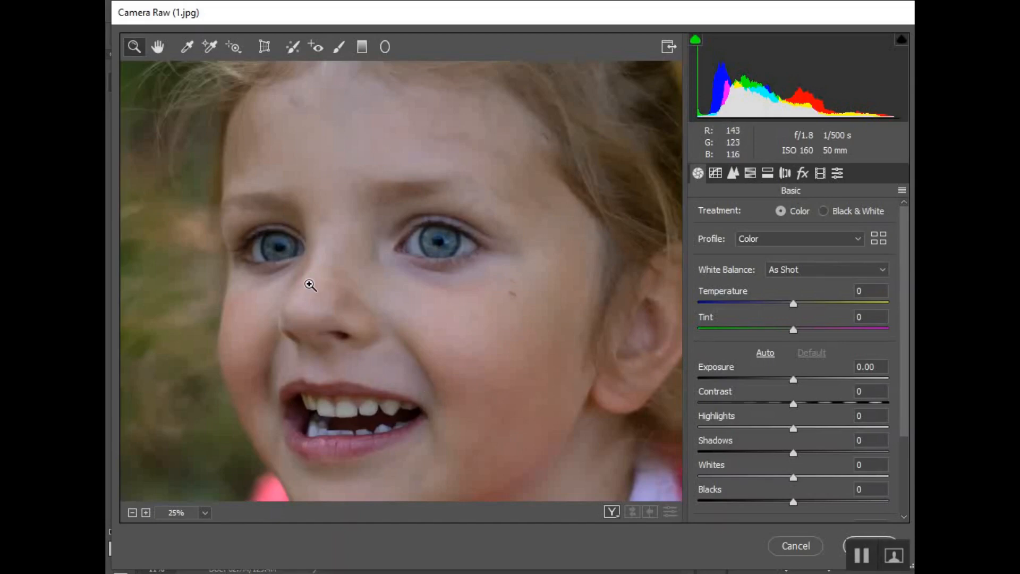
pyautogui.moveTo(339, 46)
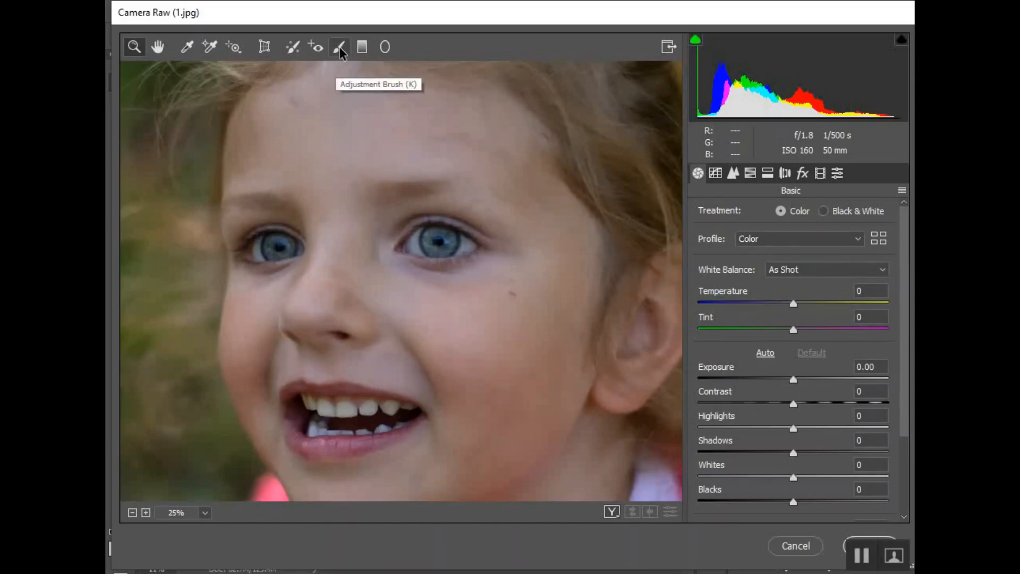
# Step: Activate the Adjustment Brush holding its warm, +100 contrast, +85 clarity settings
pyautogui.click(338, 46)
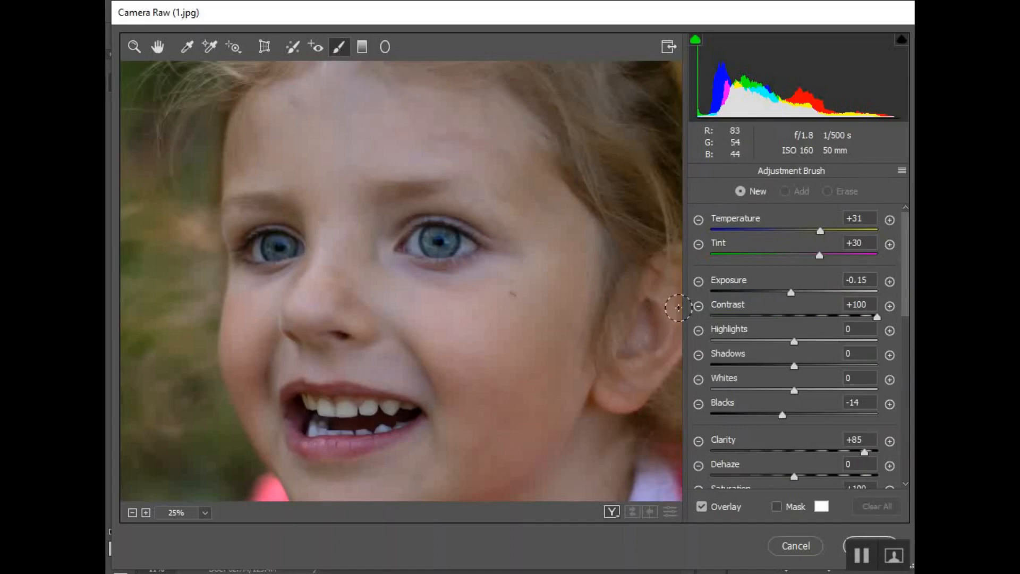
pyautogui.moveTo(402, 252)
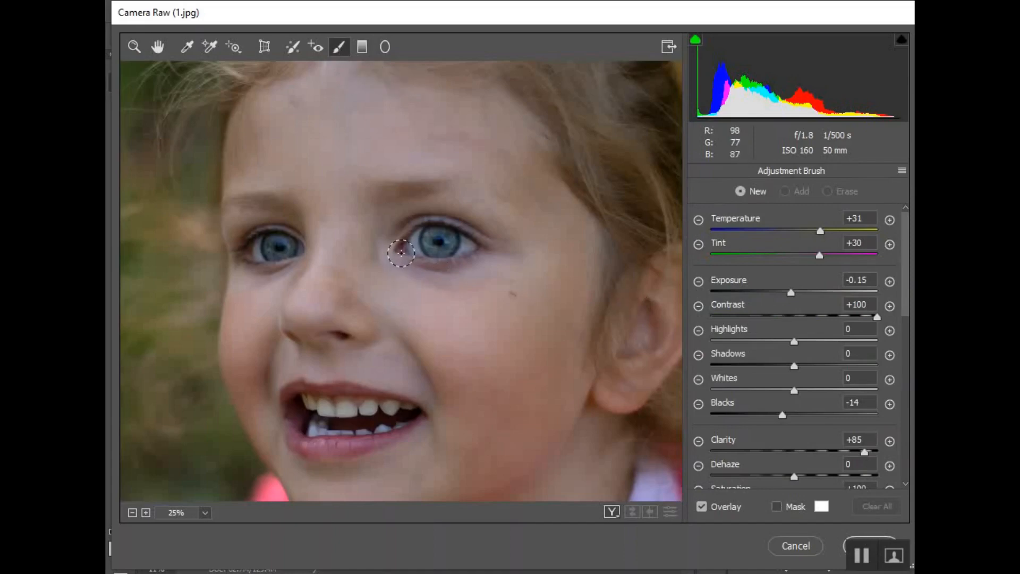
pyautogui.moveTo(338, 47)
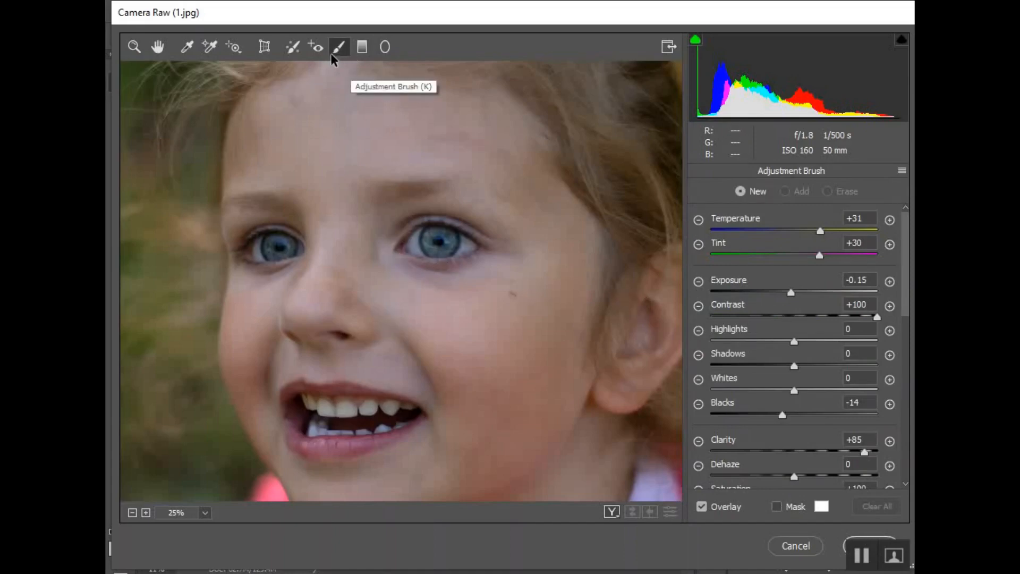
pyautogui.moveTo(441, 175)
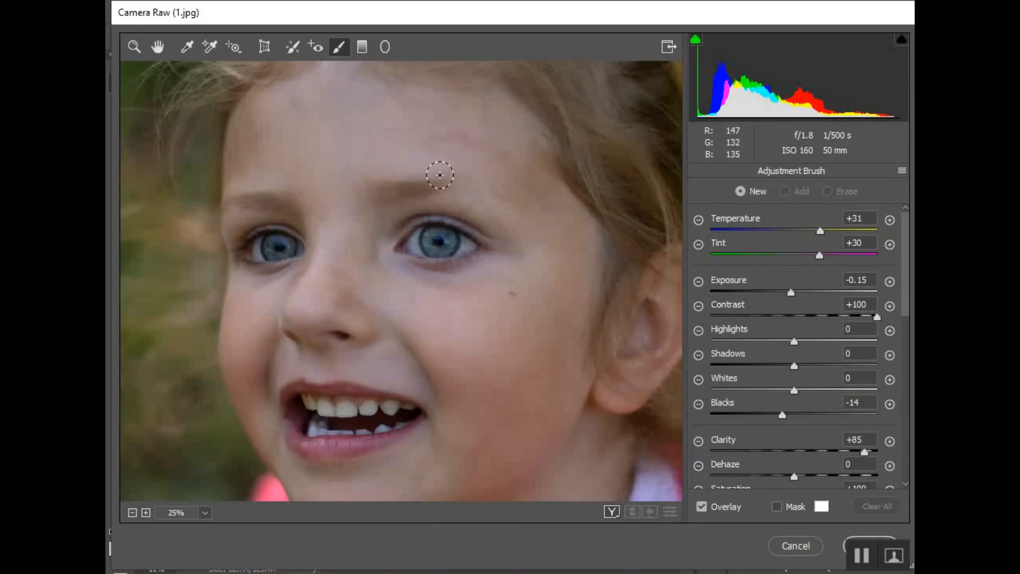
pyautogui.moveTo(620, 289)
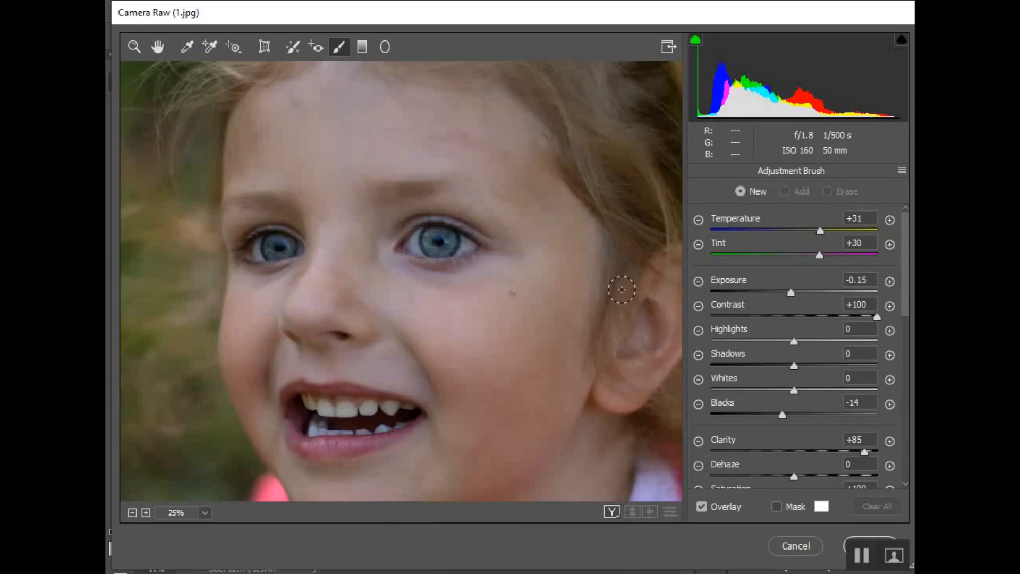
pyautogui.moveTo(438, 240)
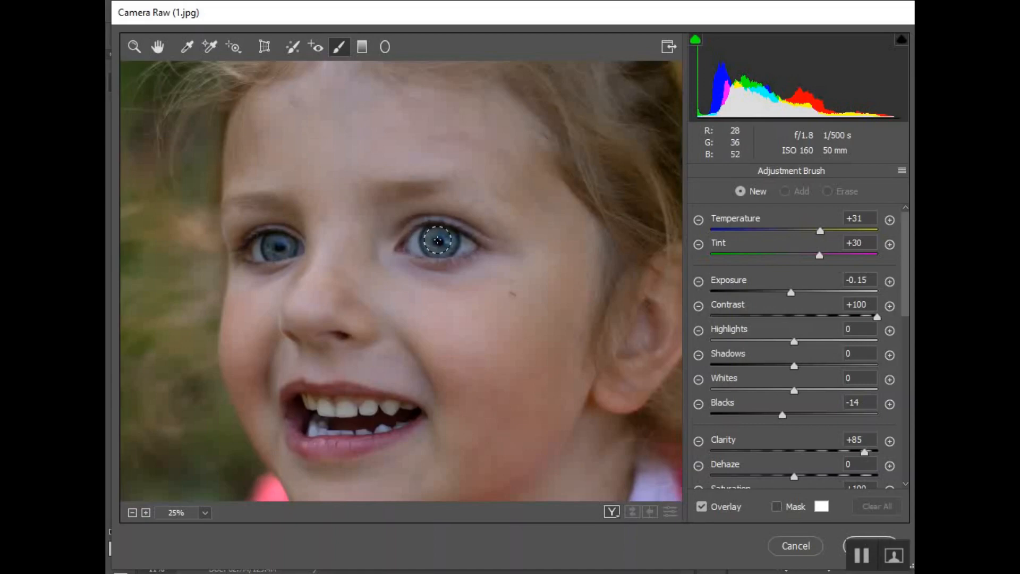
pyautogui.moveTo(529, 242)
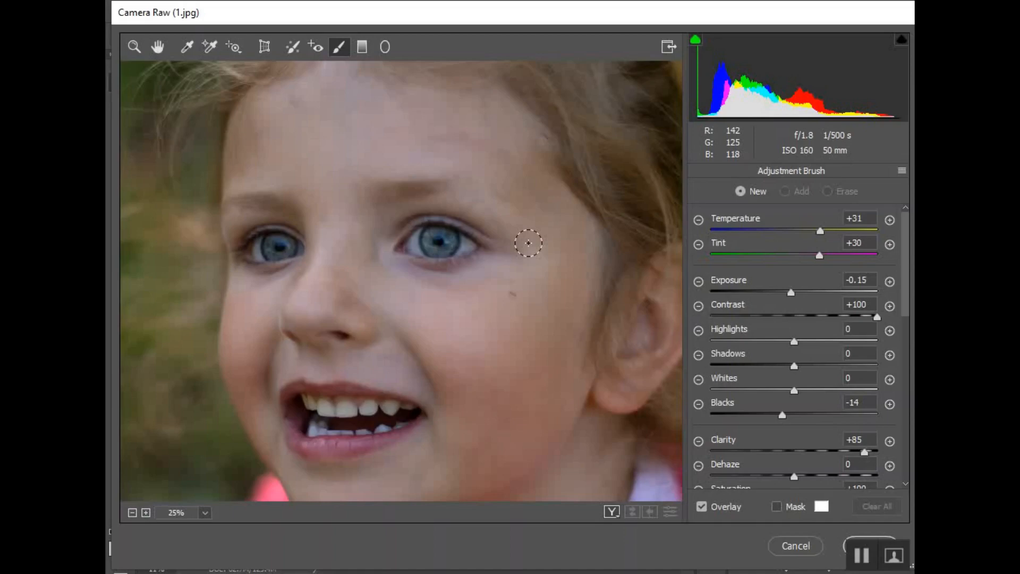
pyautogui.moveTo(521, 246)
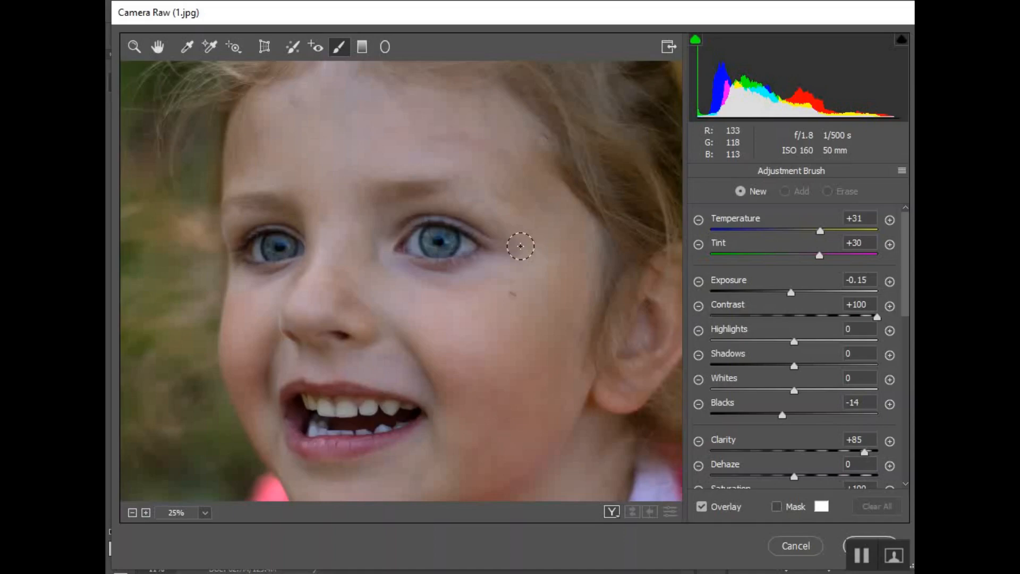
pyautogui.moveTo(401, 280)
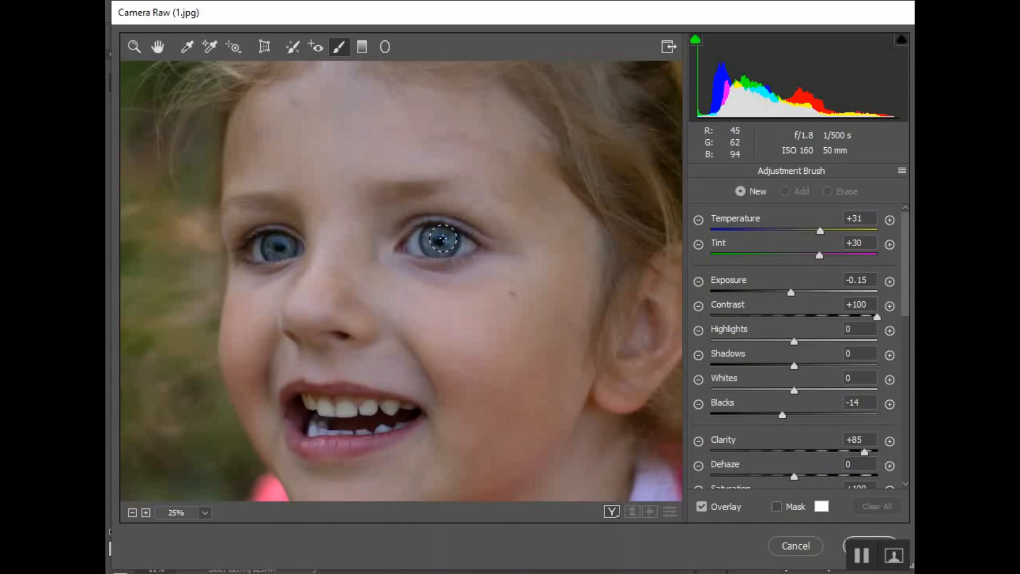
pyautogui.moveTo(444, 242)
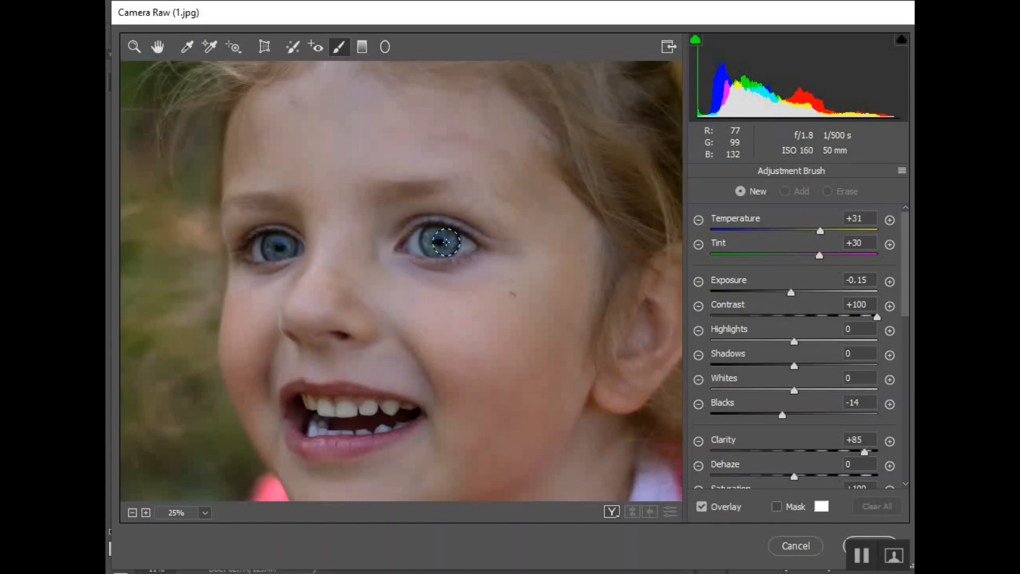
pyautogui.moveTo(467, 249)
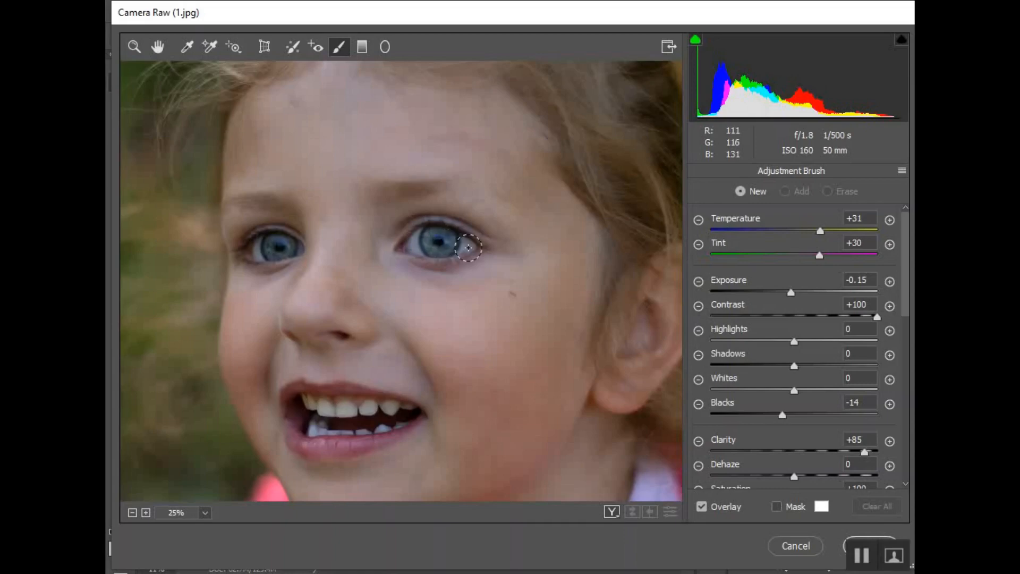
pyautogui.moveTo(398, 246)
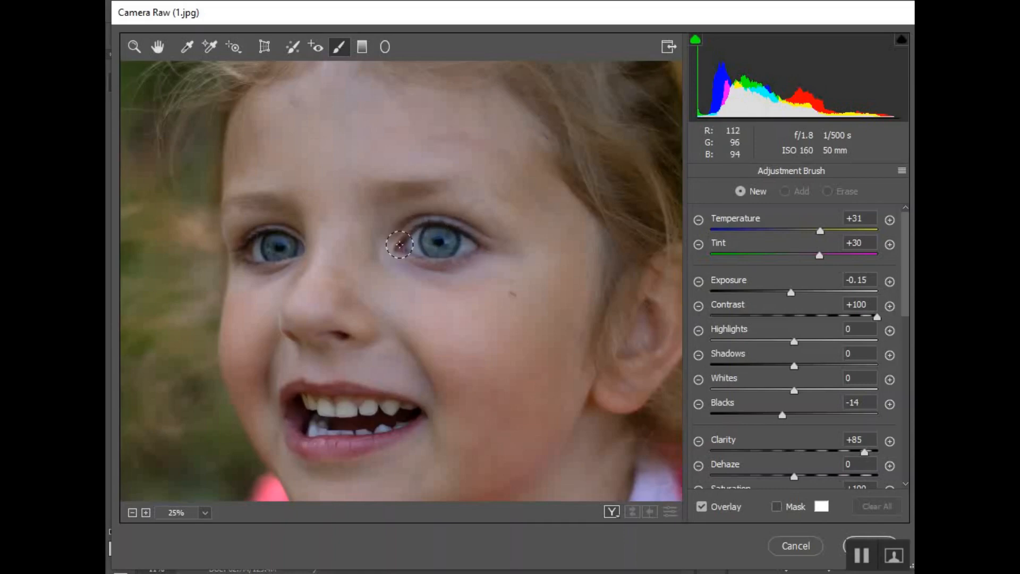
pyautogui.moveTo(532, 315)
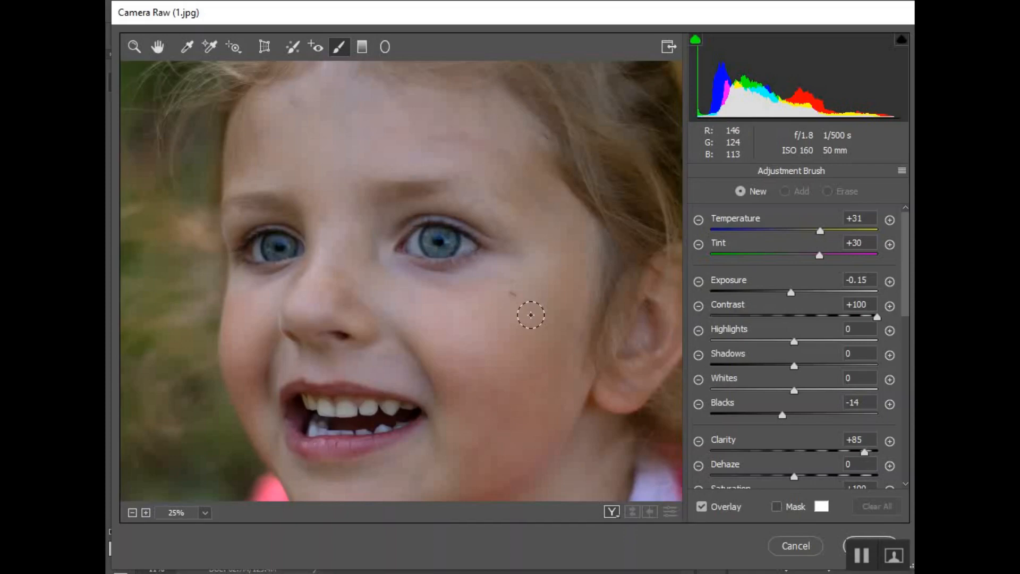
pyautogui.moveTo(834, 255)
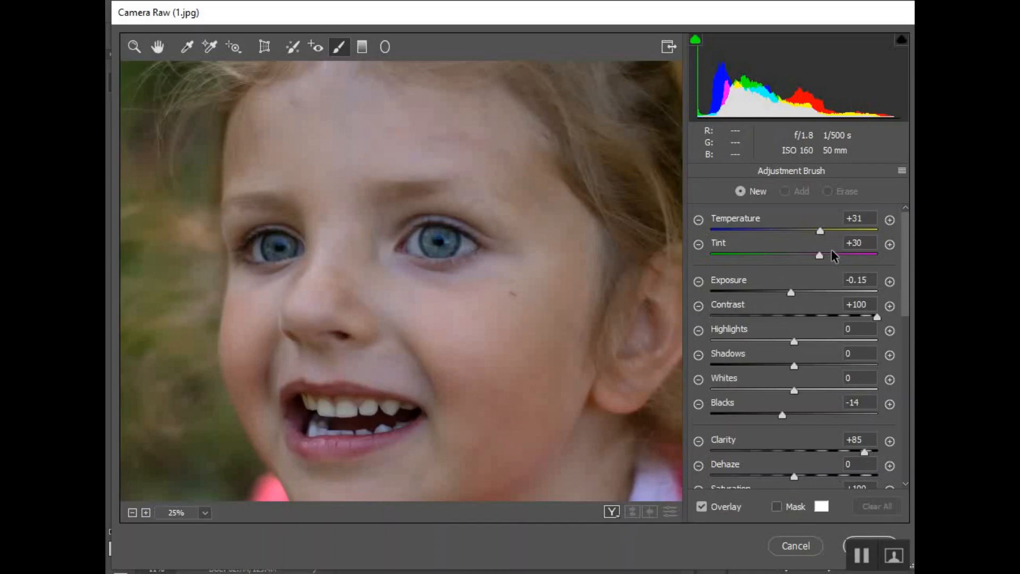
pyautogui.moveTo(826, 255)
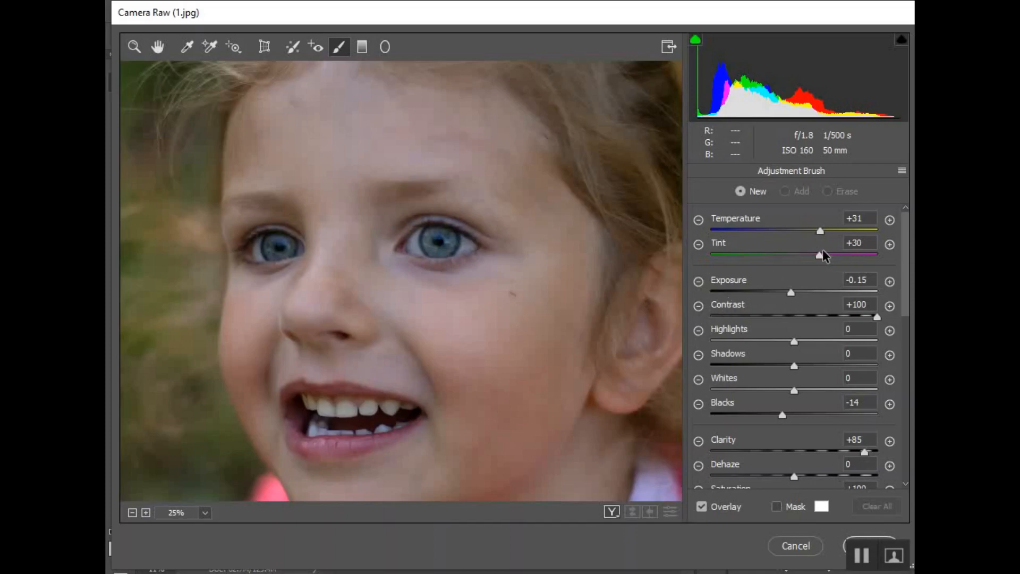
pyautogui.moveTo(364, 278)
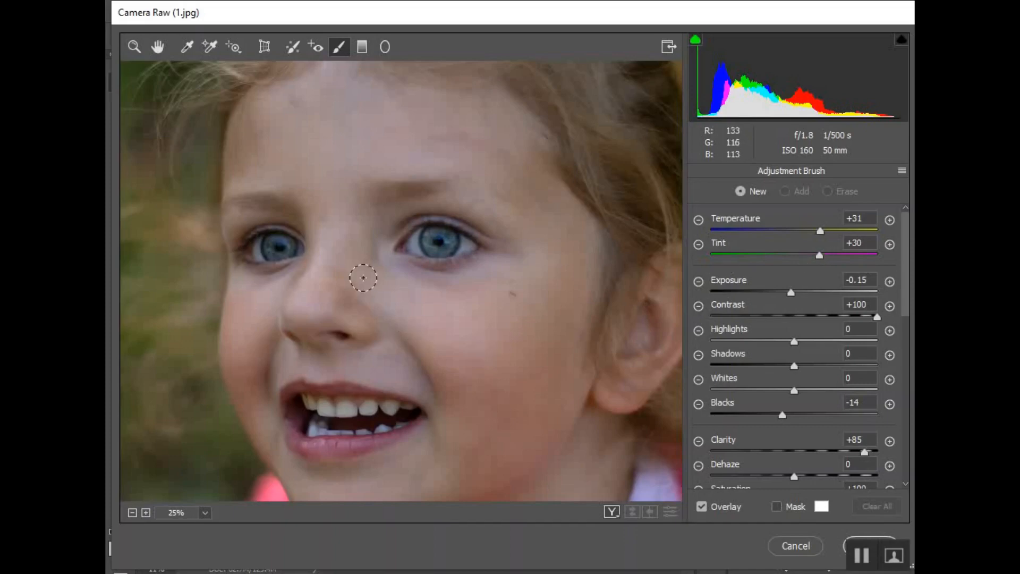
pyautogui.moveTo(458, 242)
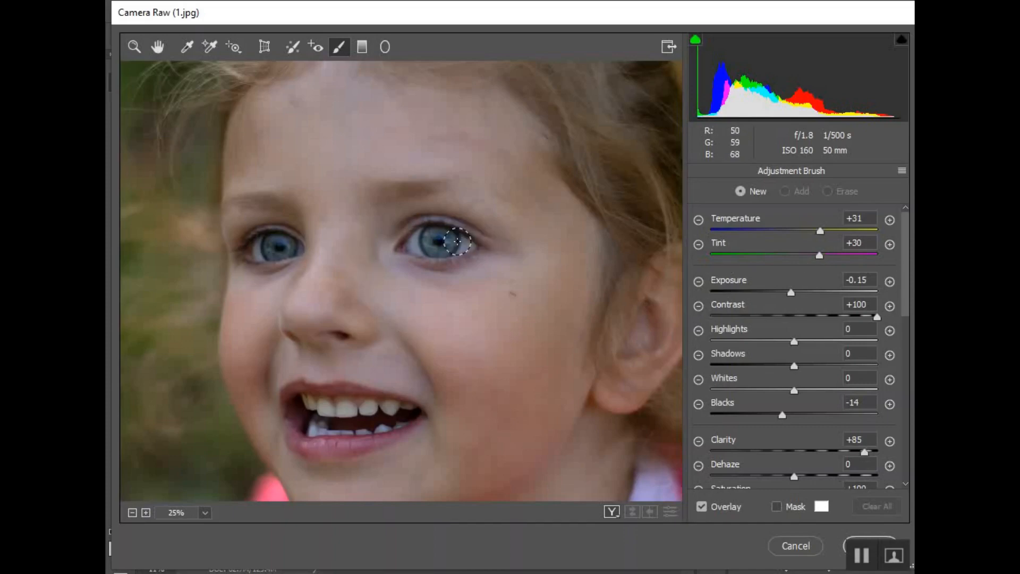
pyautogui.moveTo(761, 270)
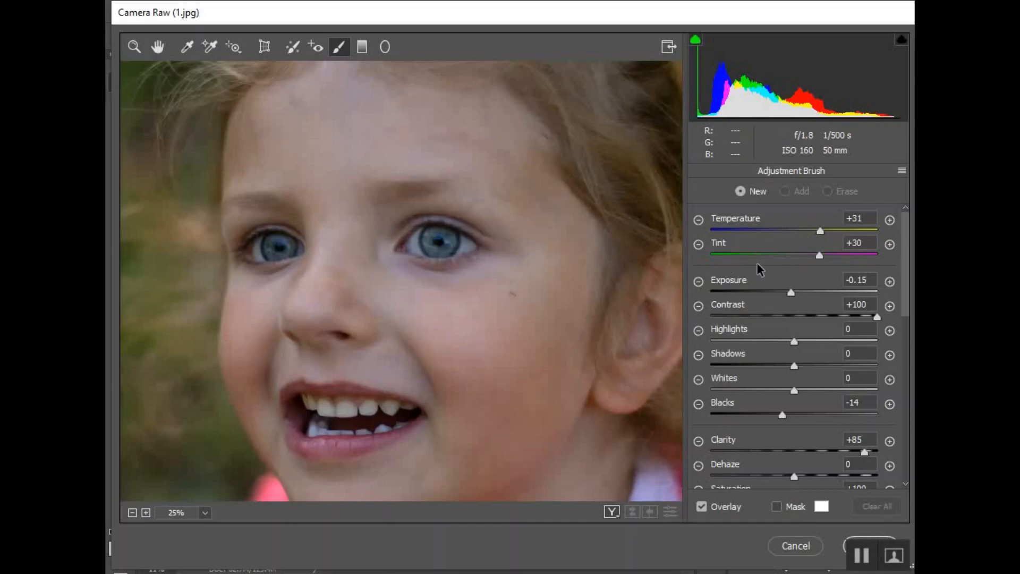
pyautogui.moveTo(815, 453)
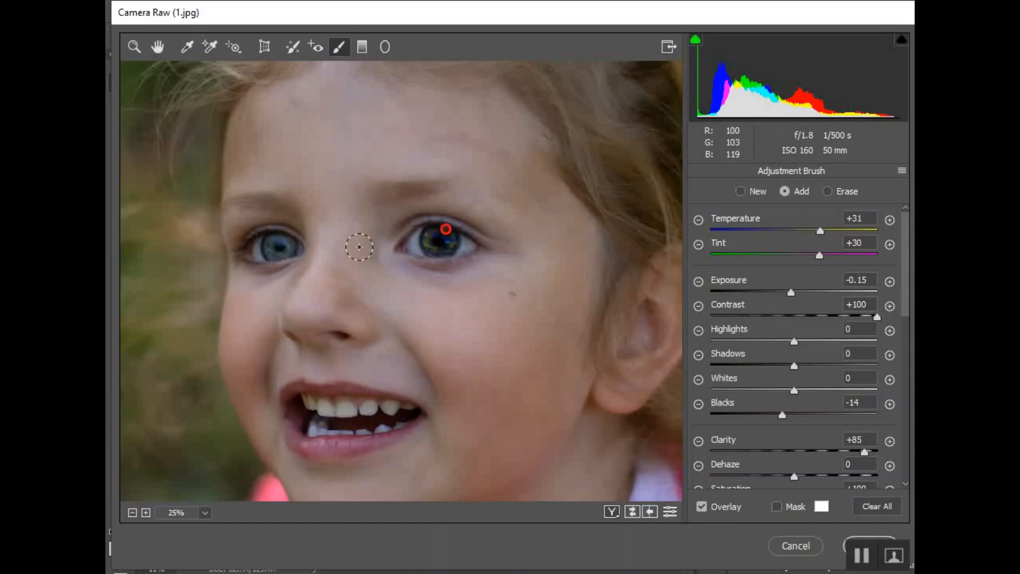
pyautogui.moveTo(283, 248)
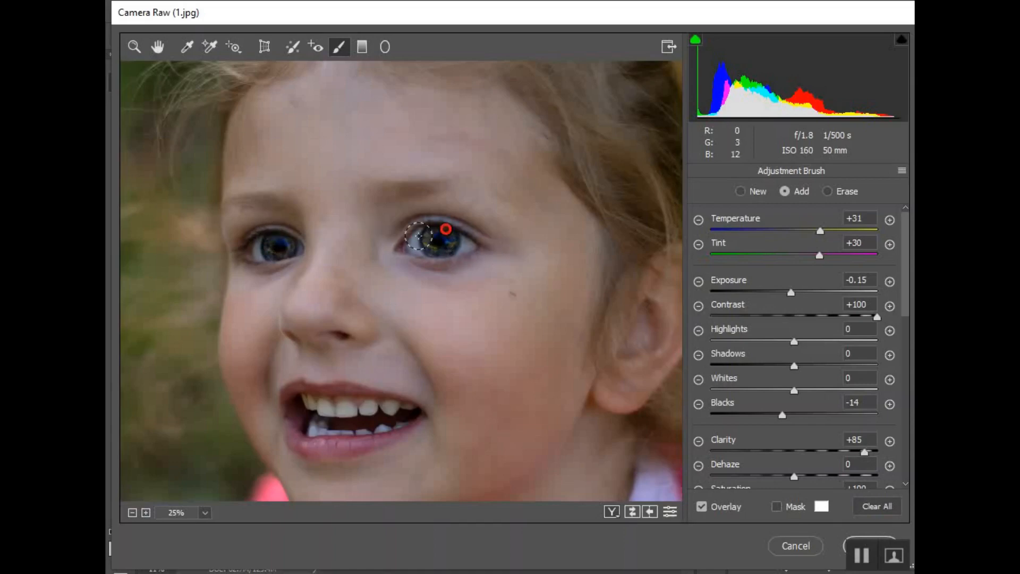
pyautogui.moveTo(301, 279)
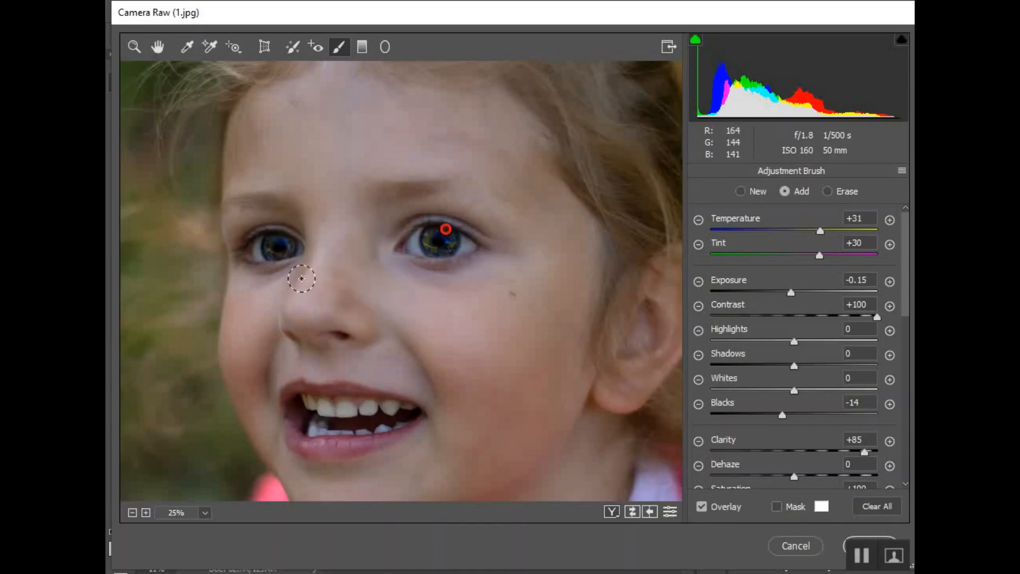
pyautogui.moveTo(782, 257)
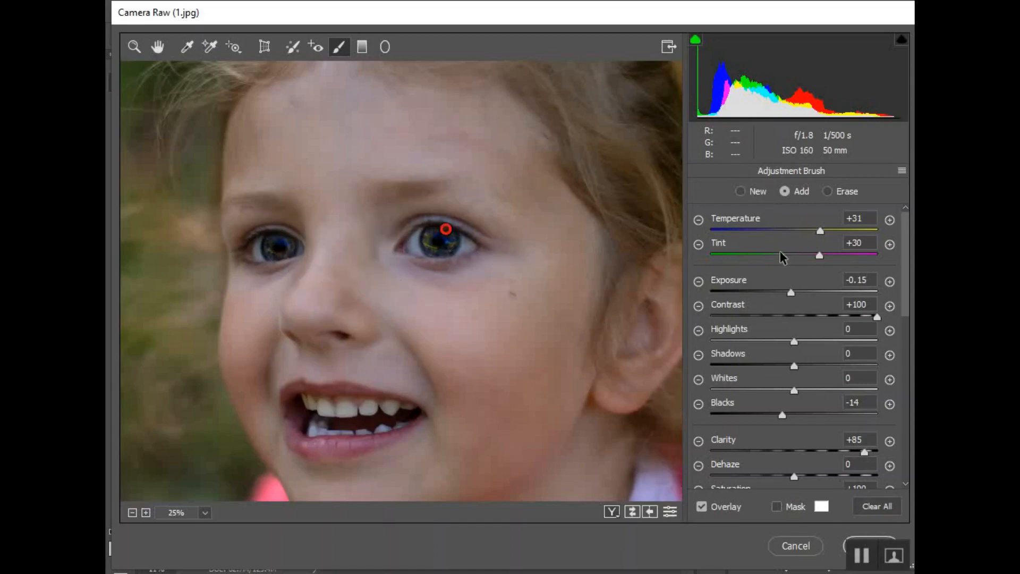
pyautogui.moveTo(275, 273)
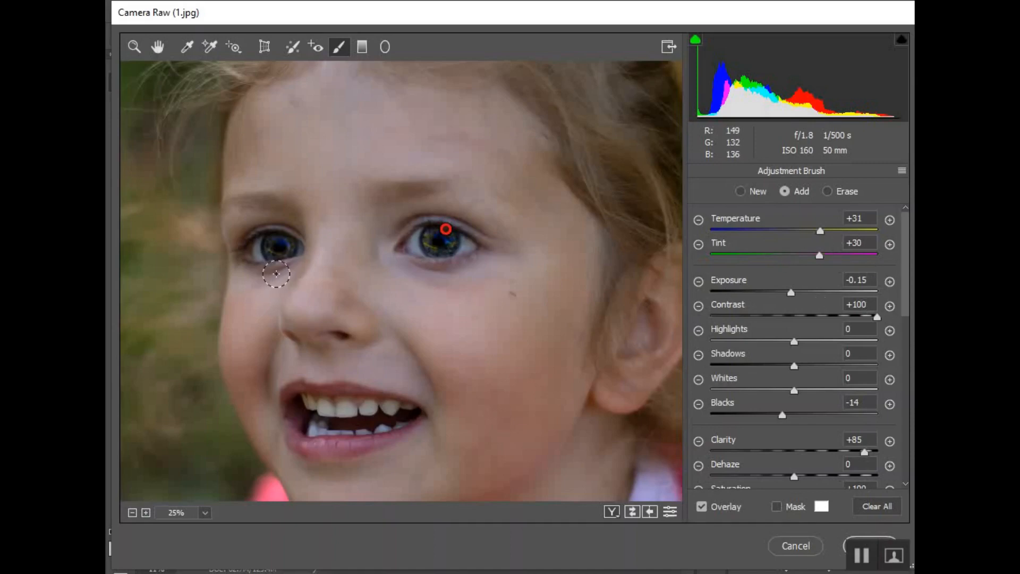
pyautogui.moveTo(286, 273)
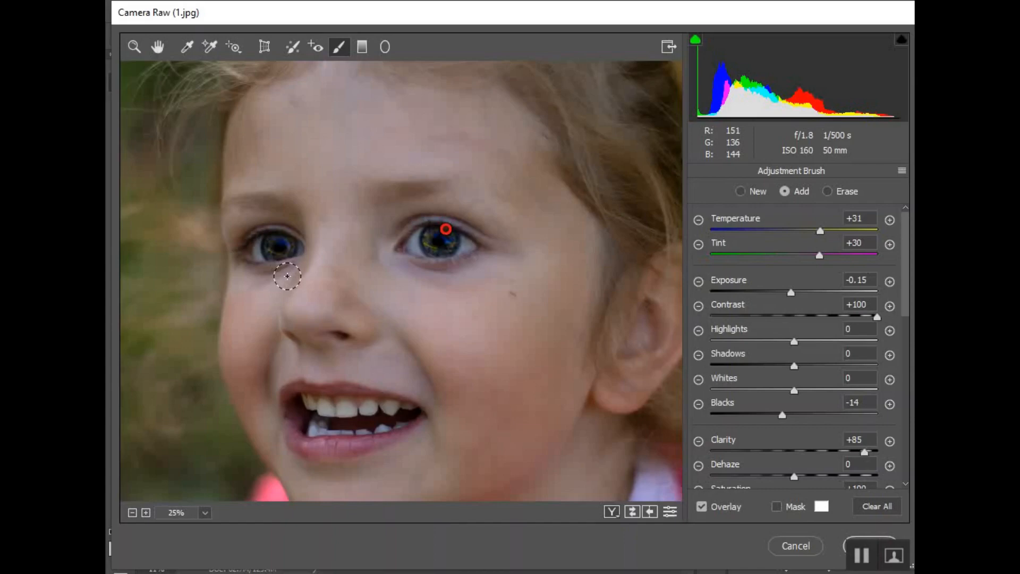
pyautogui.moveTo(829, 192)
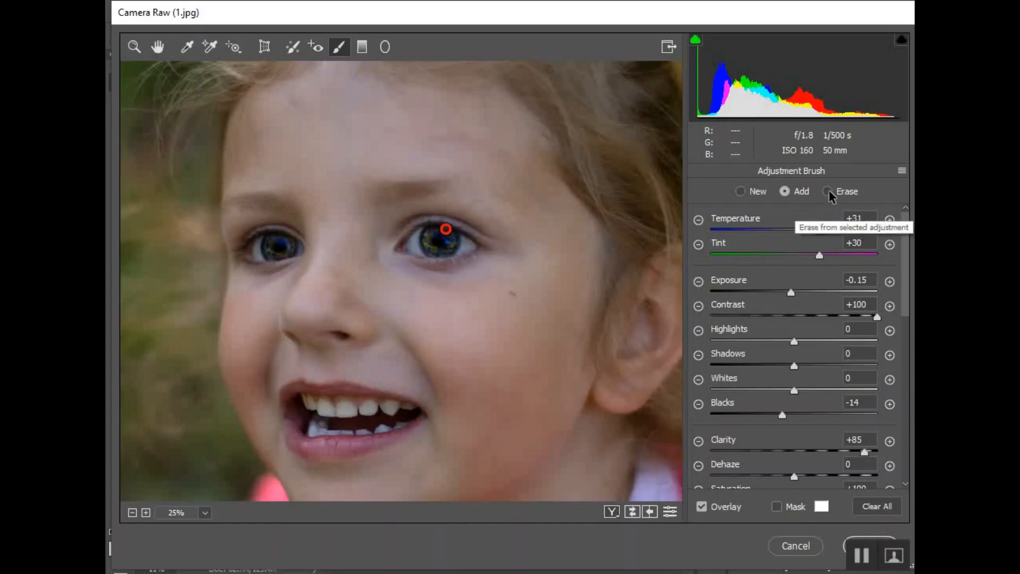
# Step: Switch the eye brush from Erase to Add mode and turn off the pin Overlay
pyautogui.click(829, 191)
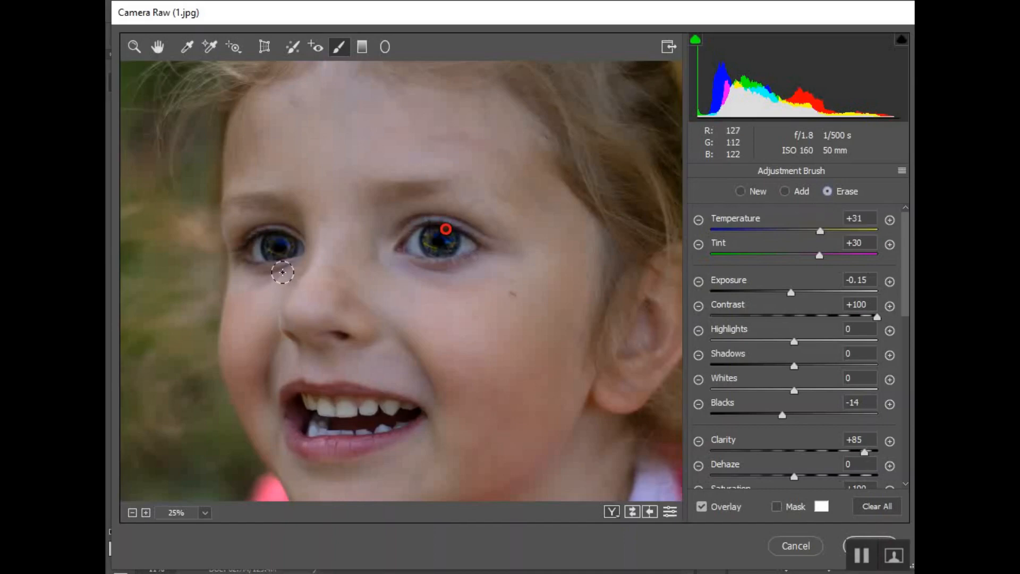
pyautogui.moveTo(298, 274)
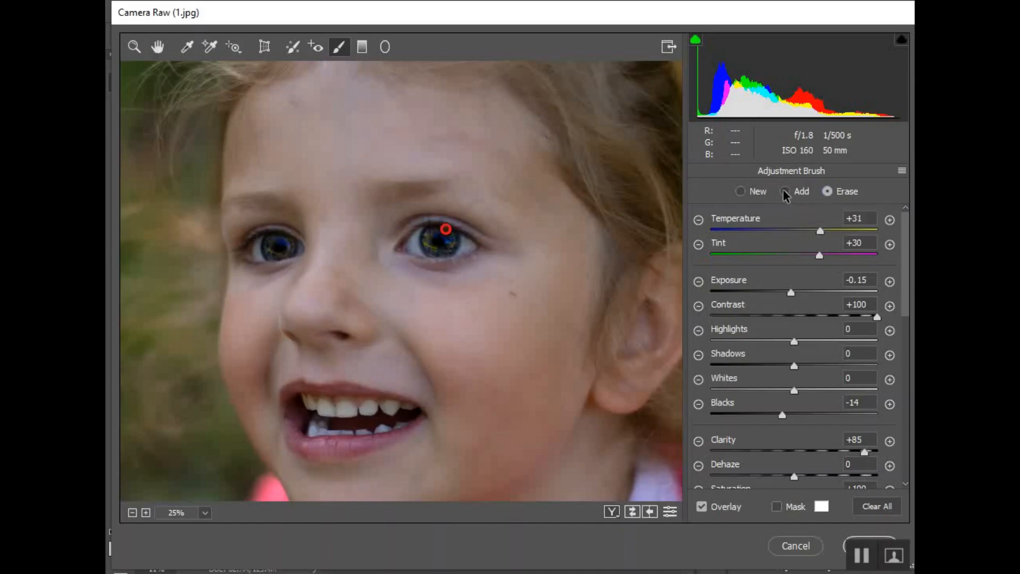
pyautogui.click(783, 190)
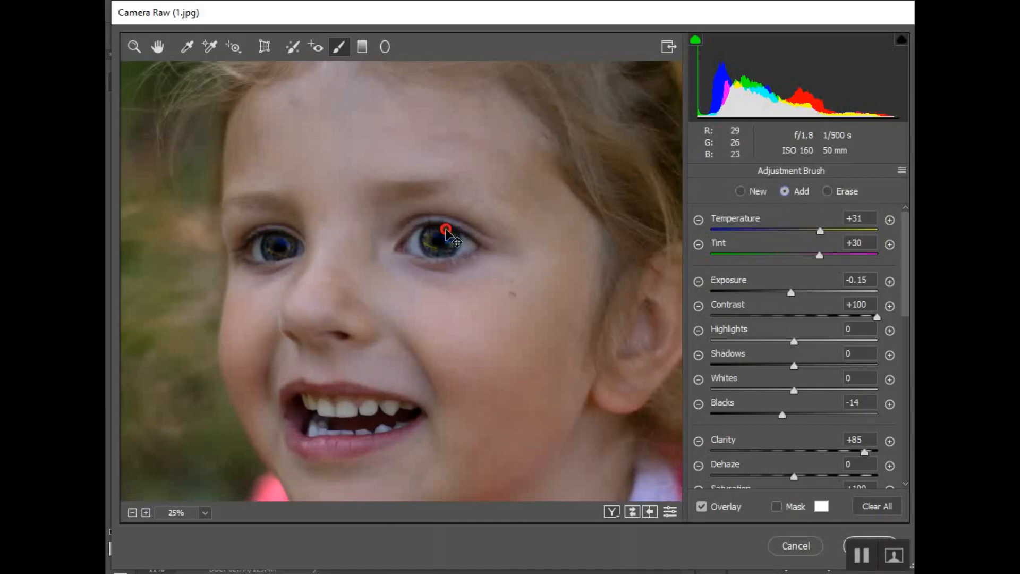
pyautogui.moveTo(448, 234)
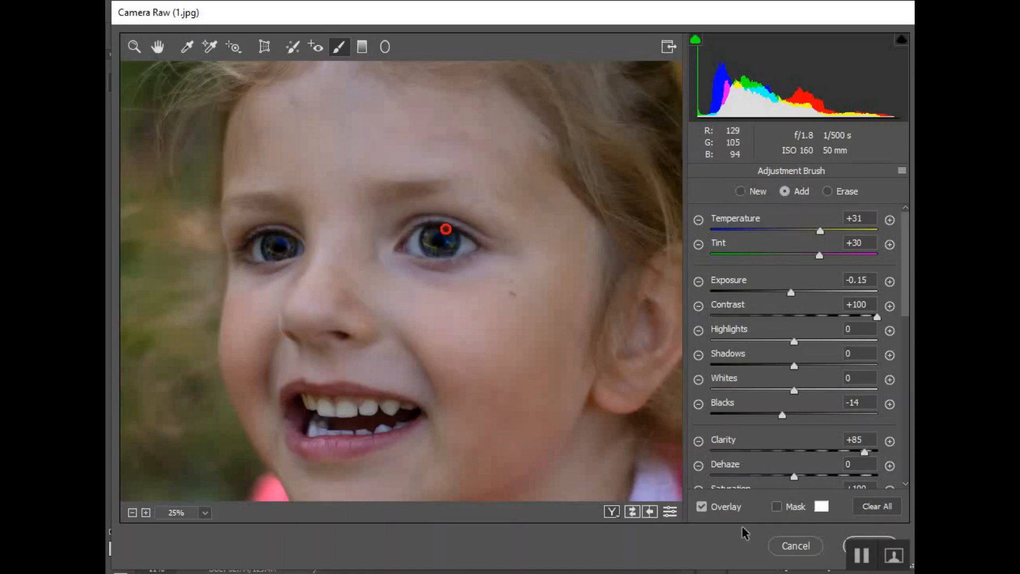
pyautogui.moveTo(574, 344)
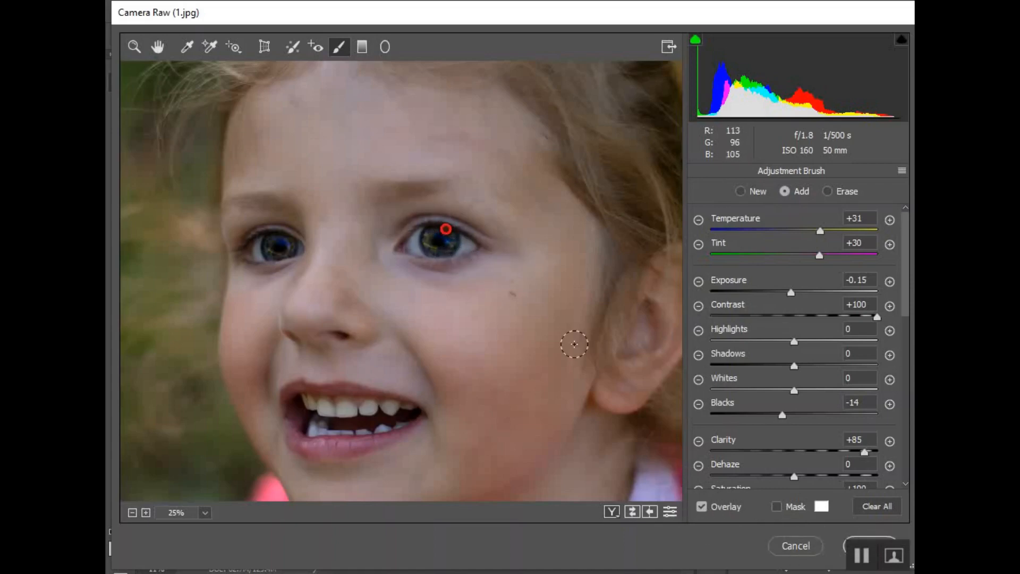
pyautogui.click(702, 506)
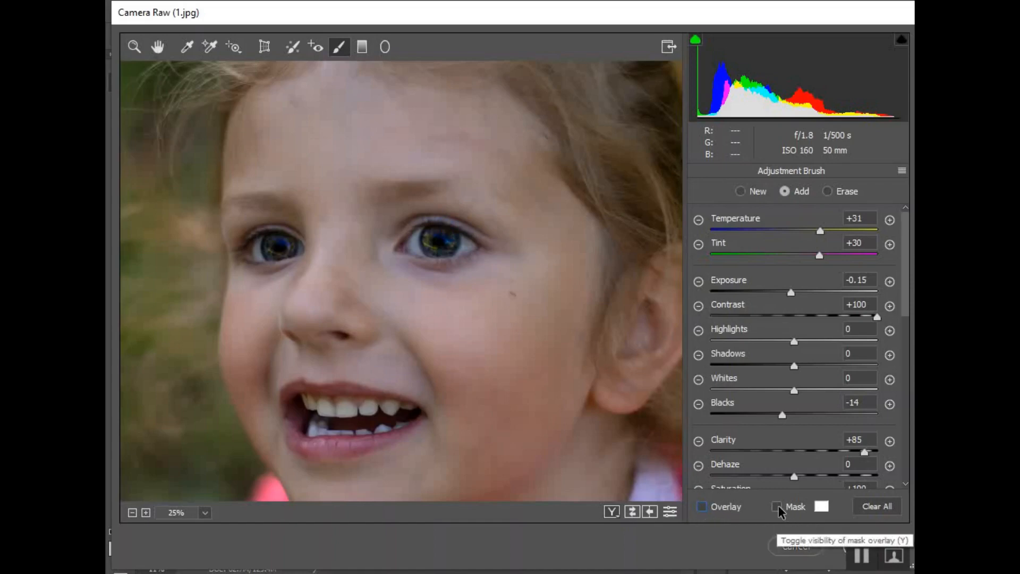
# Step: Turn on the Mask preview over both irises and scroll to the brush settings
pyautogui.click(776, 506)
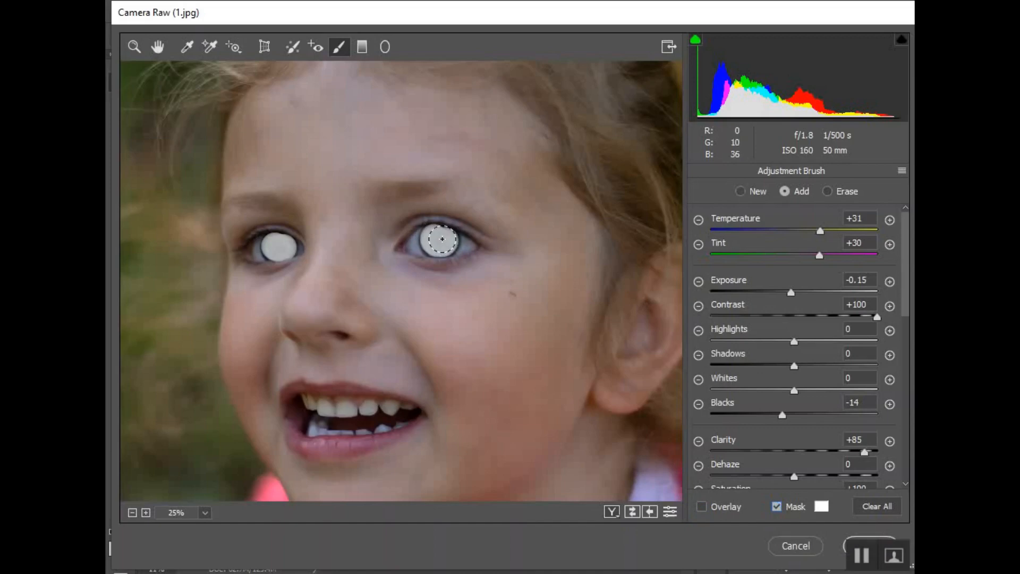
pyautogui.moveTo(437, 245)
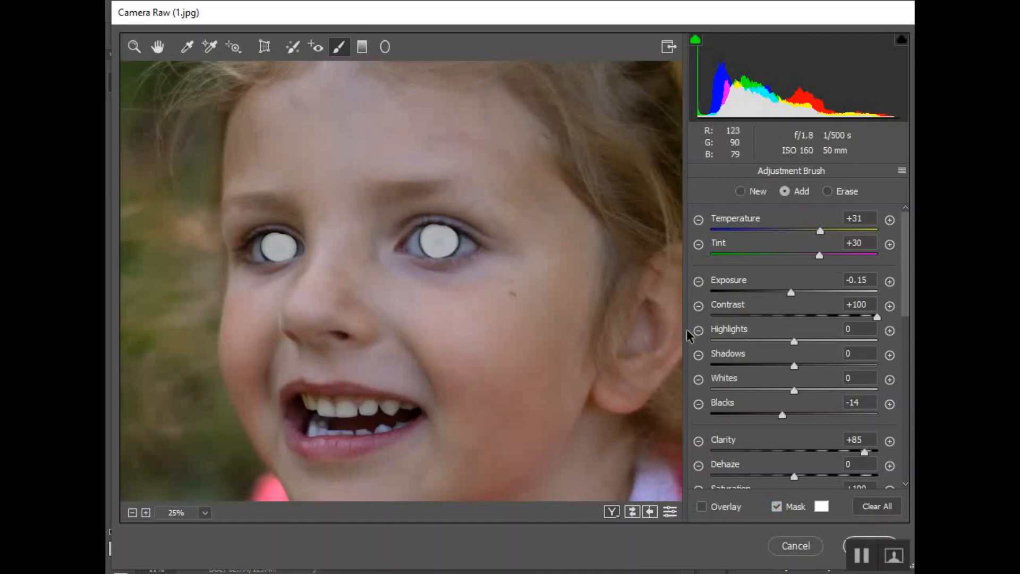
pyautogui.scroll(-3)
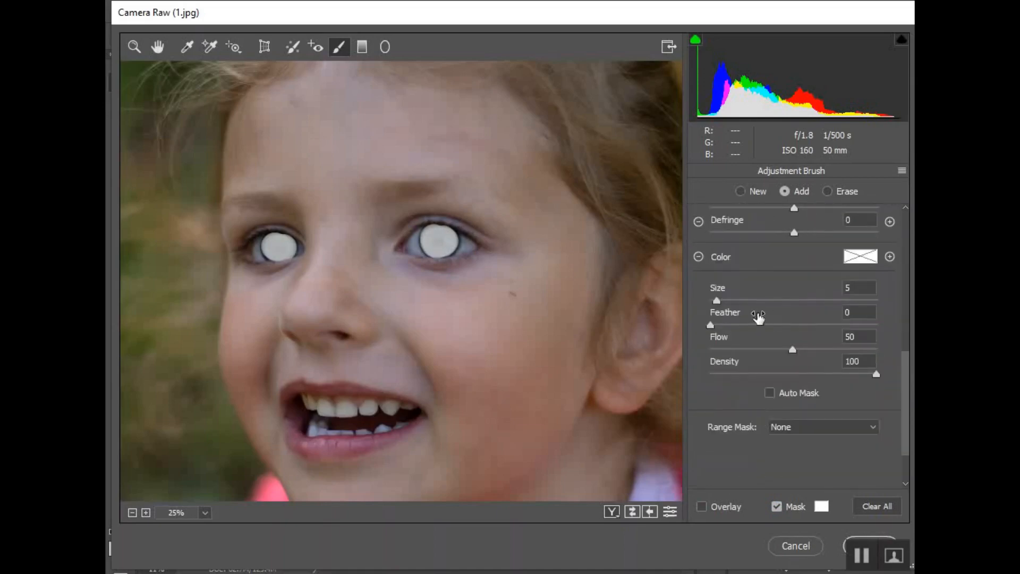
pyautogui.moveTo(714, 301)
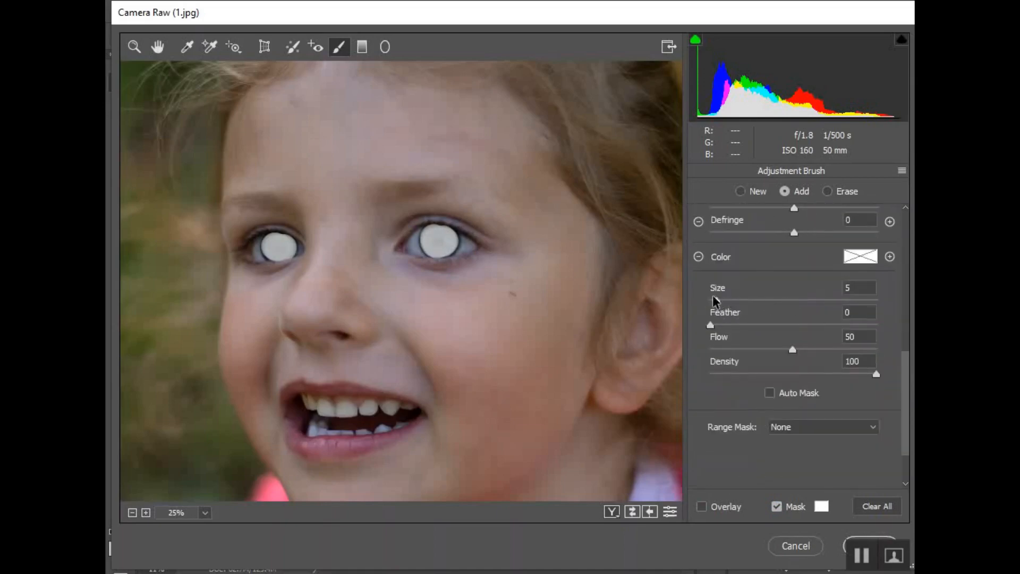
pyautogui.moveTo(653, 284)
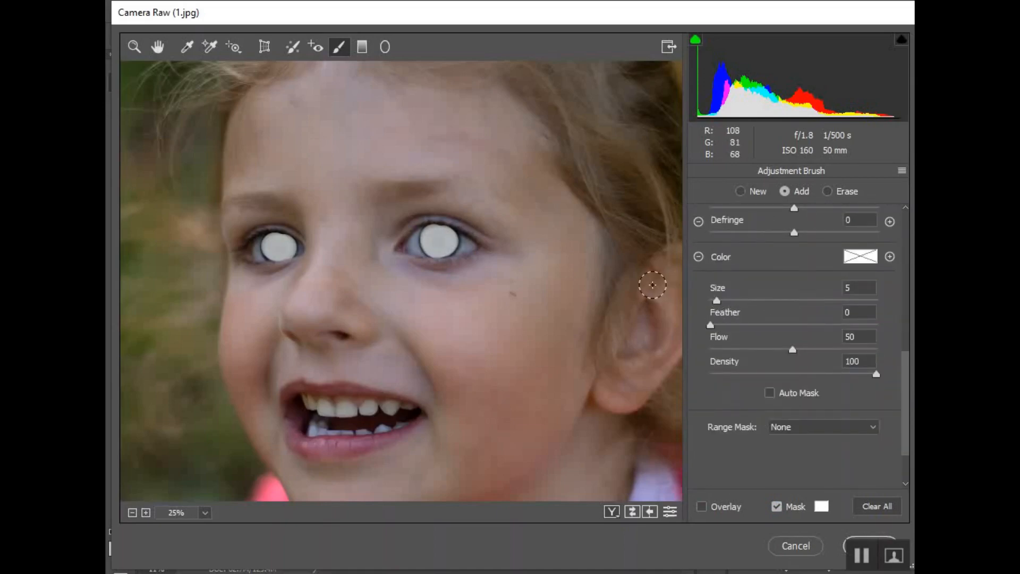
pyautogui.moveTo(730, 319)
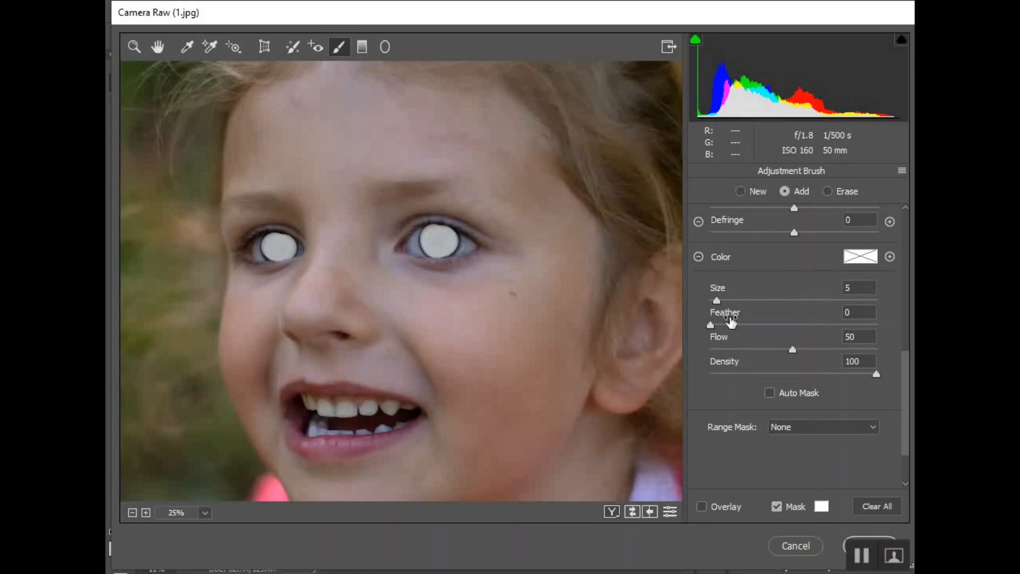
pyautogui.moveTo(428, 228)
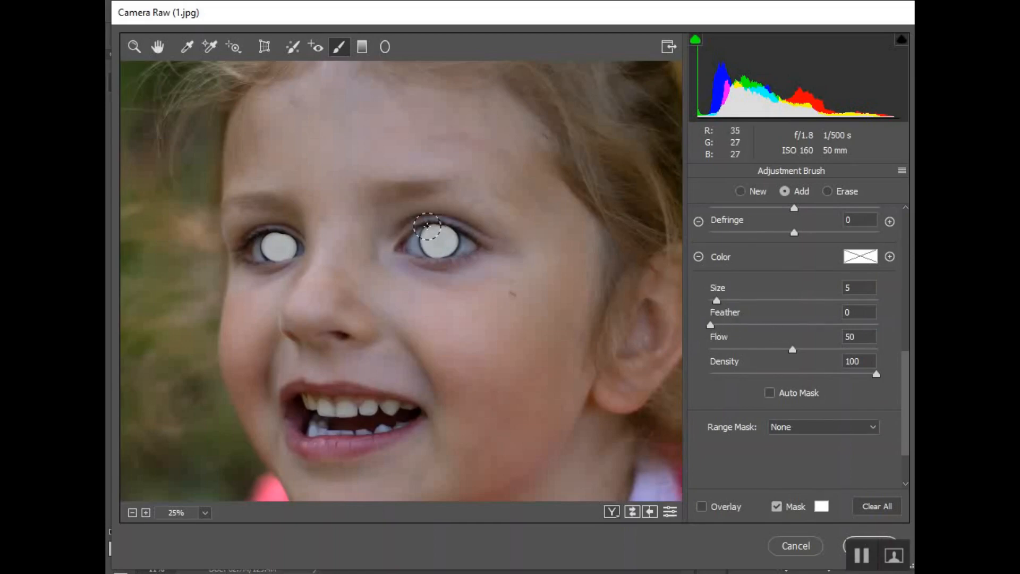
pyautogui.moveTo(443, 243)
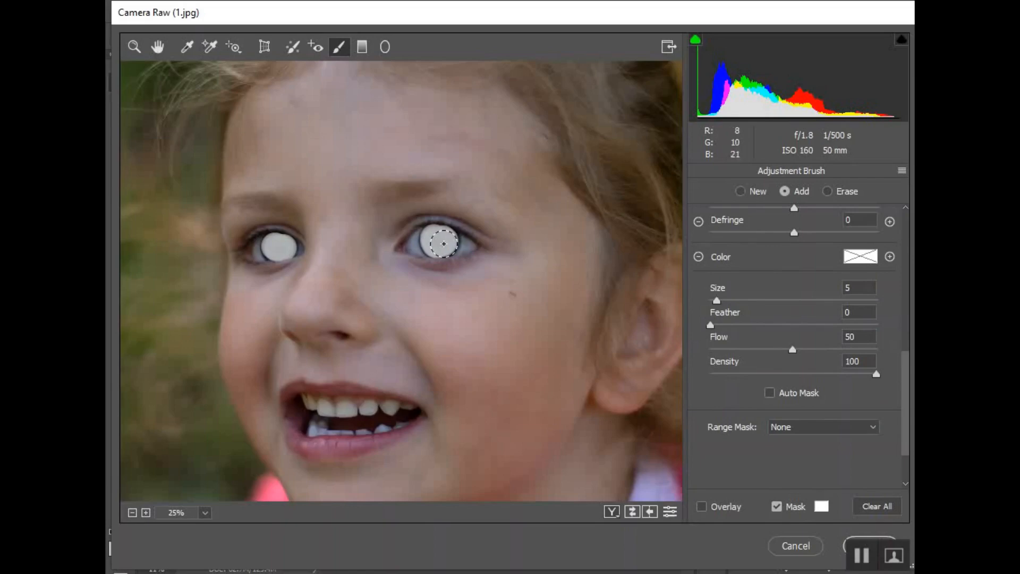
pyautogui.moveTo(441, 242)
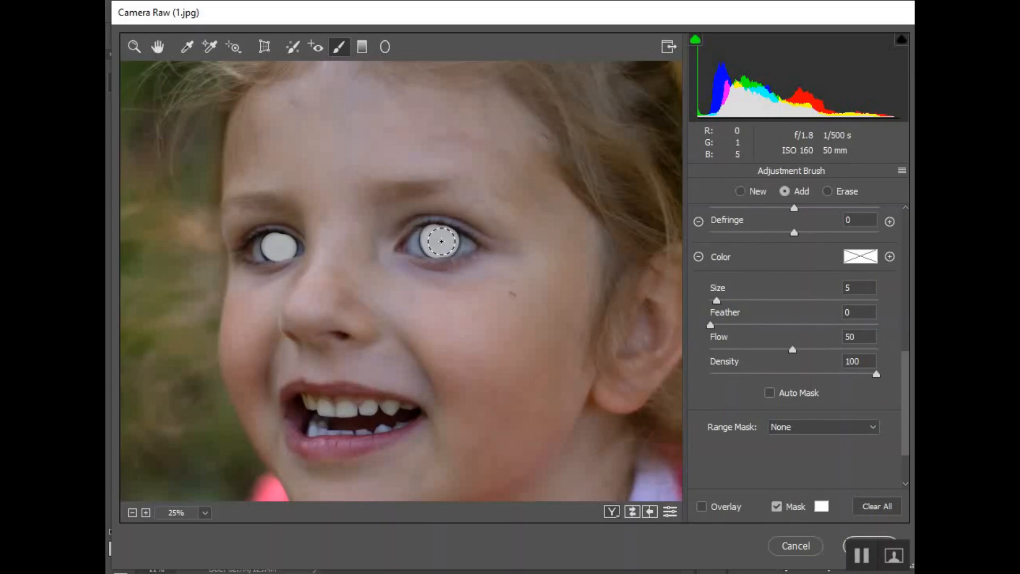
pyautogui.moveTo(438, 243)
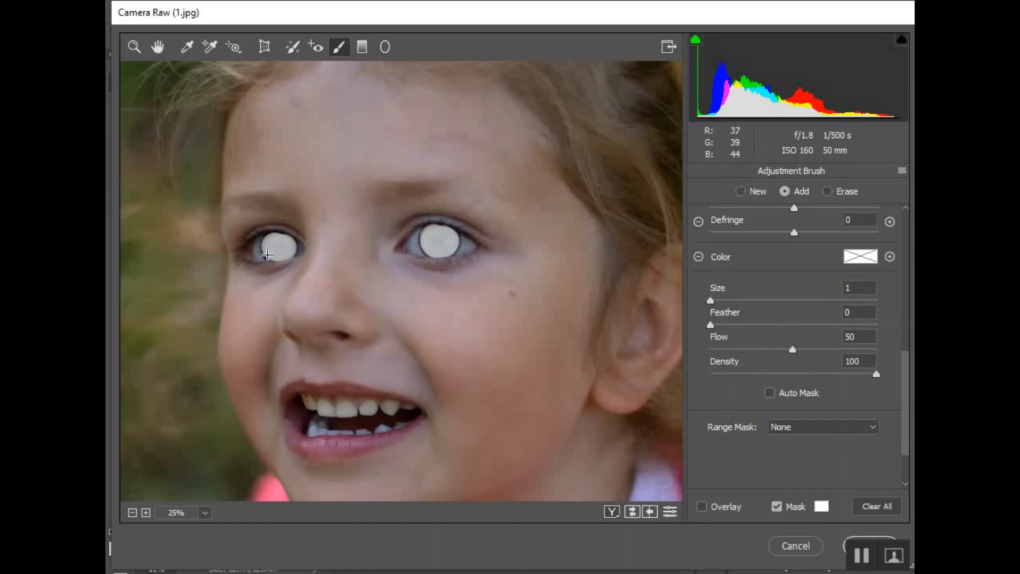
pyautogui.moveTo(283, 243)
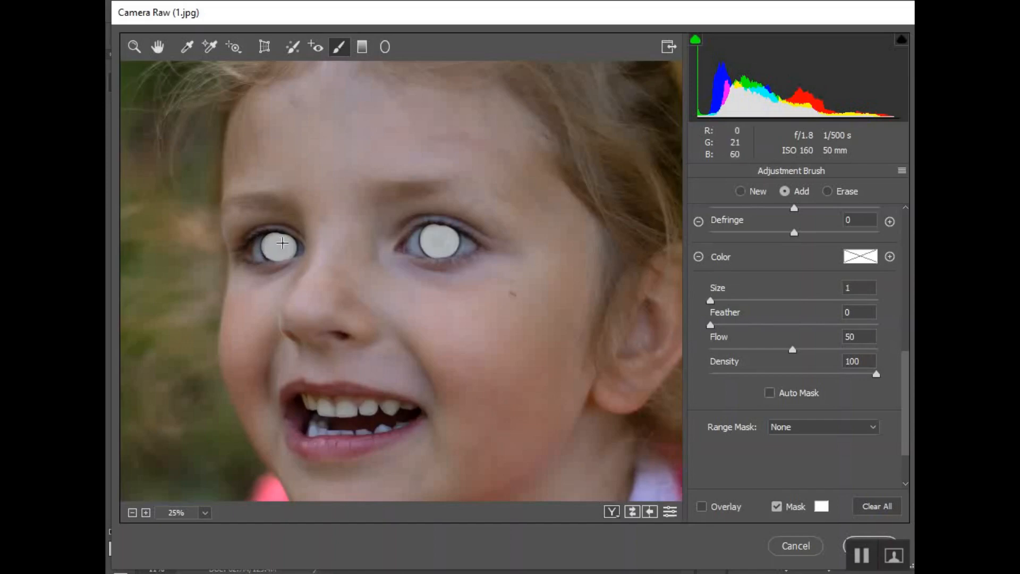
pyautogui.moveTo(366, 298)
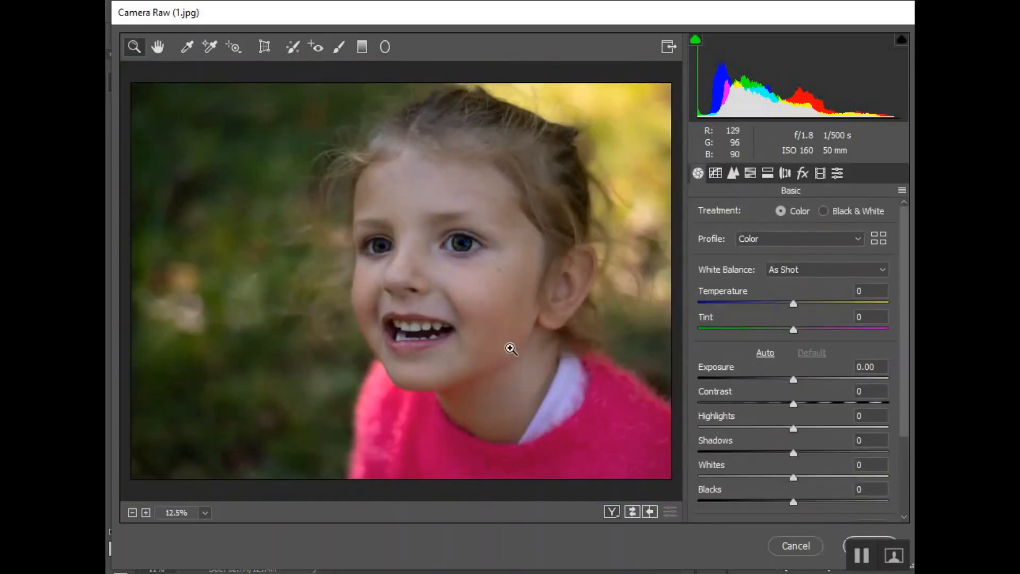
# Step: Zoom in on the girl's face and return to the Adjustment Brush panel
pyautogui.click(339, 47)
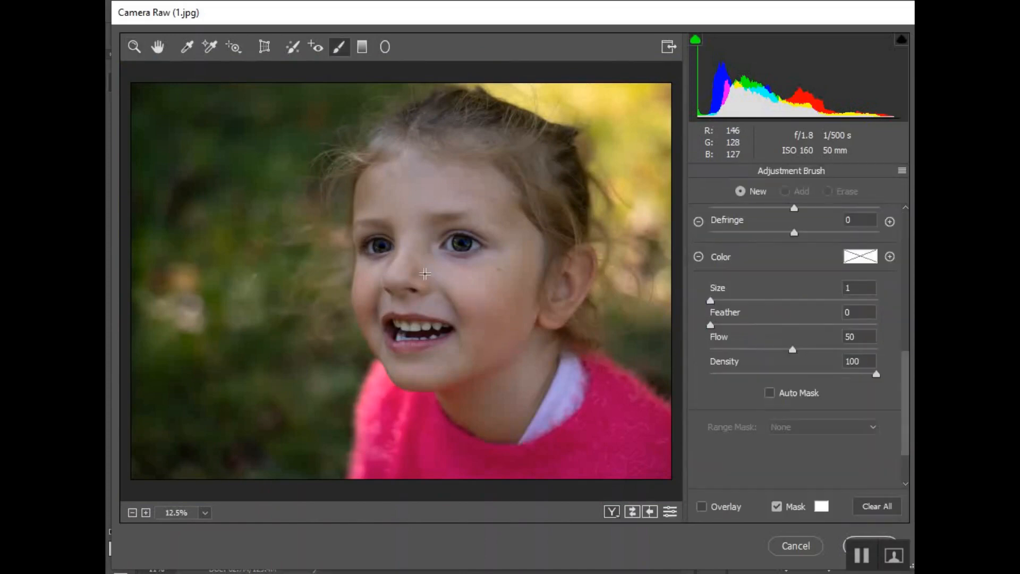
pyautogui.moveTo(483, 281)
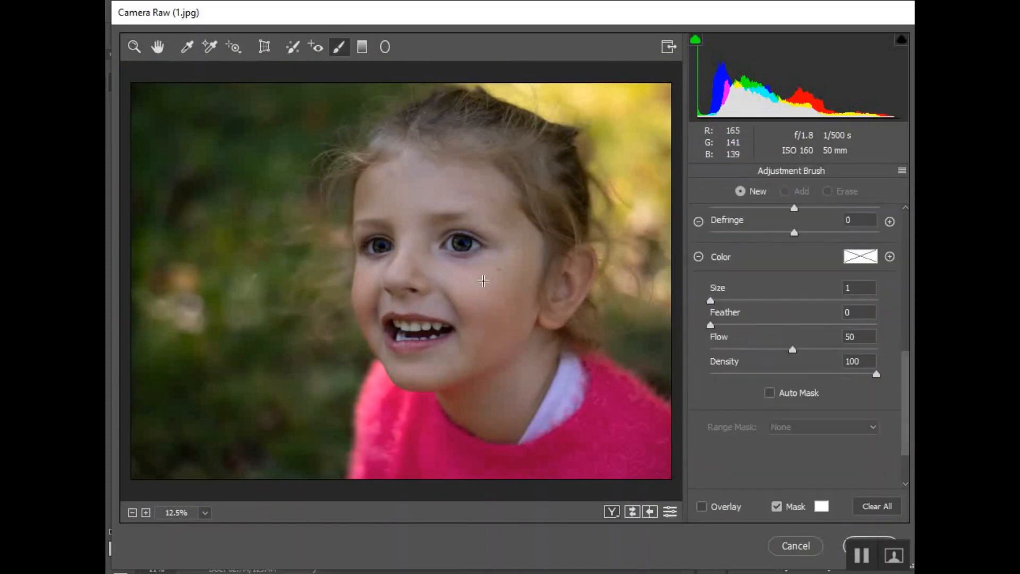
pyautogui.click(697, 173)
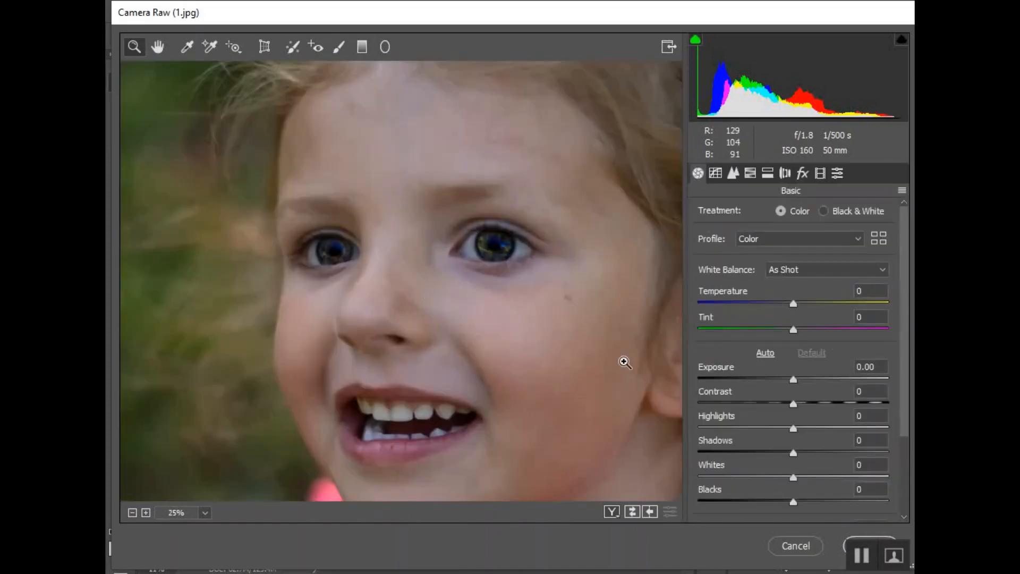
pyautogui.moveTo(339, 89)
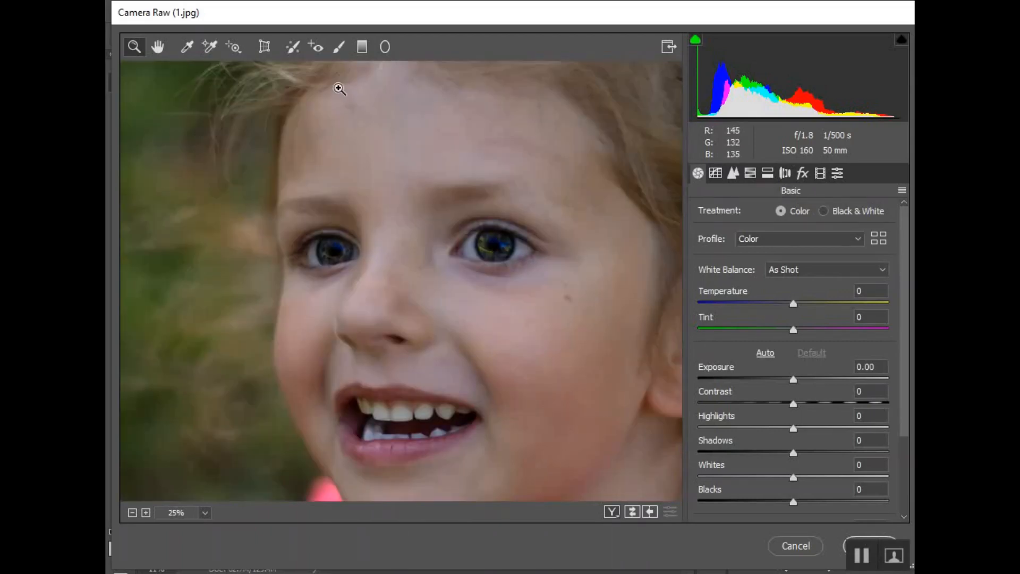
pyautogui.click(338, 46)
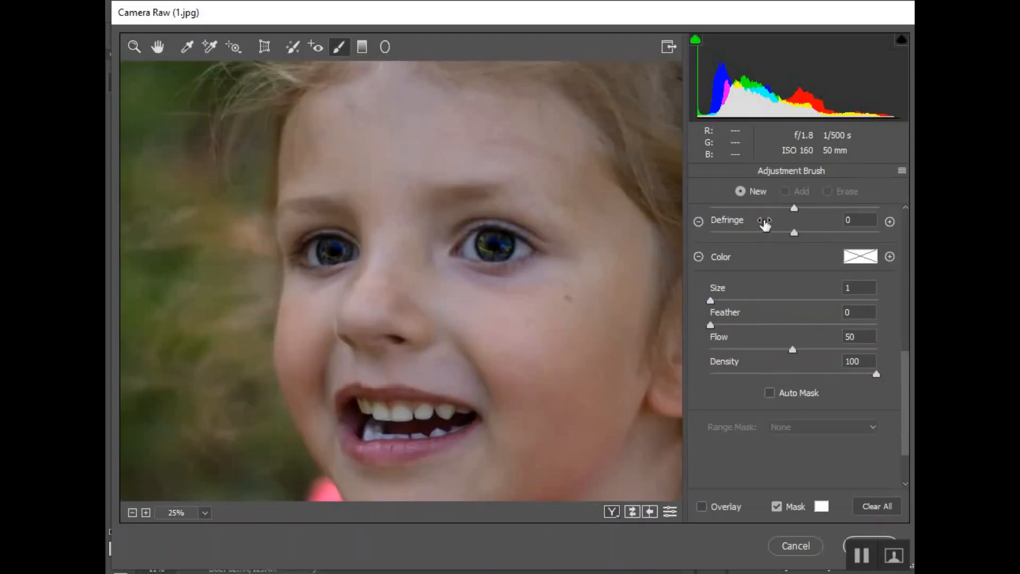
pyautogui.scroll(3)
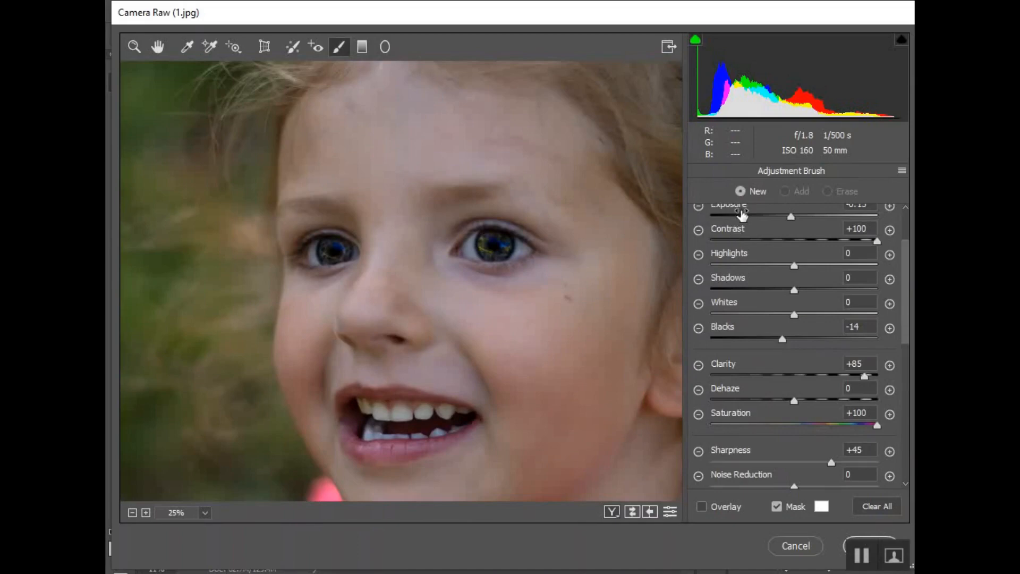
pyautogui.moveTo(187, 188)
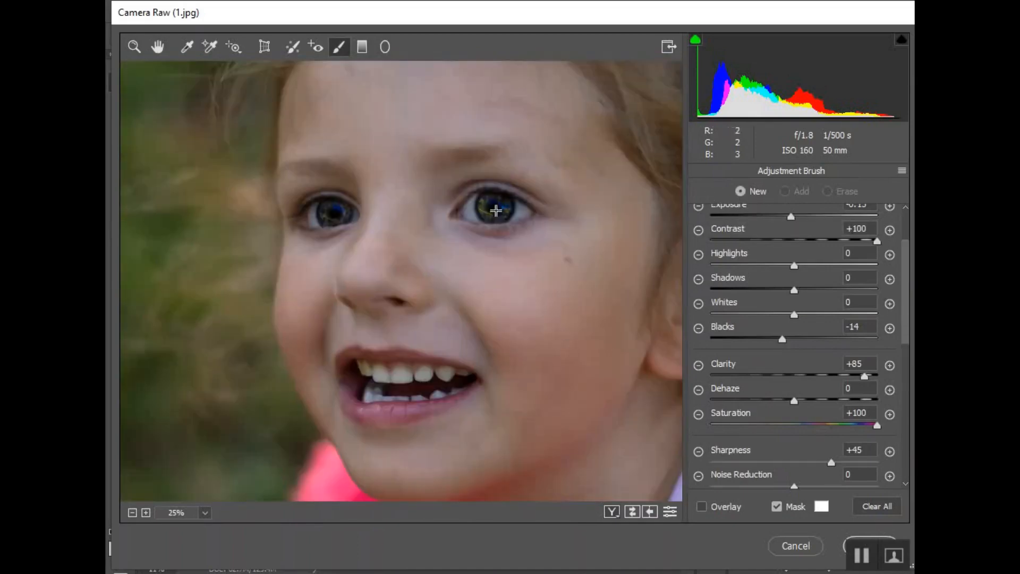
pyautogui.moveTo(510, 265)
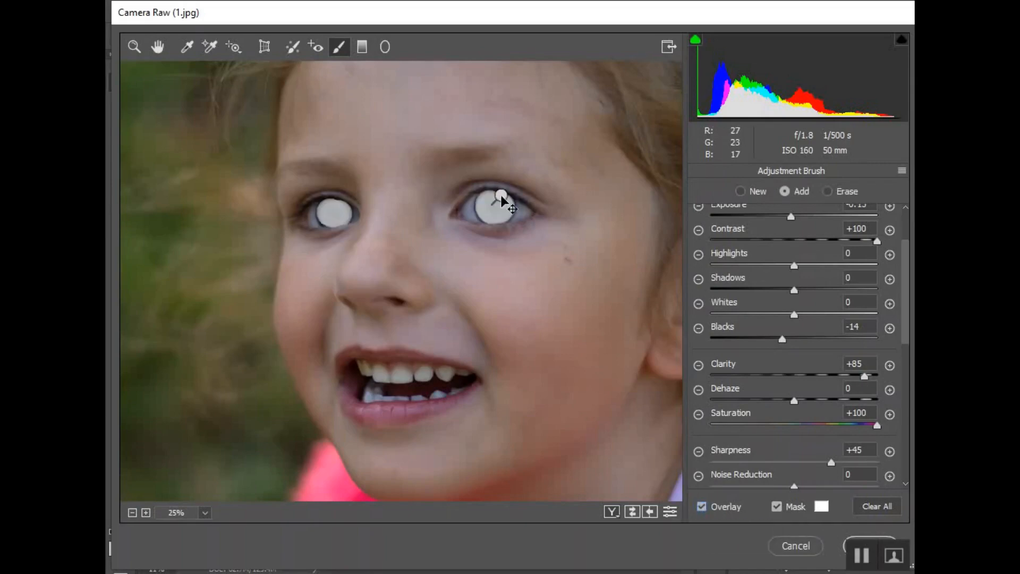
# Step: Select the eye adjustment pin, hide its mask, and cool the irises to Temperature -60
pyautogui.click(500, 196)
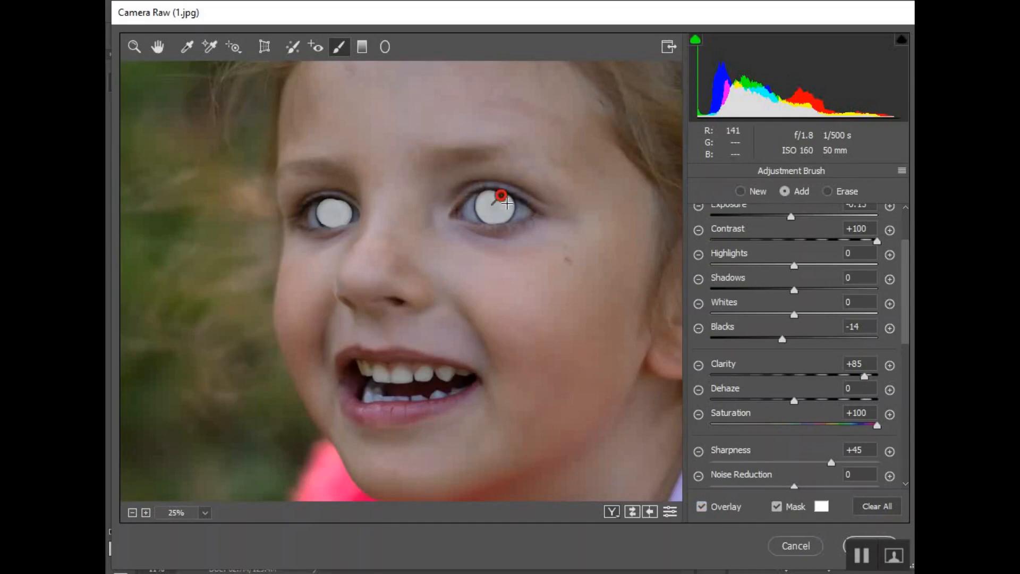
pyautogui.moveTo(358, 238)
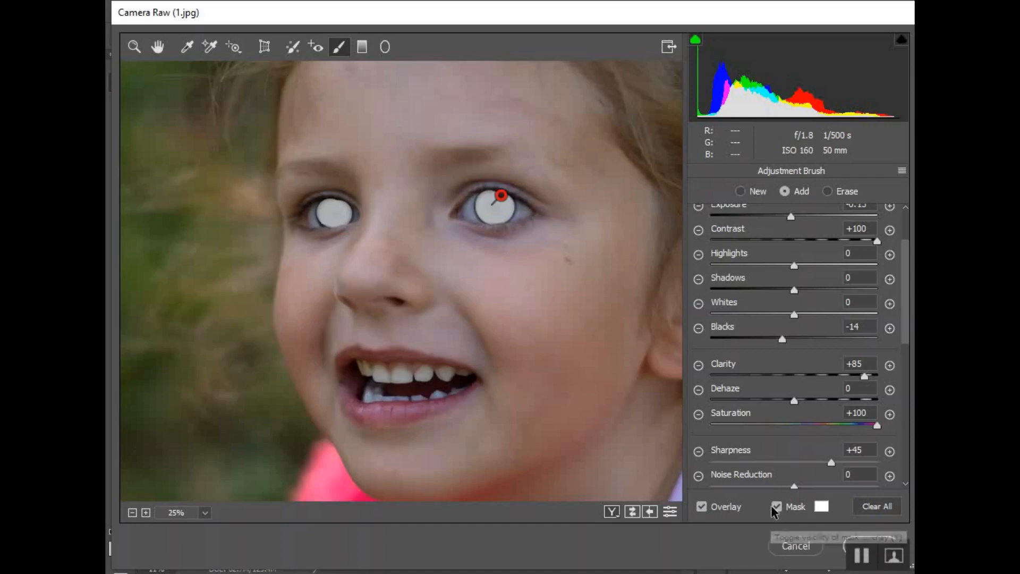
pyautogui.moveTo(504, 213)
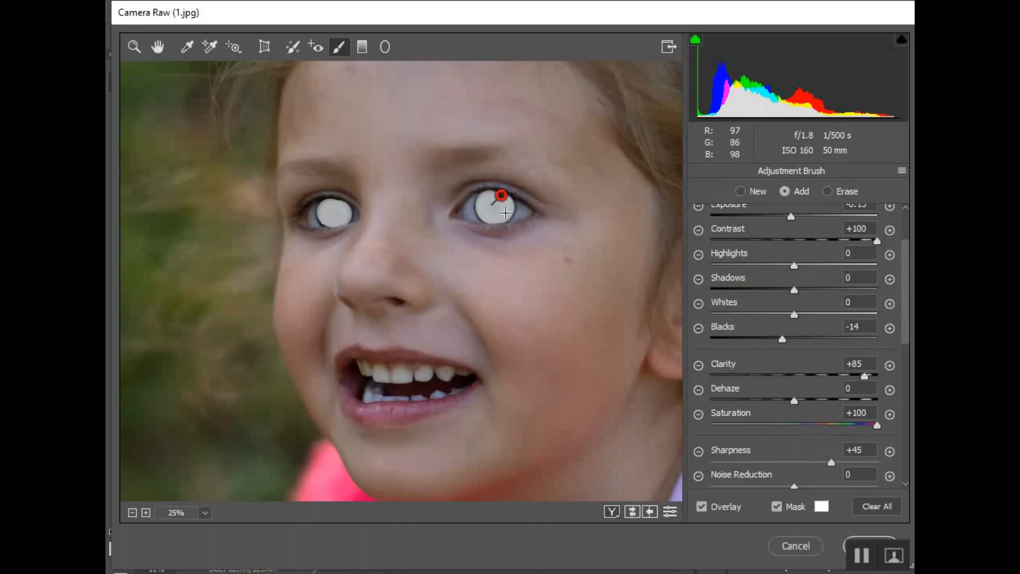
pyautogui.click(777, 506)
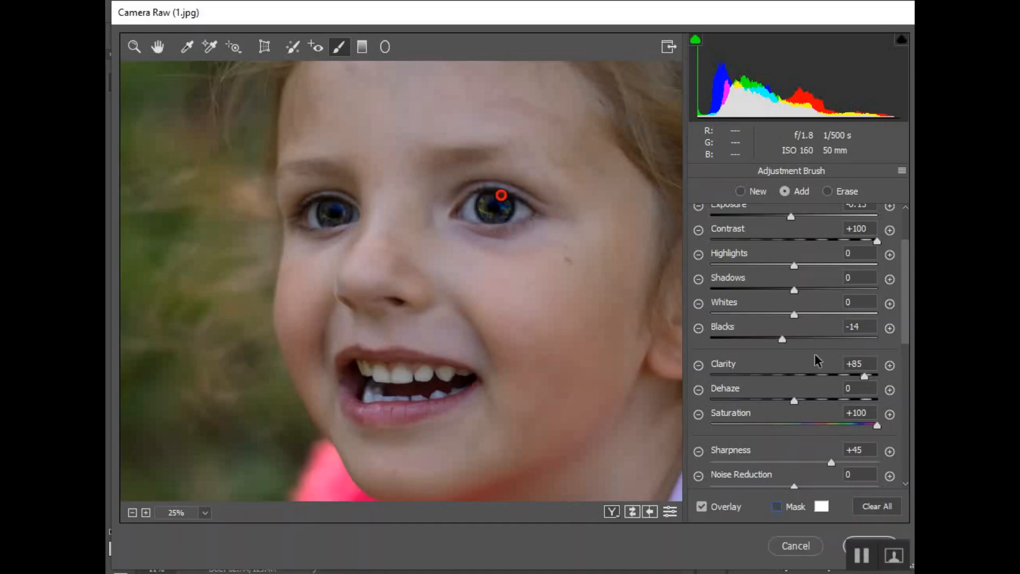
pyautogui.scroll(3)
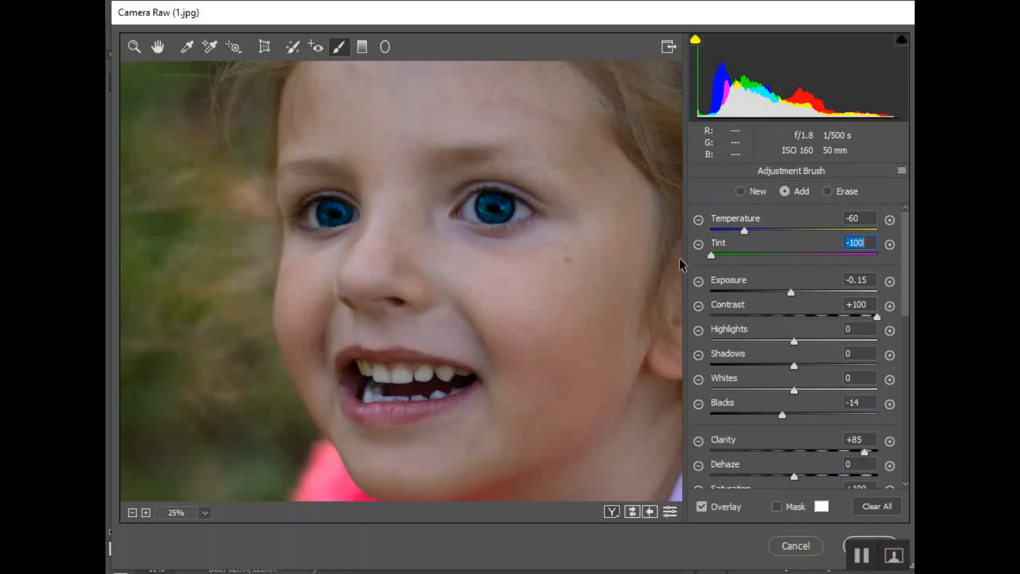
pyautogui.moveTo(714, 266)
pyautogui.write('+2')
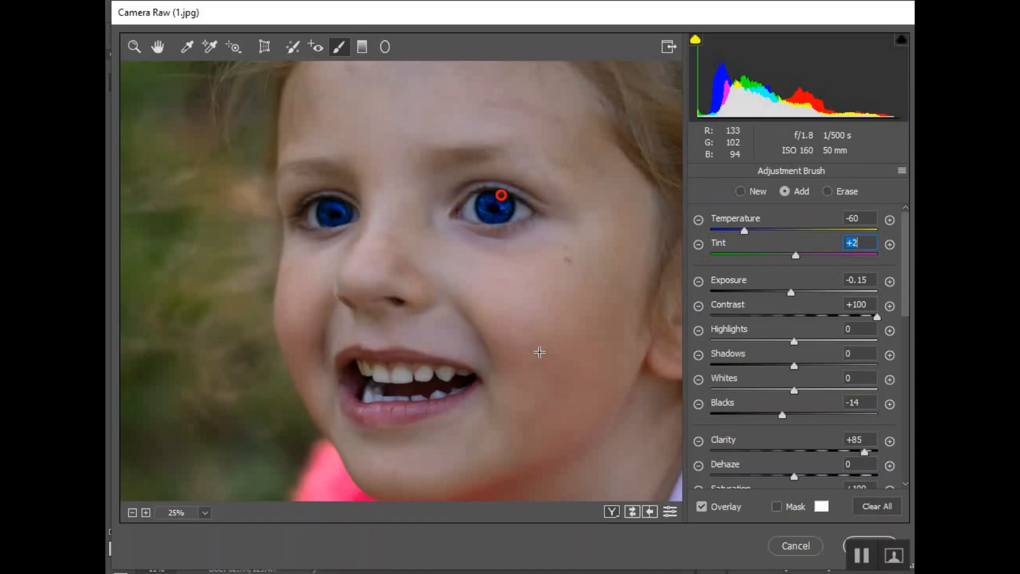
pyautogui.moveTo(459, 221)
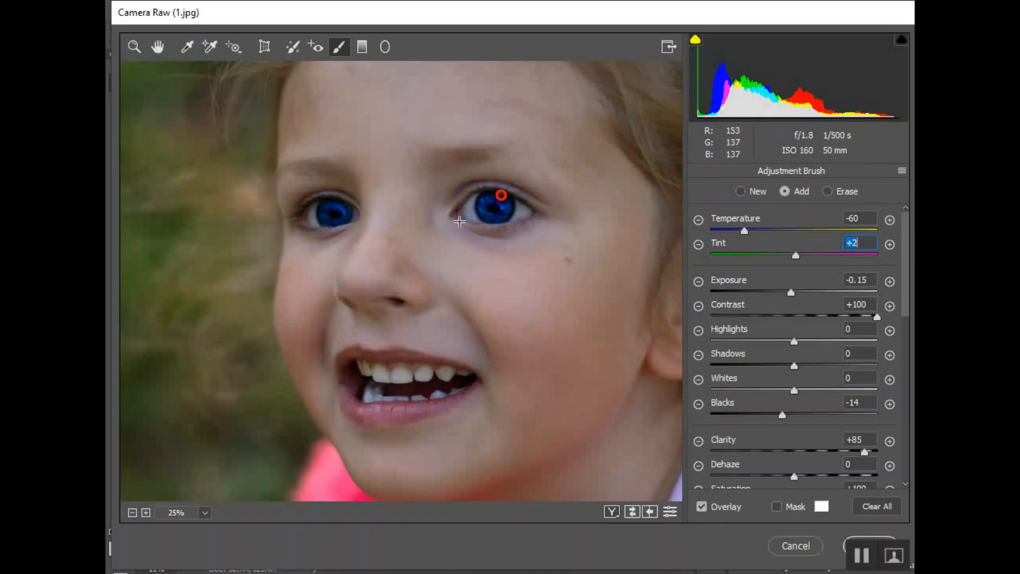
pyautogui.moveTo(489, 219)
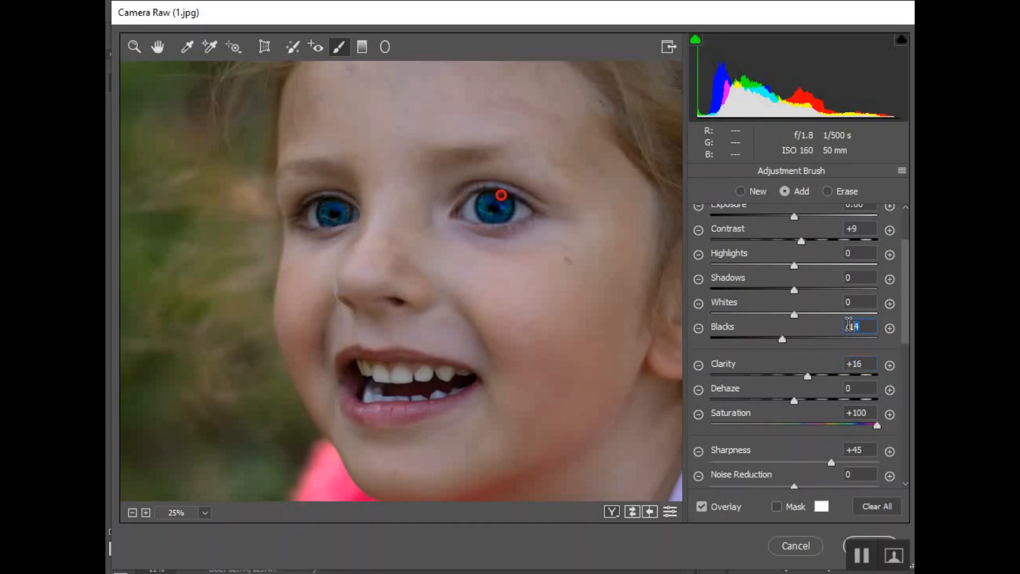
# Step: Enter 0 for Blacks and Saturation, keeping Contrast +9 and Clarity +16
pyautogui.write('0')
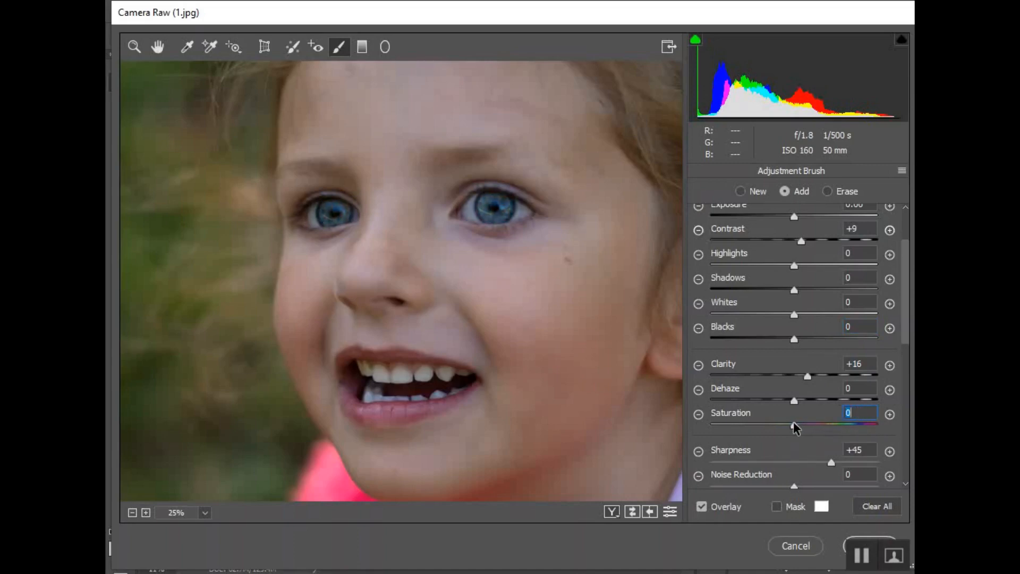
# Step: Set the eye adjustment to Exposure +0.40, Contrast +2, Clarity +84, Saturation +47
pyautogui.click(501, 195)
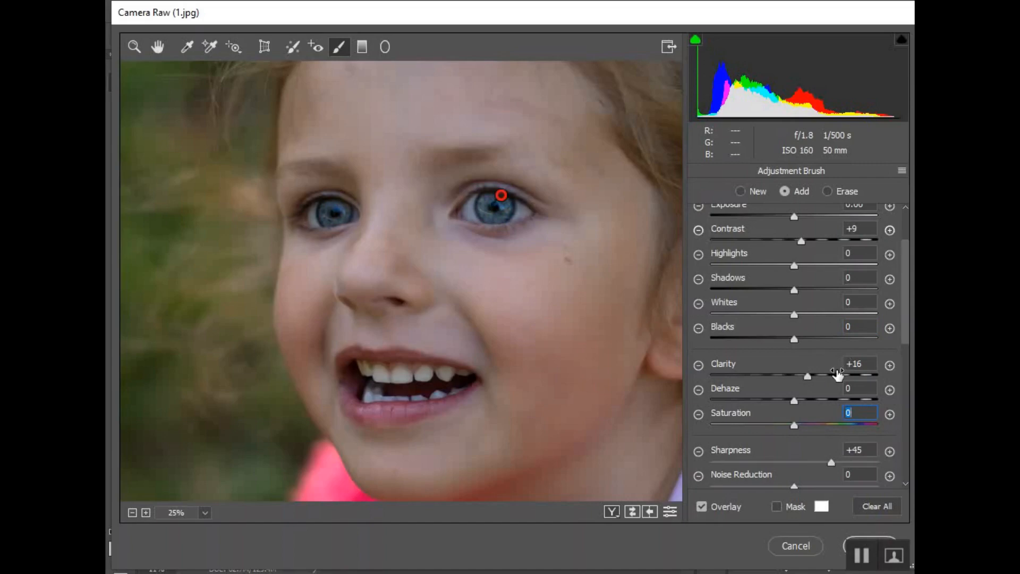
pyautogui.moveTo(817, 477)
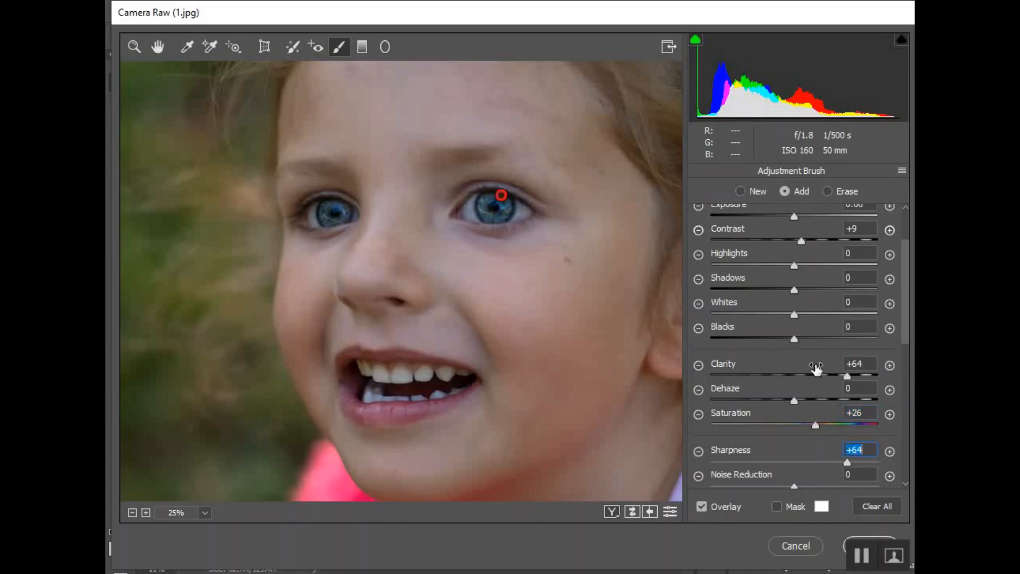
pyautogui.scroll(3)
pyautogui.write('+88')
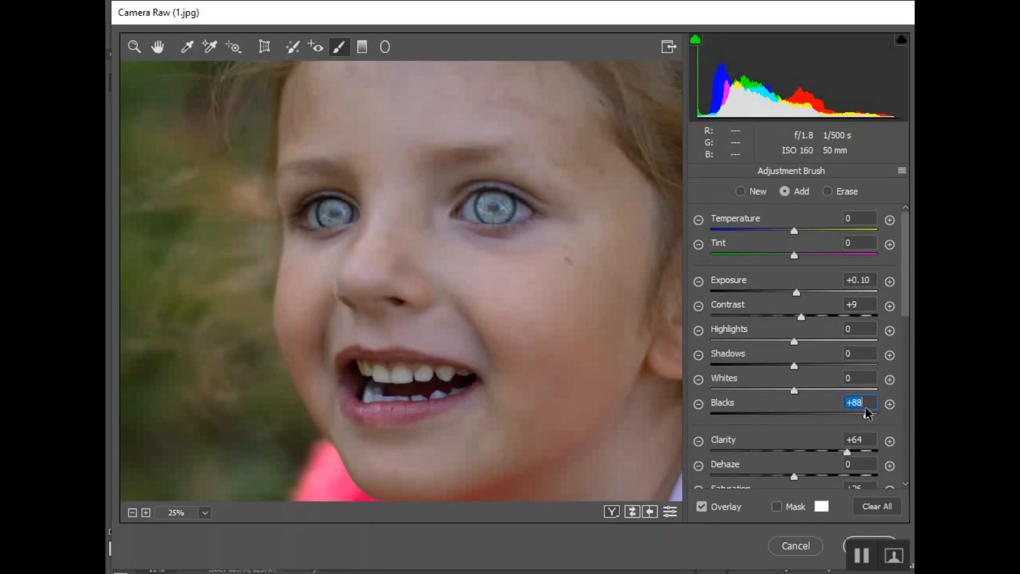
pyautogui.moveTo(866, 421)
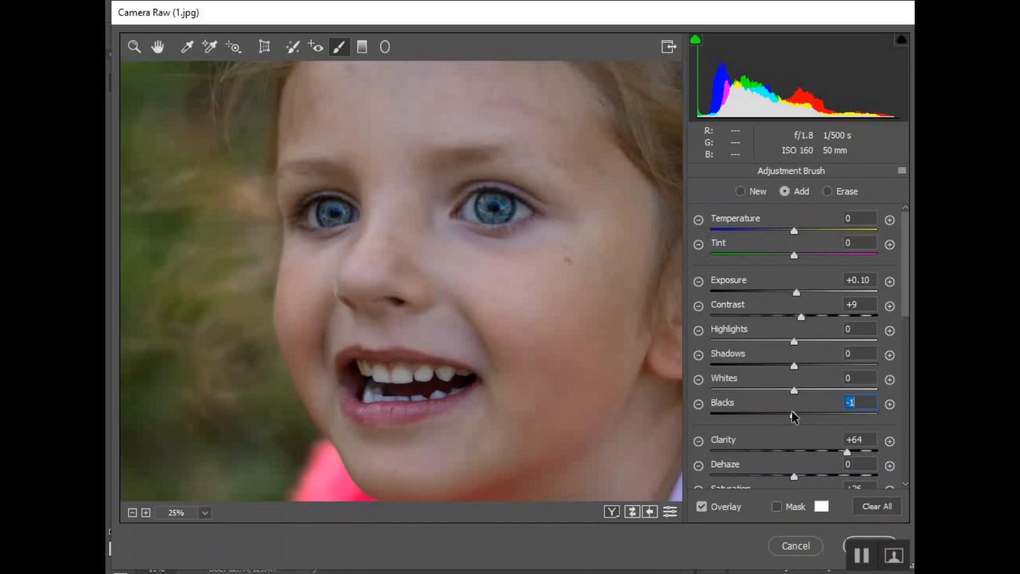
pyautogui.click(499, 194)
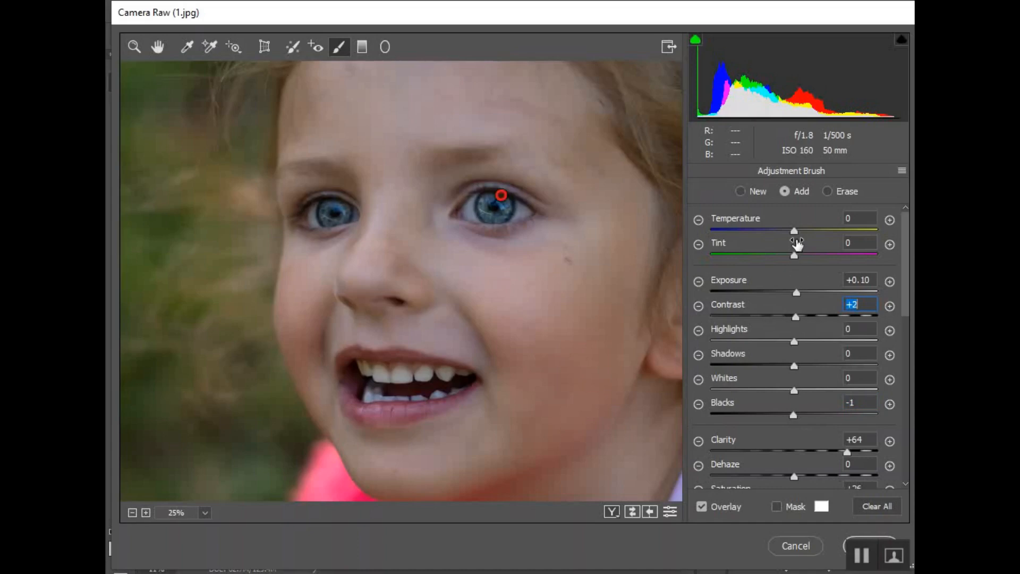
pyautogui.moveTo(730, 235)
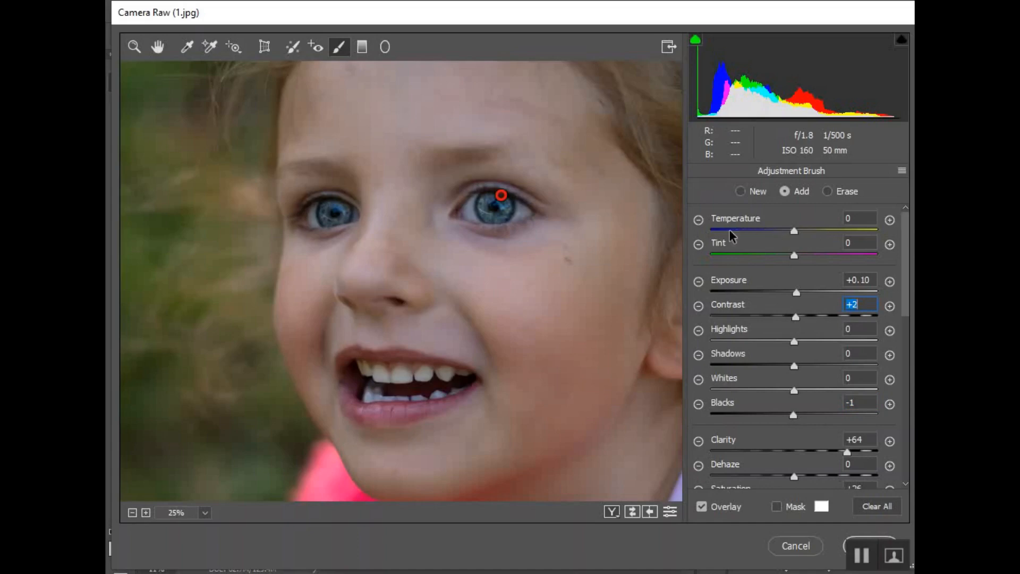
pyautogui.scroll(-3)
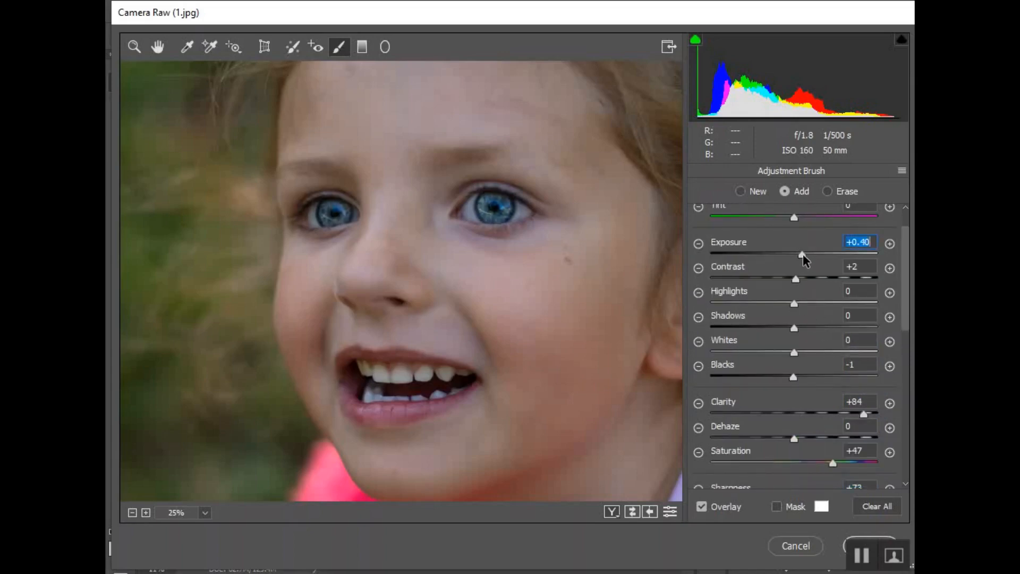
pyautogui.click(501, 195)
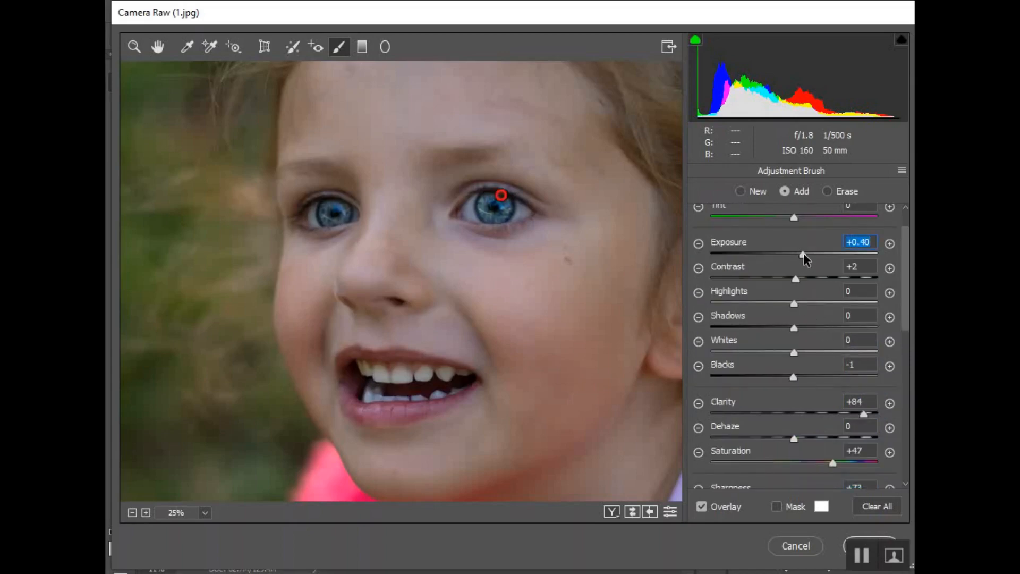
pyautogui.moveTo(462, 252)
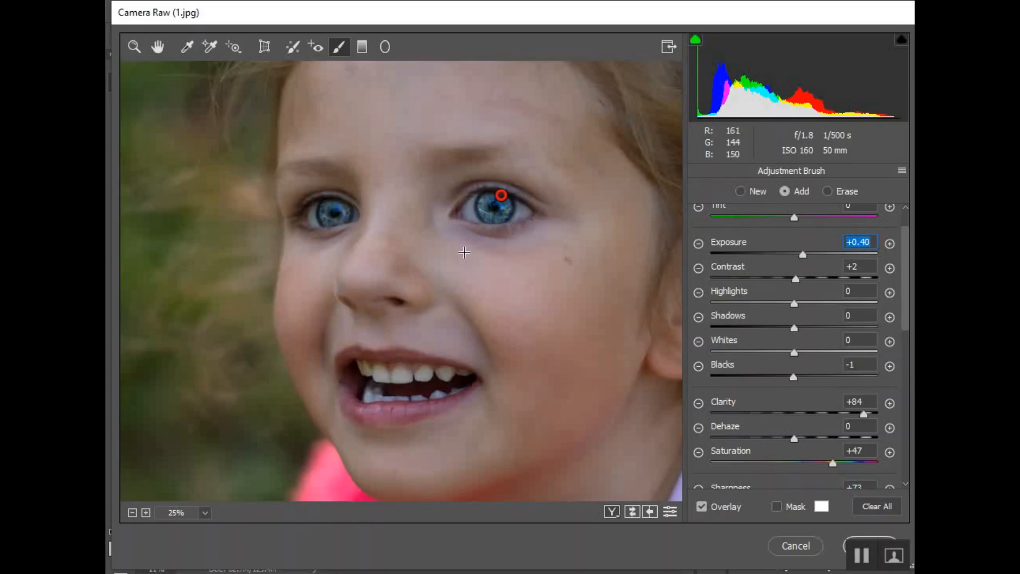
pyautogui.moveTo(466, 211)
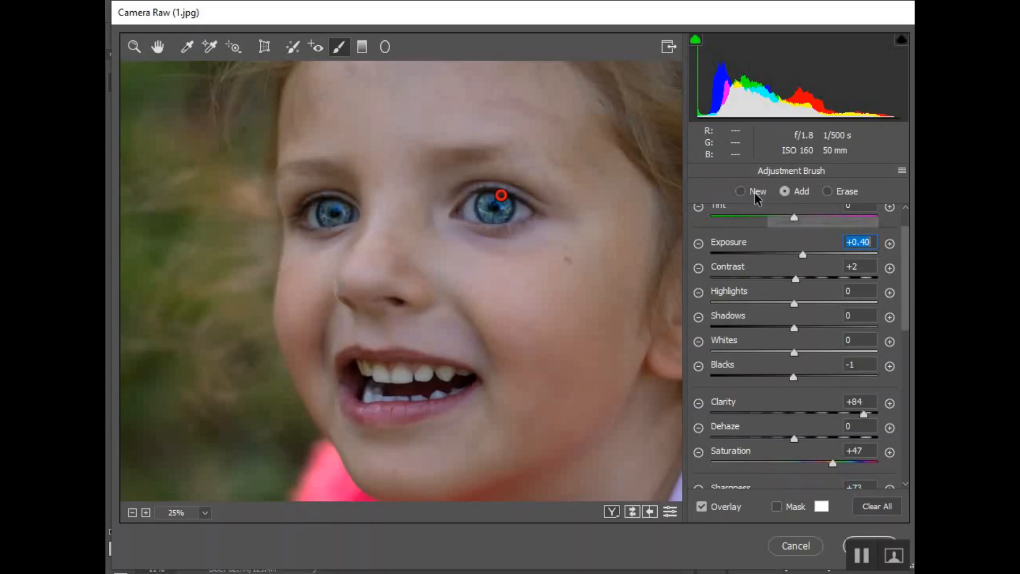
# Step: Start a new separate Adjustment Brush adjustment and paint it over the right iris
pyautogui.click(739, 192)
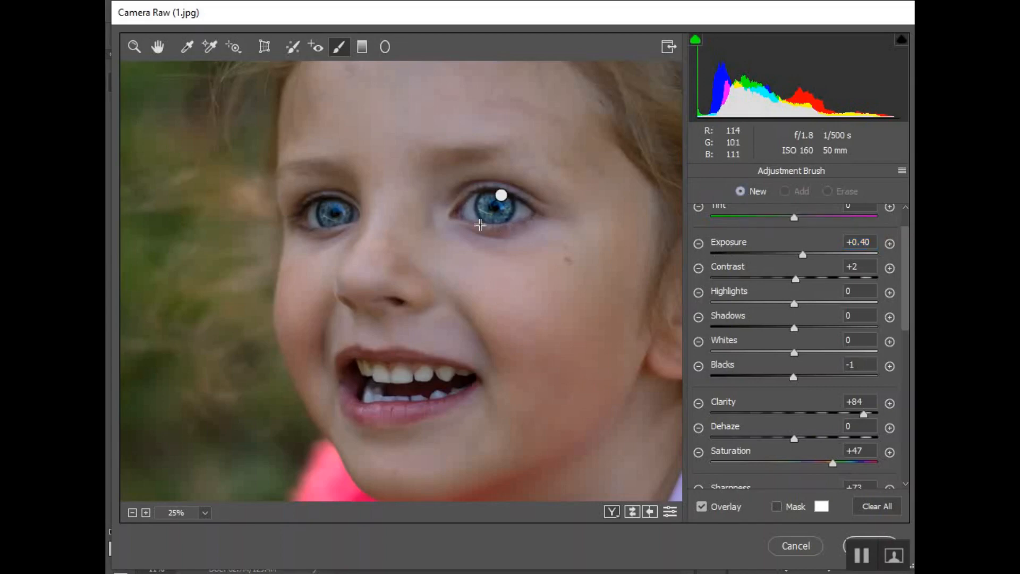
pyautogui.moveTo(333, 212)
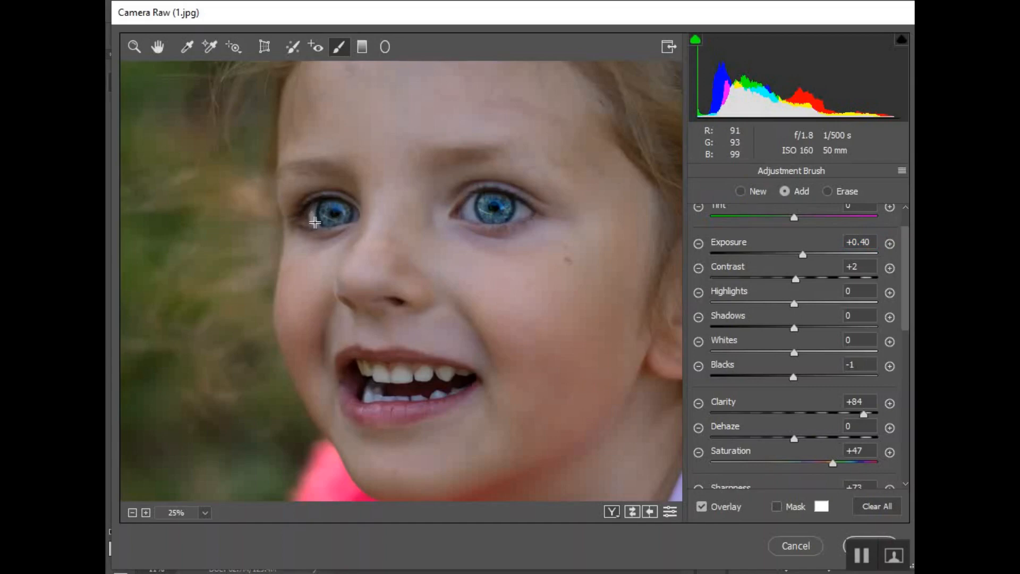
pyautogui.moveTo(310, 220)
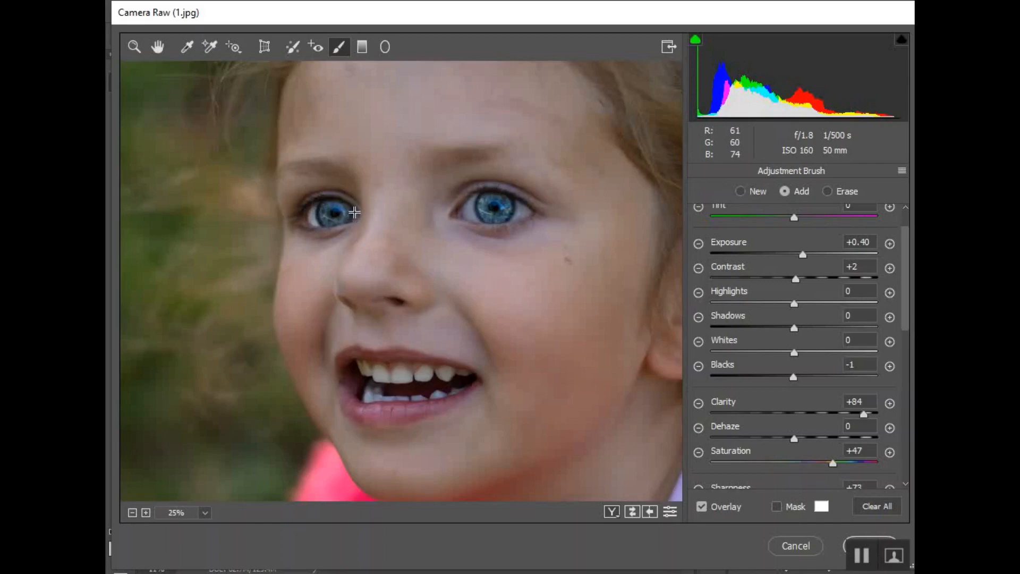
pyautogui.moveTo(466, 208)
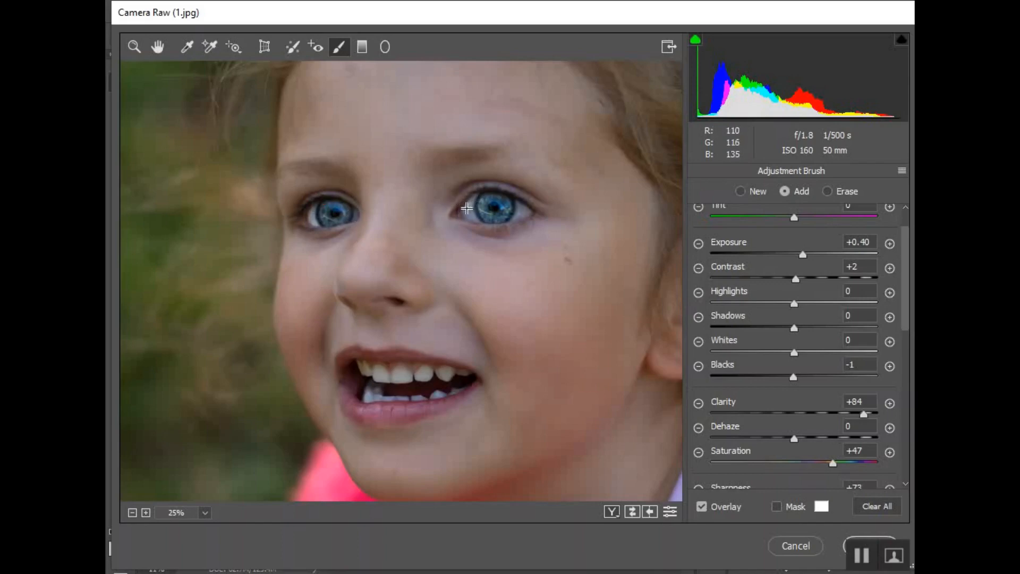
pyautogui.moveTo(473, 217)
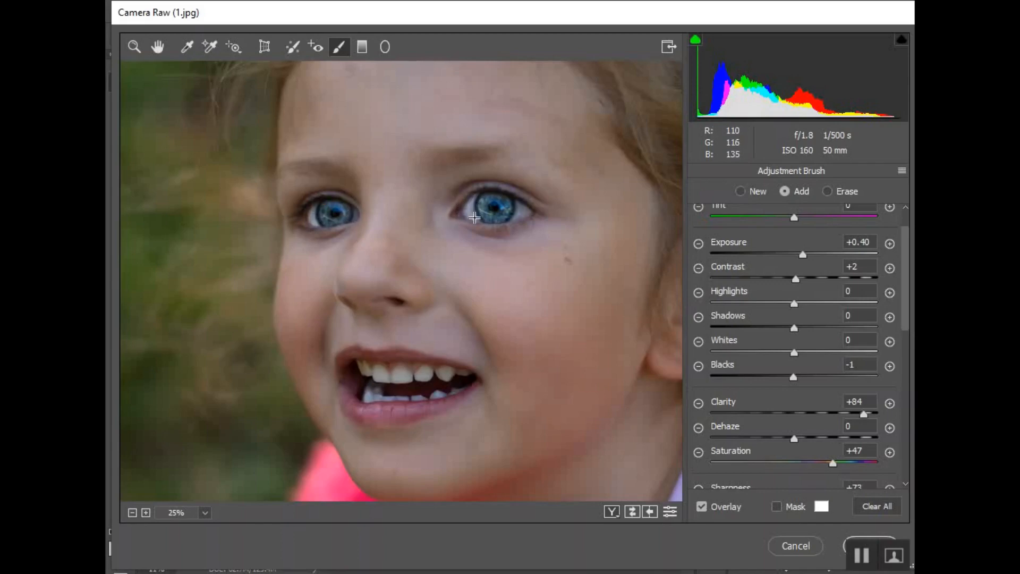
pyautogui.moveTo(464, 207)
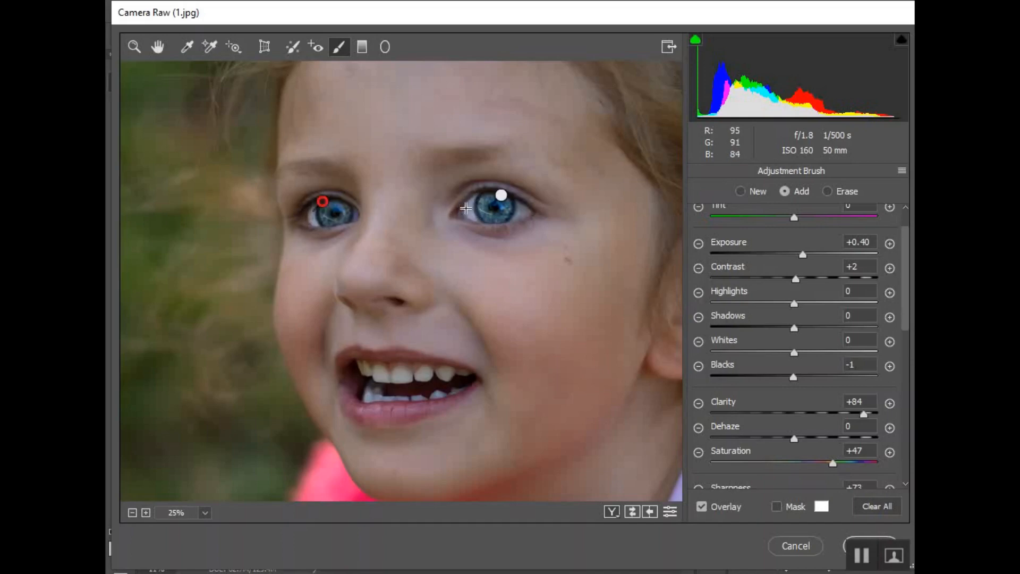
pyautogui.moveTo(521, 220)
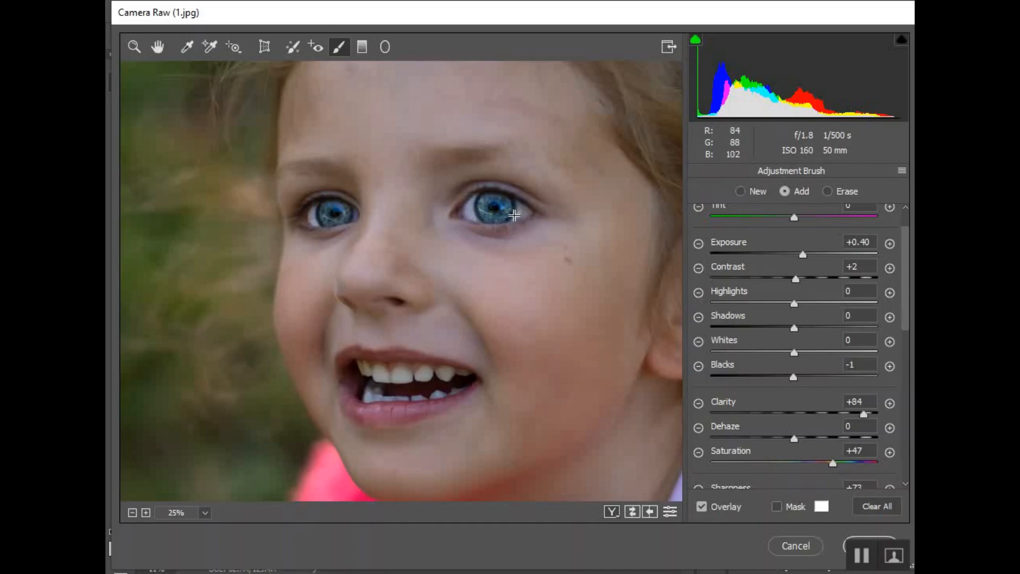
pyautogui.moveTo(530, 213)
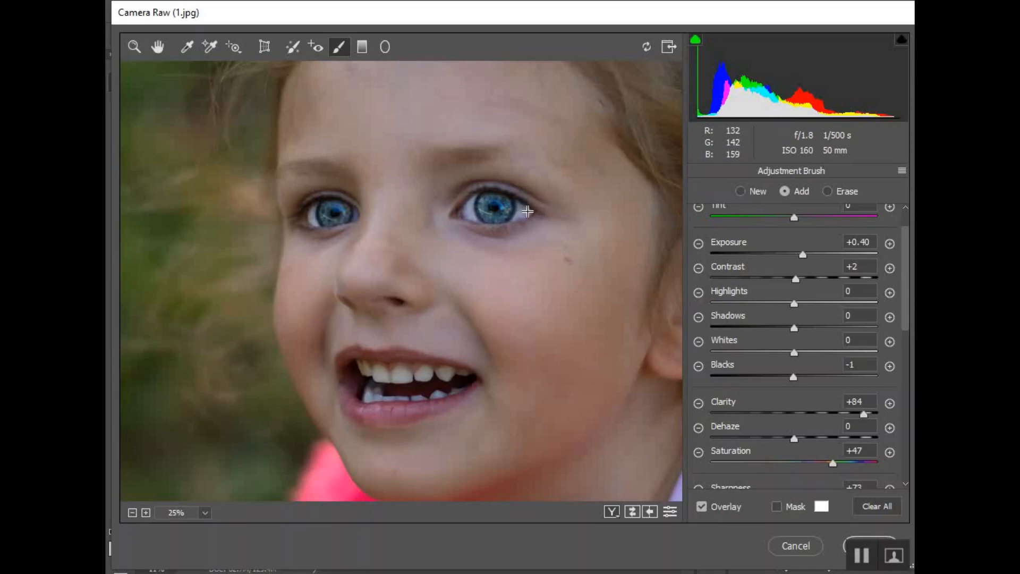
pyautogui.moveTo(521, 215)
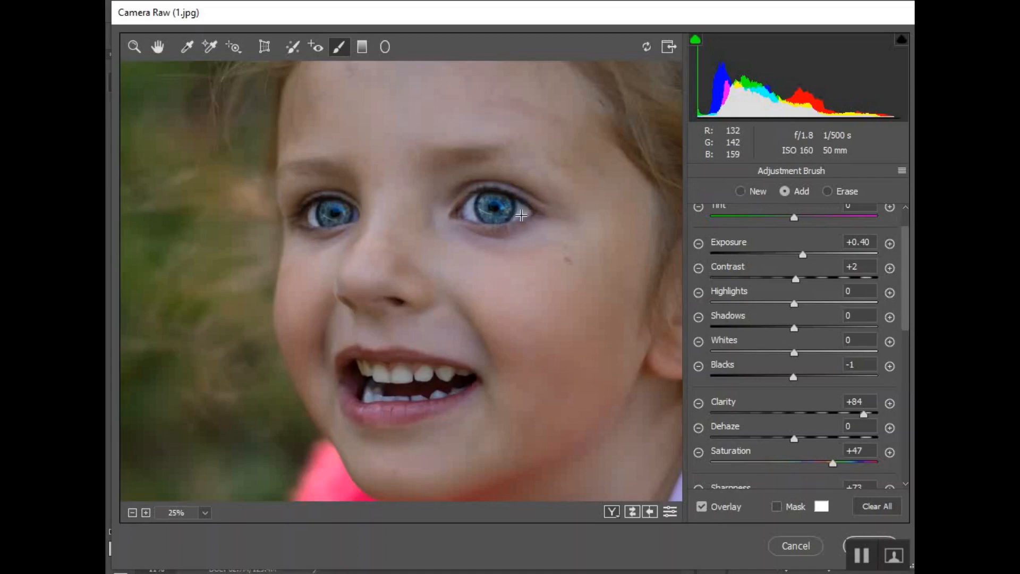
pyautogui.moveTo(514, 219)
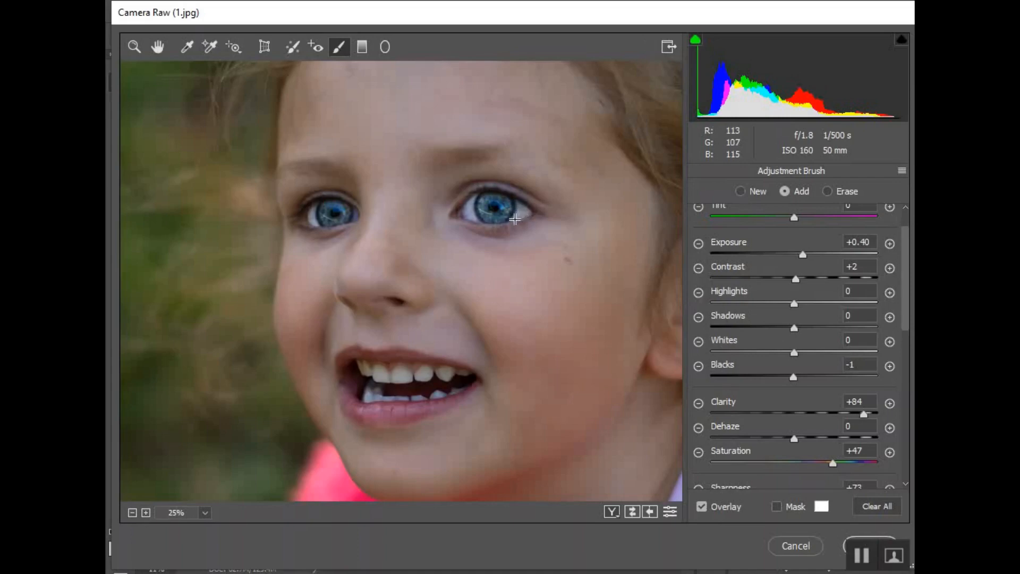
pyautogui.click(501, 195)
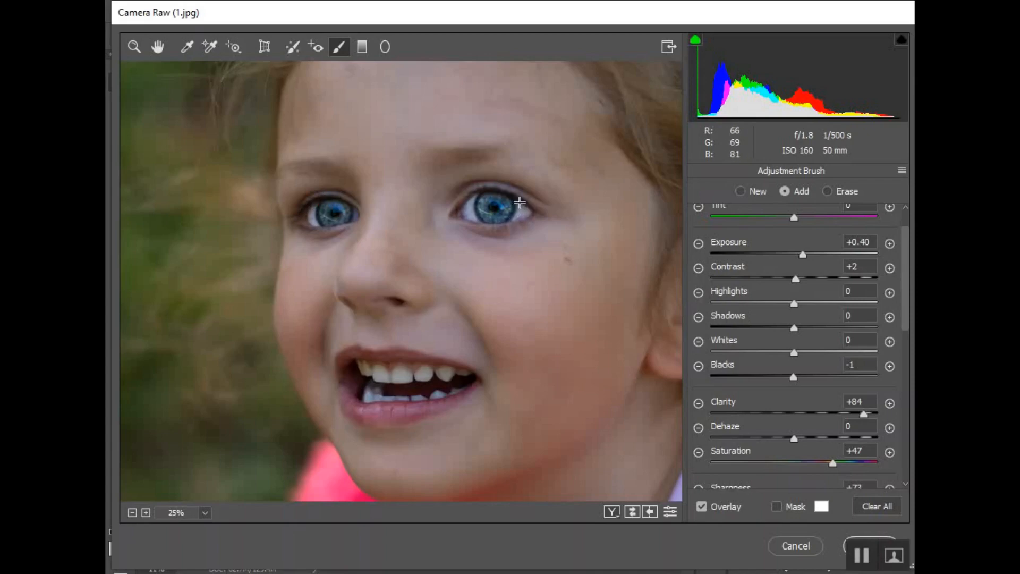
pyautogui.moveTo(517, 216)
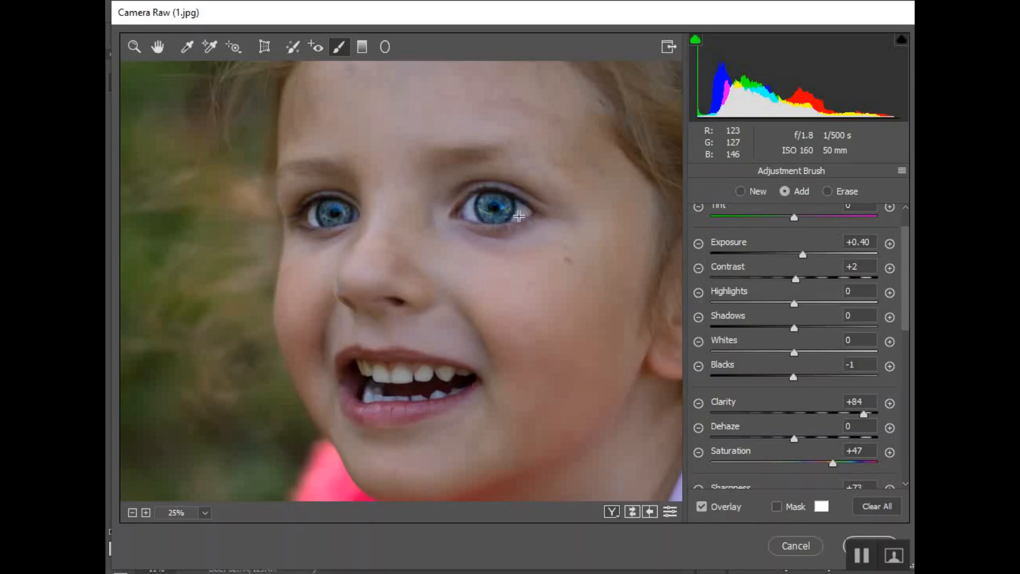
pyautogui.click(501, 194)
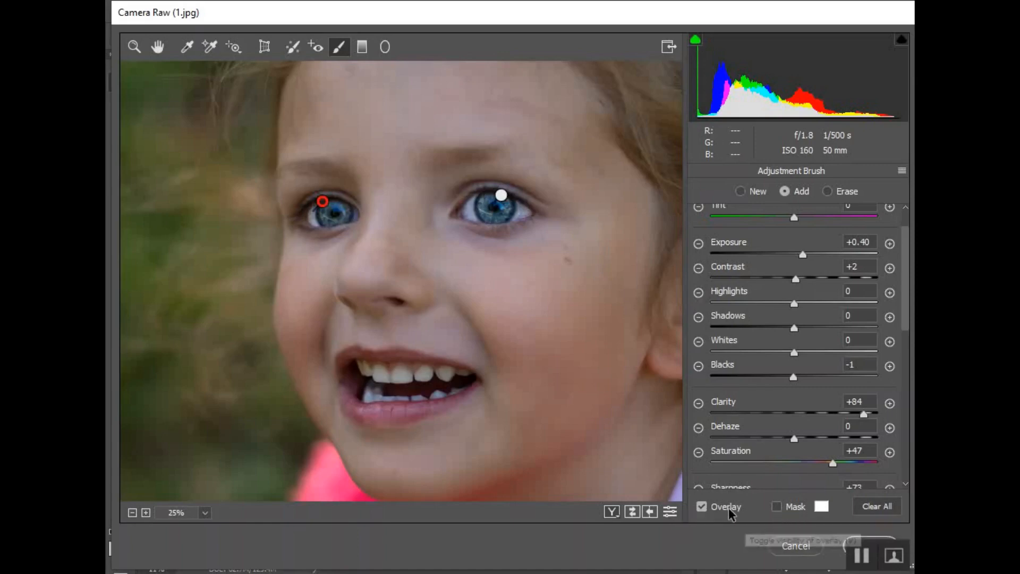
# Step: Hide the pins, erase brush spill around the eyes, then return the brush to Add mode
pyautogui.click(701, 506)
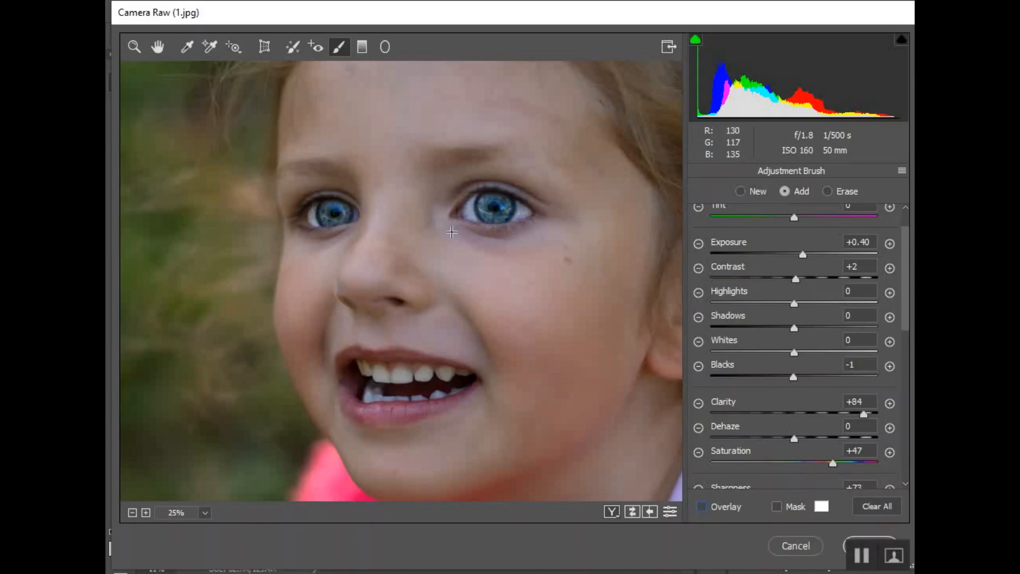
pyautogui.scroll(3)
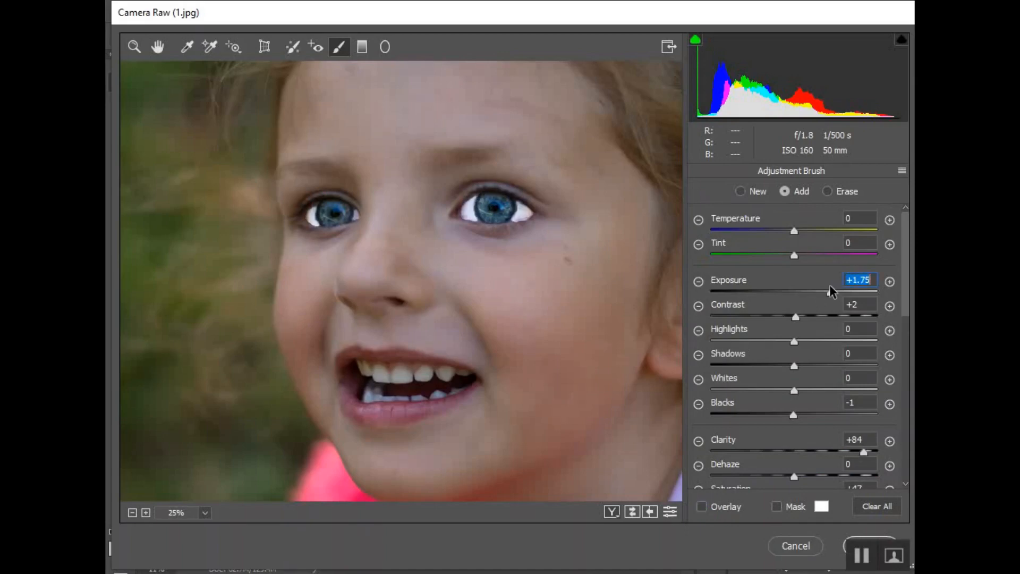
pyautogui.click(828, 190)
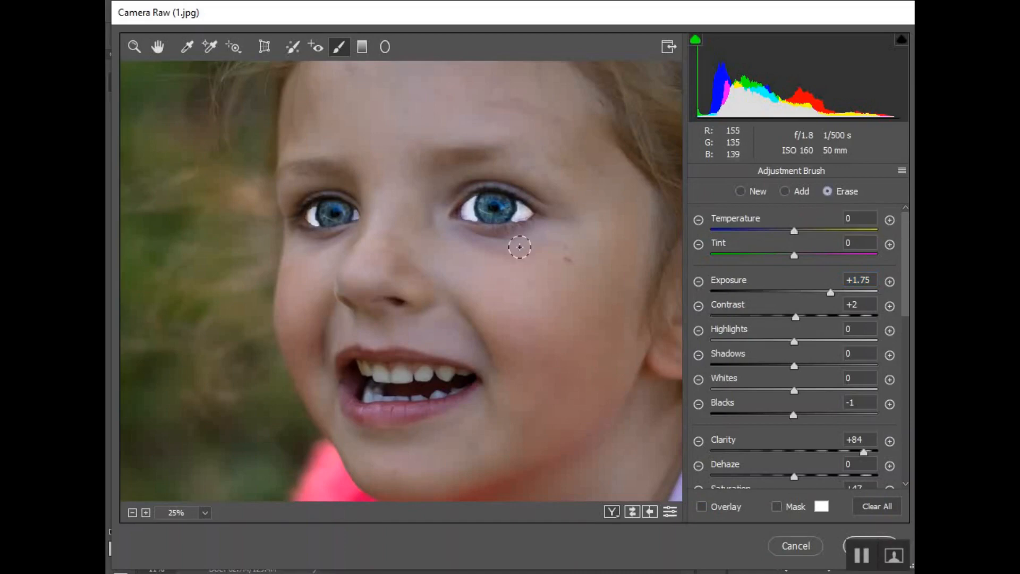
pyautogui.moveTo(523, 228)
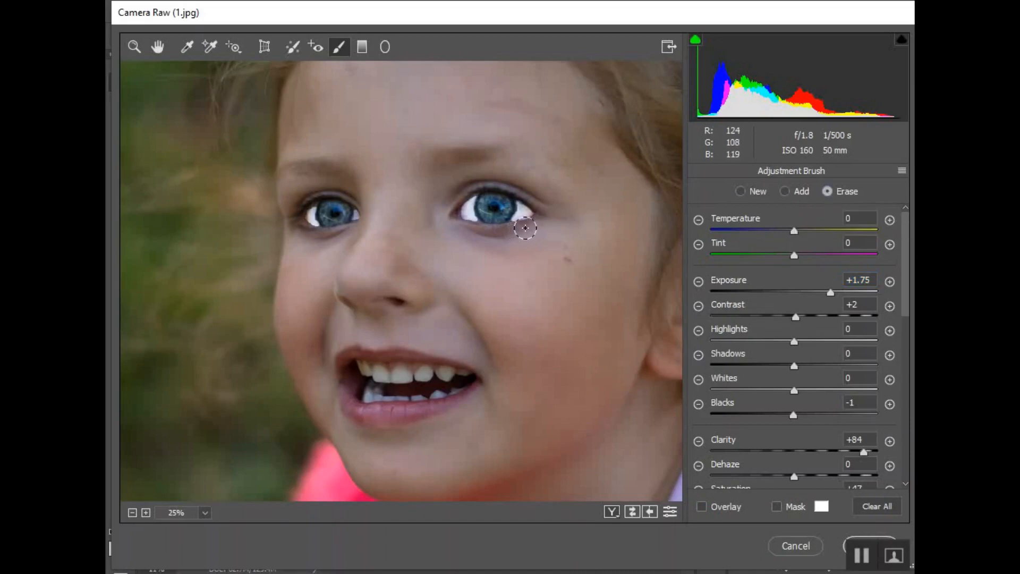
pyautogui.moveTo(437, 262)
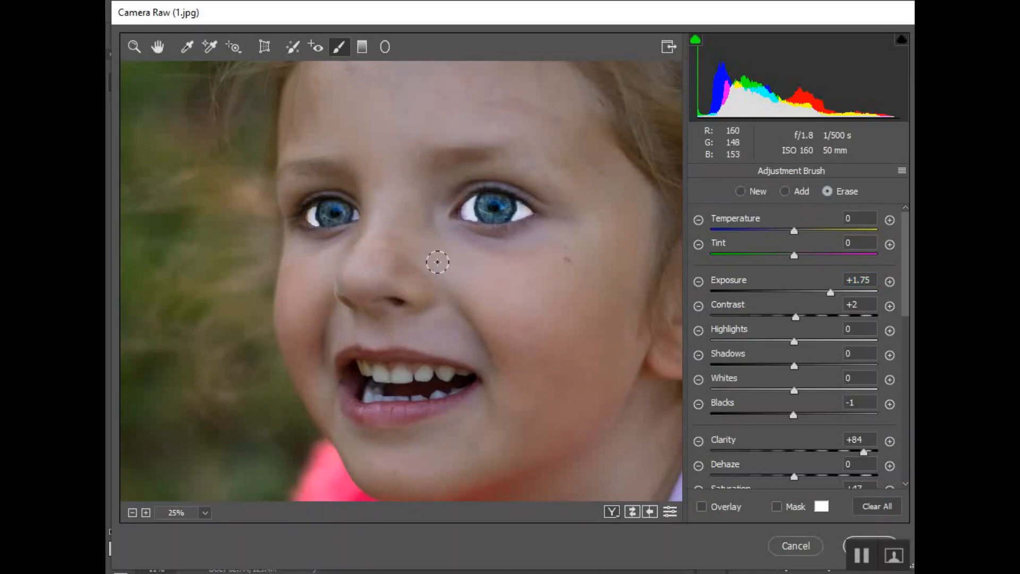
pyautogui.moveTo(313, 188)
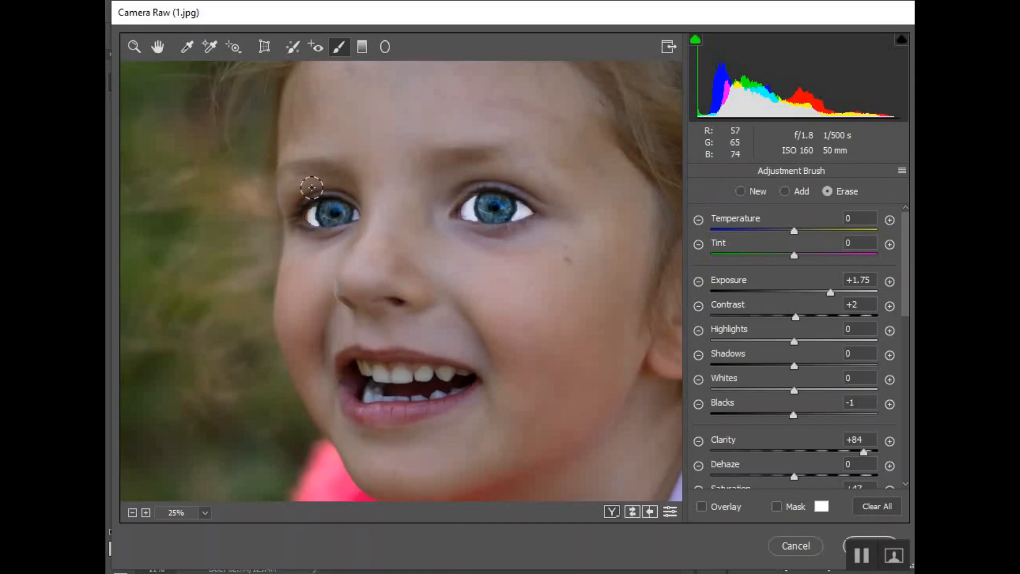
pyautogui.moveTo(296, 209)
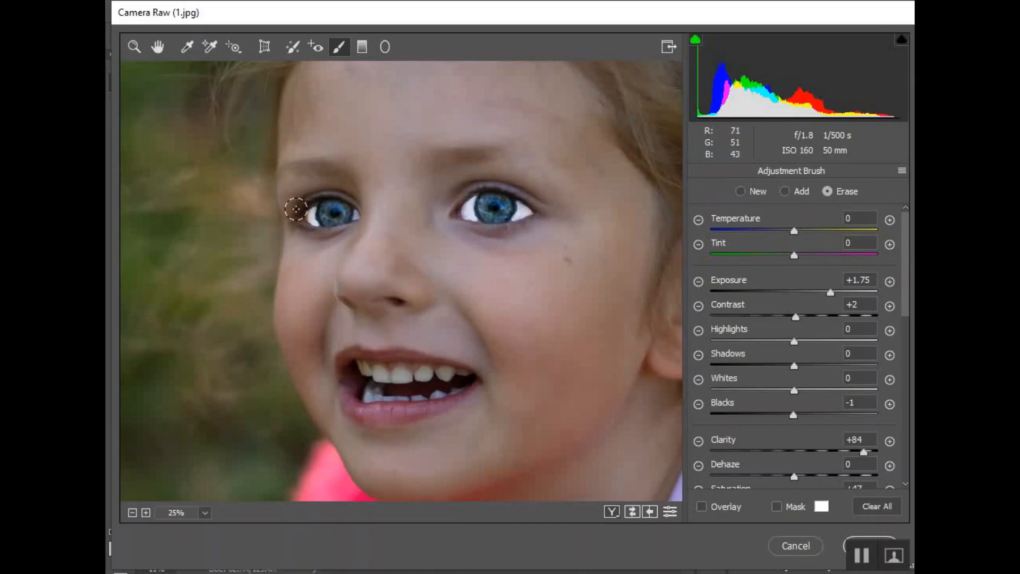
pyautogui.moveTo(465, 229)
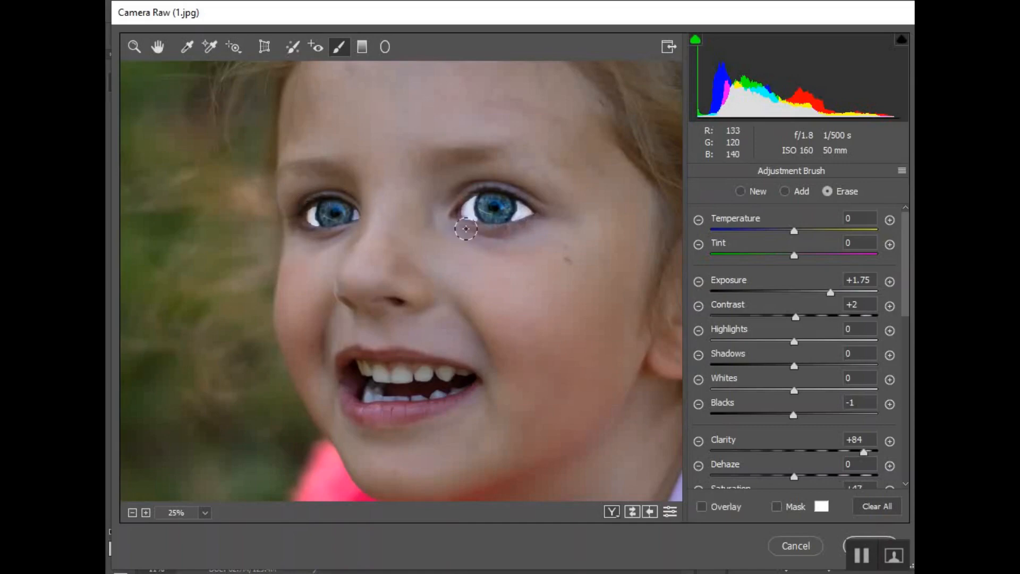
pyautogui.click(784, 191)
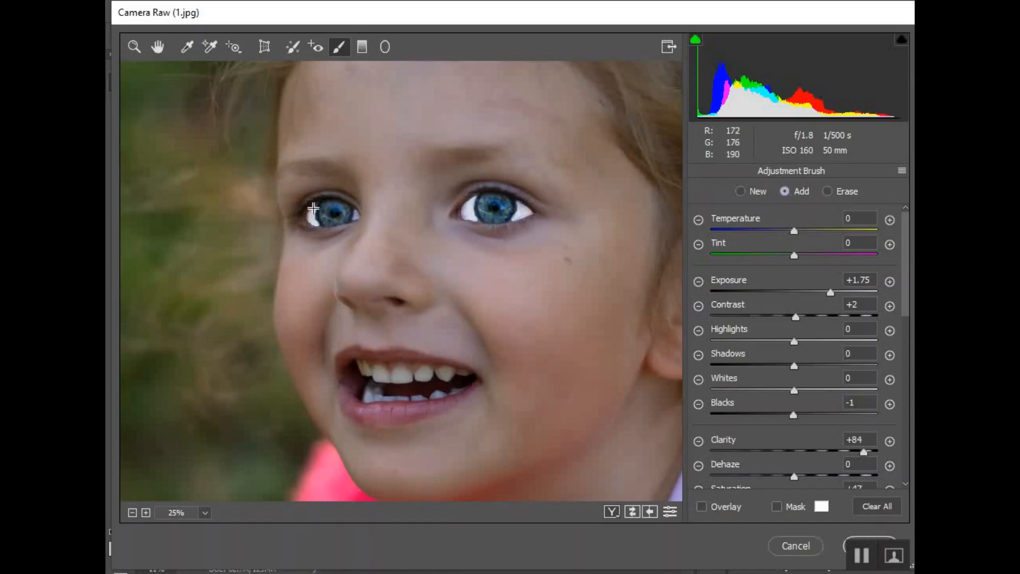
pyautogui.moveTo(318, 205)
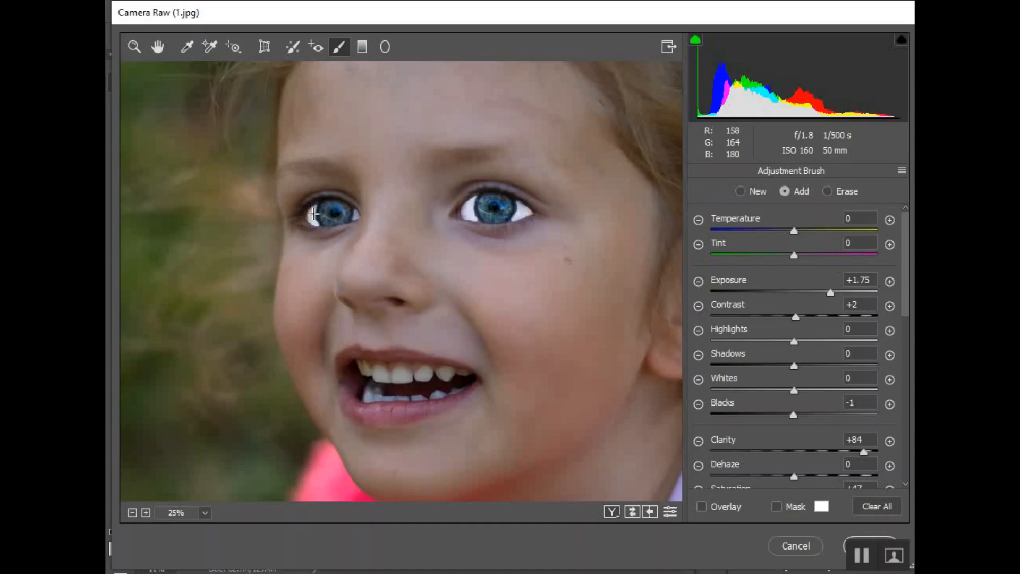
pyautogui.moveTo(484, 220)
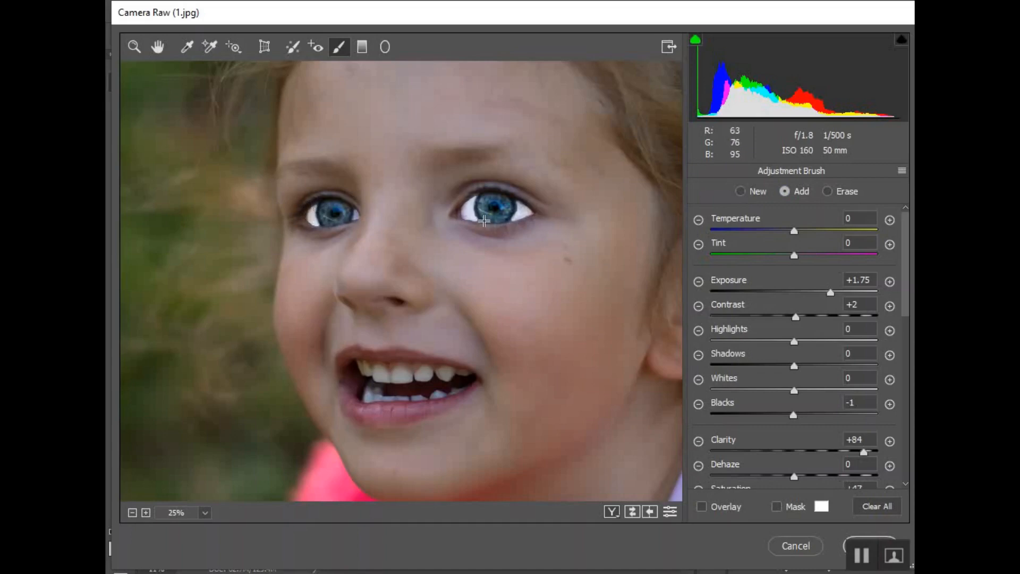
pyautogui.moveTo(529, 206)
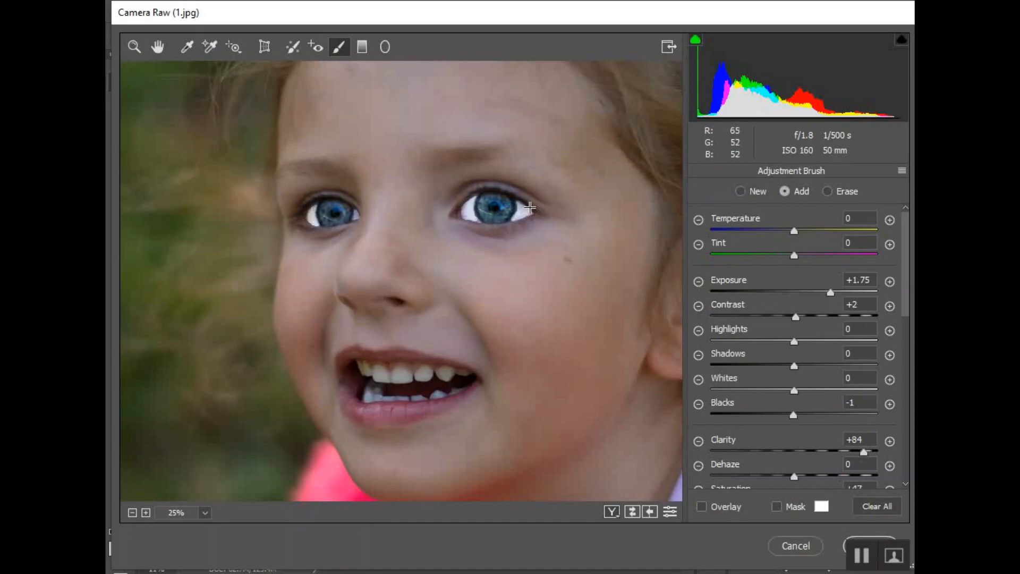
pyautogui.moveTo(811, 311)
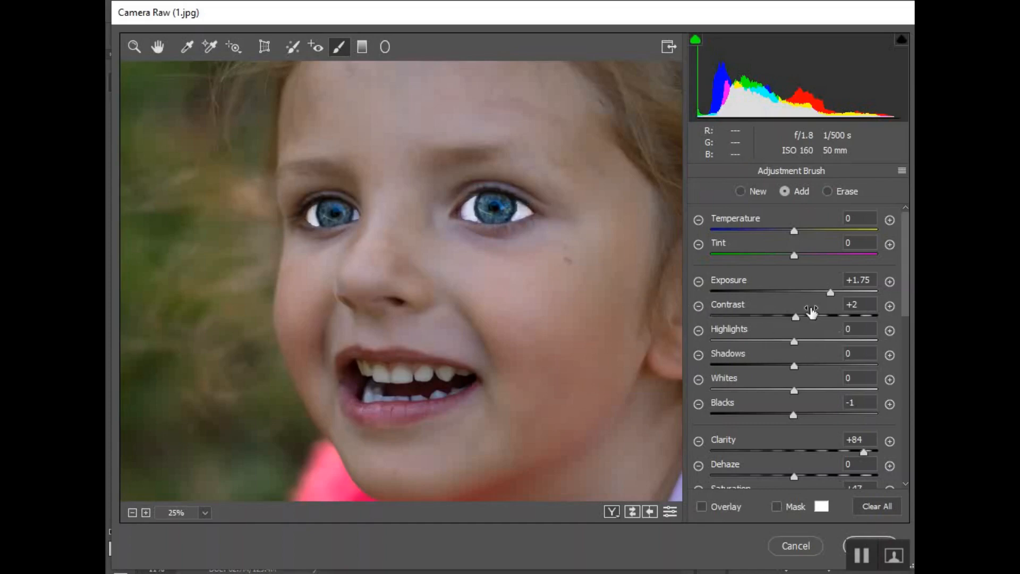
pyautogui.moveTo(383, 252)
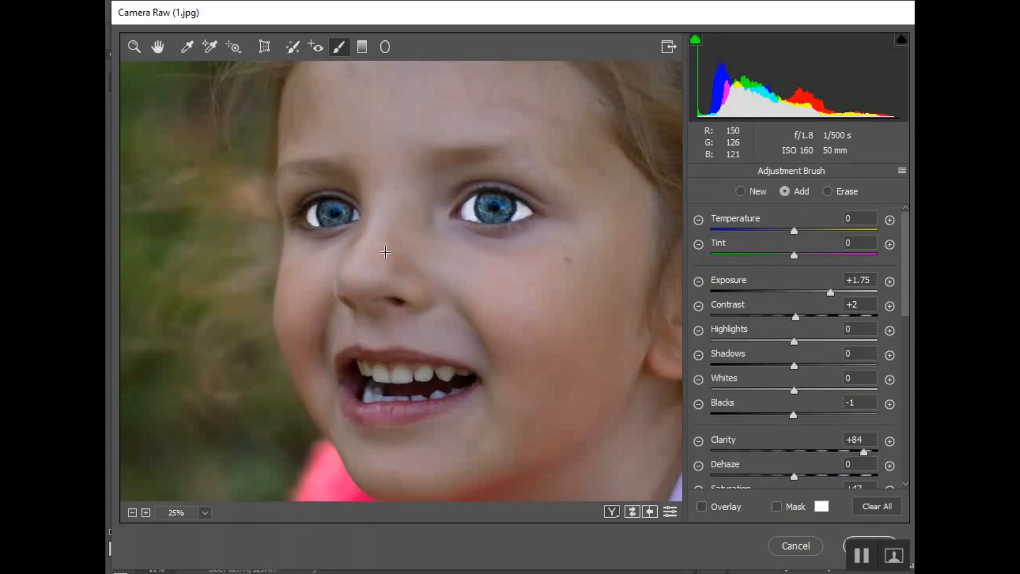
# Step: Set the eye brush to Exposure +0.70, Clarity +31, Sharpness +44, with zero Contrast and Saturation
pyautogui.click(696, 173)
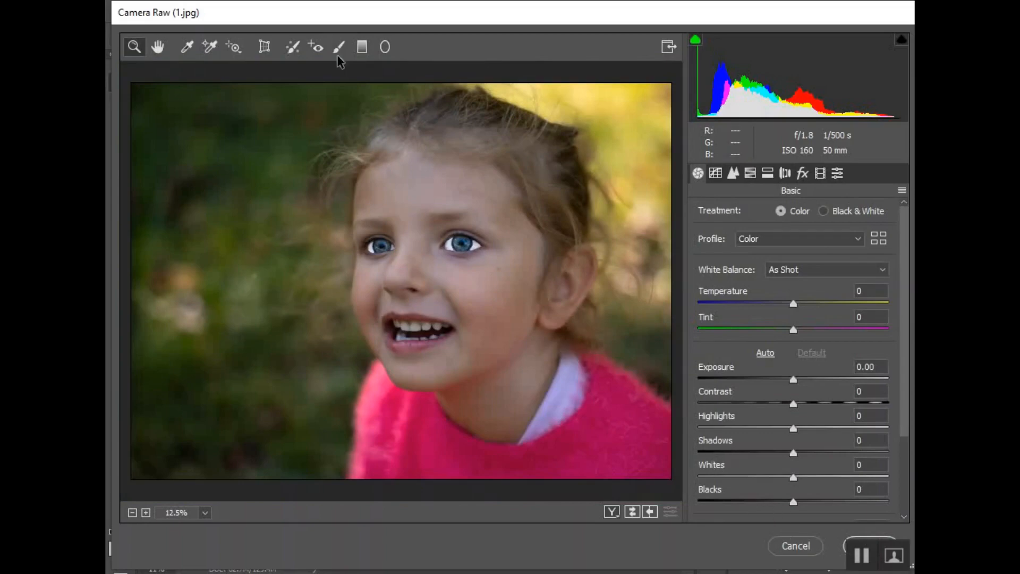
pyautogui.click(338, 46)
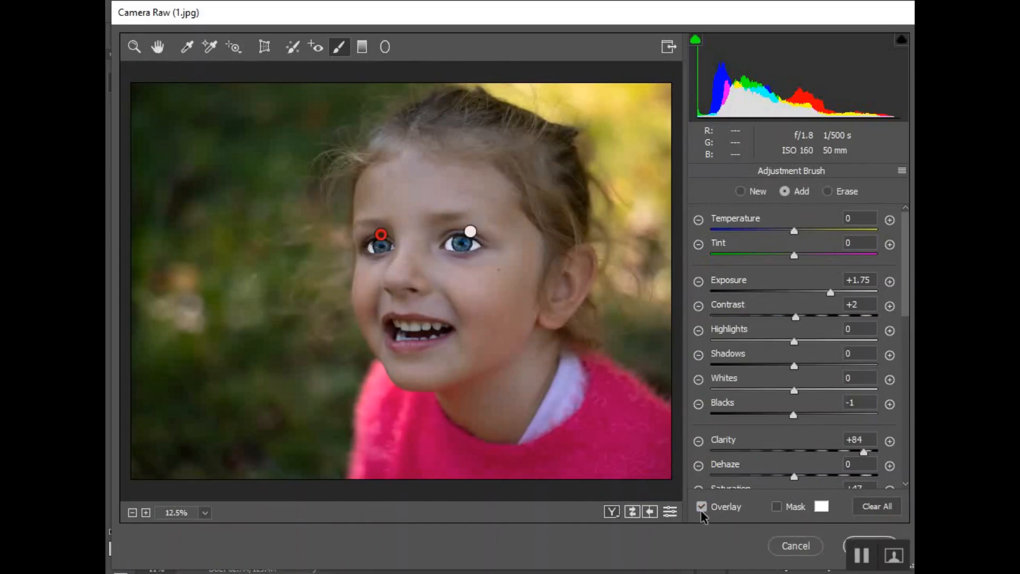
pyautogui.click(701, 507)
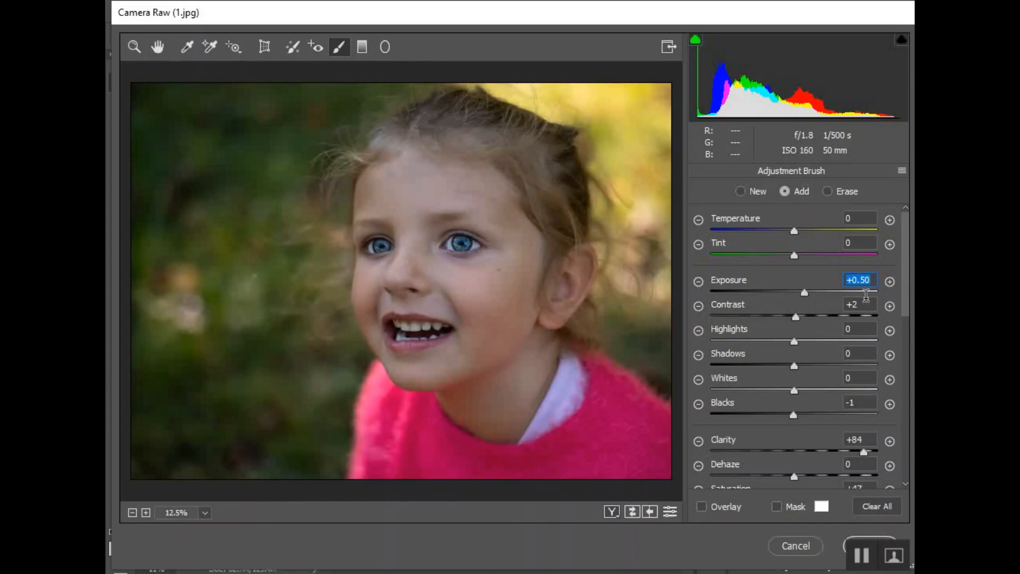
pyautogui.scroll(-3)
pyautogui.write('0')
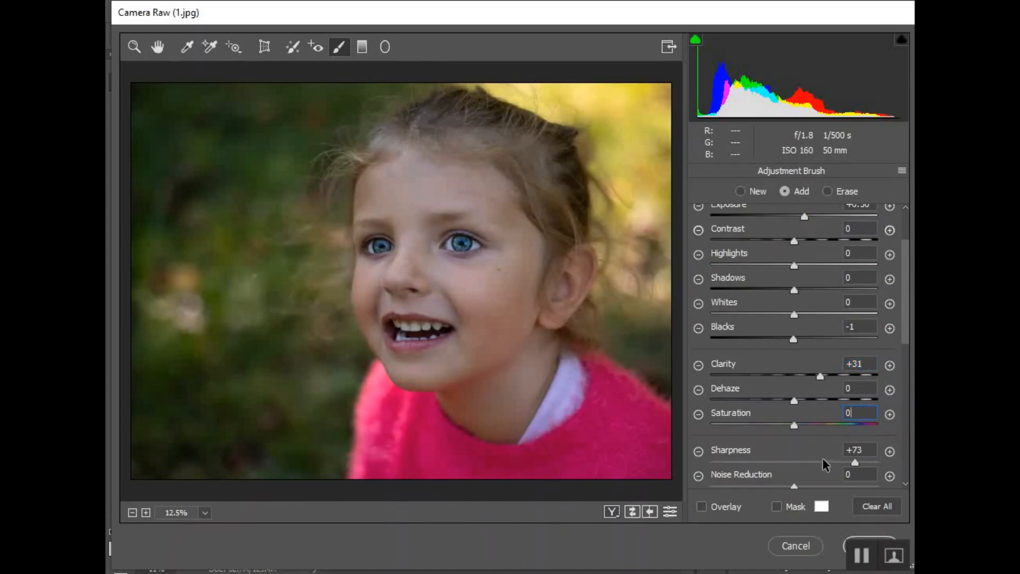
pyautogui.moveTo(475, 245)
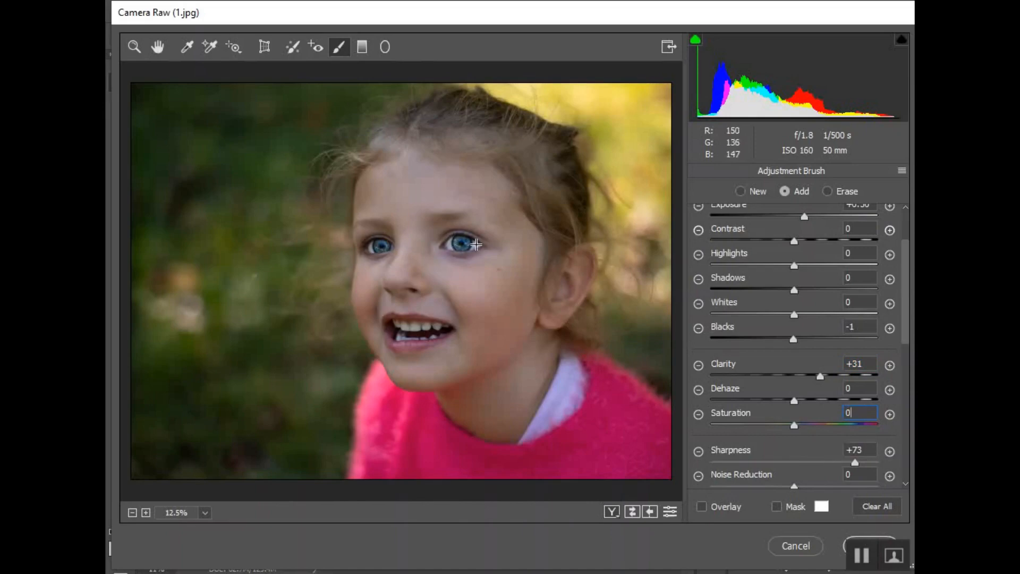
pyautogui.moveTo(856, 441)
pyautogui.write('+44')
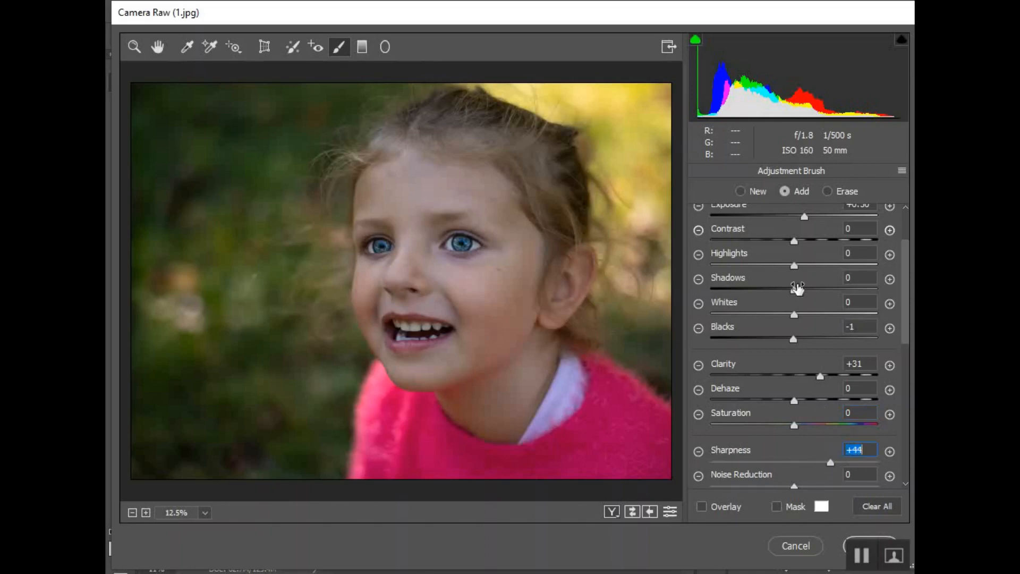
pyautogui.scroll(3)
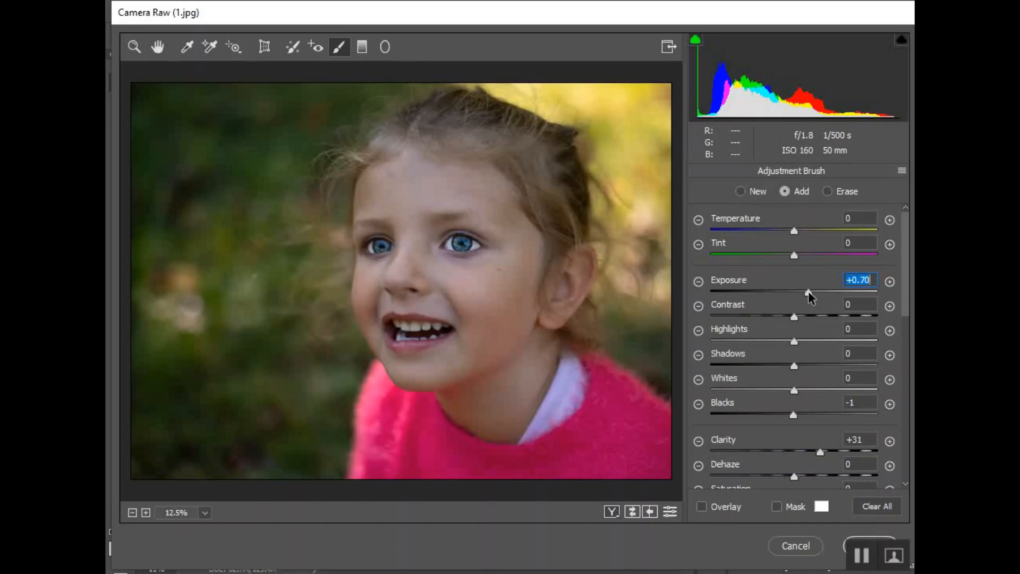
pyautogui.moveTo(732, 441)
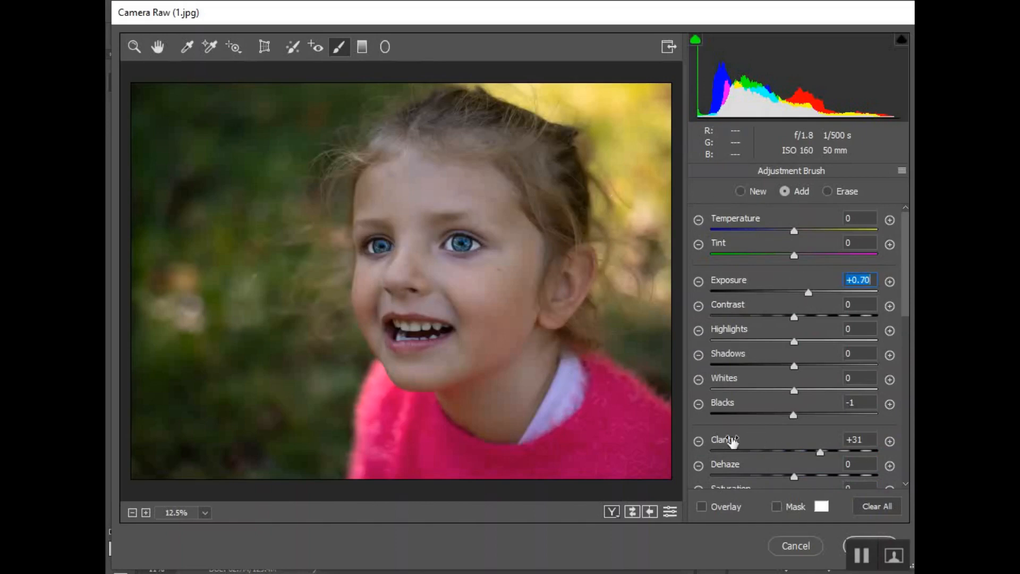
pyautogui.moveTo(859, 524)
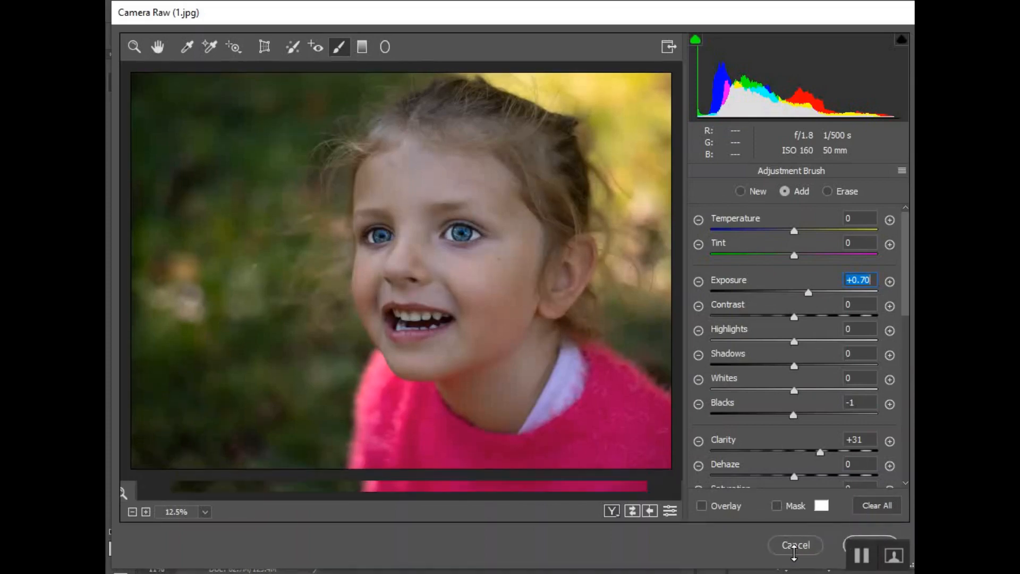
# Step: Apply the Camera Raw edits and toggle the Background copy's visibility to compare before/after
pyautogui.click(794, 545)
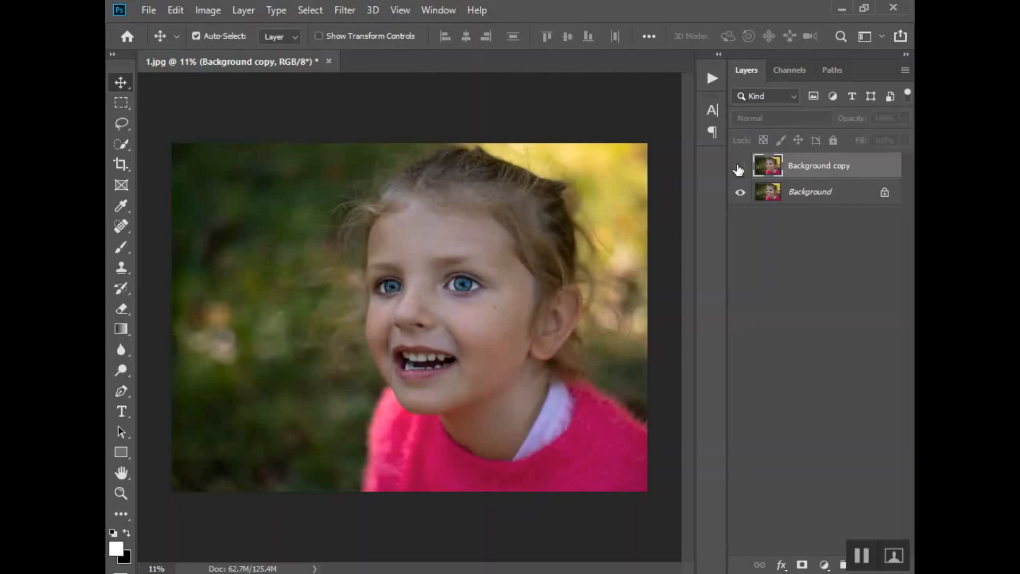
pyautogui.click(740, 166)
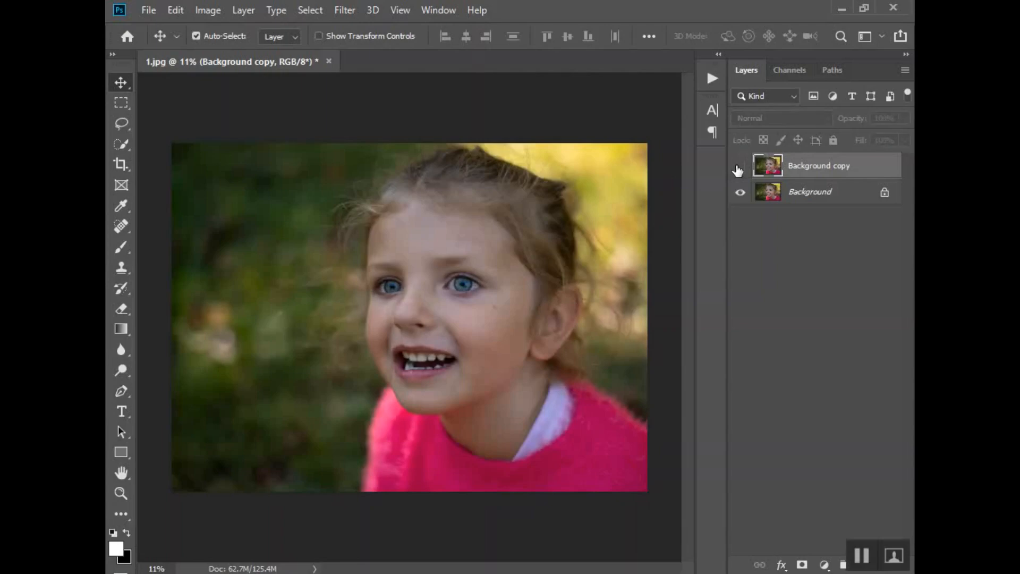
pyautogui.click(740, 165)
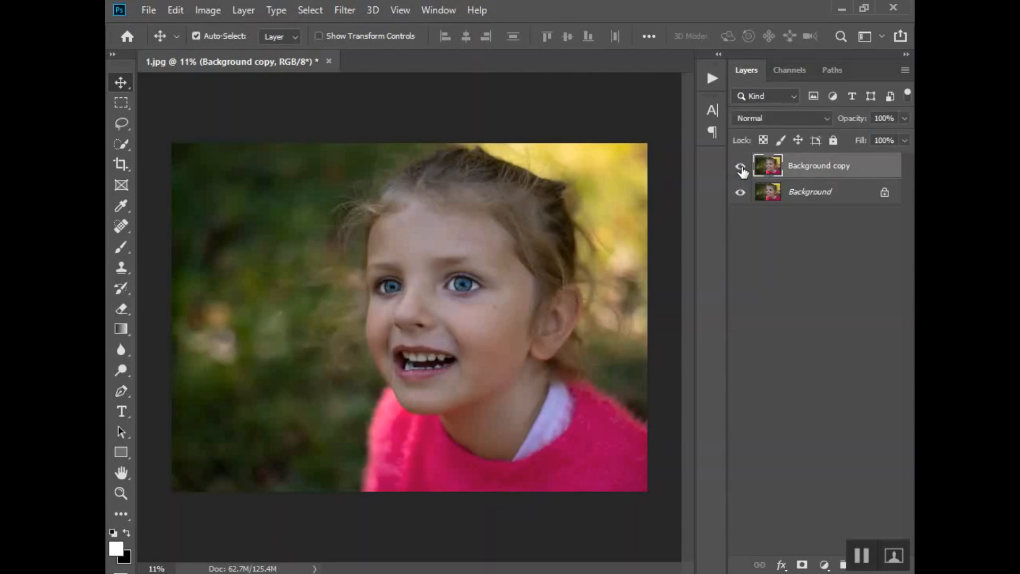
pyautogui.click(739, 165)
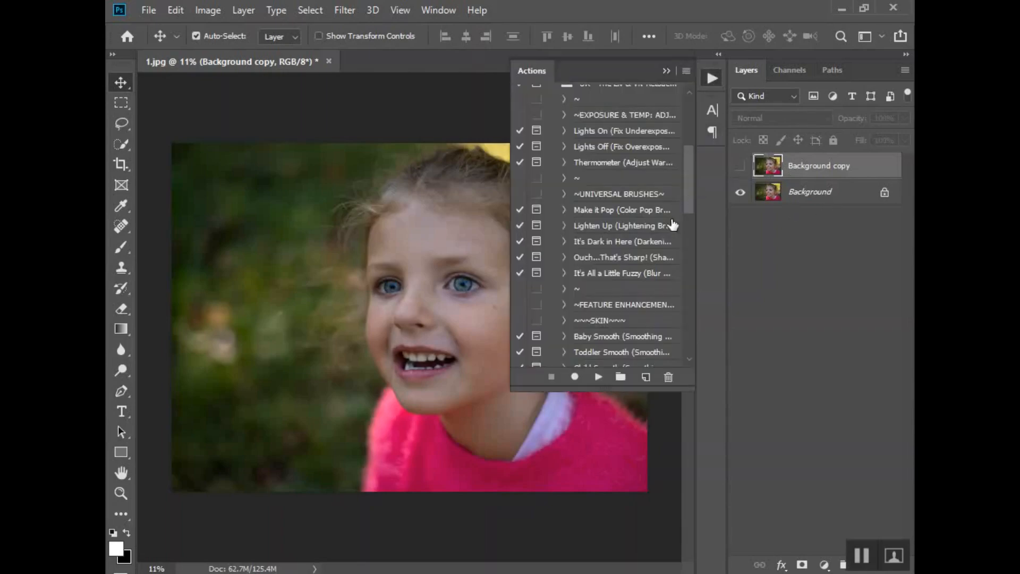
# Step: Scroll the Actions panel down to the ~~~EYES~~~ set showing Eye Primer
pyautogui.scroll(3)
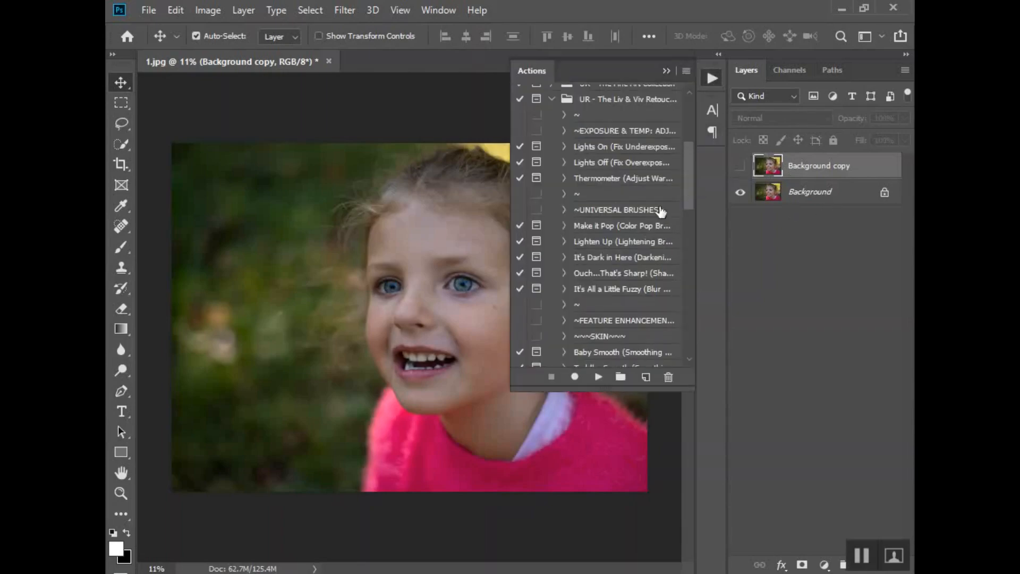
pyautogui.moveTo(697, 127)
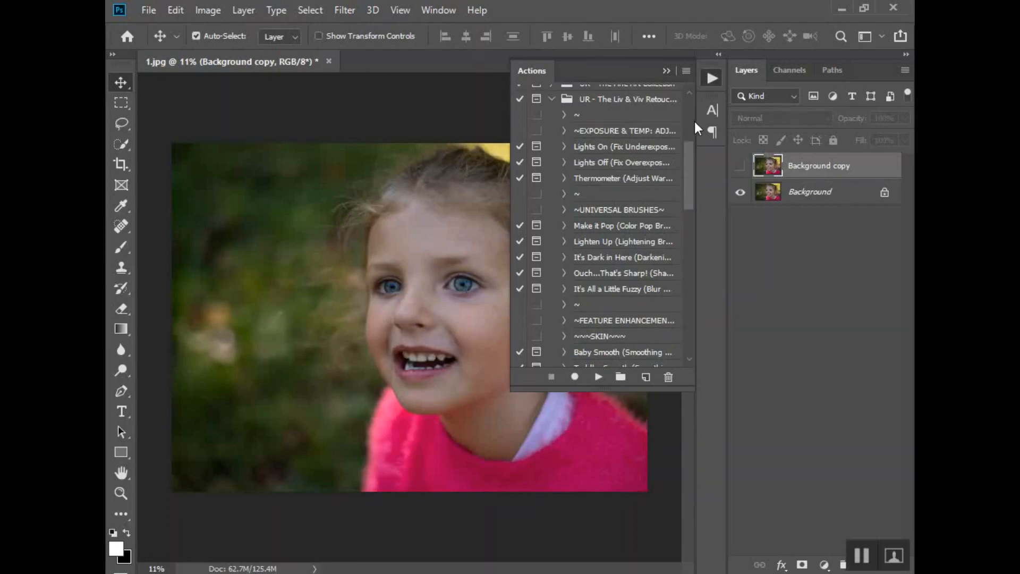
pyautogui.moveTo(631, 276)
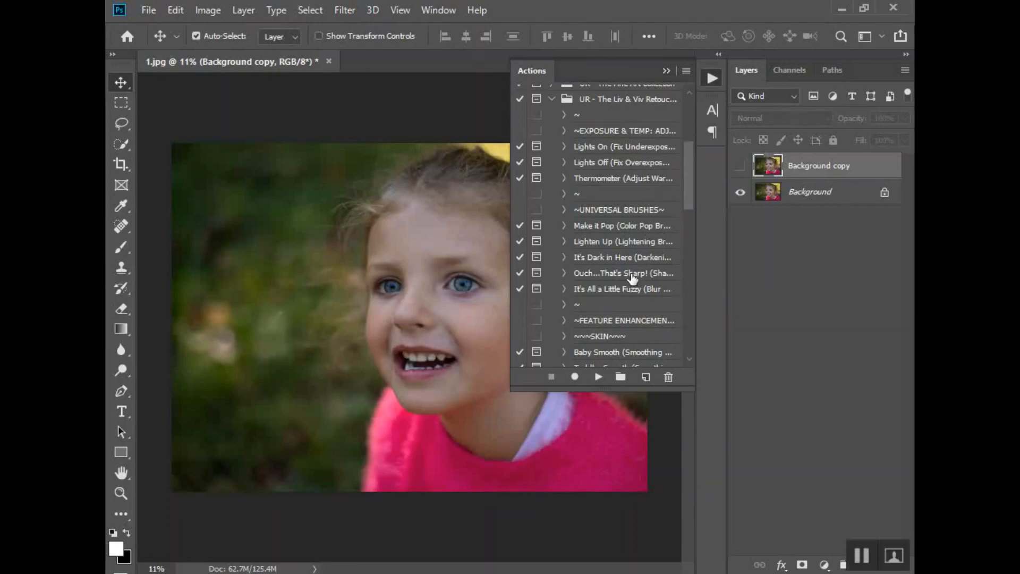
pyautogui.moveTo(623, 273)
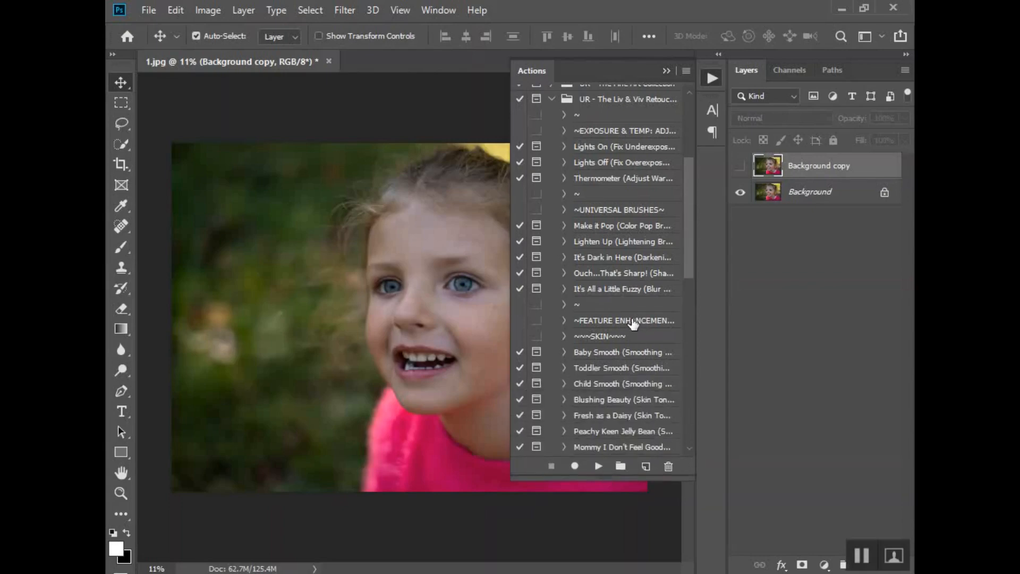
pyautogui.scroll(-3)
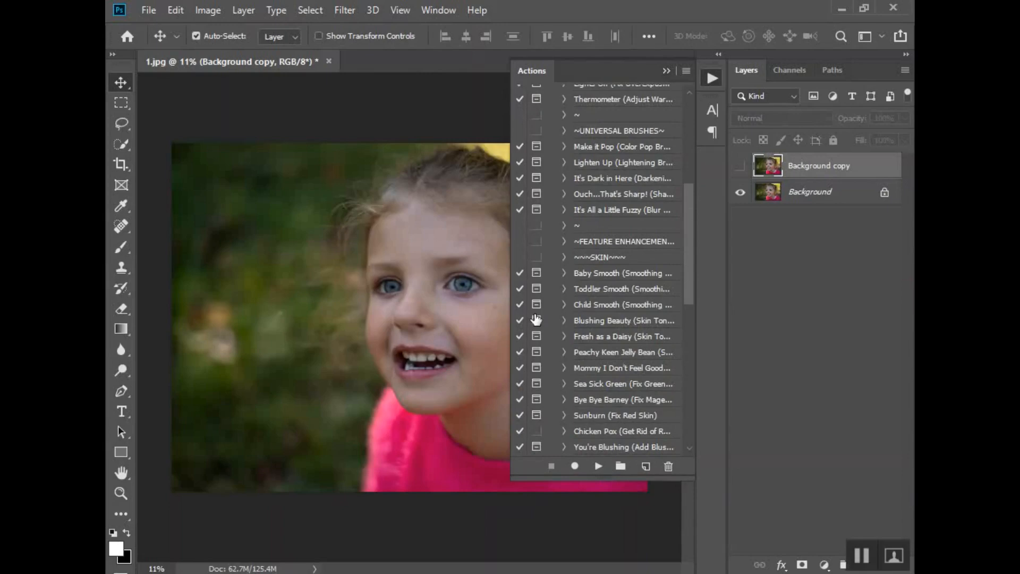
pyautogui.moveTo(536, 320)
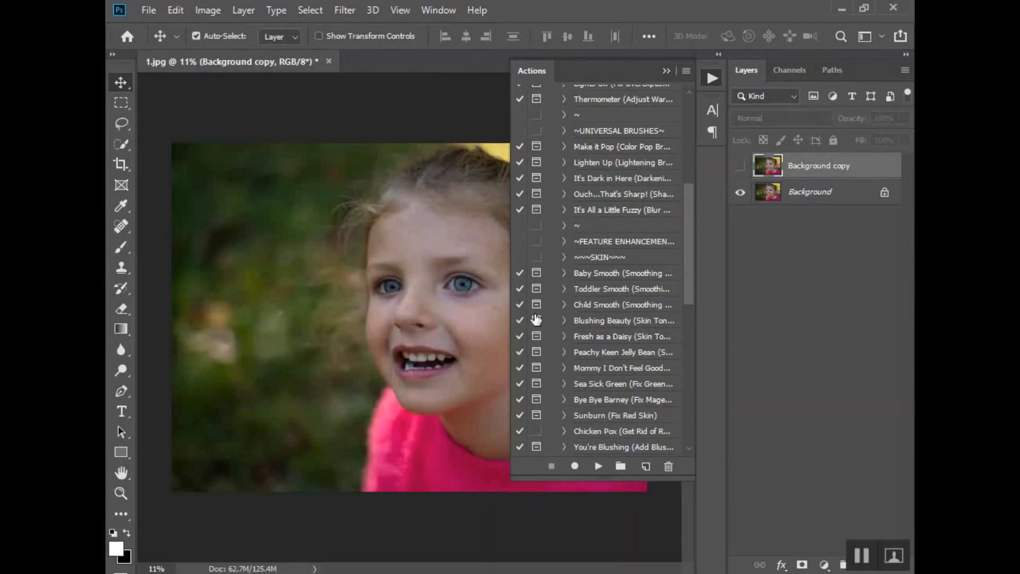
pyautogui.moveTo(412, 296)
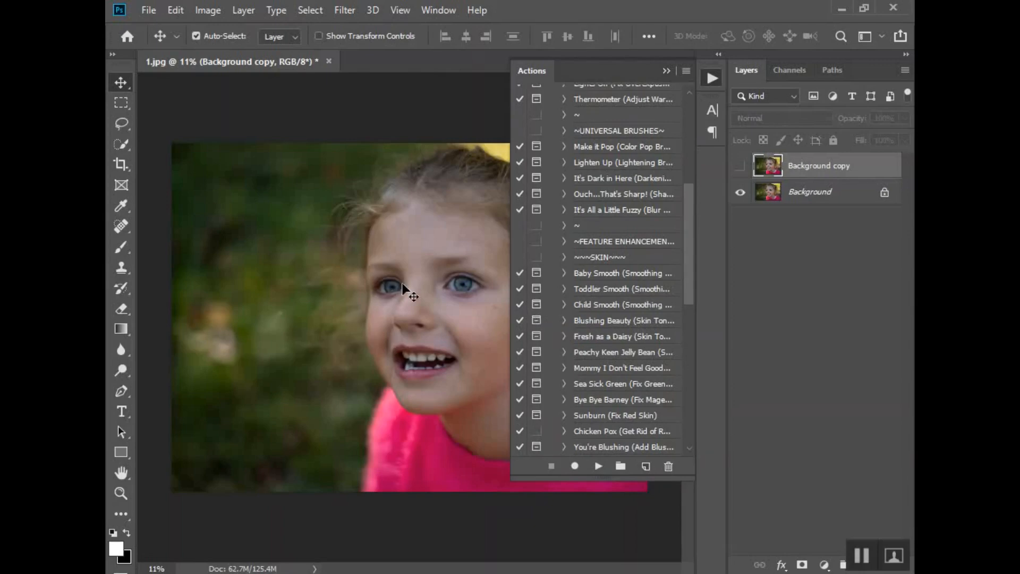
pyautogui.moveTo(463, 319)
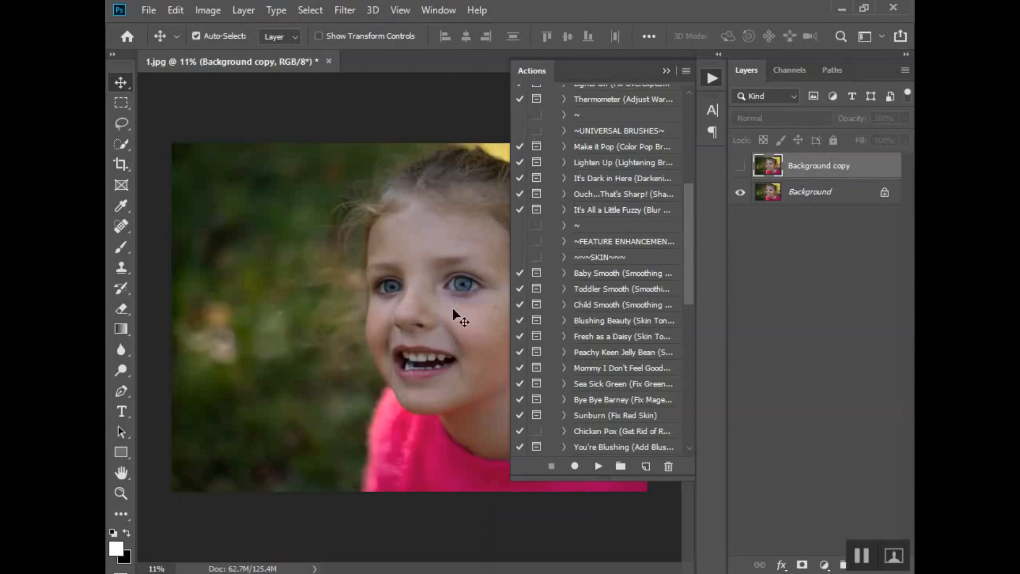
pyautogui.moveTo(569, 253)
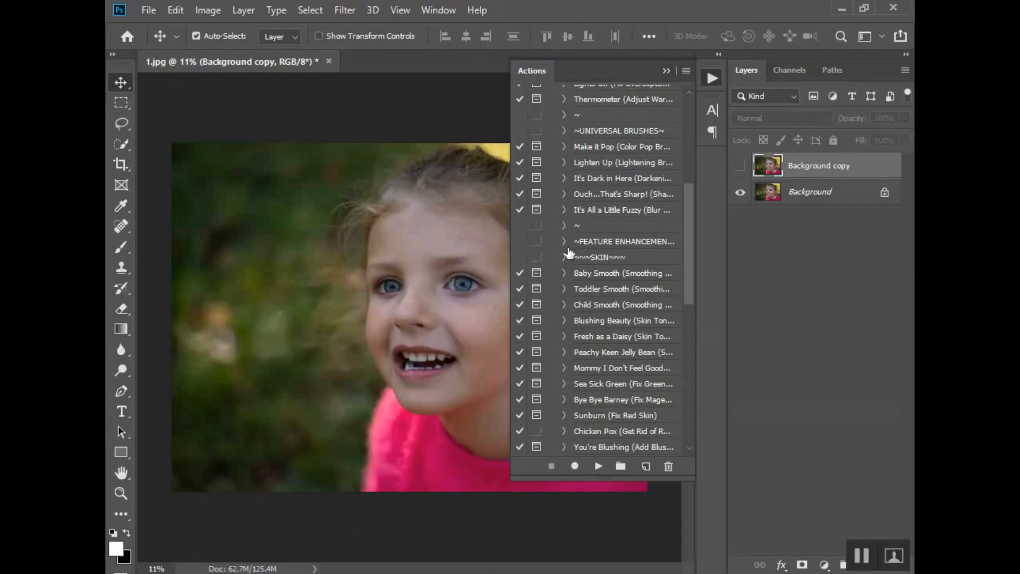
pyautogui.moveTo(465, 276)
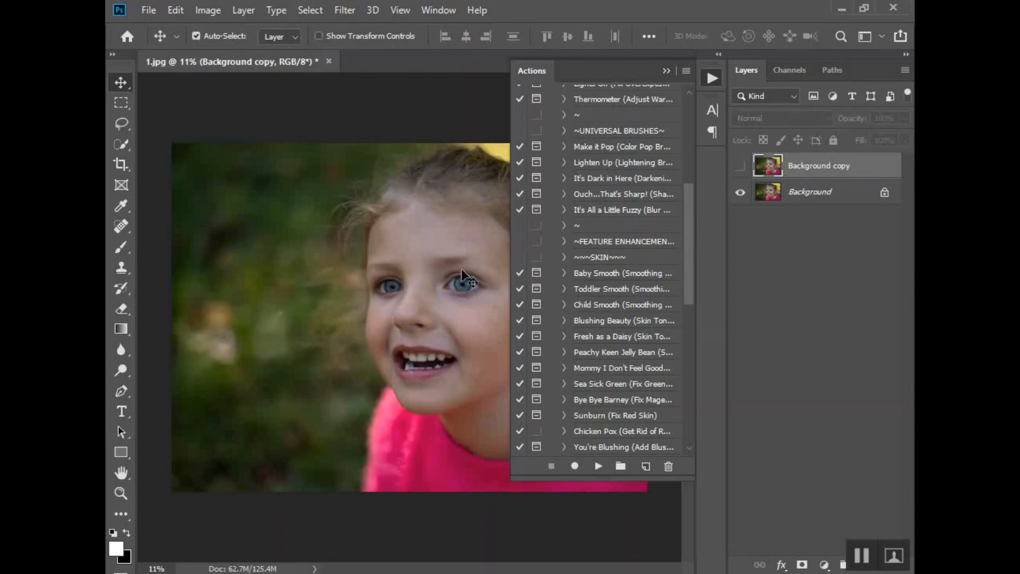
pyautogui.moveTo(501, 413)
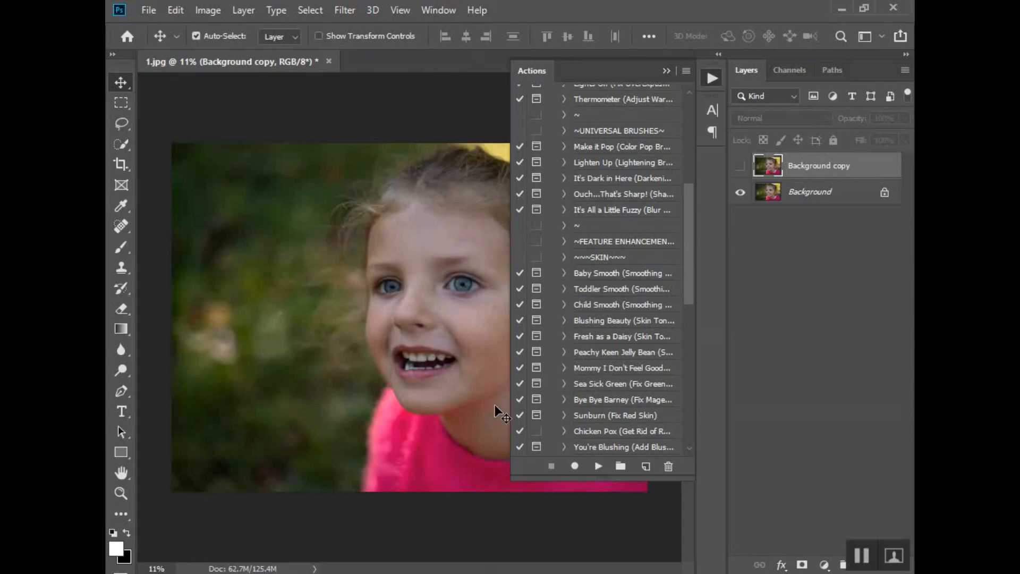
pyautogui.moveTo(473, 338)
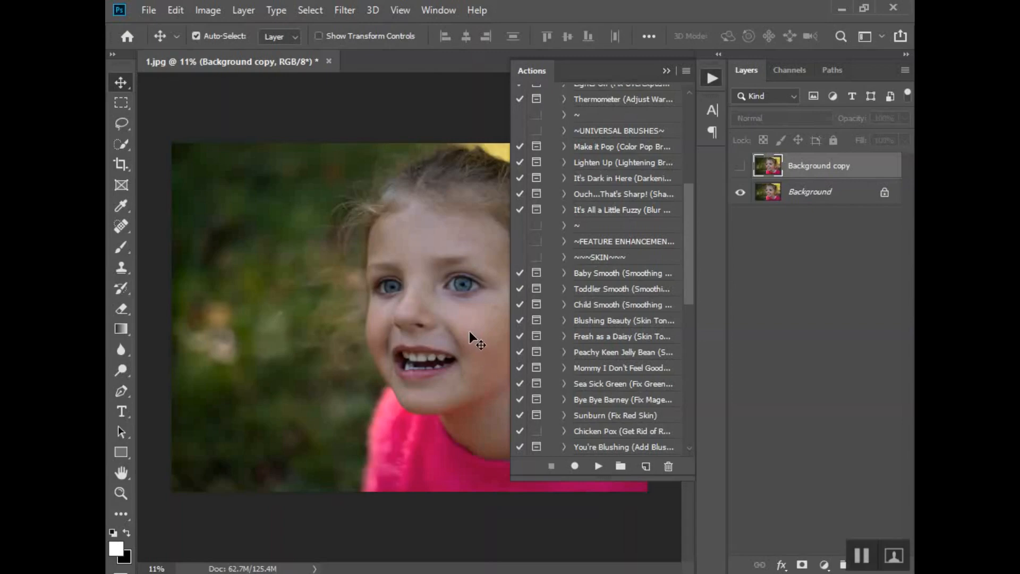
pyautogui.moveTo(461, 310)
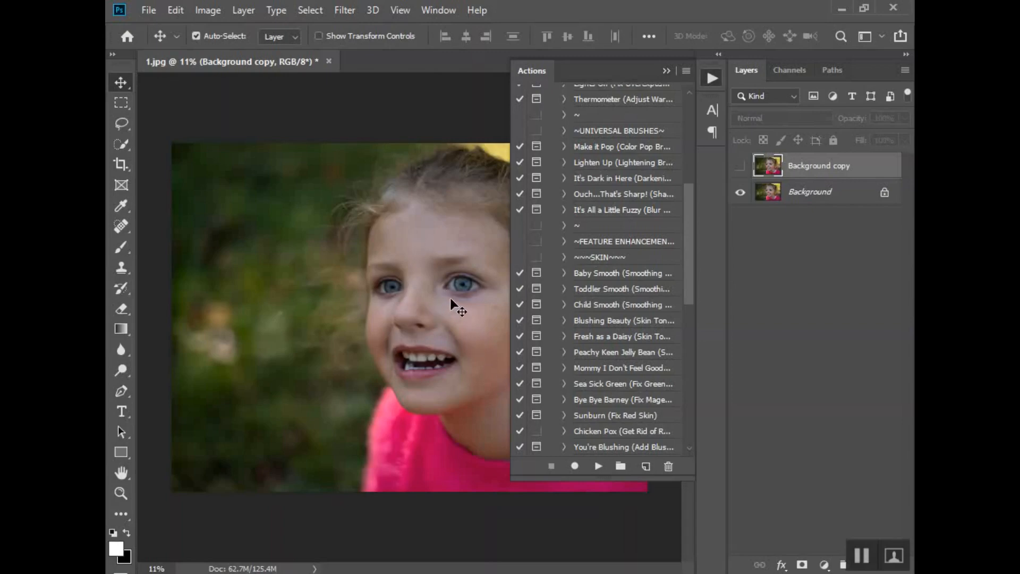
pyautogui.moveTo(576, 333)
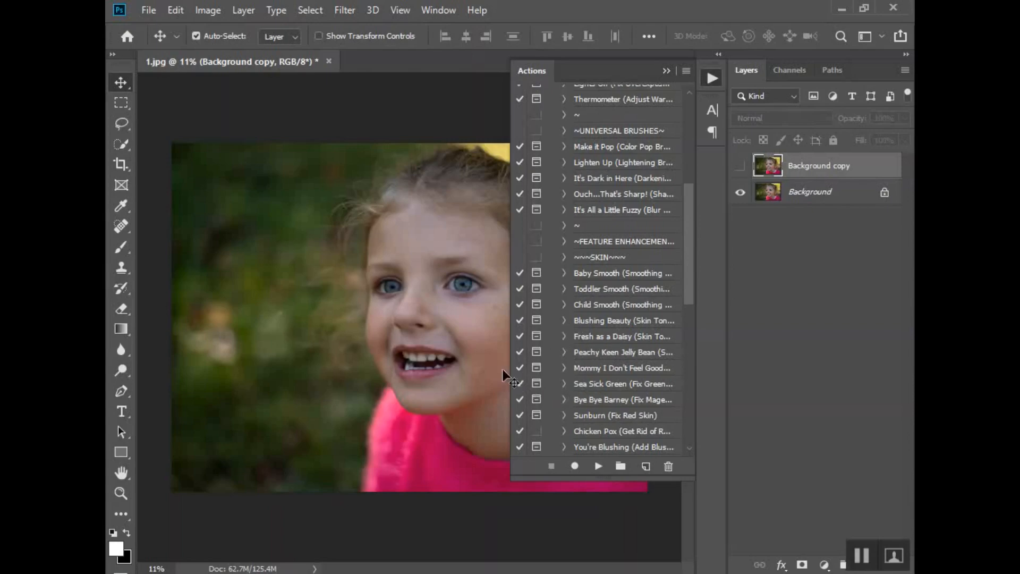
pyautogui.moveTo(462, 231)
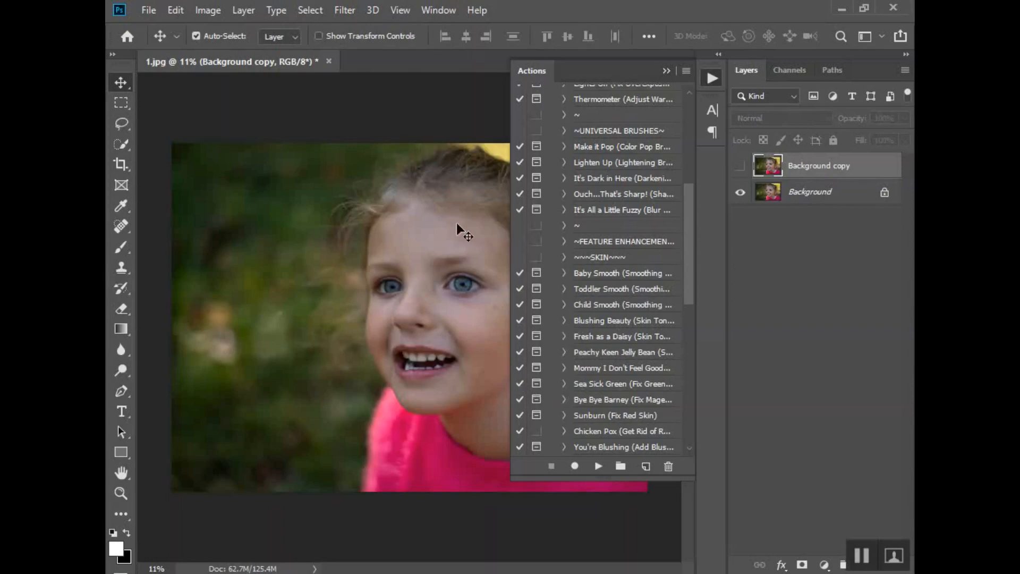
pyautogui.moveTo(293, 267)
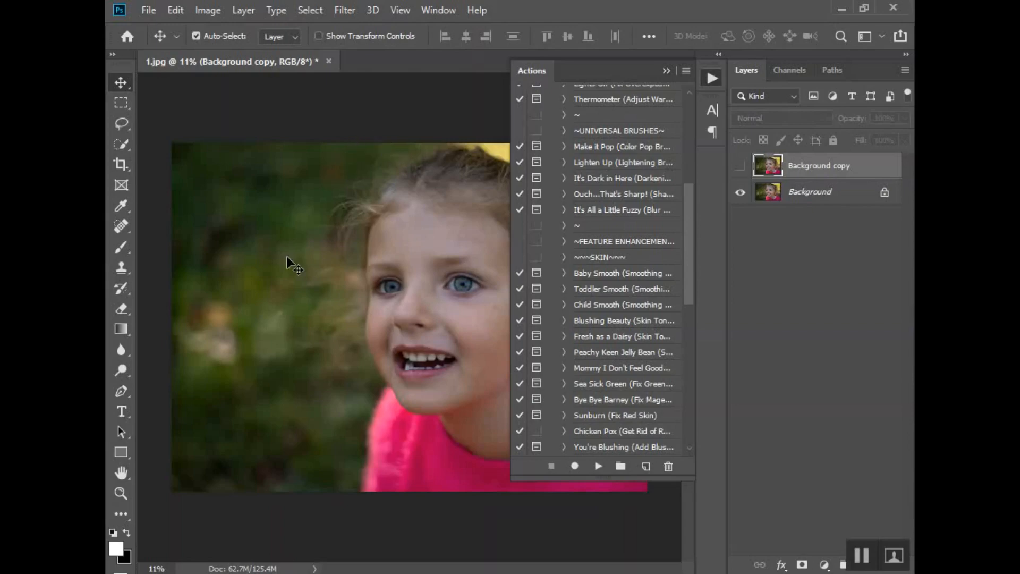
pyautogui.moveTo(428, 325)
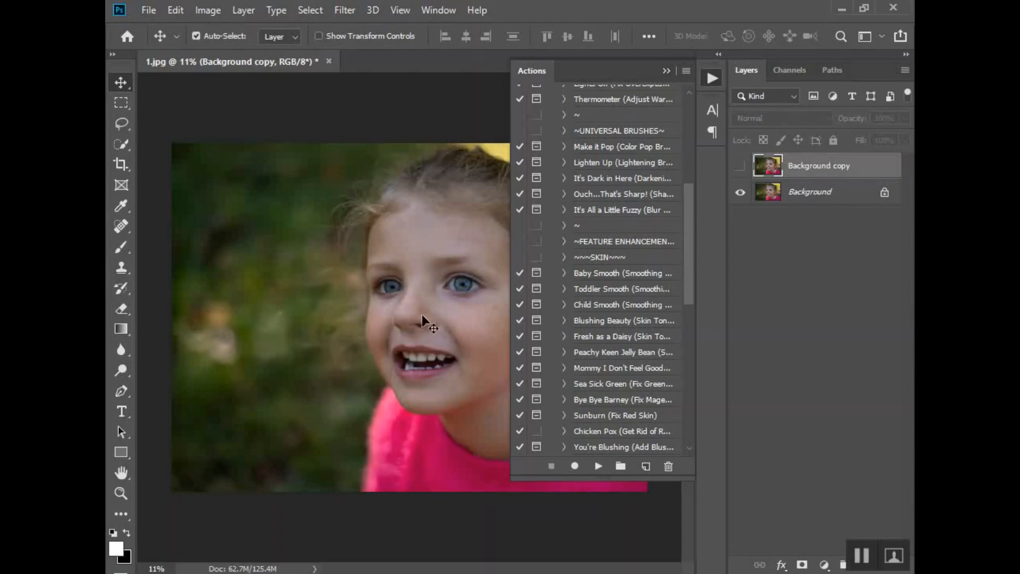
pyautogui.moveTo(522, 251)
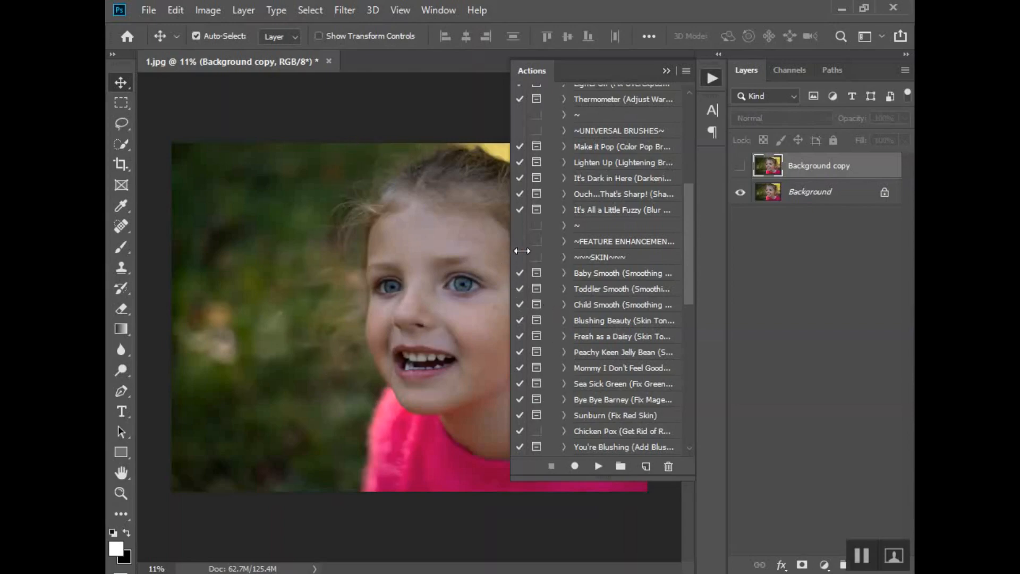
pyautogui.scroll(-3)
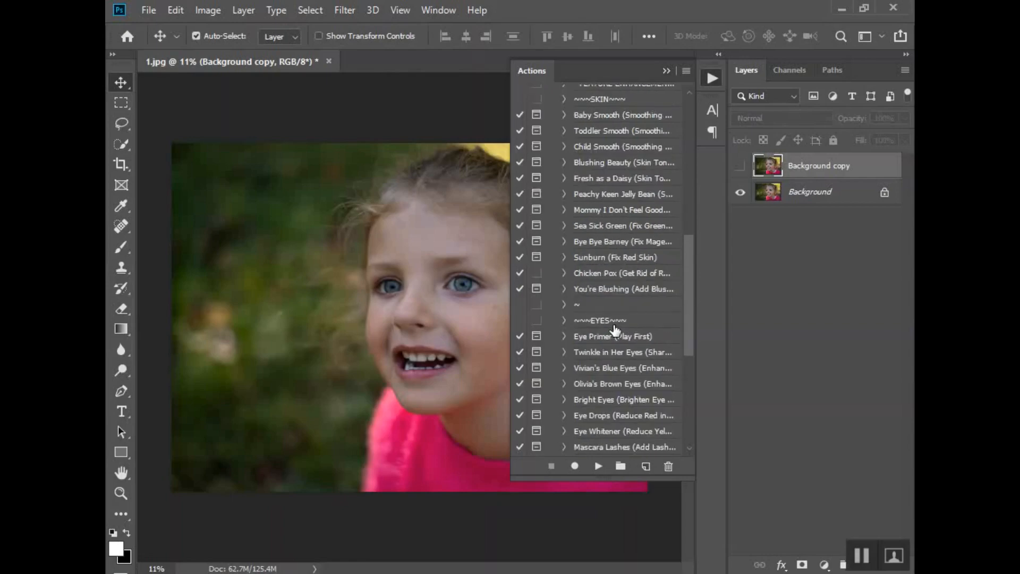
pyautogui.scroll(-3)
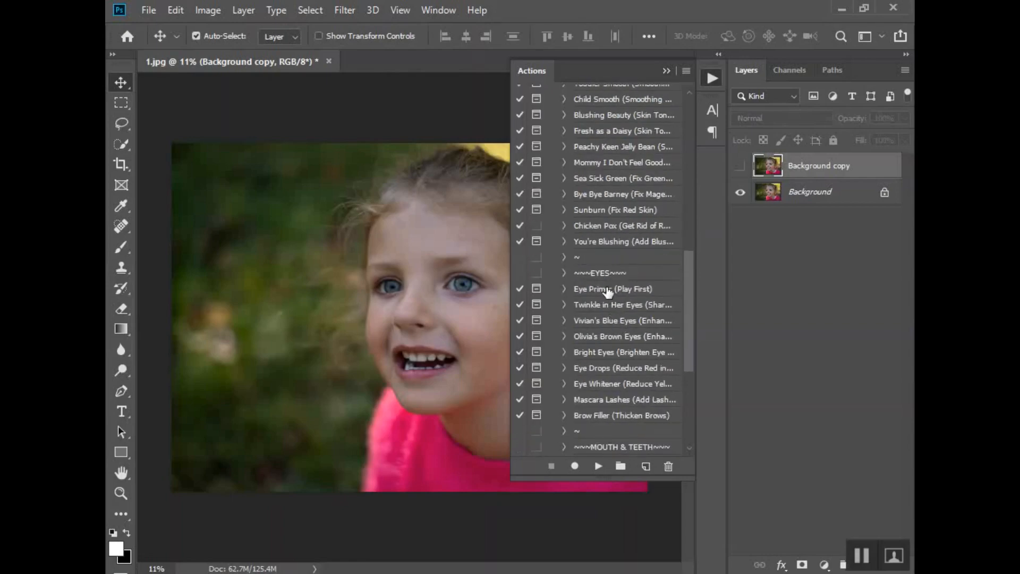
# Step: Run the Eye Primer action and pick a soft round brush for painting the eyes
pyautogui.click(612, 289)
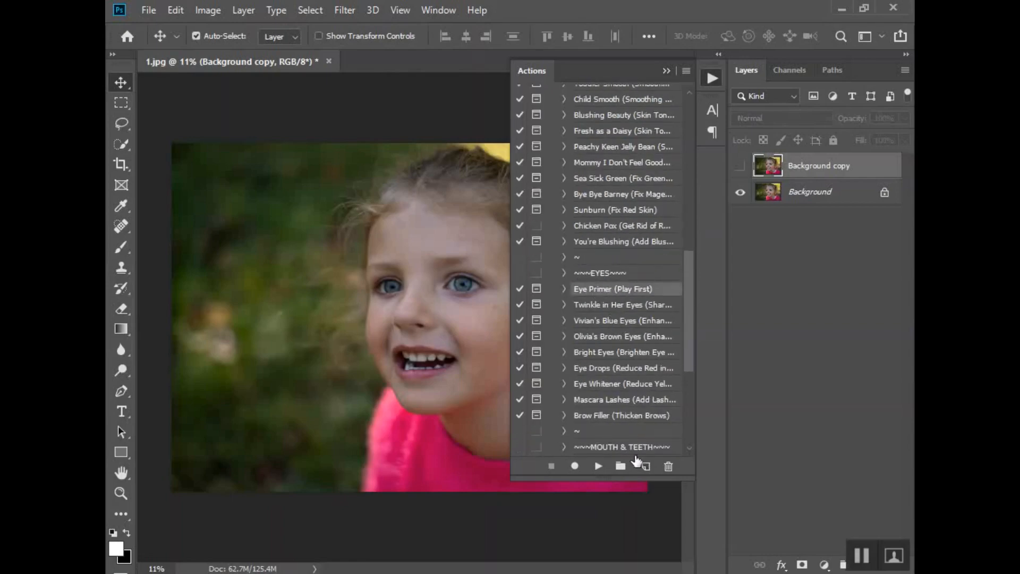
pyautogui.click(596, 466)
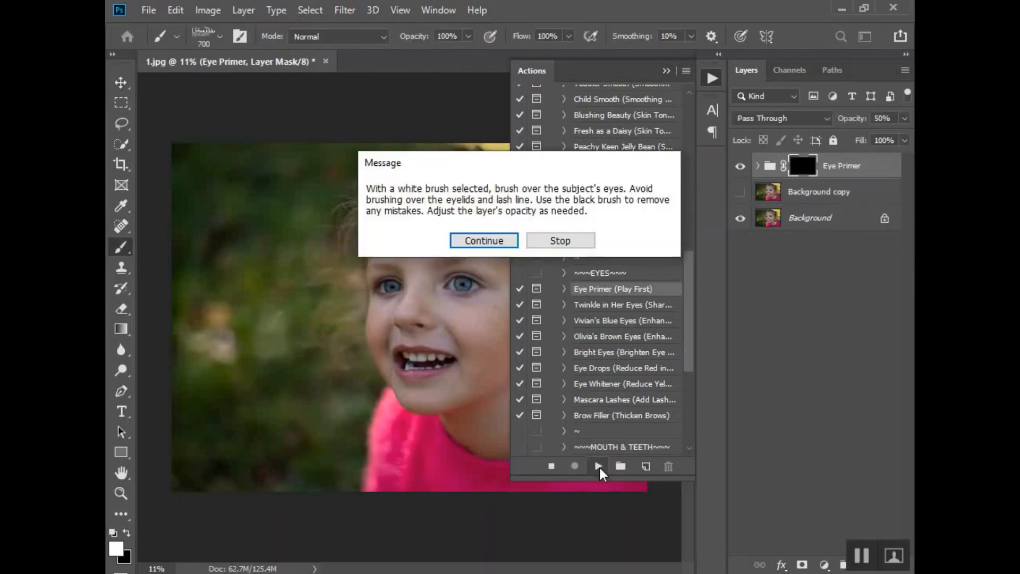
pyautogui.click(484, 240)
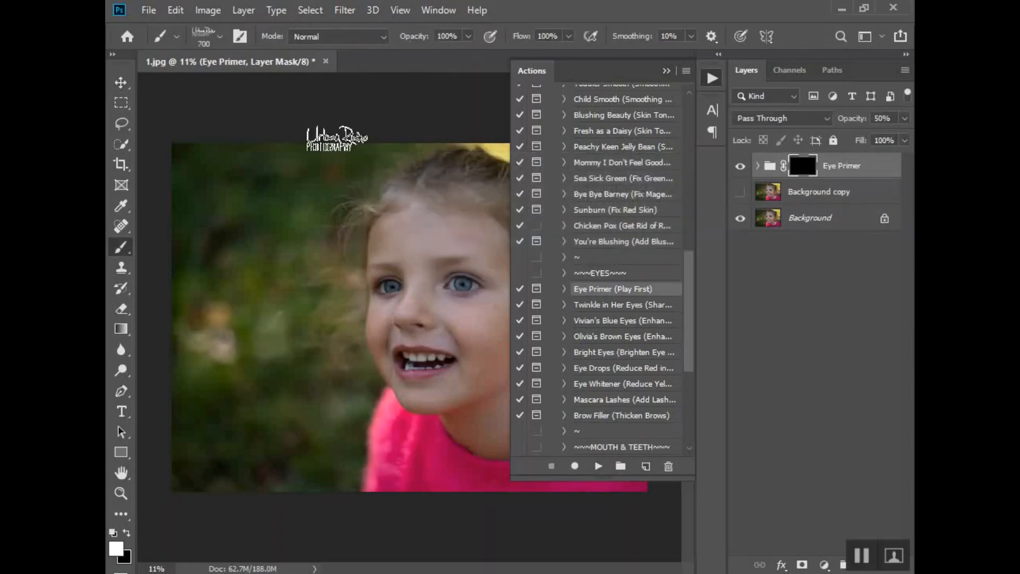
pyautogui.click(226, 36)
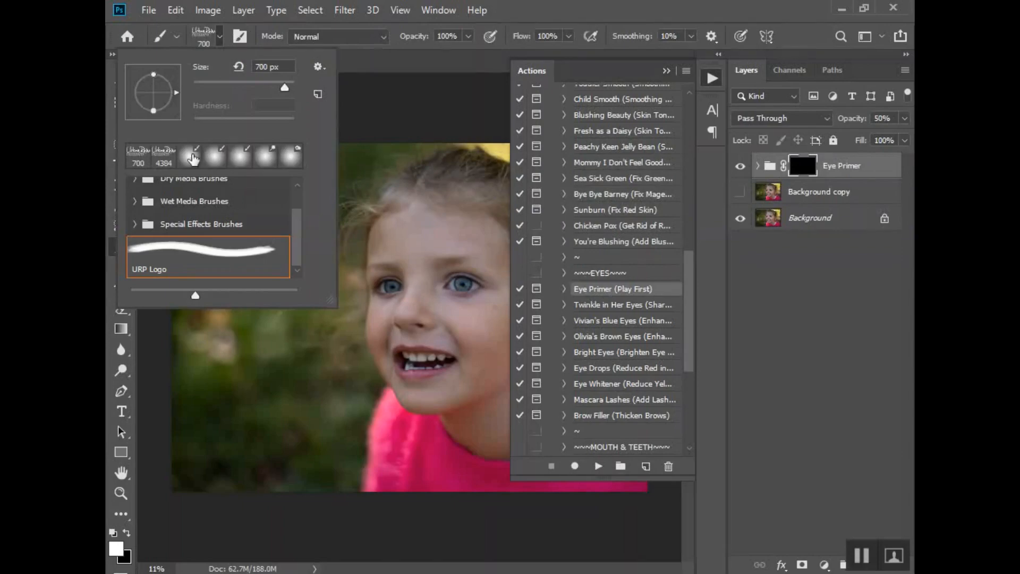
pyautogui.click(495, 318)
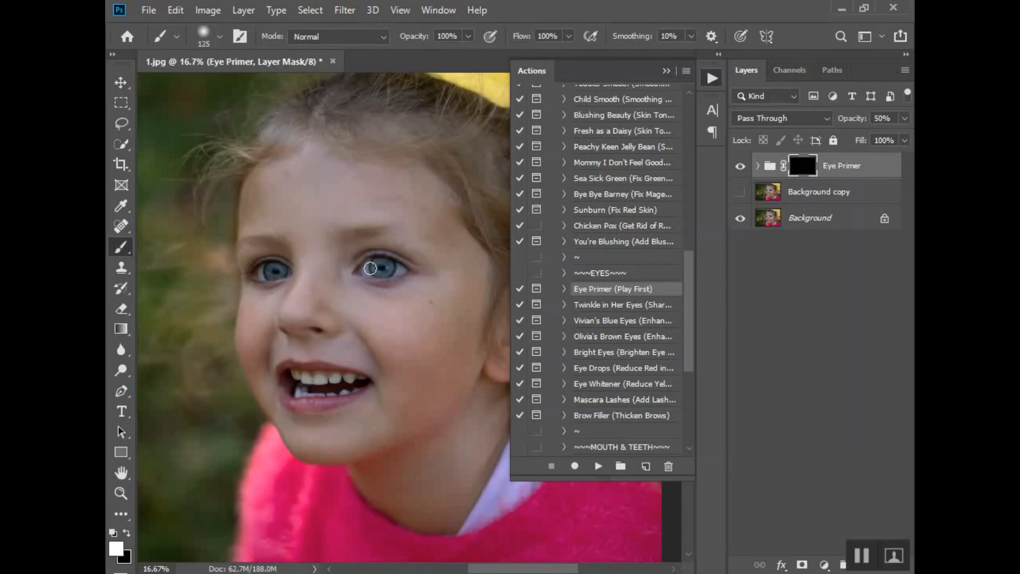
pyautogui.moveTo(398, 270)
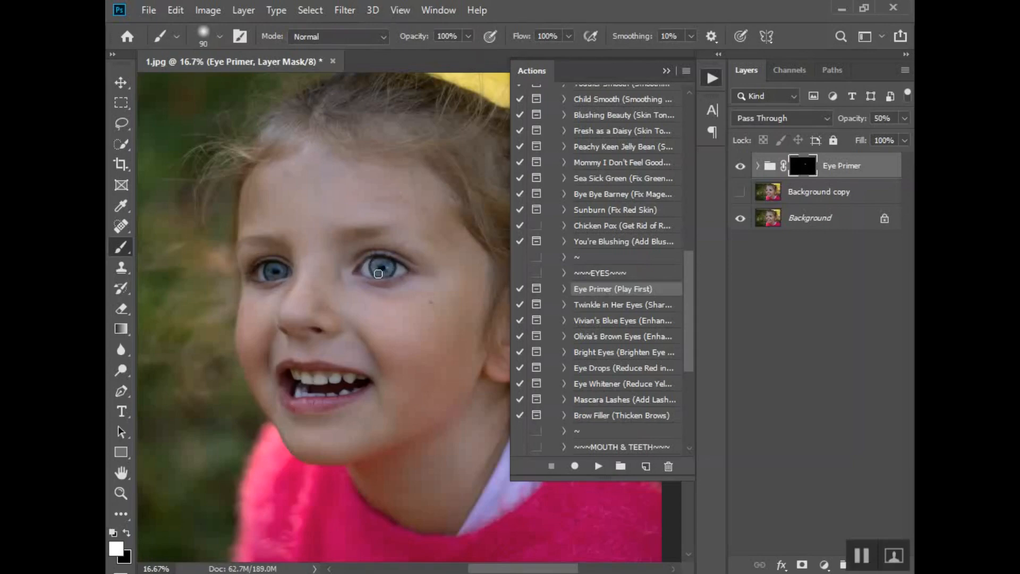
pyautogui.moveTo(262, 274)
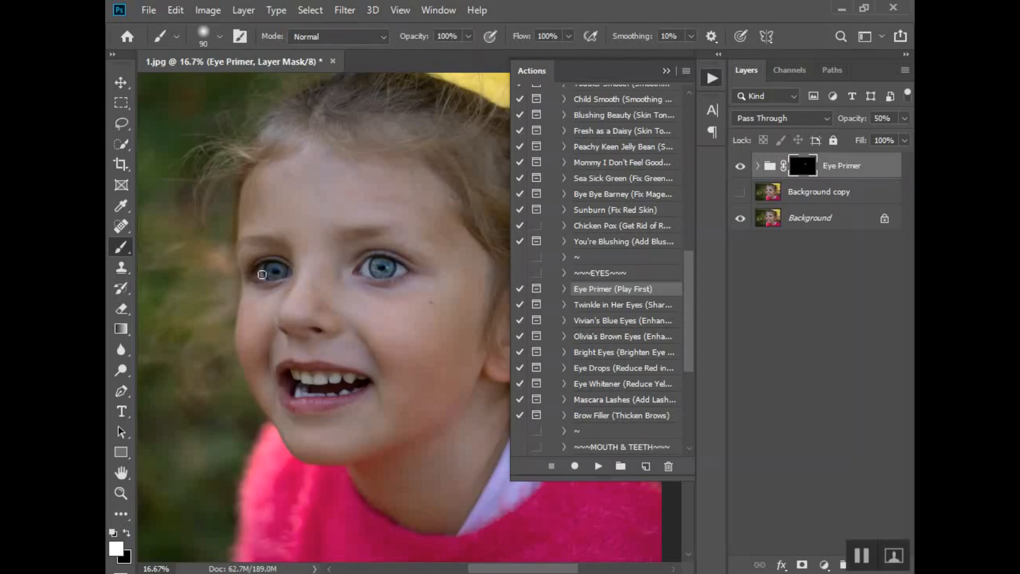
pyautogui.moveTo(265, 275)
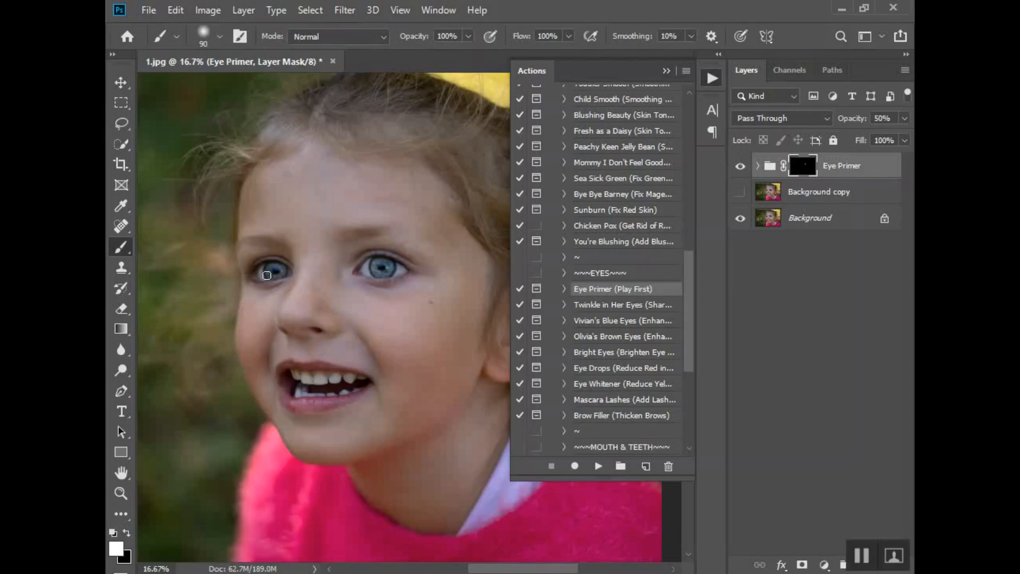
pyautogui.moveTo(713, 218)
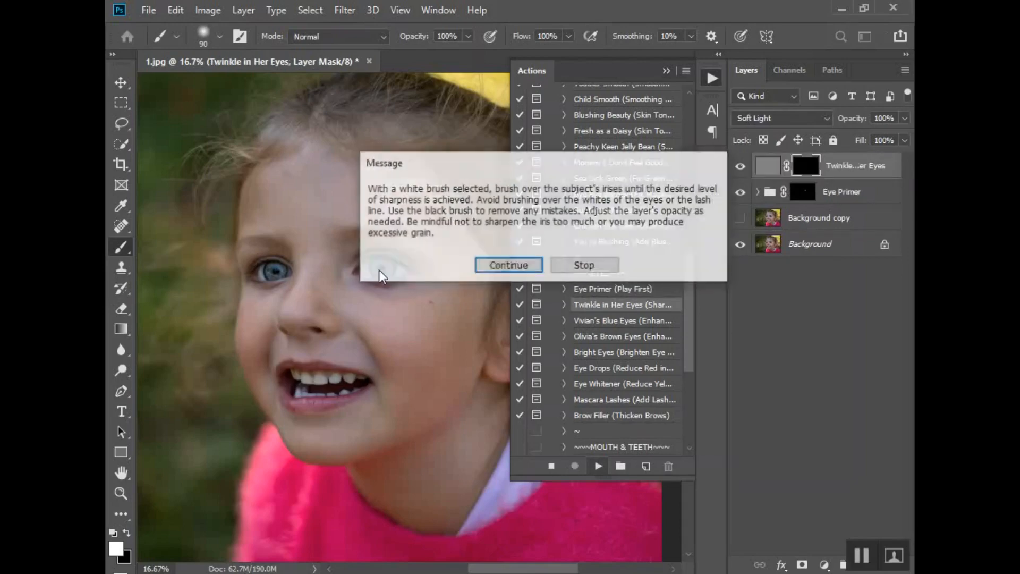
# Step: Continue the Twinkle in Her Eyes action to add its masked Soft Light layer
pyautogui.click(507, 265)
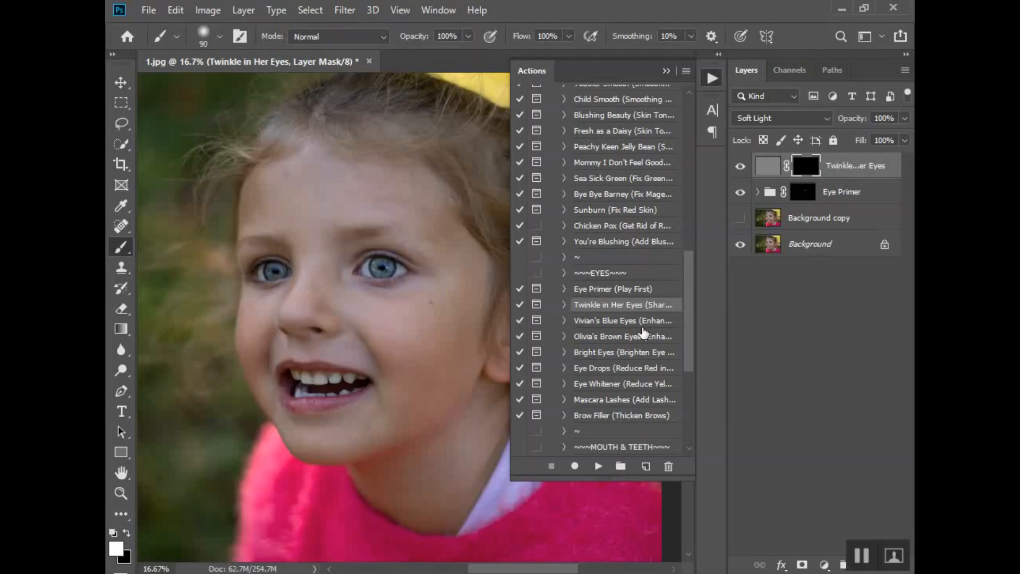
pyautogui.moveTo(640, 325)
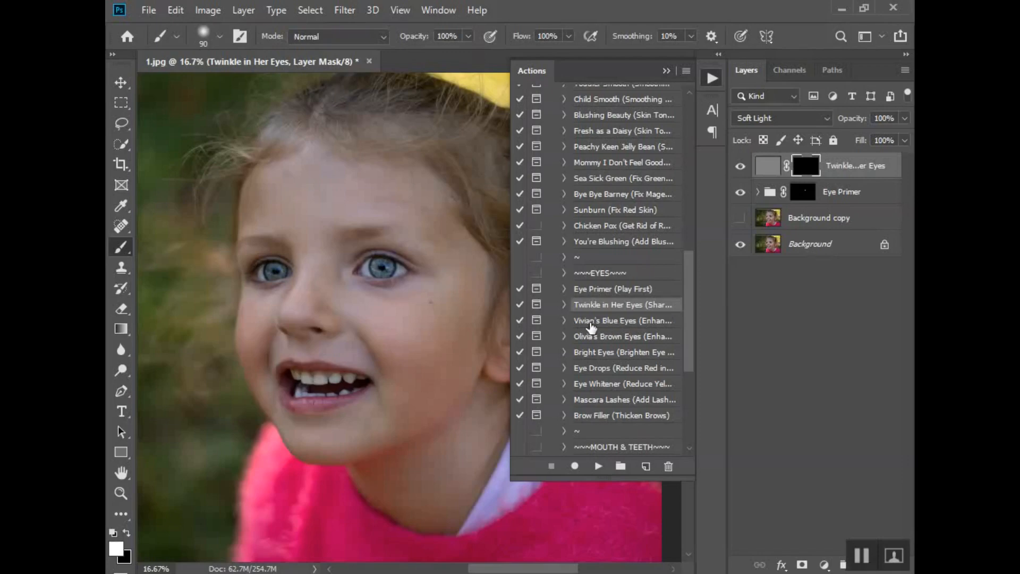
pyautogui.moveTo(621, 327)
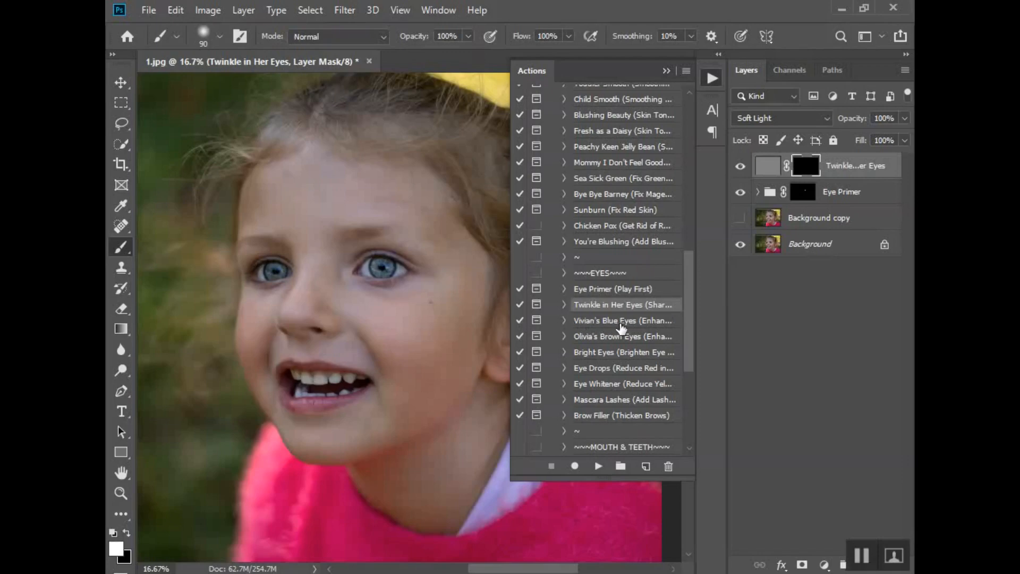
pyautogui.moveTo(614, 317)
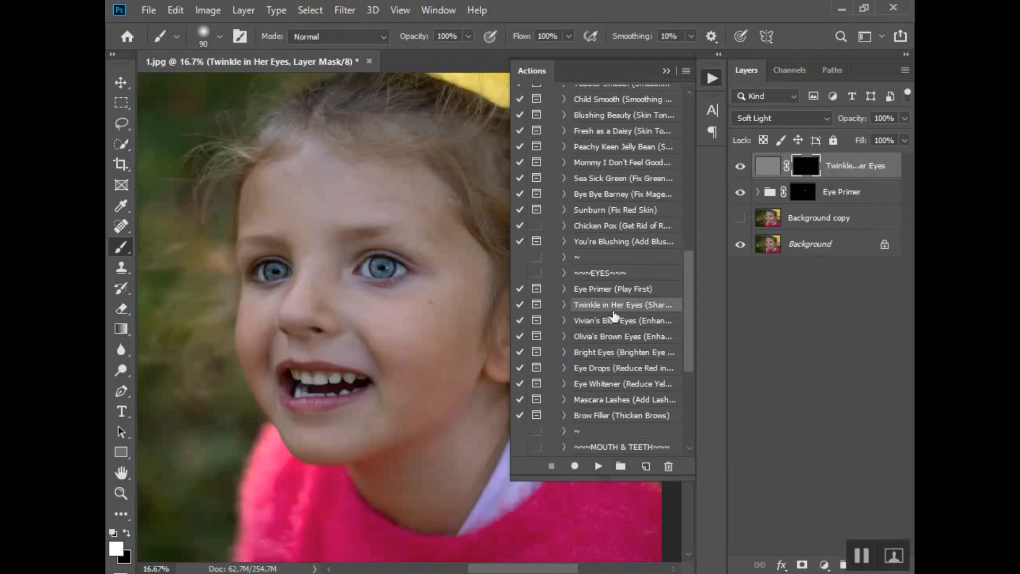
pyautogui.moveTo(625, 341)
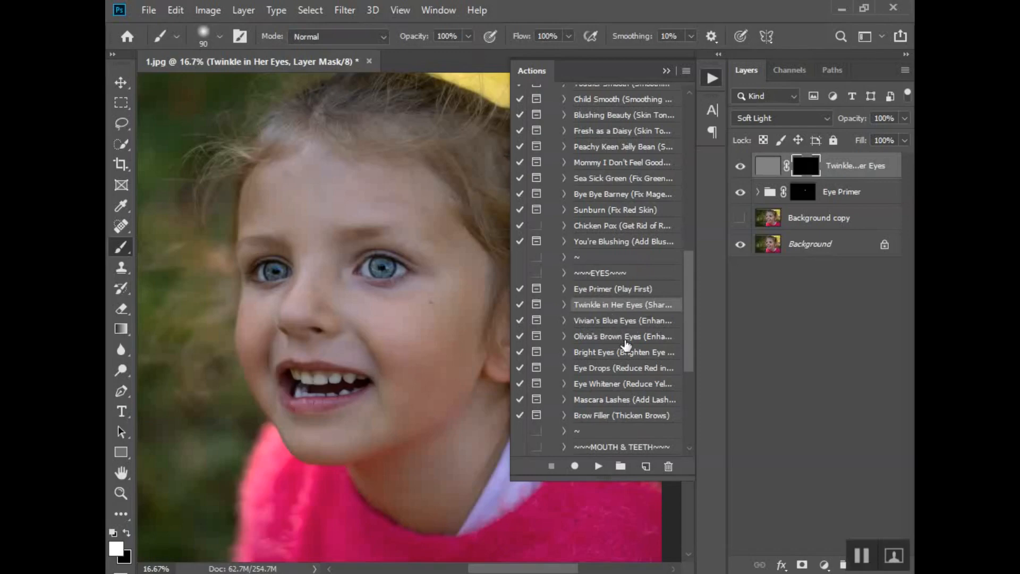
pyautogui.moveTo(642, 353)
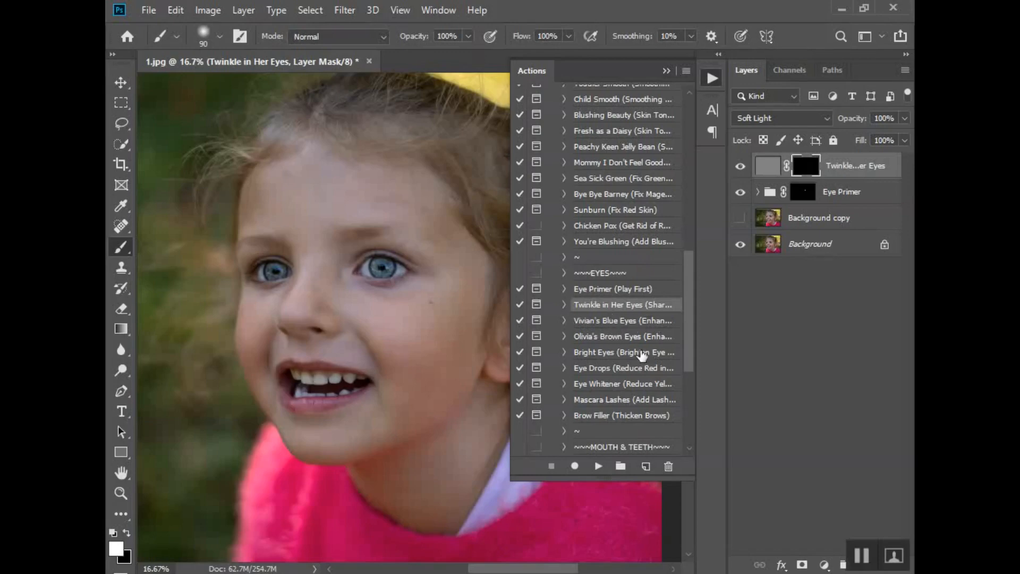
pyautogui.moveTo(602, 352)
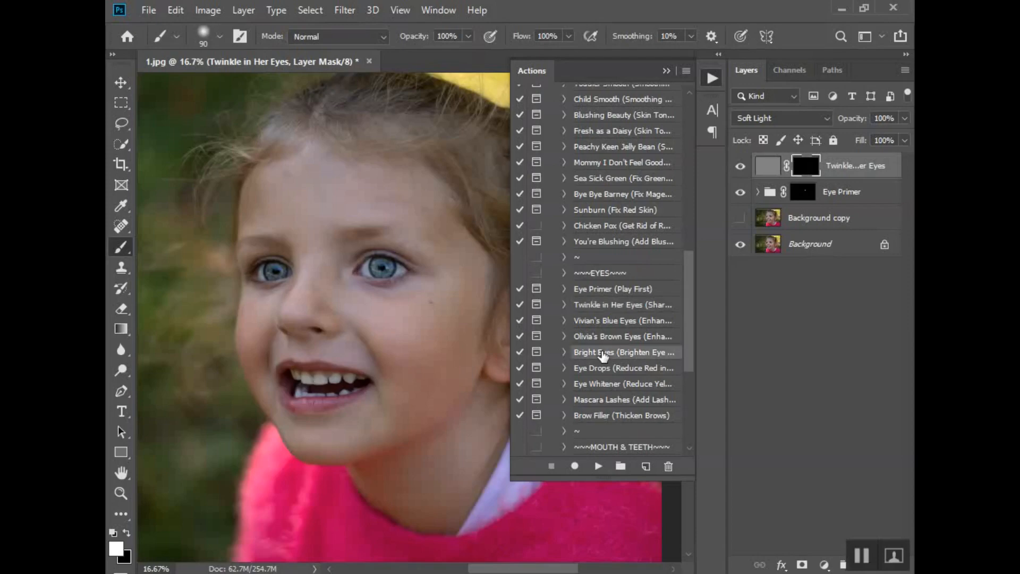
pyautogui.moveTo(507, 371)
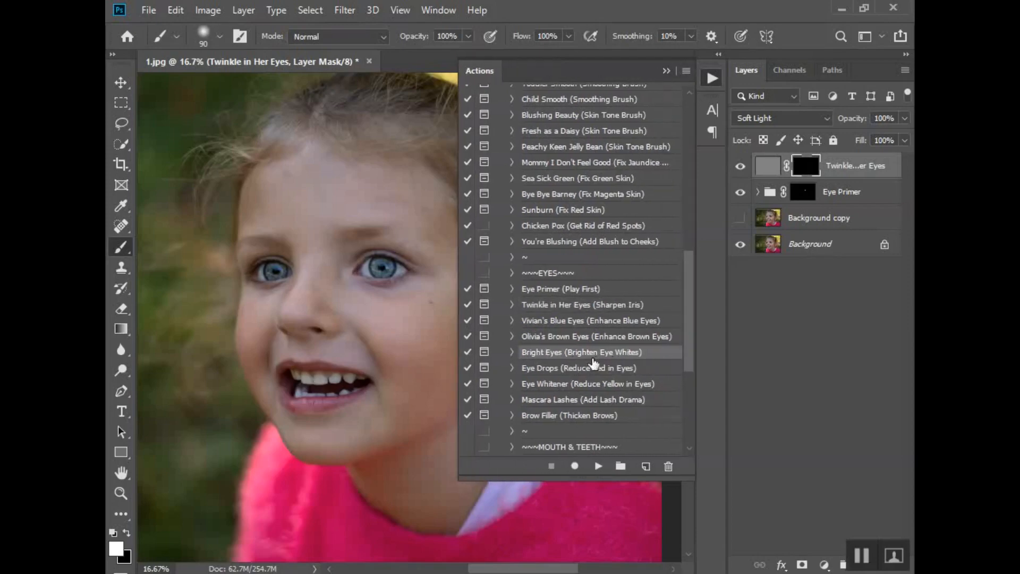
# Step: Run the Bright Eyes action to add a masked 50% opacity Bright Eyes group
pyautogui.click(597, 465)
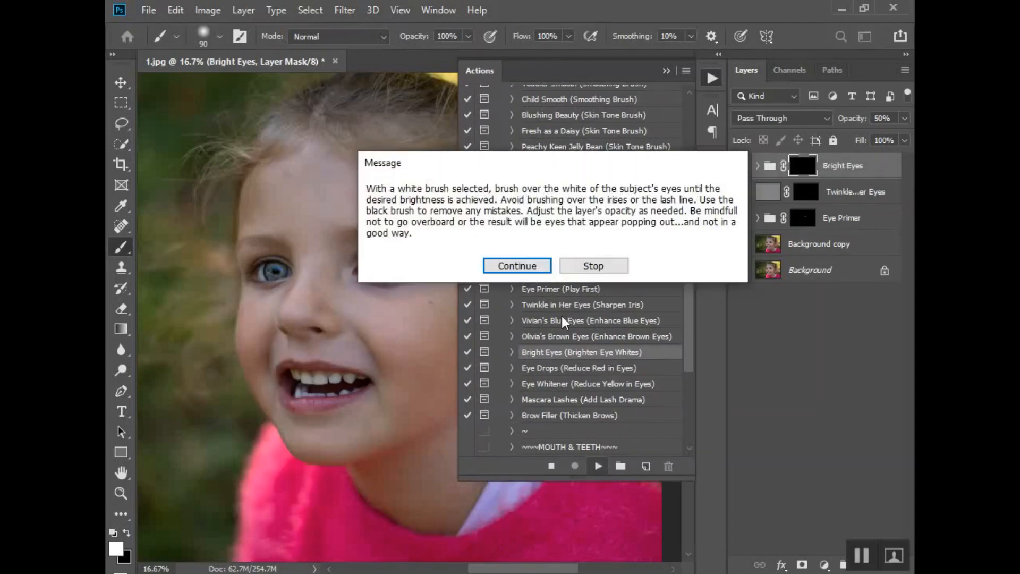
pyautogui.click(516, 266)
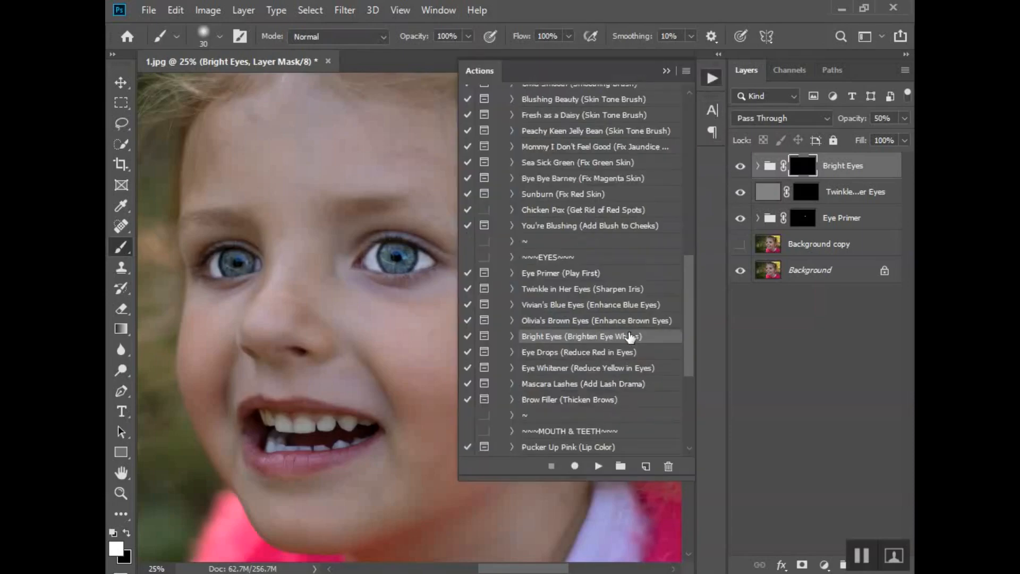
pyautogui.scroll(-3)
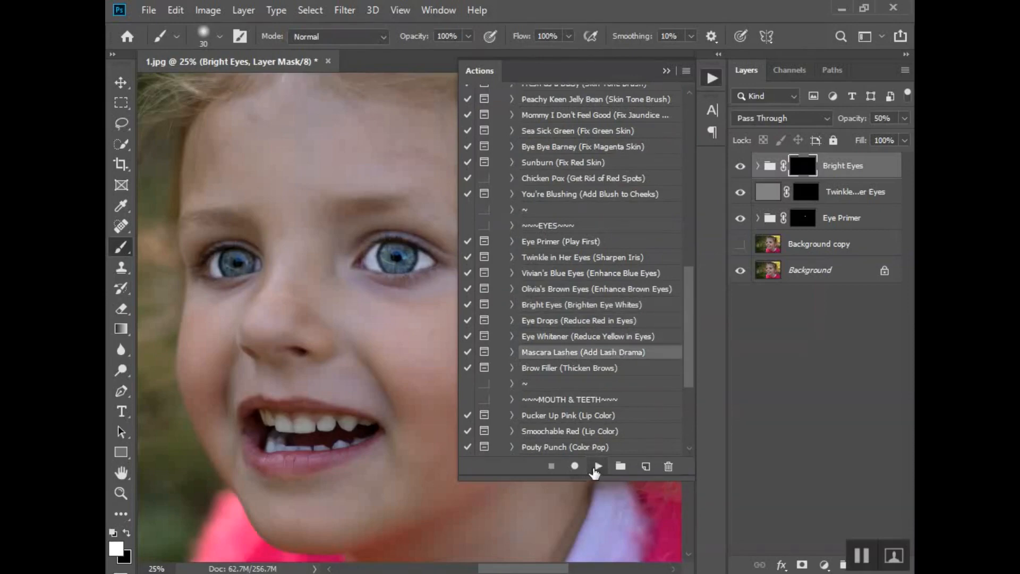
# Step: Run Mascara Lashes and paint its mask along the lashes, including the second eye's lower lashes
pyautogui.click(595, 466)
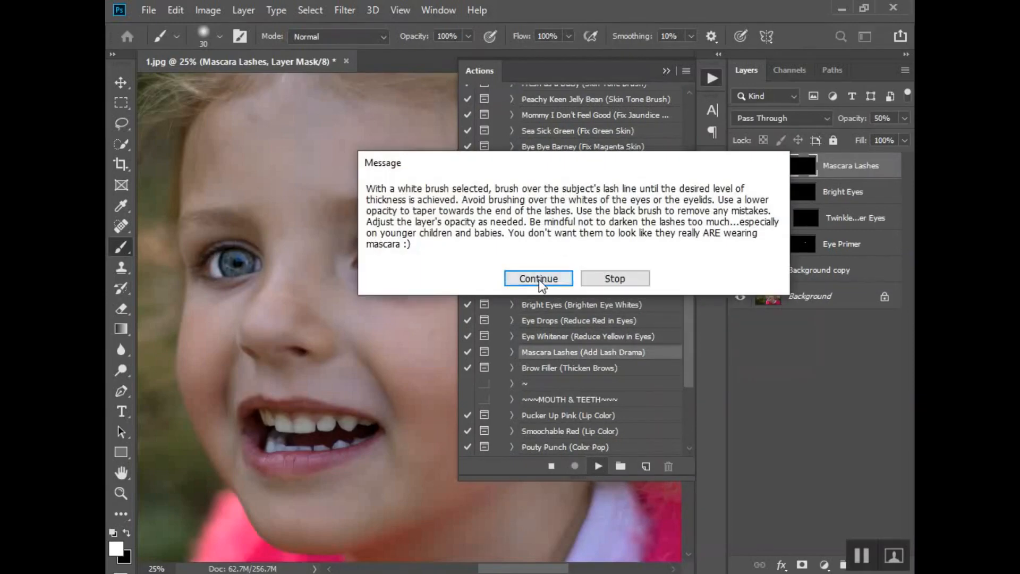
pyautogui.click(537, 278)
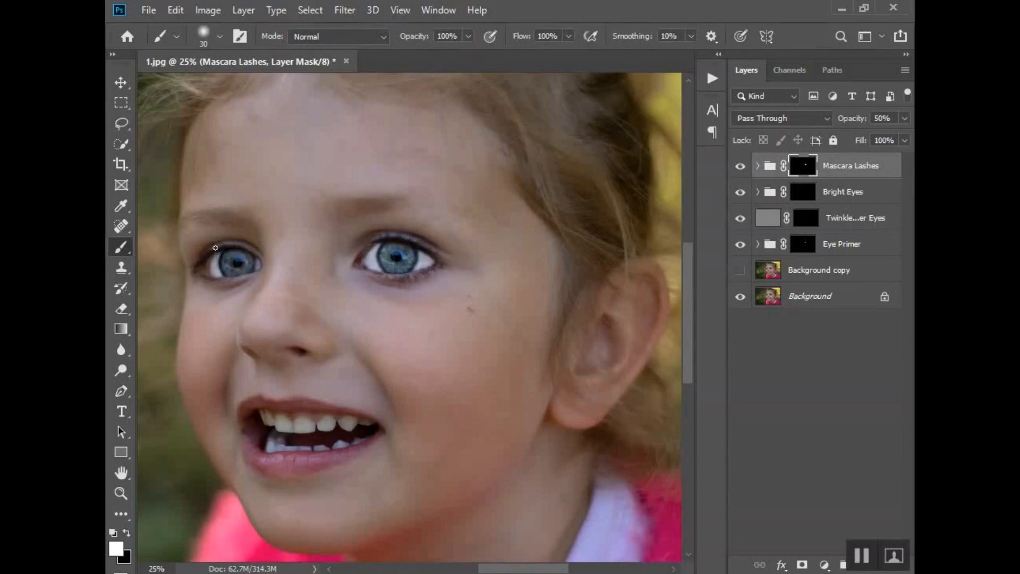
pyautogui.moveTo(211, 242)
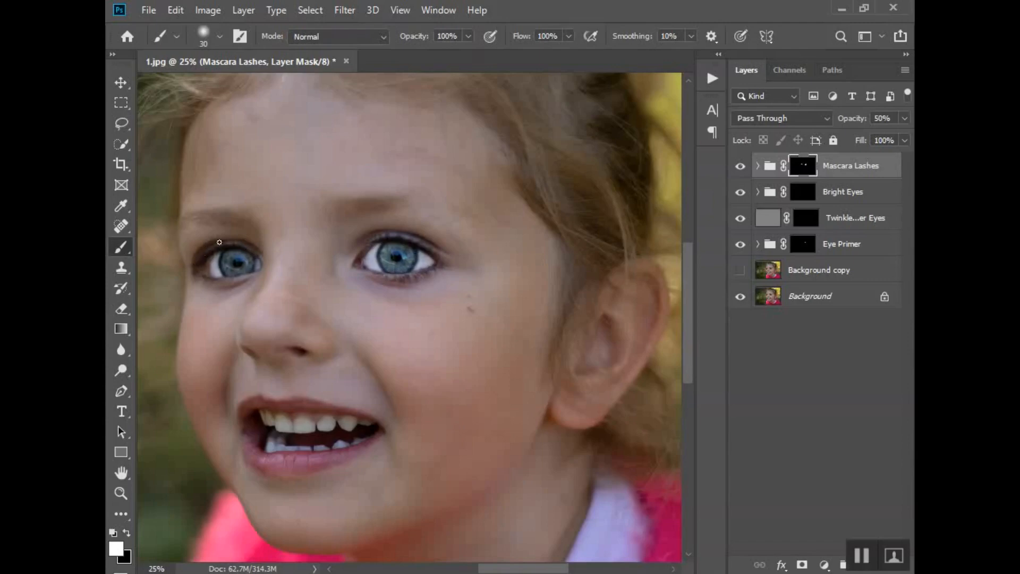
pyautogui.moveTo(193, 265)
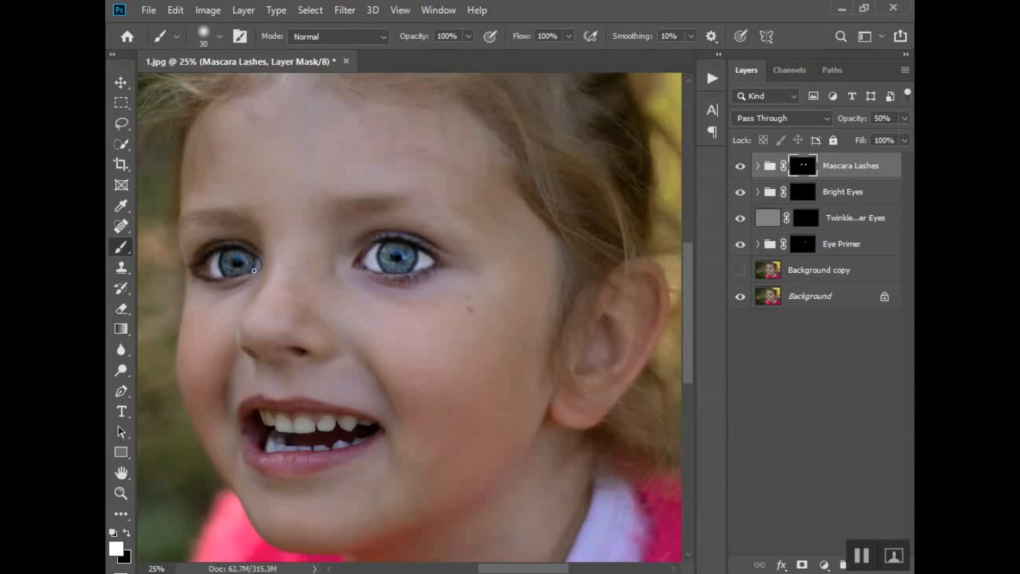
pyautogui.moveTo(192, 279)
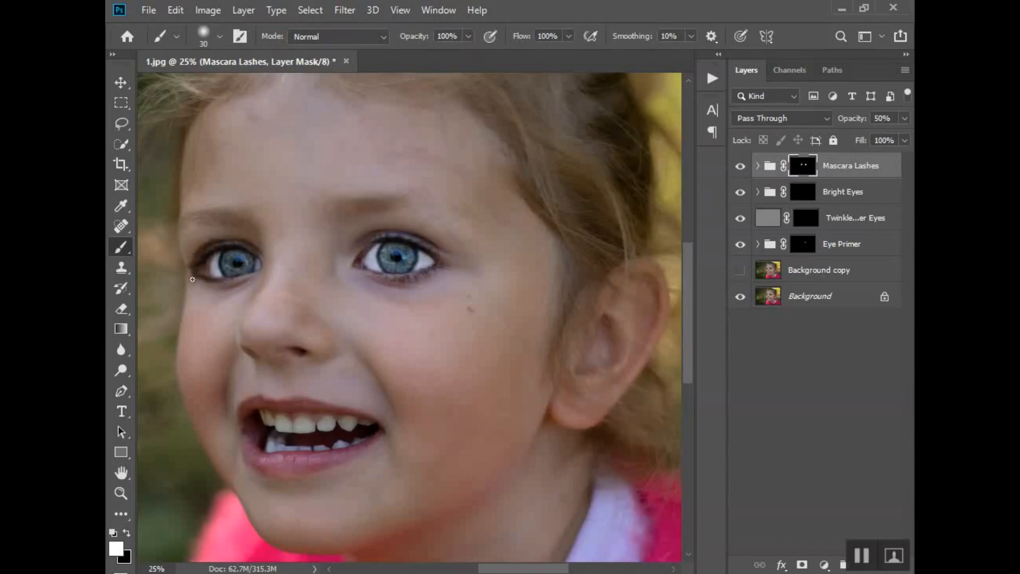
pyautogui.moveTo(258, 256)
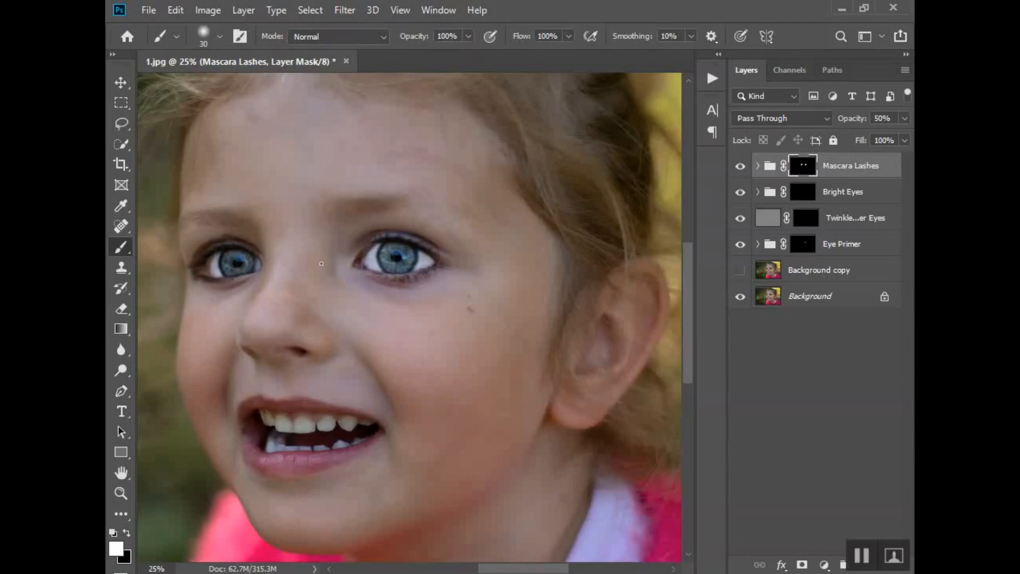
pyautogui.moveTo(440, 260)
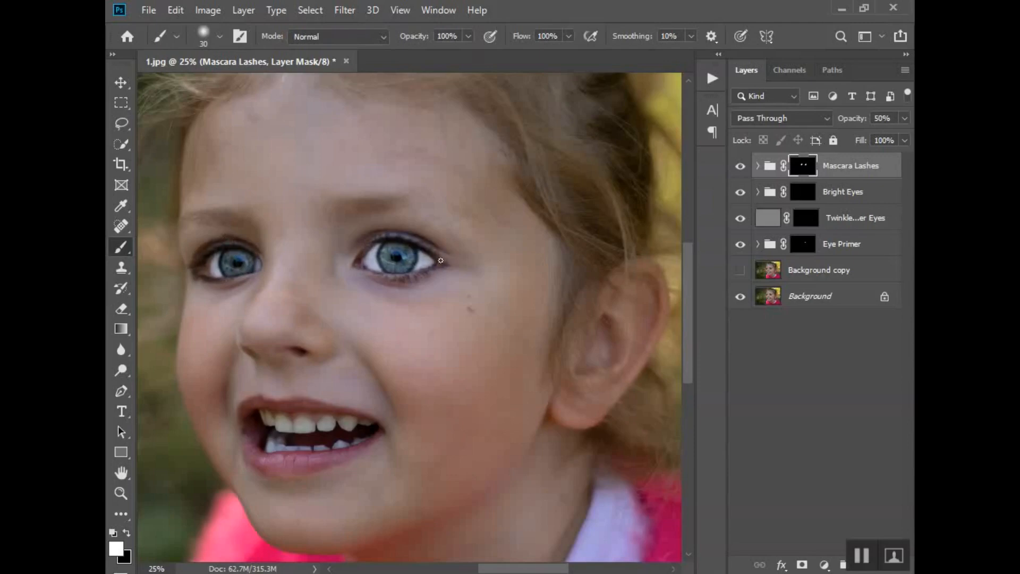
pyautogui.moveTo(381, 275)
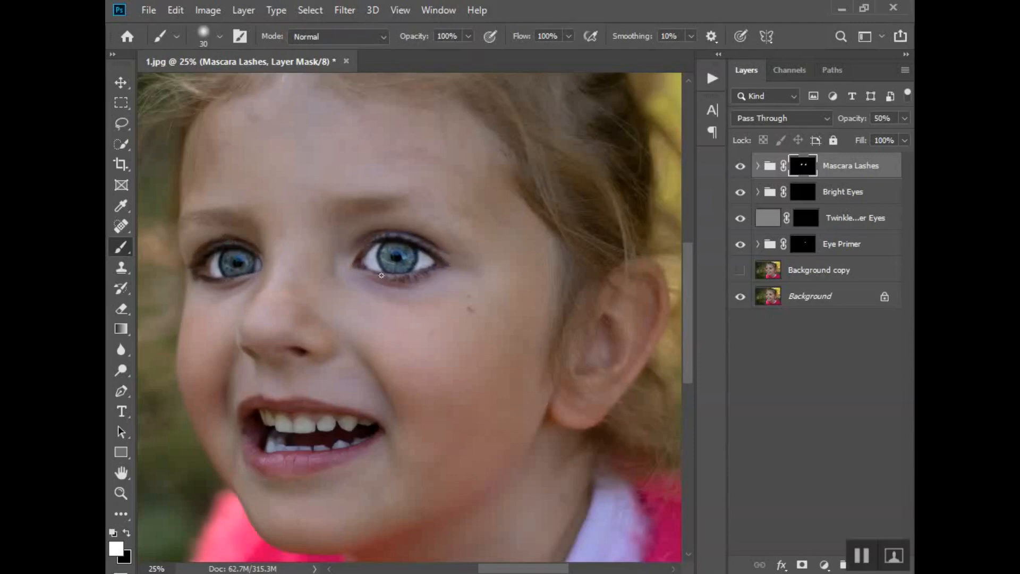
pyautogui.click(121, 494)
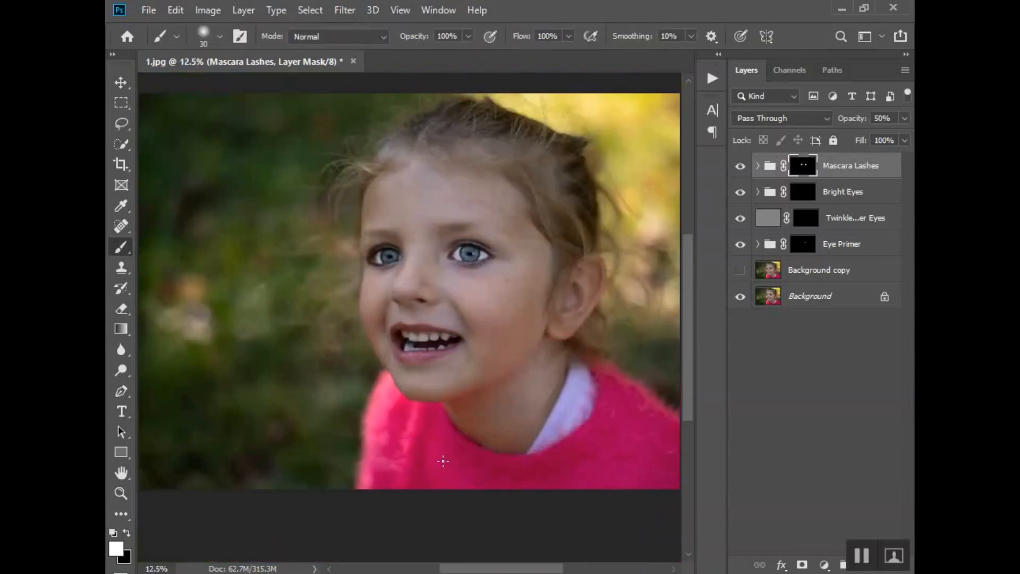
pyautogui.scroll(-3)
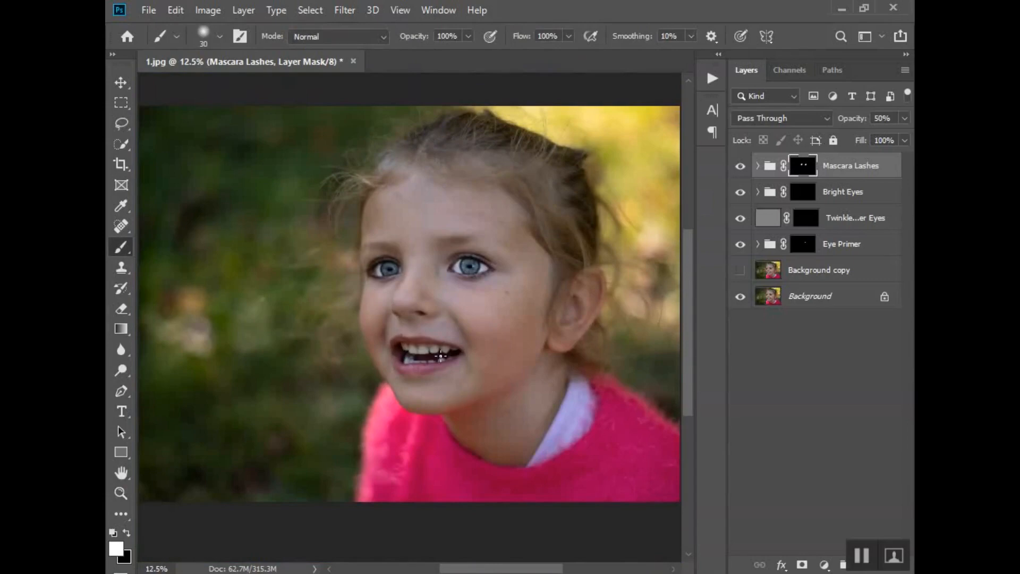
pyautogui.moveTo(473, 299)
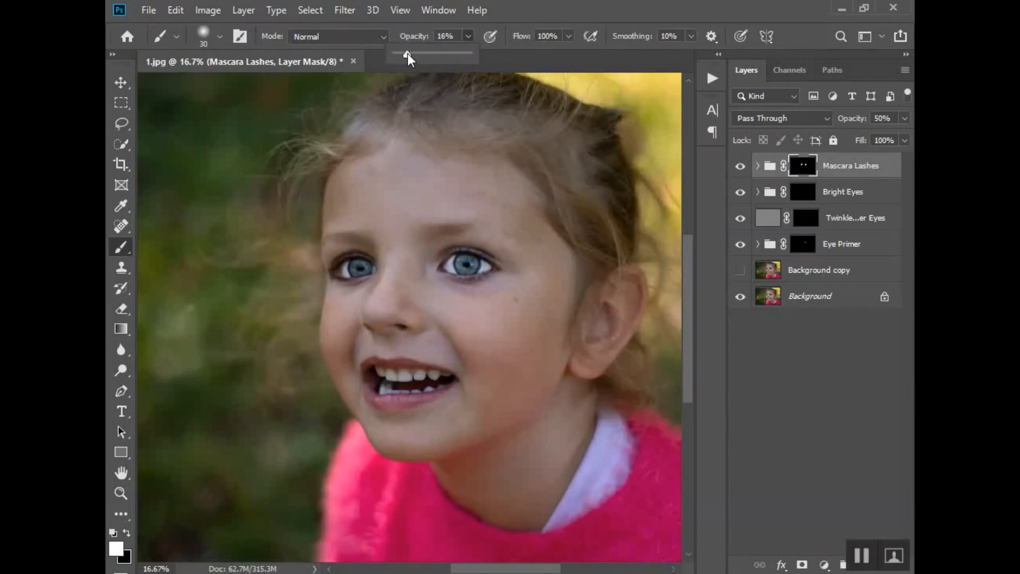
# Step: Lower brush opacity to about 20%, toggle Mascara Lashes to compare, and touch up lashes
pyautogui.moveTo(406, 54); pyautogui.dragTo(410, 55)
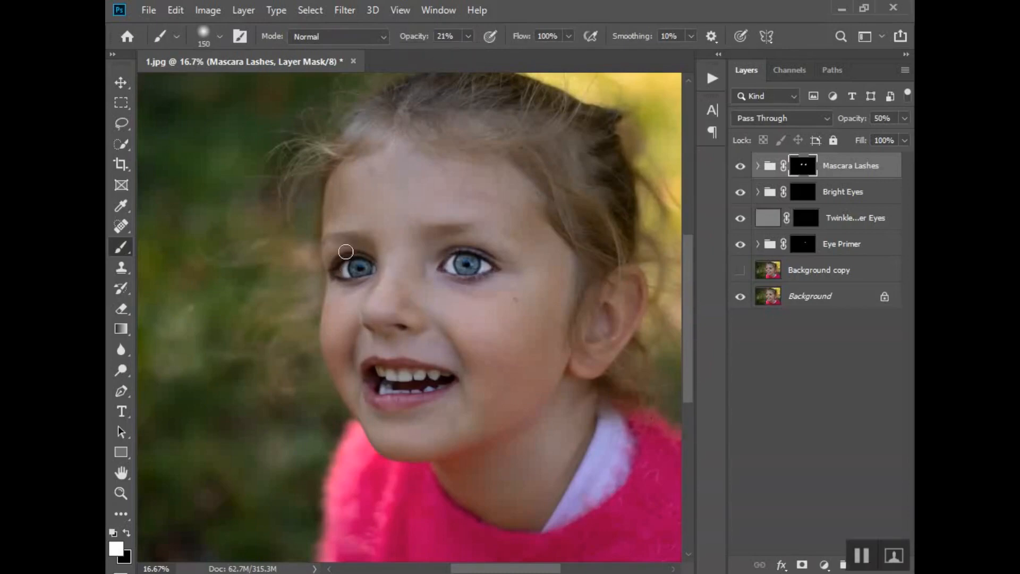
pyautogui.moveTo(330, 254)
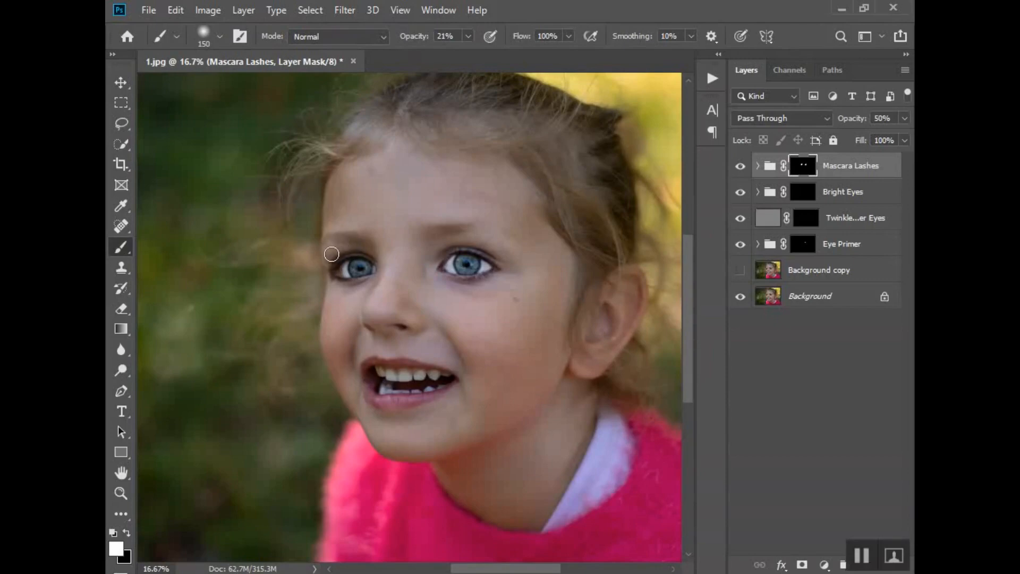
pyautogui.moveTo(388, 252)
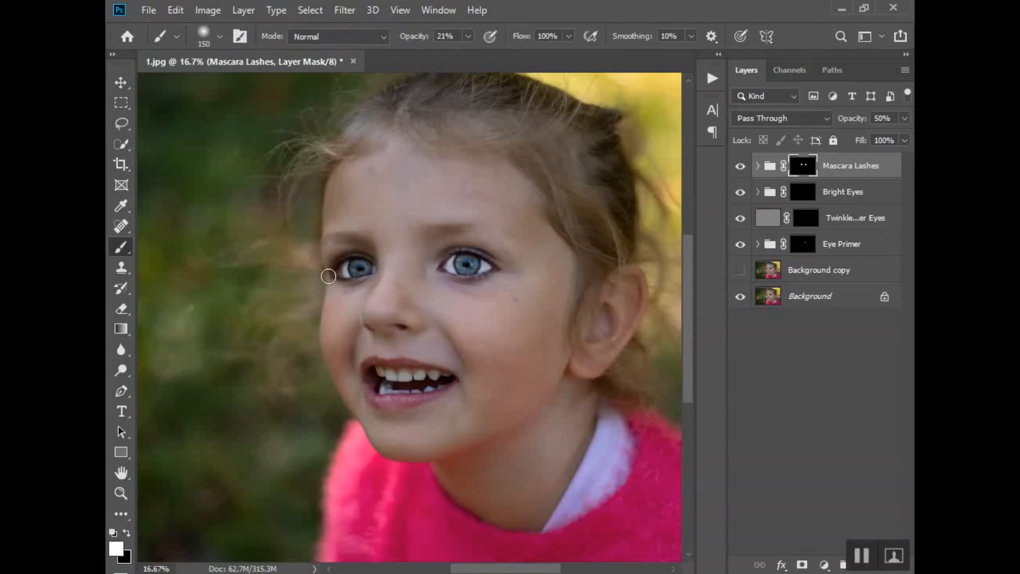
pyautogui.moveTo(319, 275)
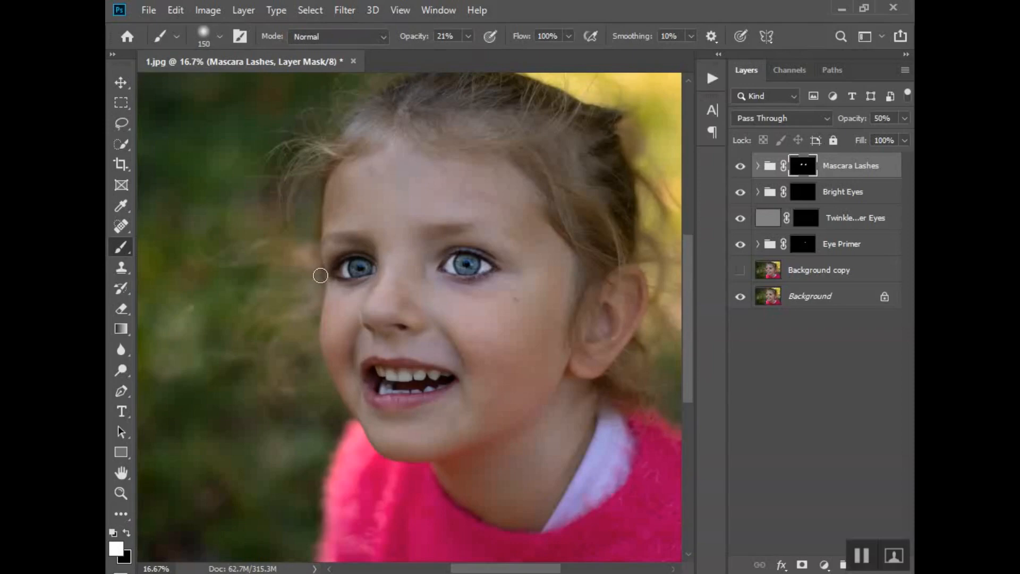
pyautogui.click(740, 165)
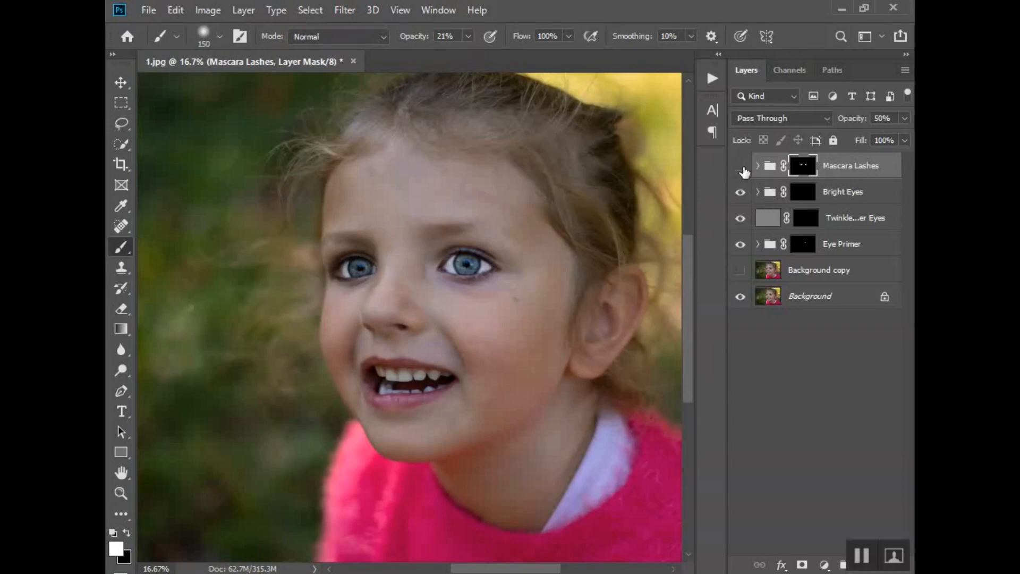
pyautogui.click(739, 166)
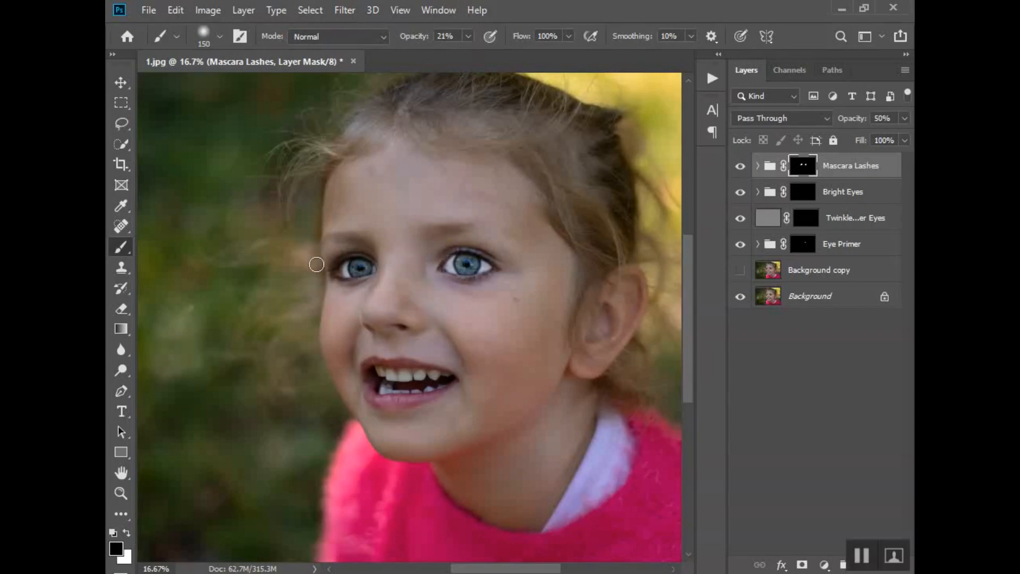
pyautogui.moveTo(345, 244)
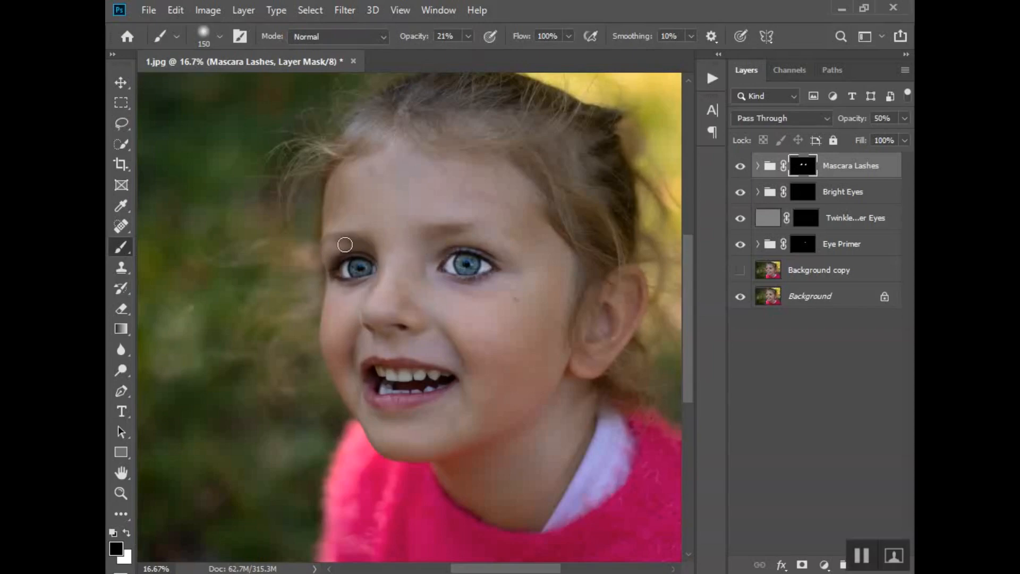
pyautogui.moveTo(349, 285)
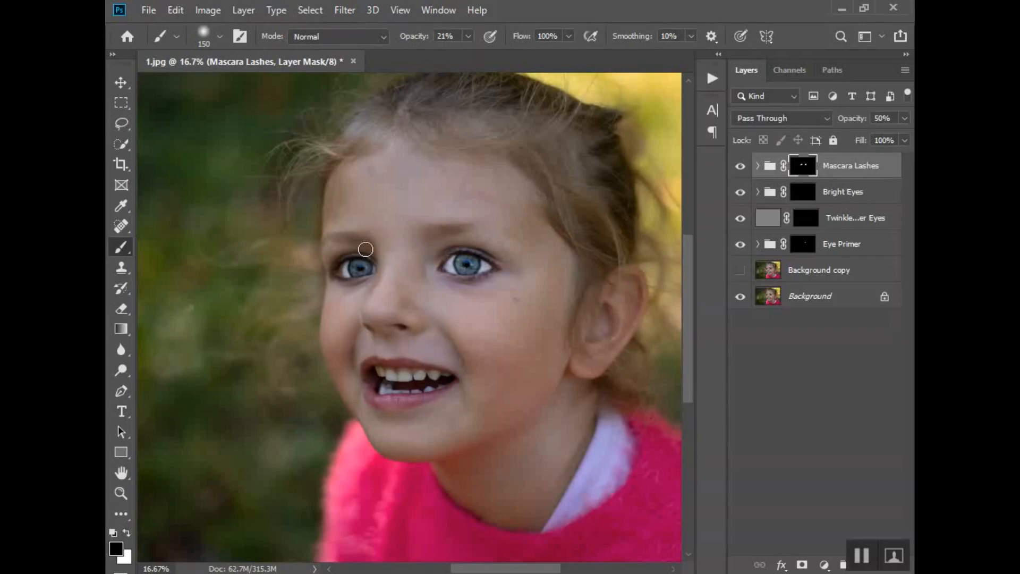
pyautogui.moveTo(324, 279)
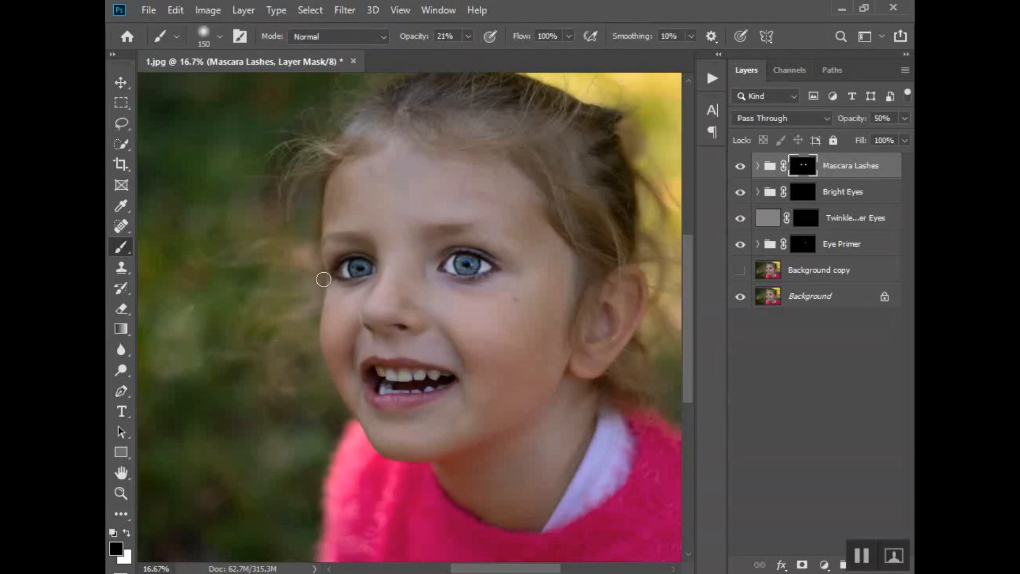
pyautogui.click(739, 166)
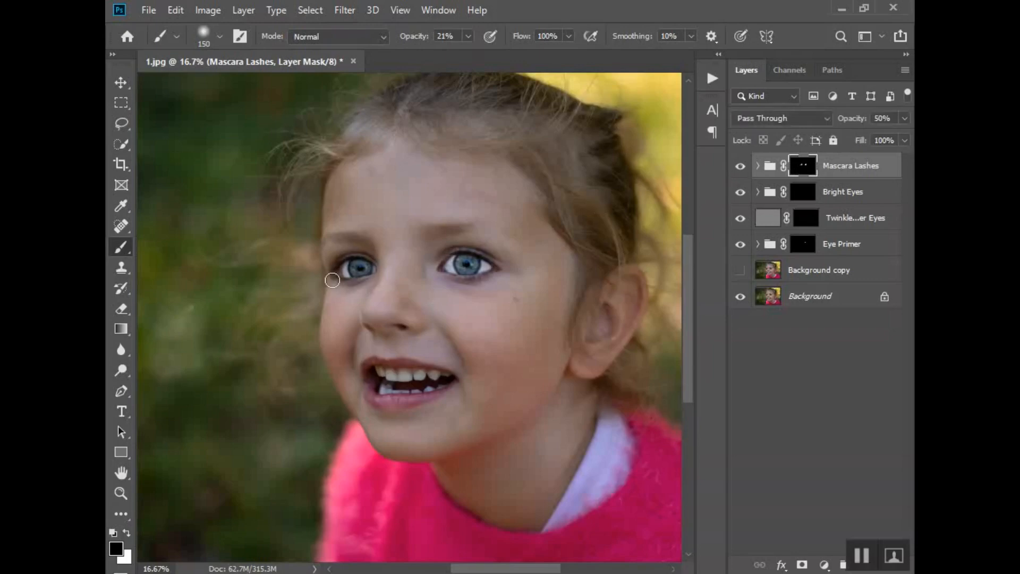
pyautogui.moveTo(351, 278)
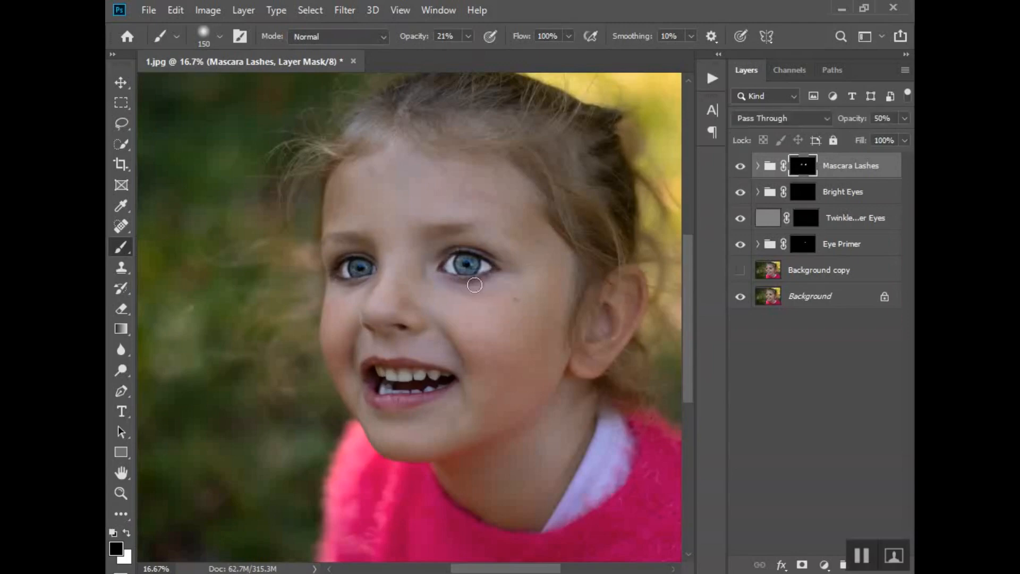
pyautogui.moveTo(463, 245)
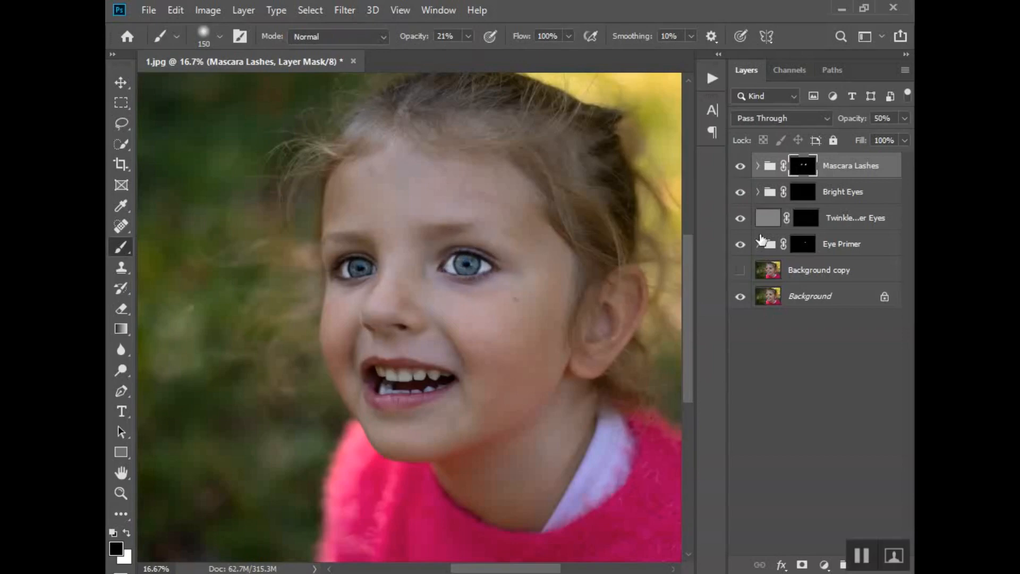
# Step: Brush more mascara onto the lashes, toggling the Mascara Lashes group off and on to compare
pyautogui.click(740, 166)
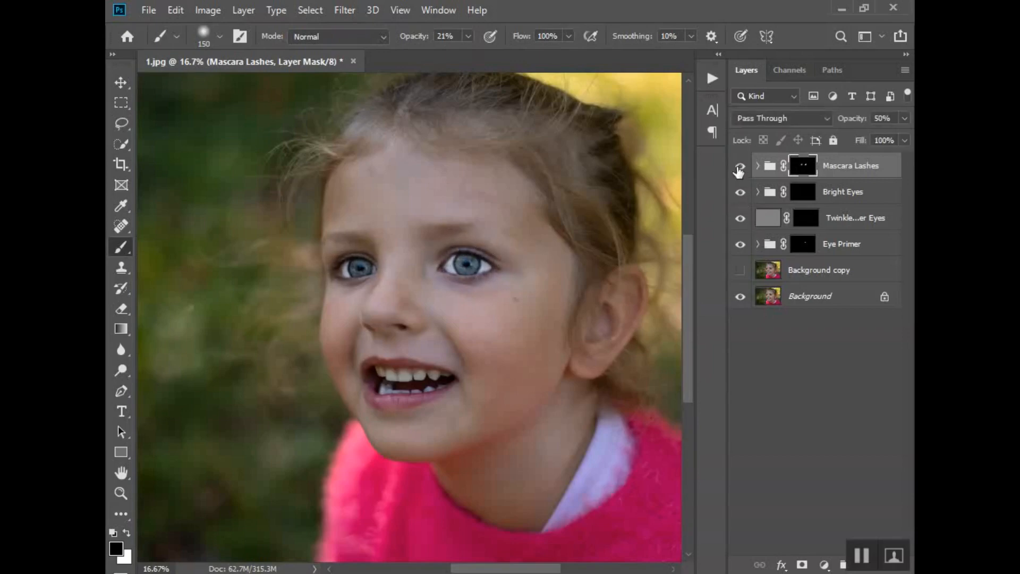
pyautogui.click(739, 166)
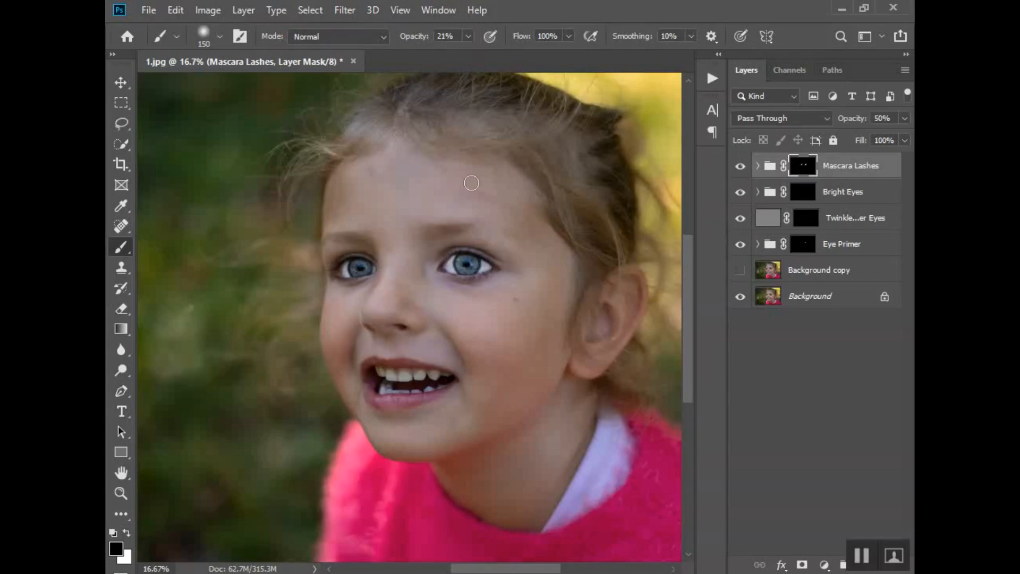
pyautogui.moveTo(536, 339)
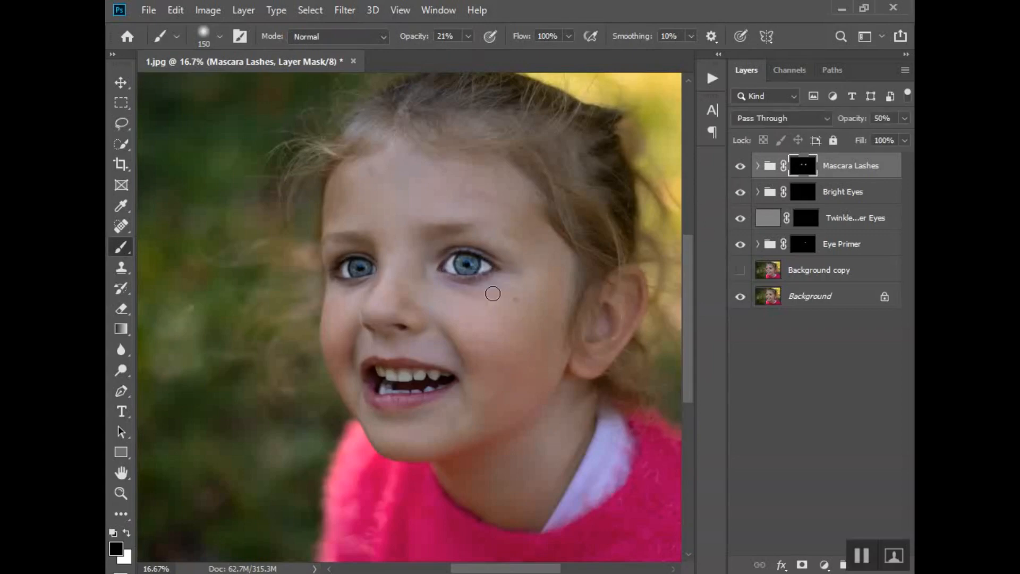
pyautogui.moveTo(503, 269)
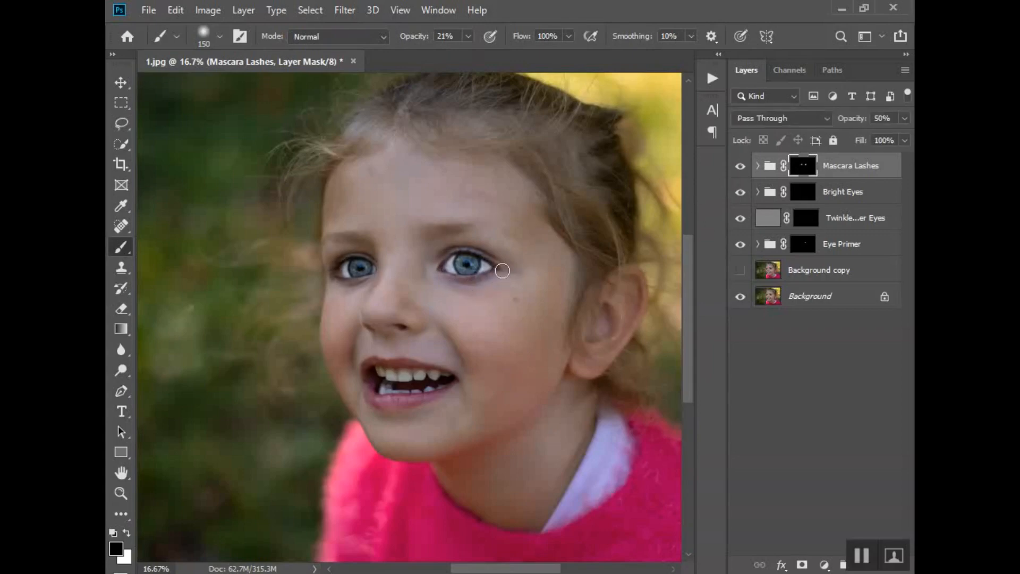
pyautogui.click(740, 165)
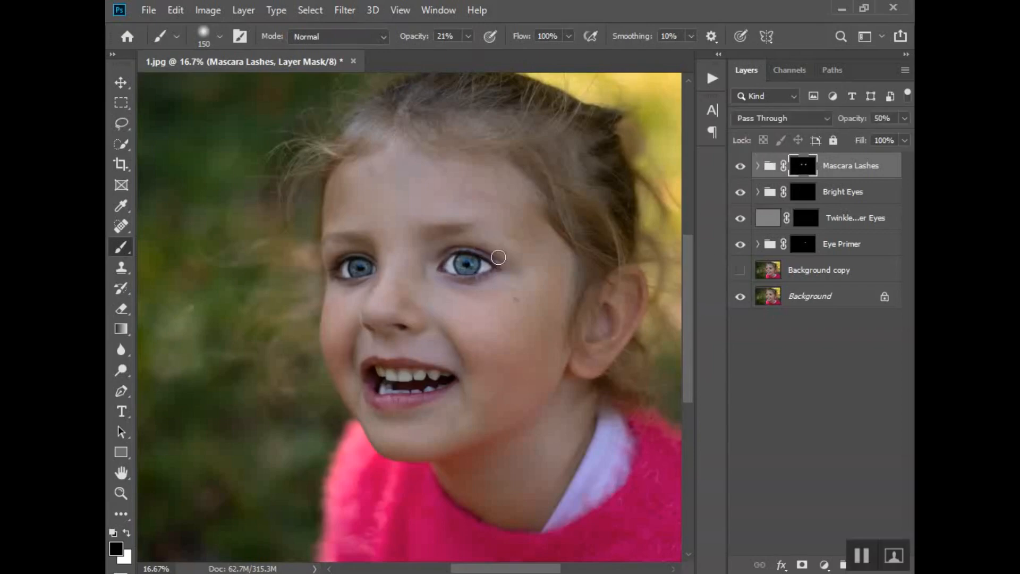
pyautogui.moveTo(447, 271)
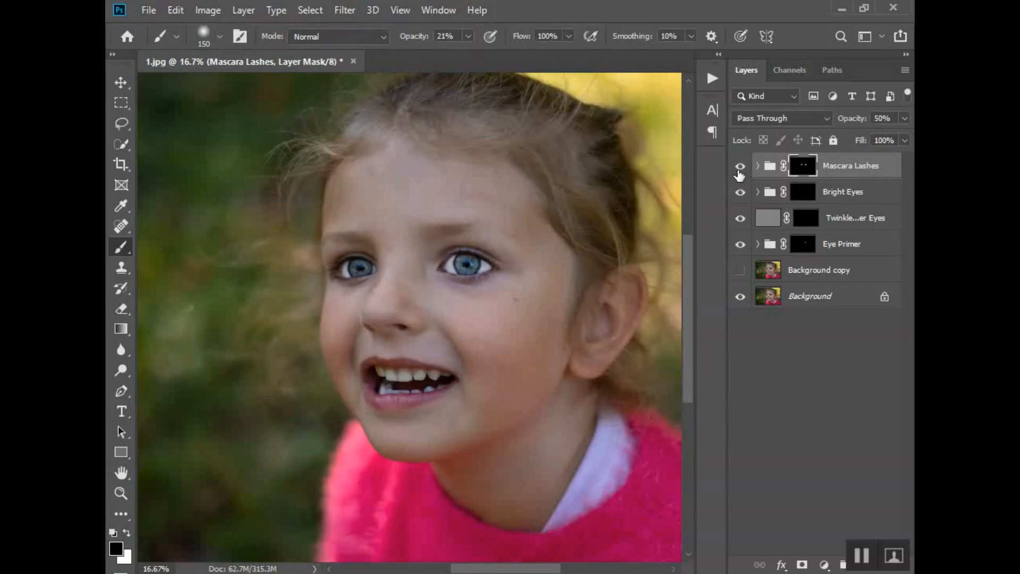
pyautogui.click(739, 167)
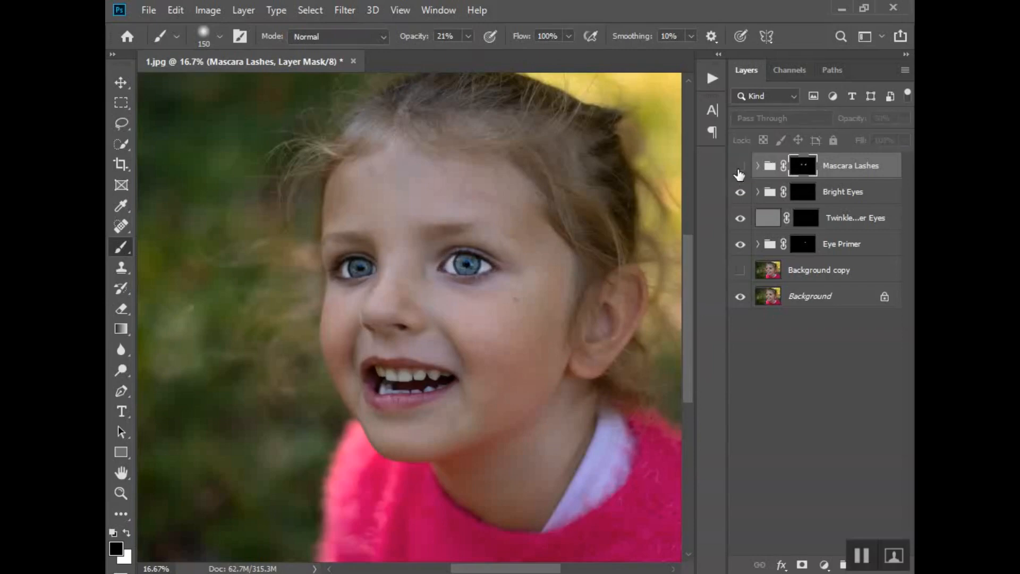
pyautogui.click(740, 168)
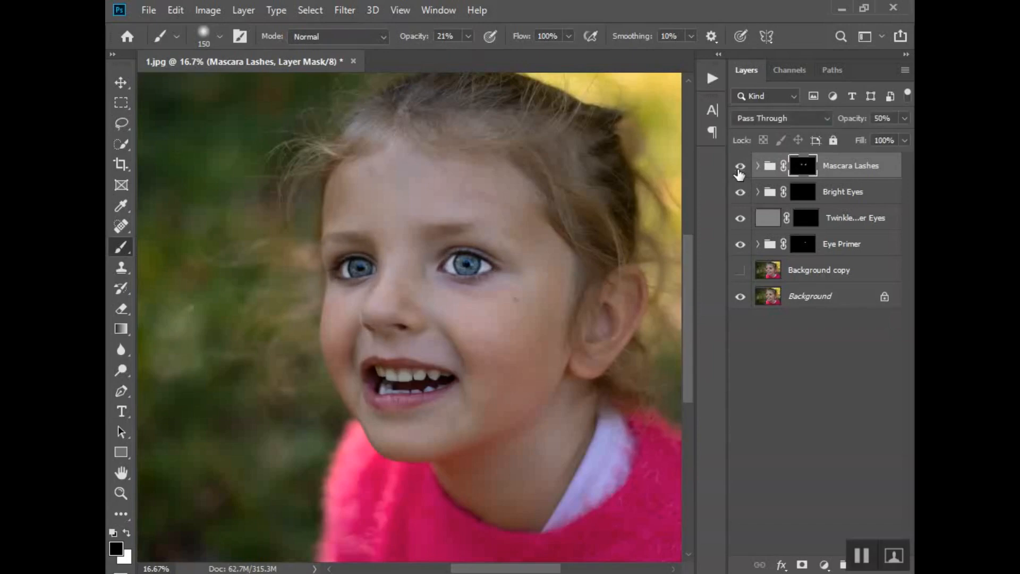
pyautogui.click(740, 165)
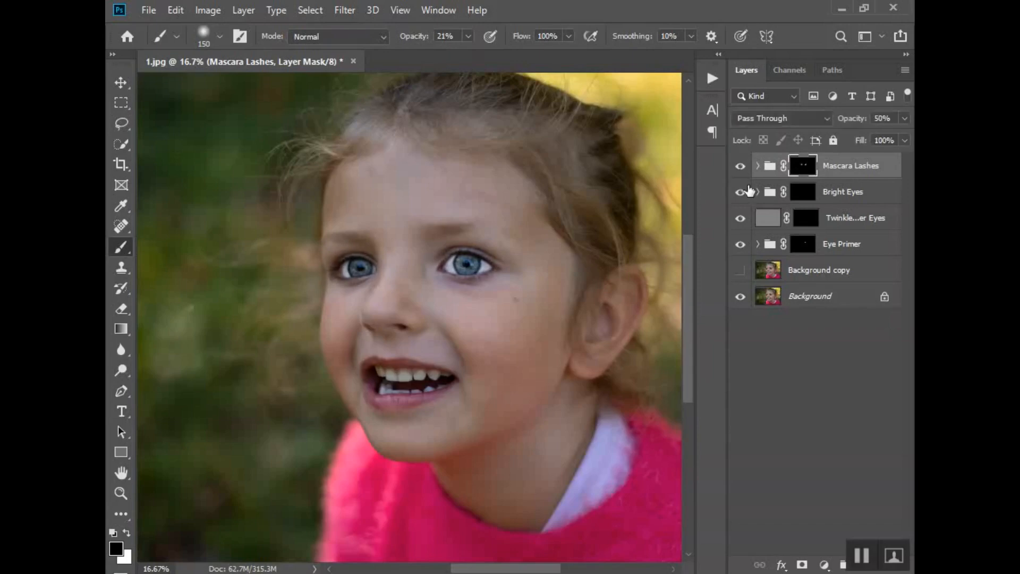
pyautogui.moveTo(747, 195)
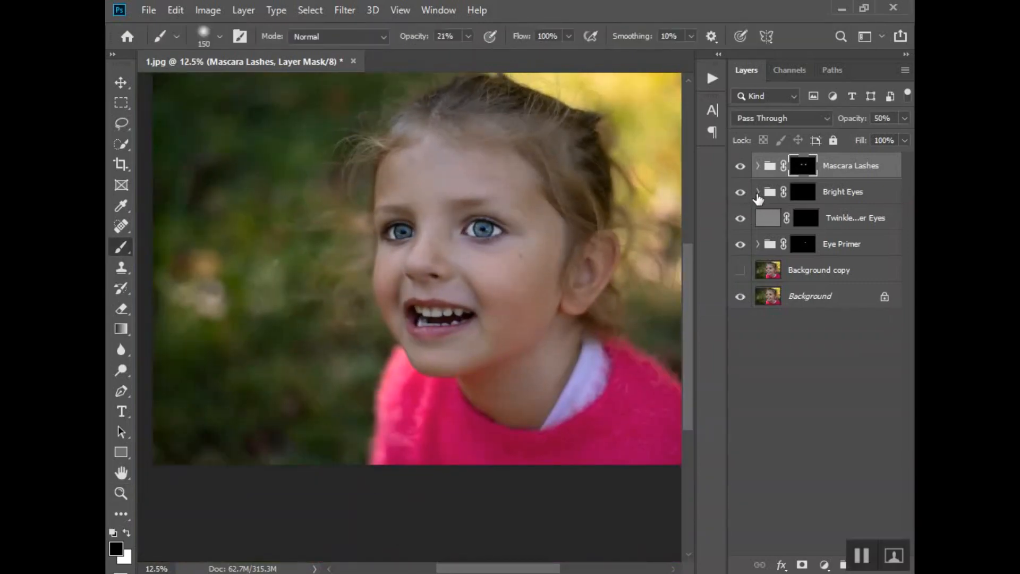
pyautogui.click(757, 191)
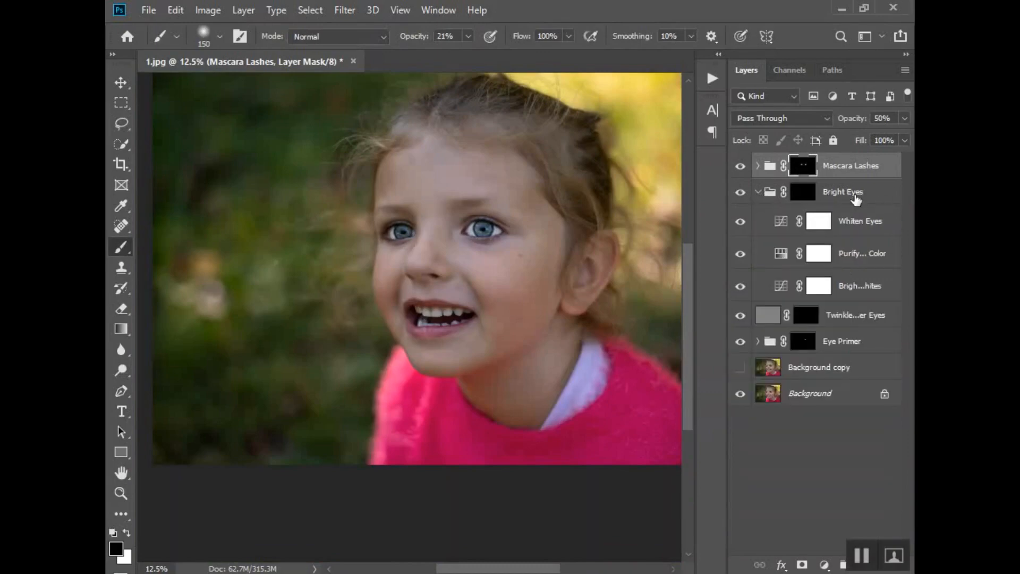
pyautogui.moveTo(829, 218)
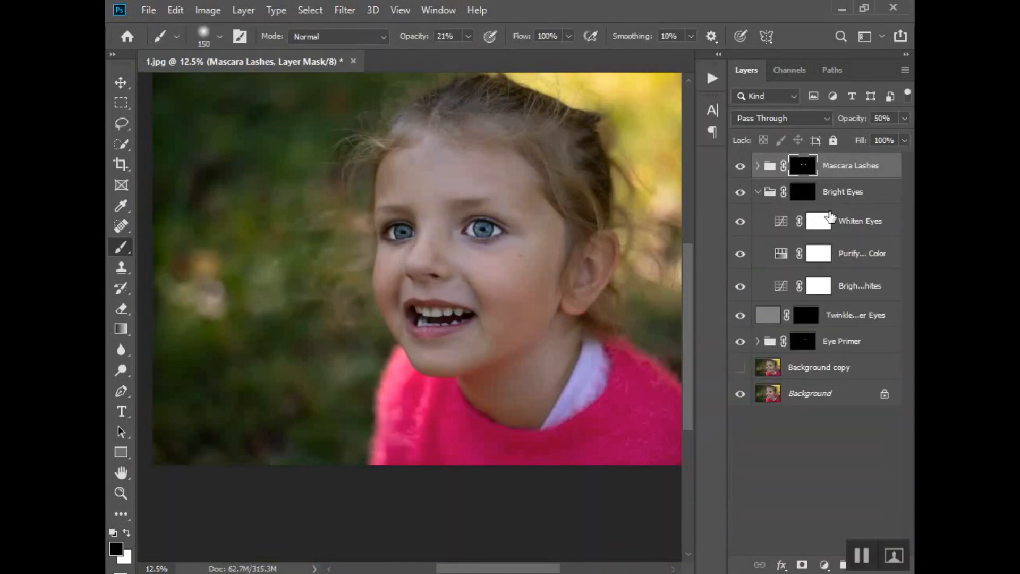
pyautogui.click(740, 221)
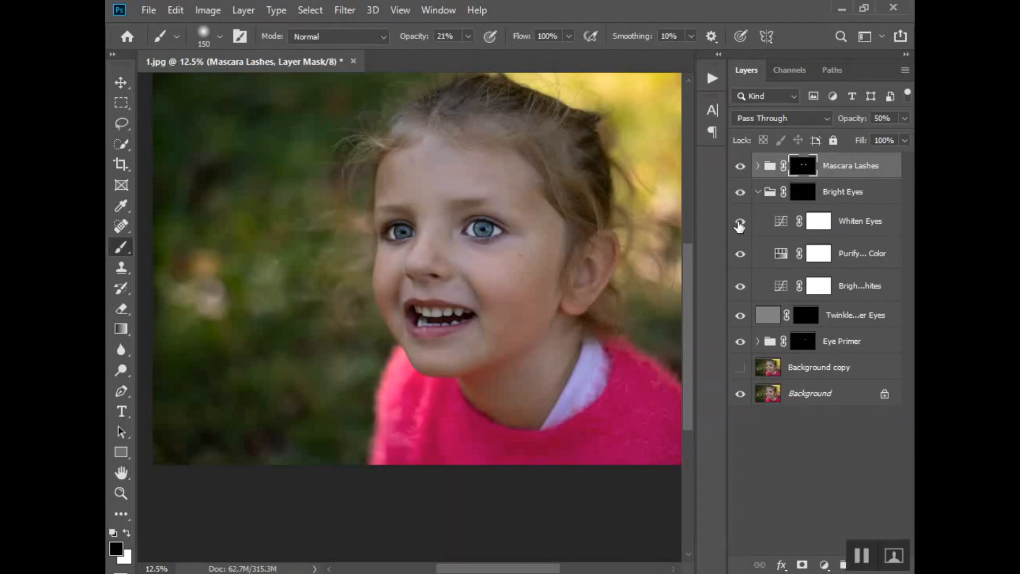
pyautogui.moveTo(744, 278)
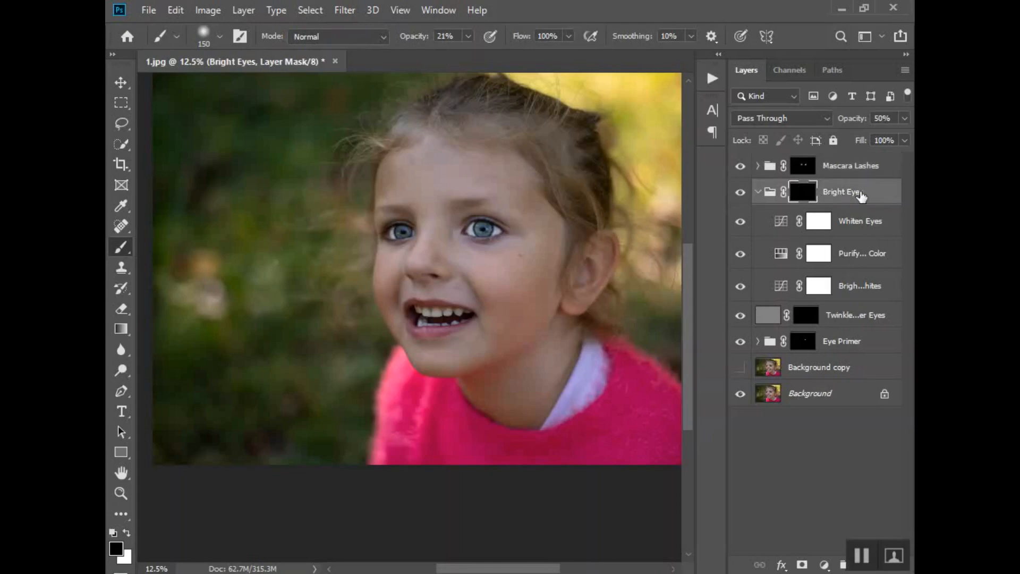
pyautogui.click(860, 285)
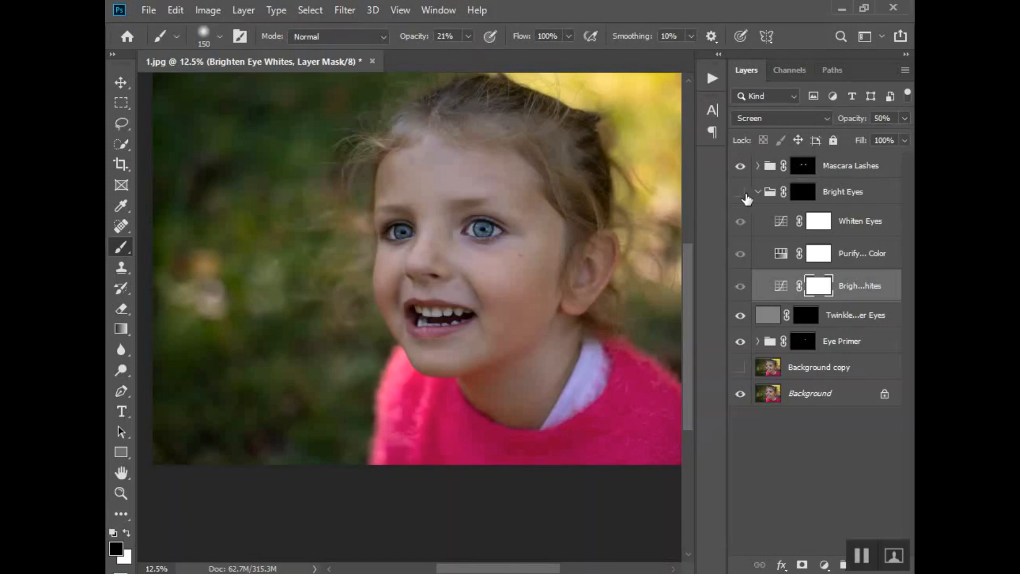
pyautogui.click(757, 191)
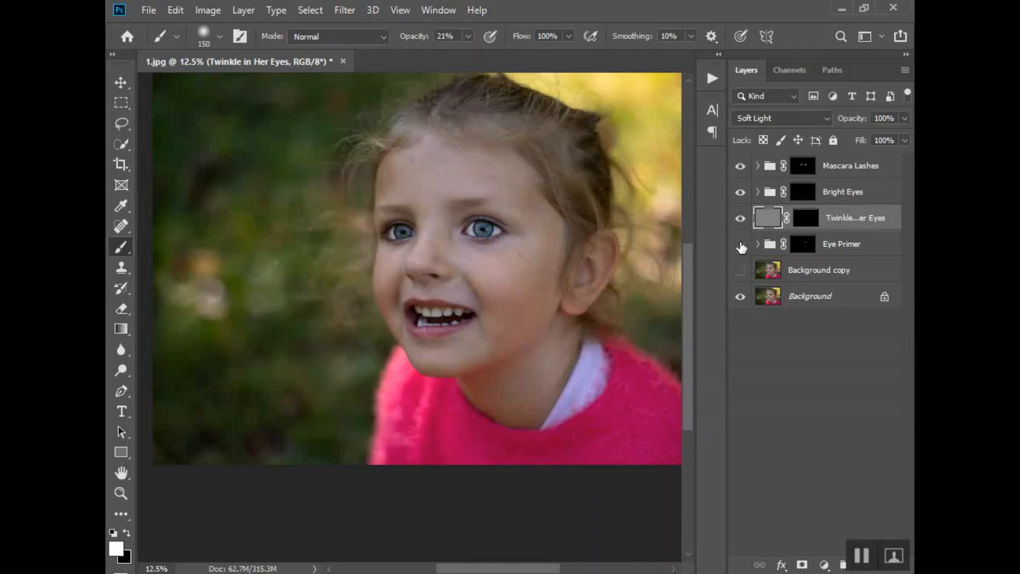
# Step: Select all eye layers through Eye Primer into Group 1 and hide the group
pyautogui.click(842, 191)
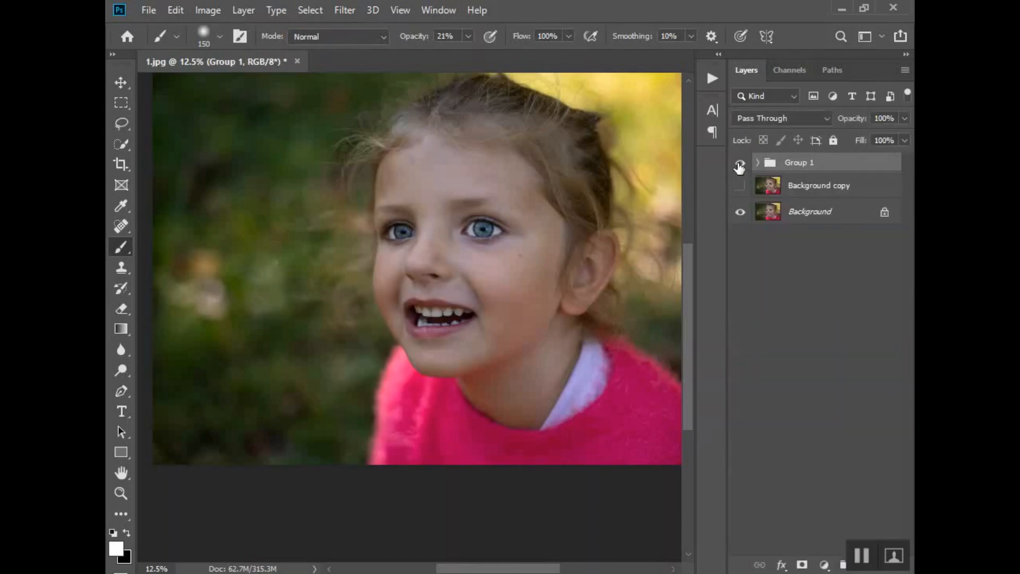
pyautogui.click(739, 162)
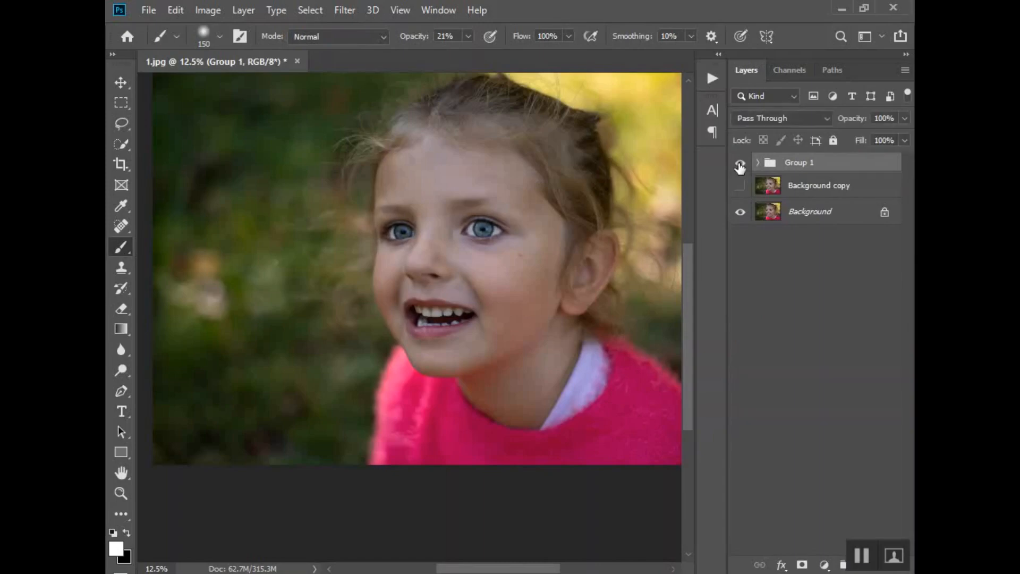
pyautogui.click(739, 162)
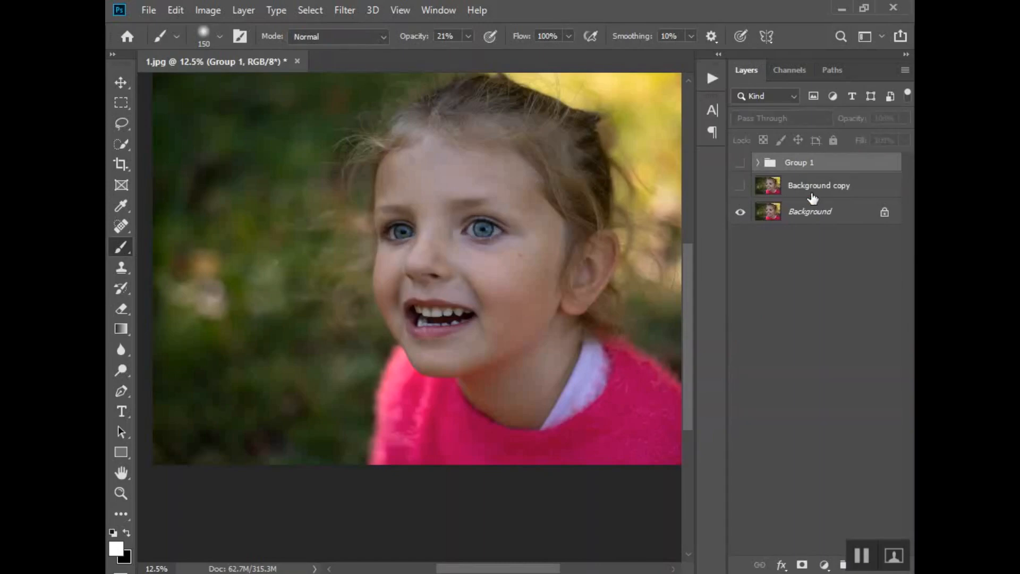
# Step: Toggle the Background copy to compare, leaving it hidden to show the original portrait
pyautogui.click(819, 186)
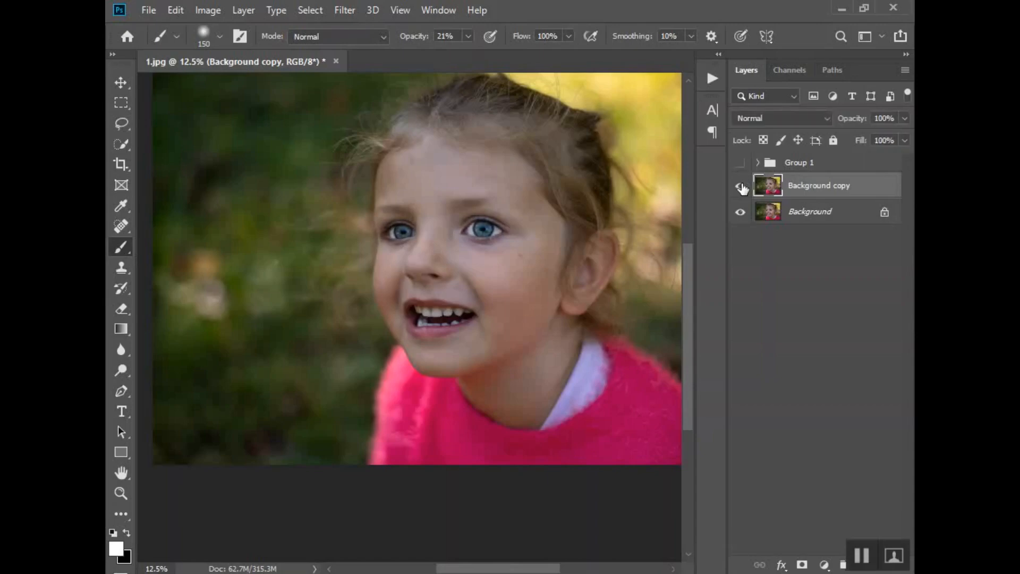
pyautogui.click(740, 185)
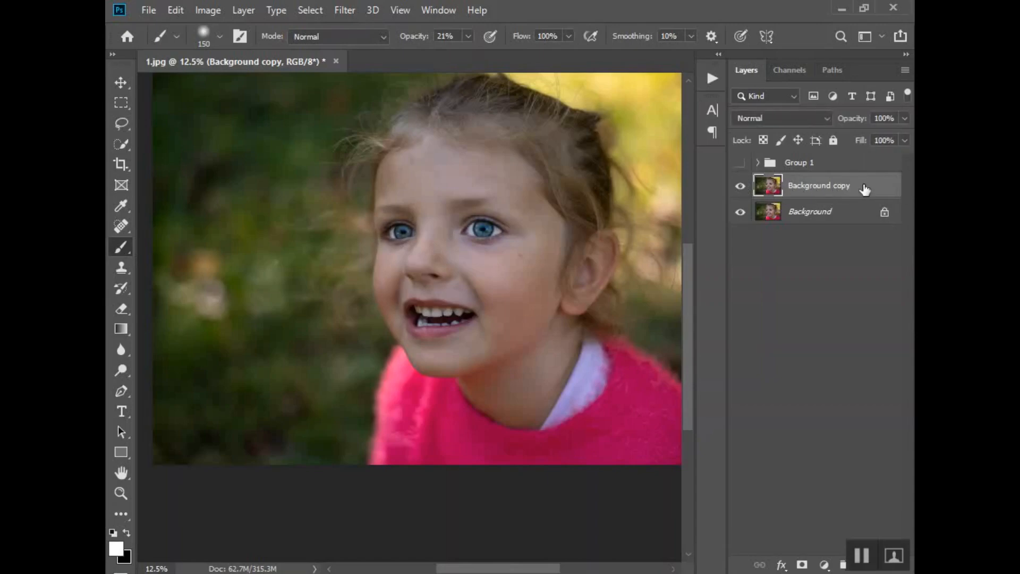
pyautogui.click(739, 185)
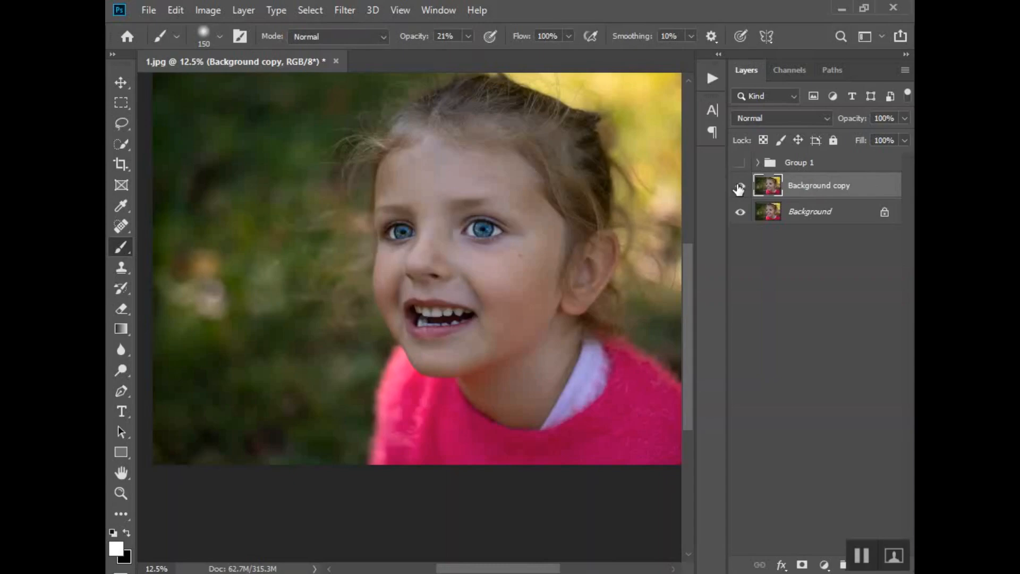
pyautogui.click(740, 186)
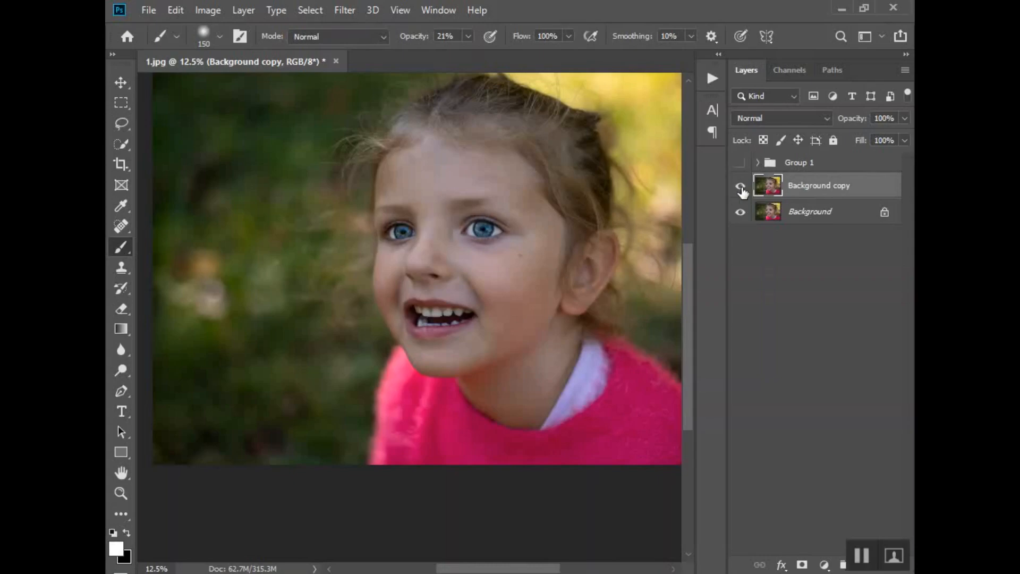
pyautogui.moveTo(740, 189)
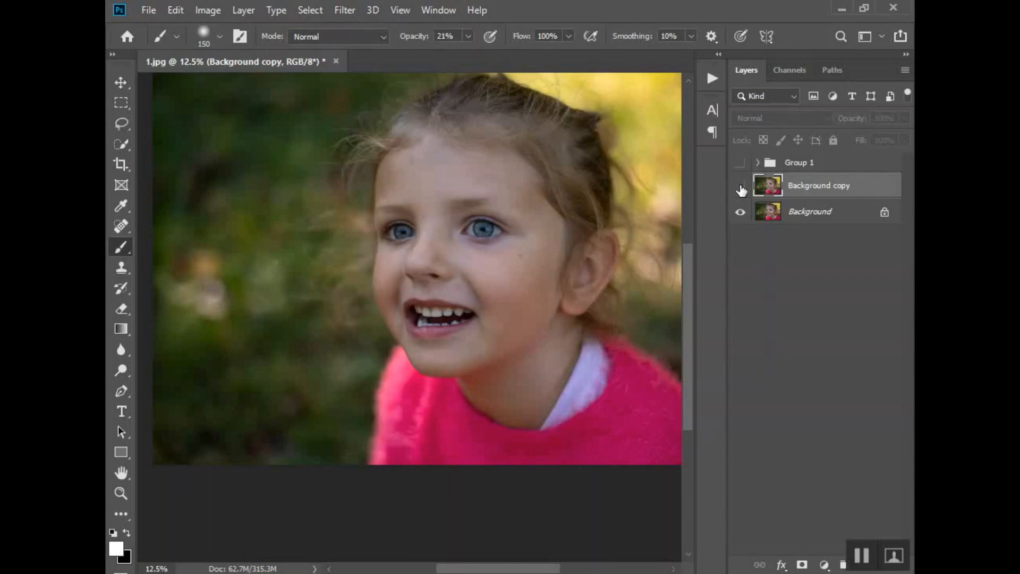
pyautogui.click(739, 185)
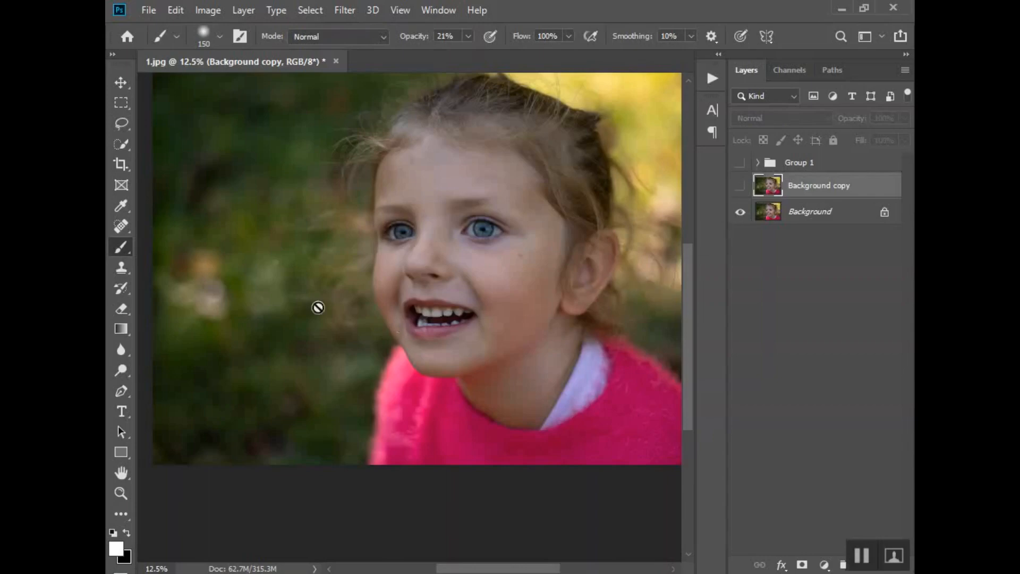
pyautogui.moveTo(419, 253)
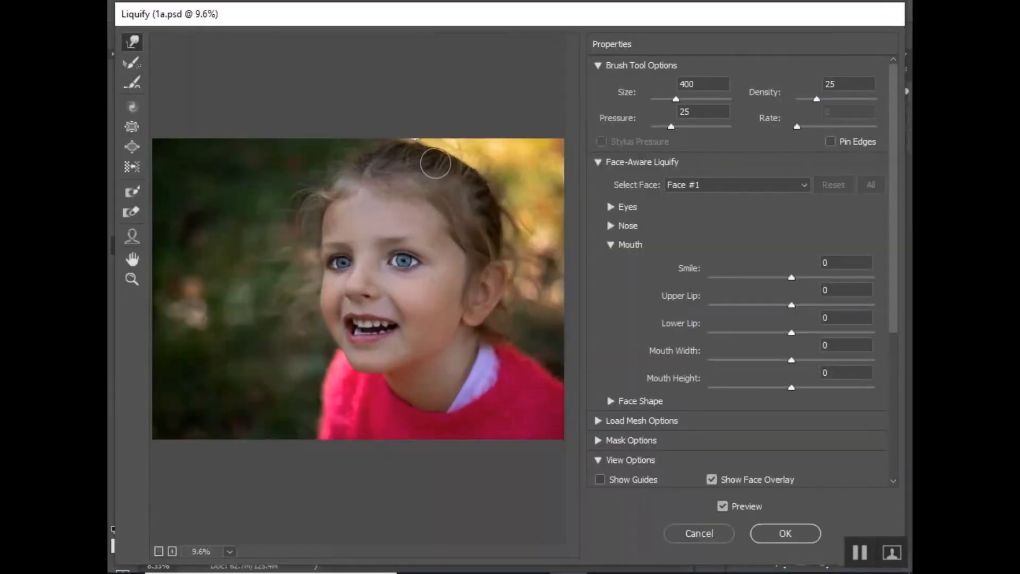
# Step: Duplicate the Airbrush Smoother layer at 79% opacity, then select the Dodge and Clone Stamp tools
pyautogui.click(785, 533)
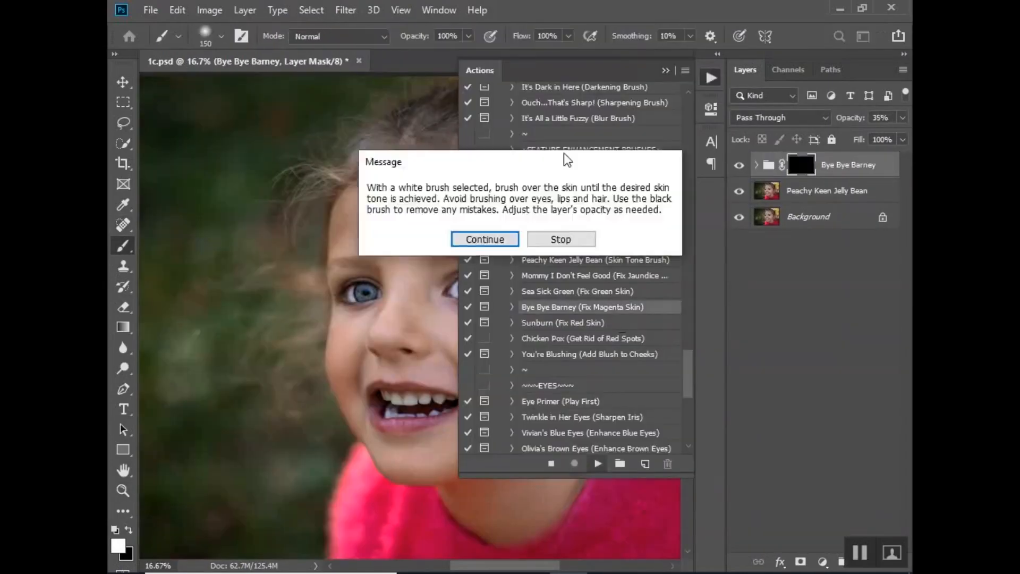
pyautogui.click(483, 239)
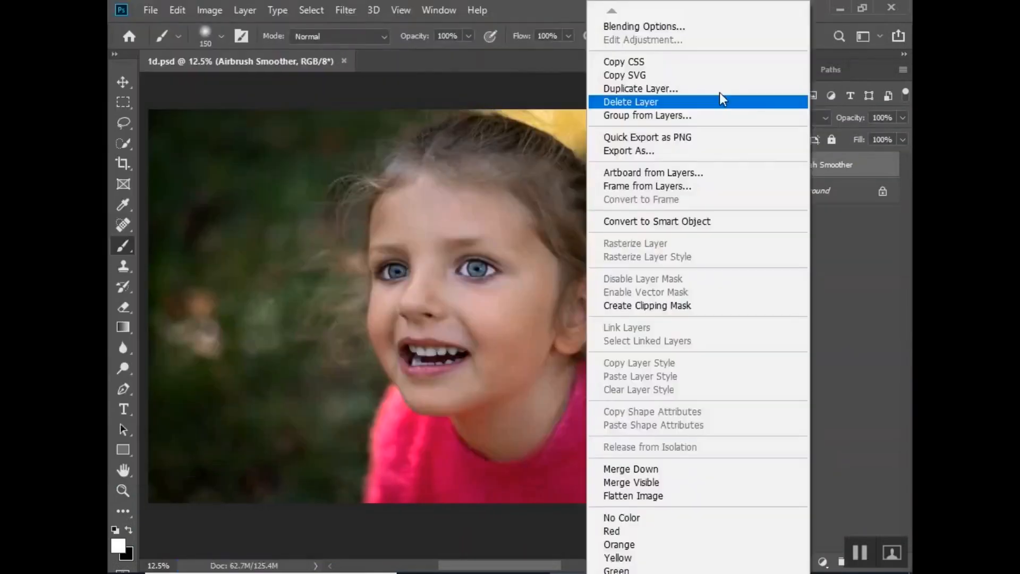
pyautogui.click(640, 89)
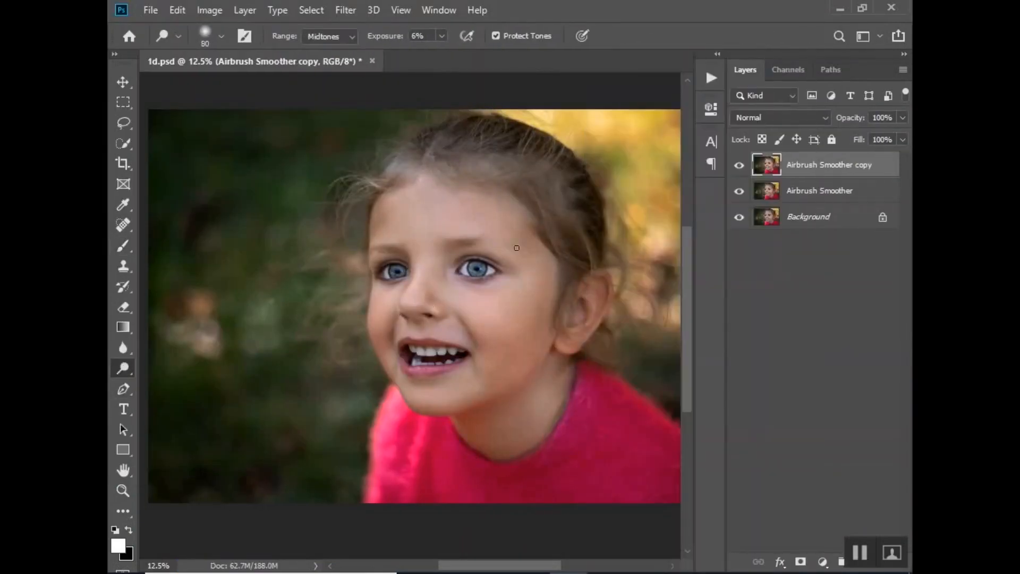
pyautogui.click(123, 266)
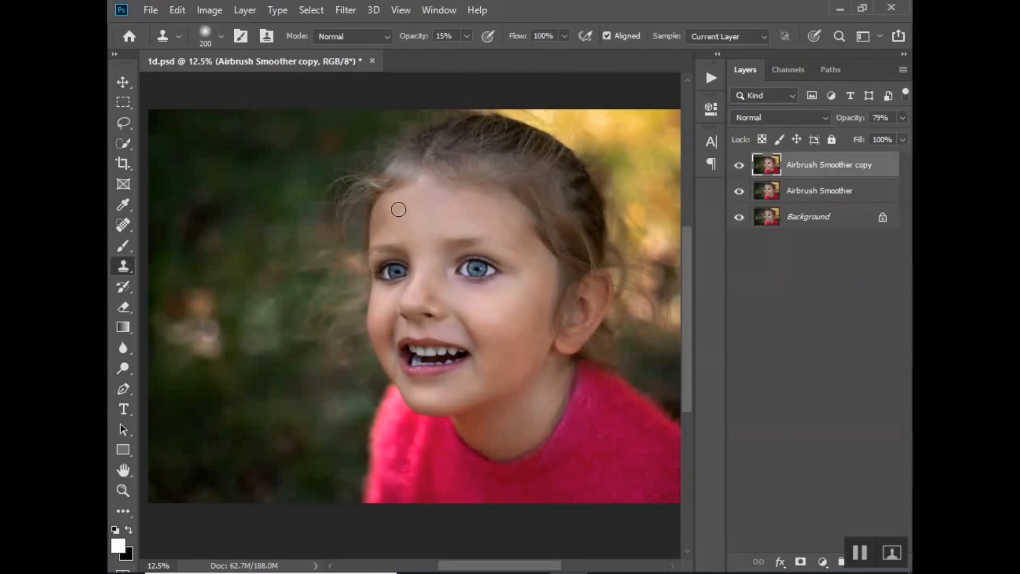